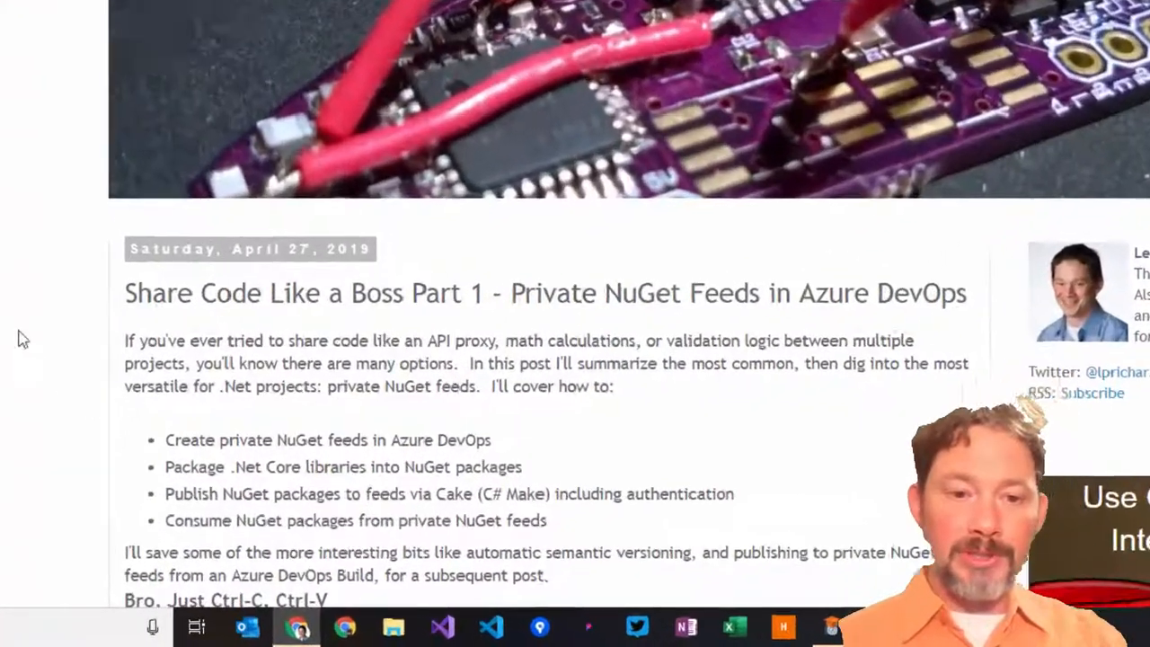
Step: Scroll down the blog post before switching to the Azure DevOps Projects page
scroll(down, 3)
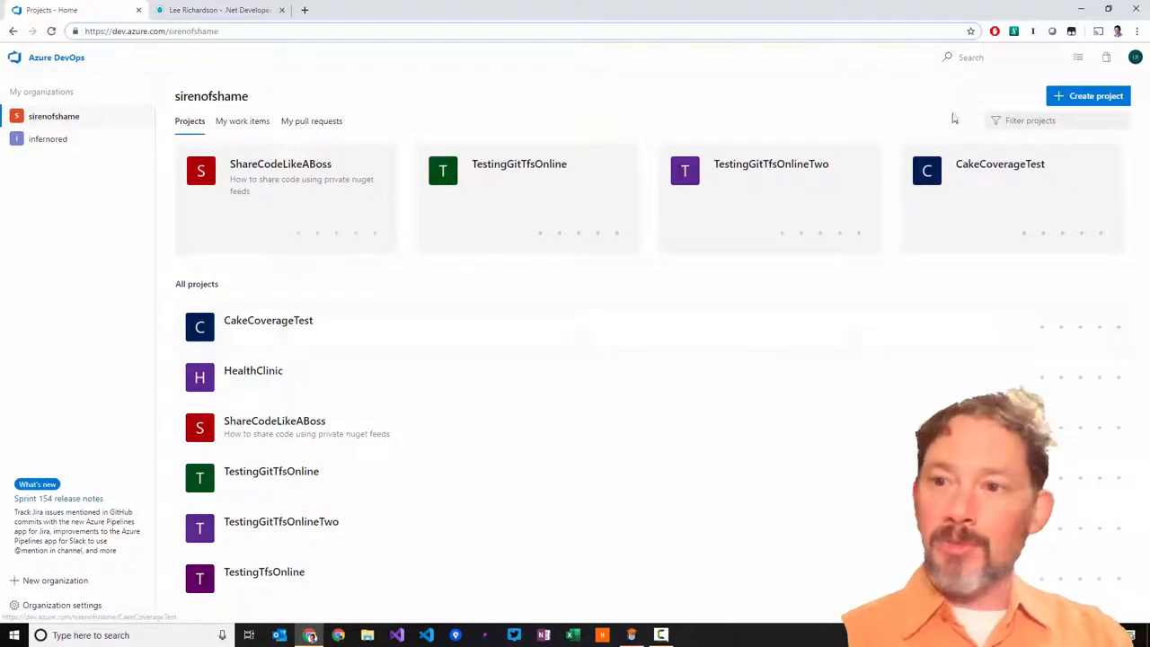
Step: Create a new private Azure DevOps project named WidgetCo
click(1089, 93)
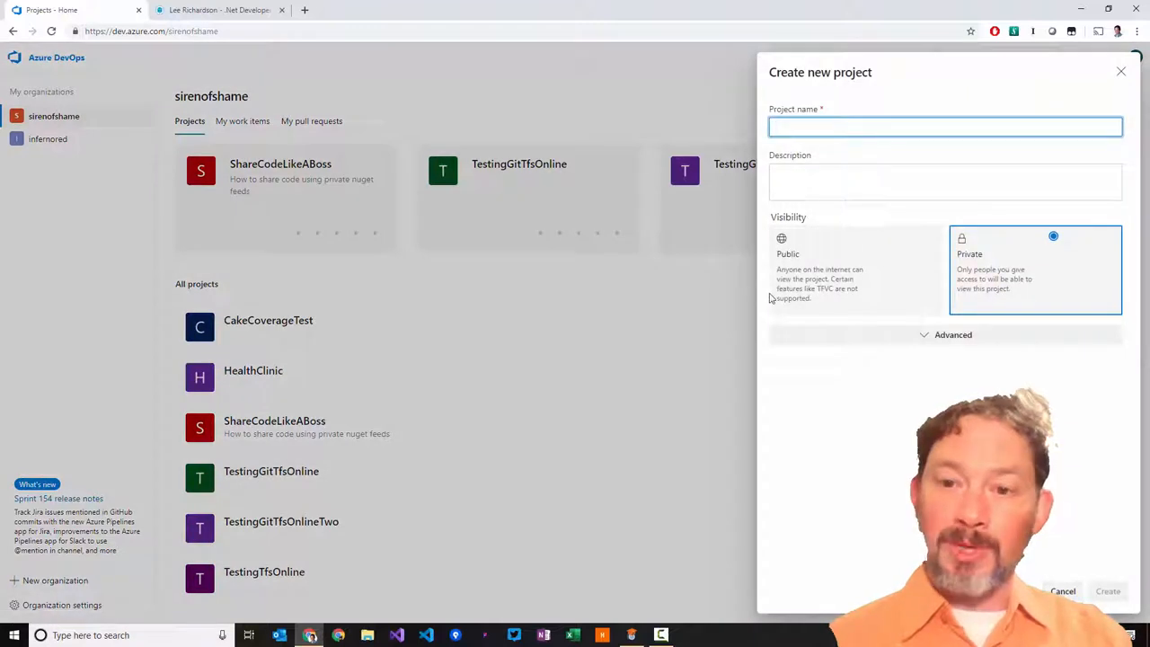
text(WidgetCo)
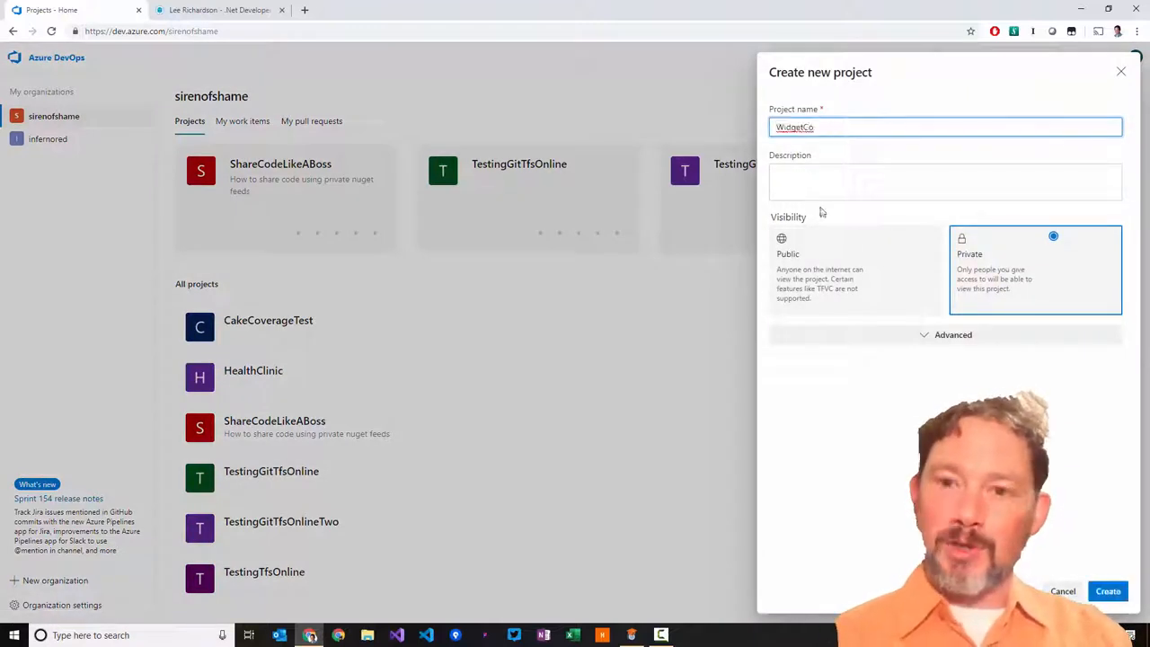
mouse_move(941, 360)
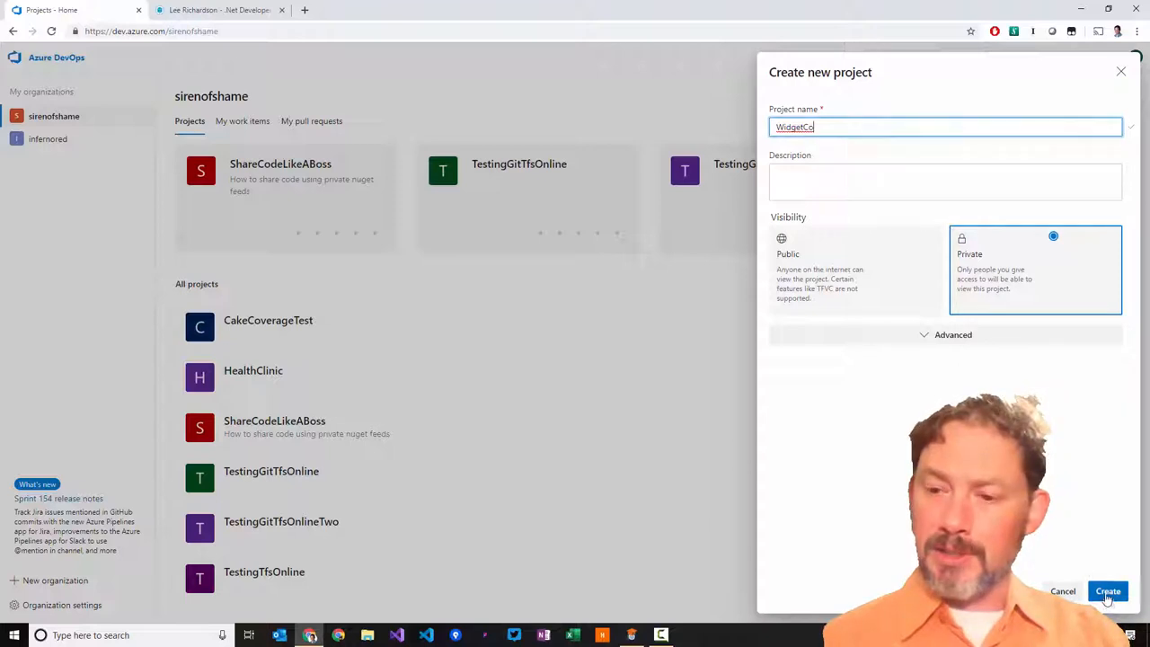
click(1107, 589)
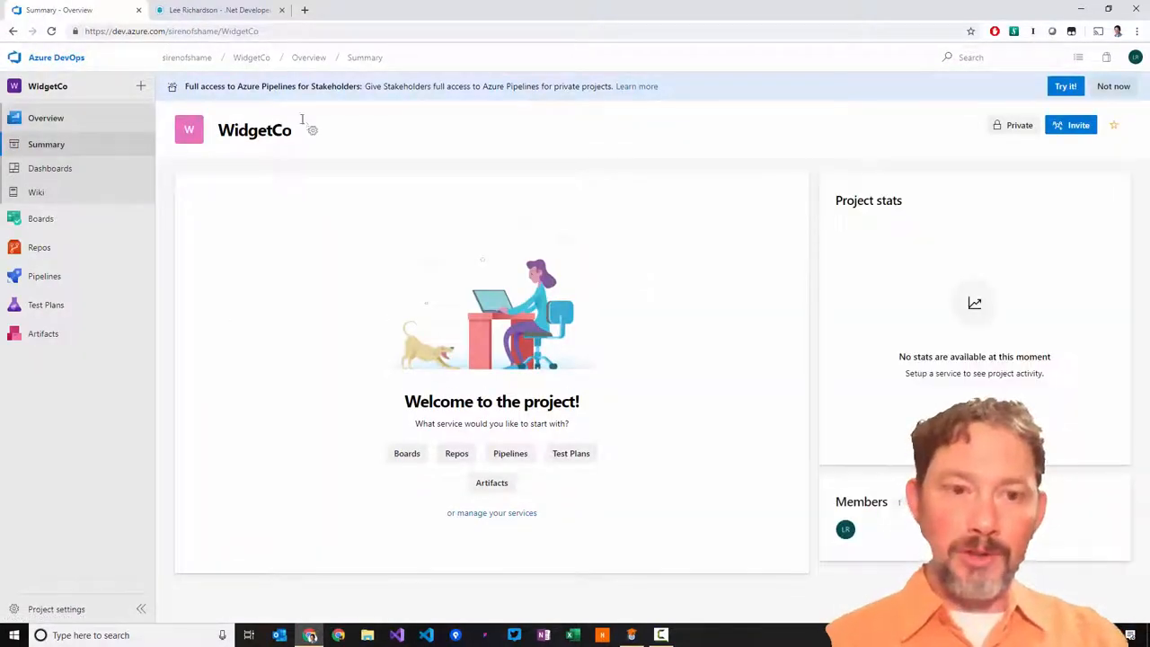
Step: From the WidgetCo welcome page, go to the project's Repos area
double_click(255, 130)
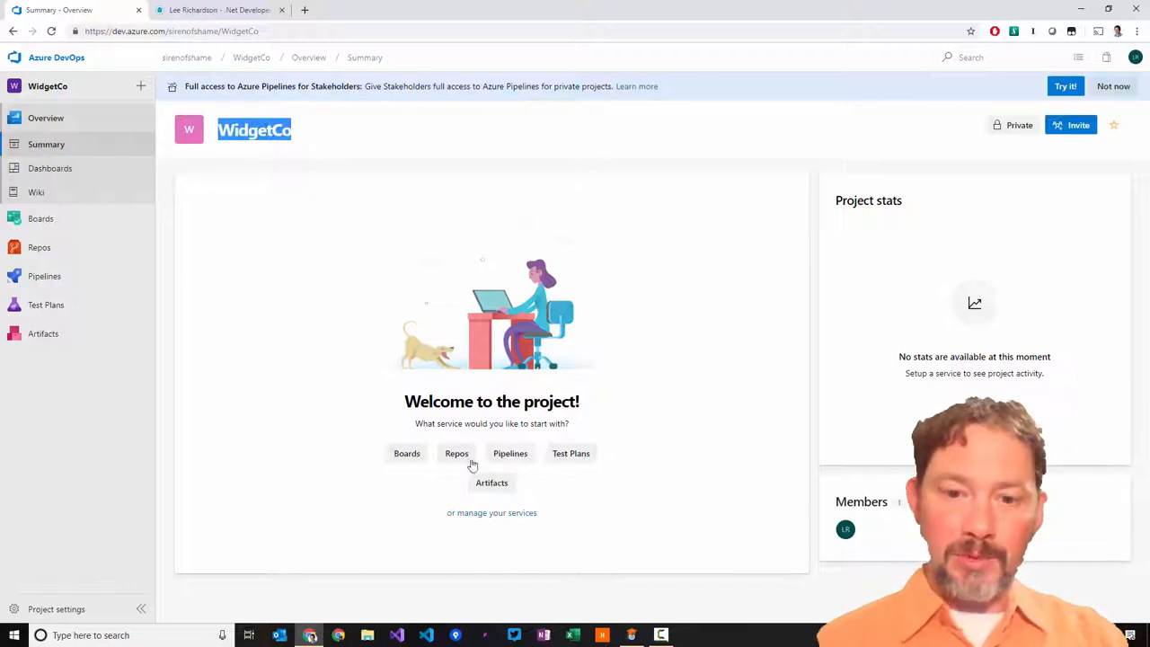
click(456, 452)
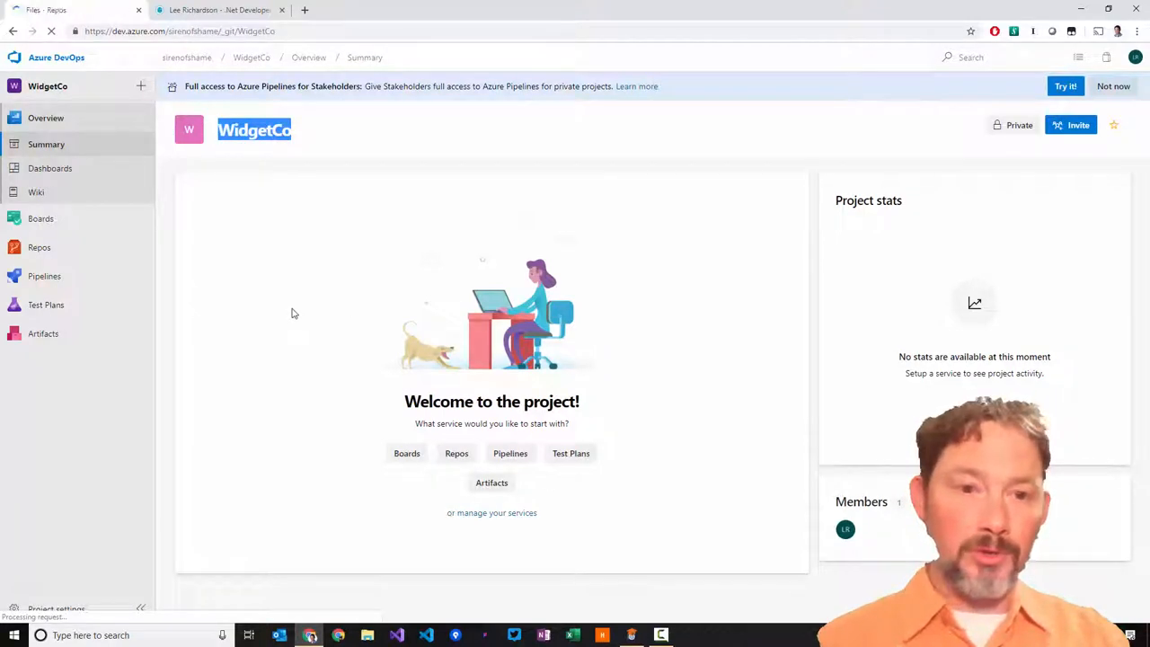
Step: Copy the HTTPS clone URL of the empty WidgetCo repository
click(39, 248)
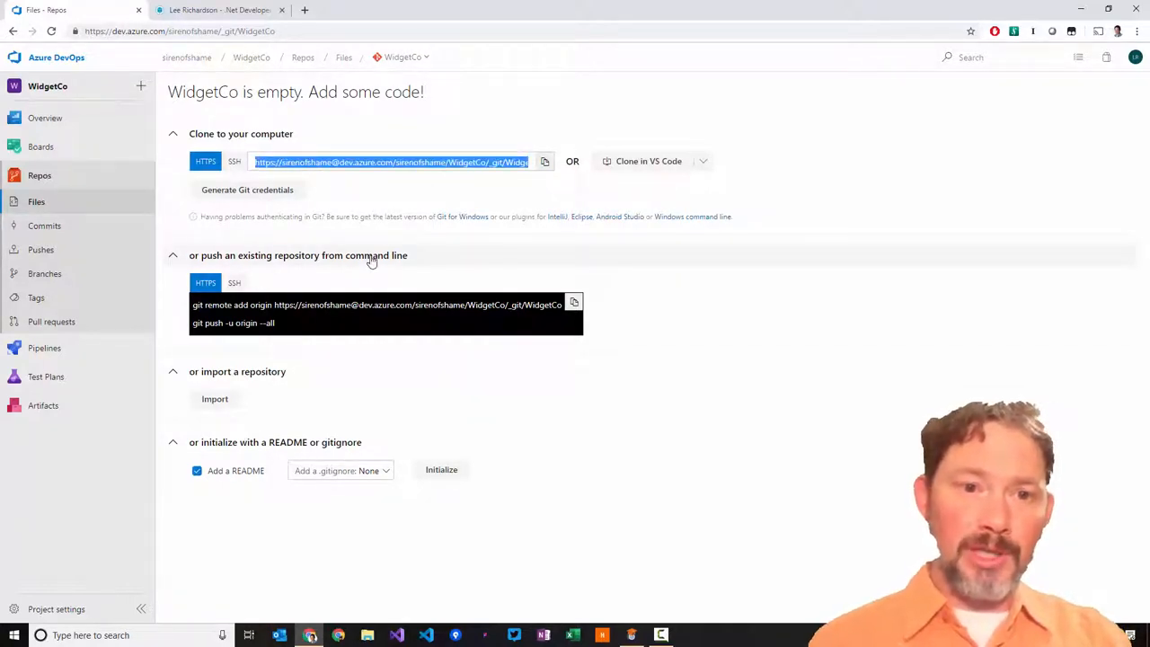
mouse_move(683, 294)
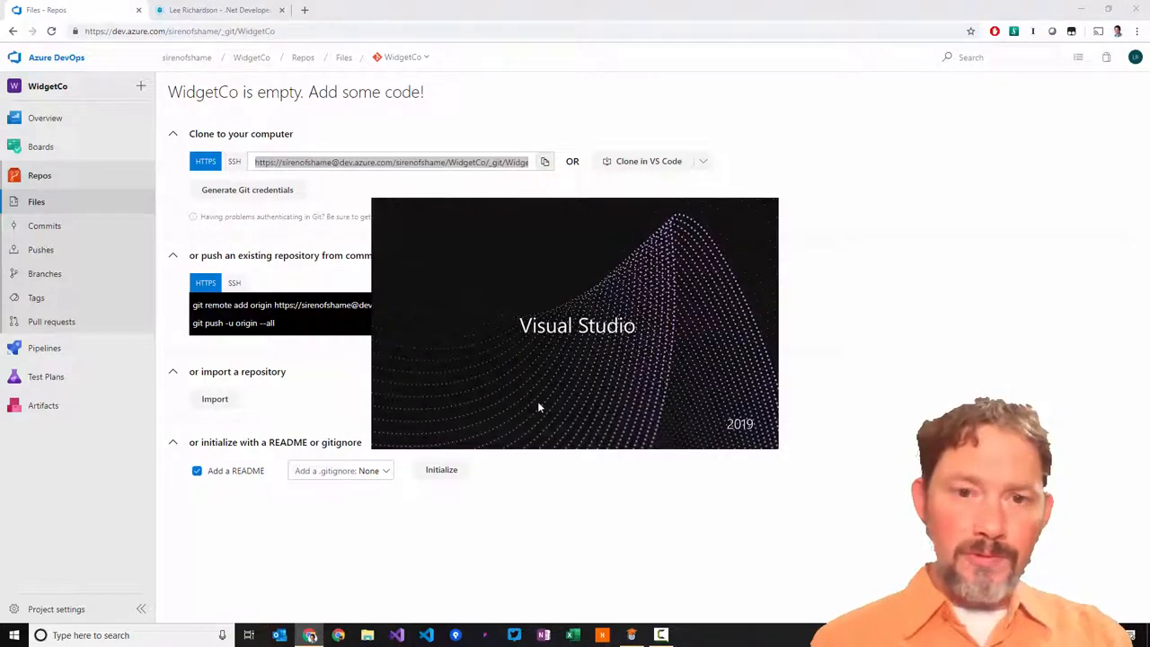
mouse_move(580, 411)
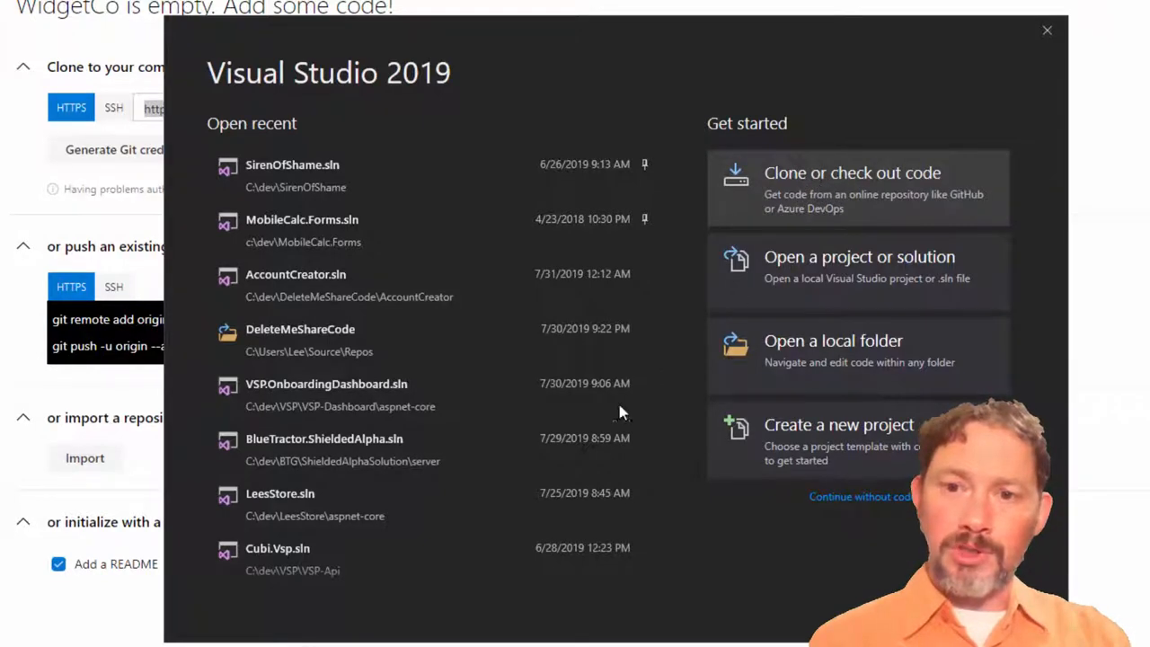
Step: Clone the WidgetCo repository from dev.azure.com/sirenofshame into C:\dev\WidgetCo
click(851, 183)
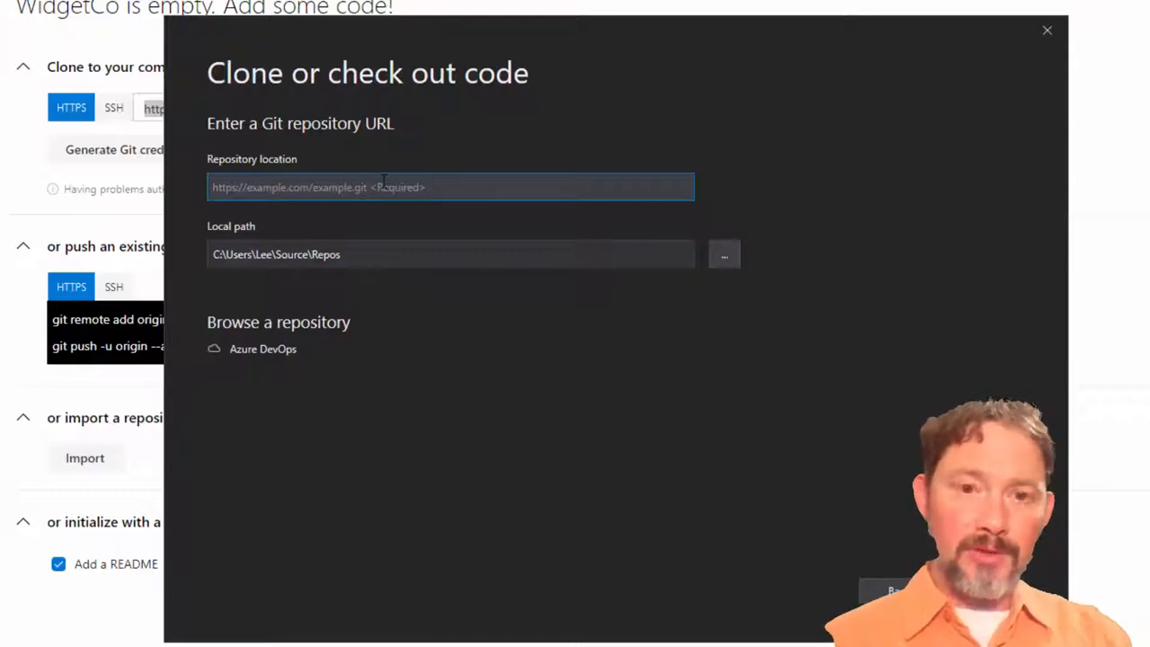
text(https://sirenofshame@dev.azure.com/sirenofshame/WidgetCo/_git/WidgetCo)
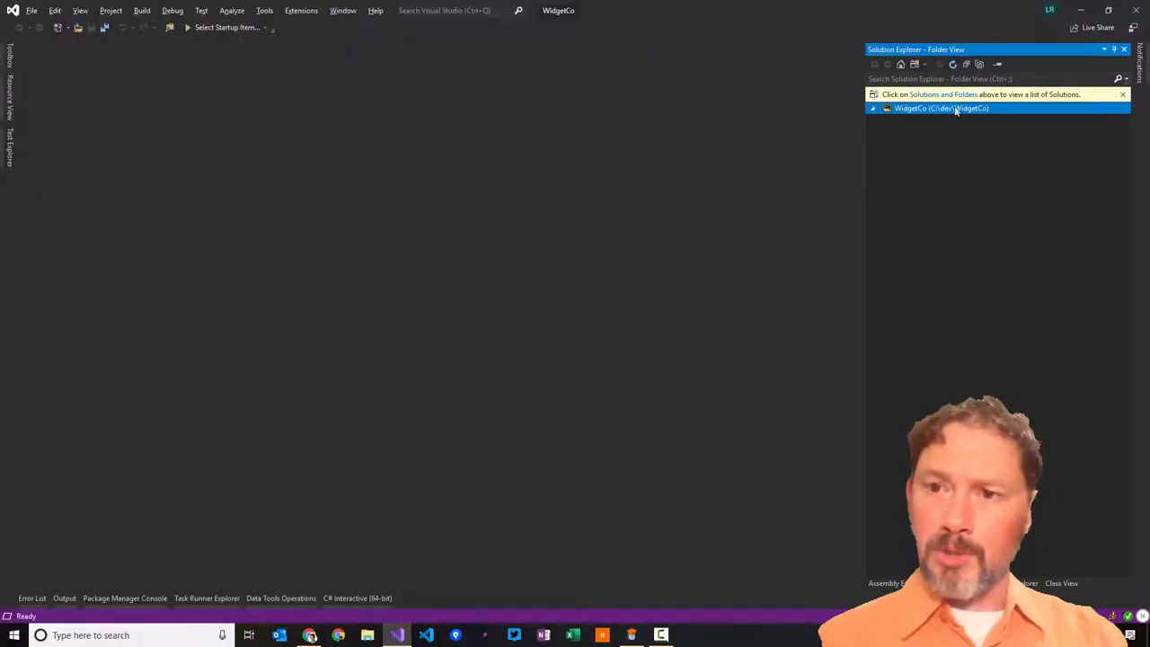
mouse_move(949, 197)
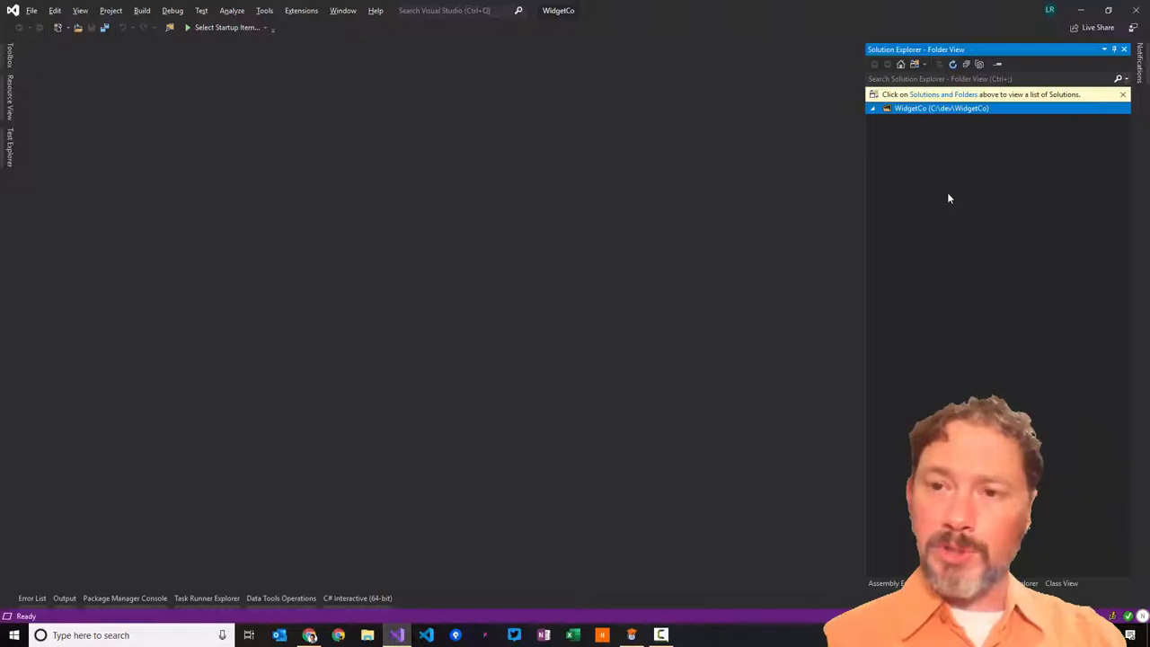
Step: Start a new project using the Console App (.NET Core) template
click(33, 11)
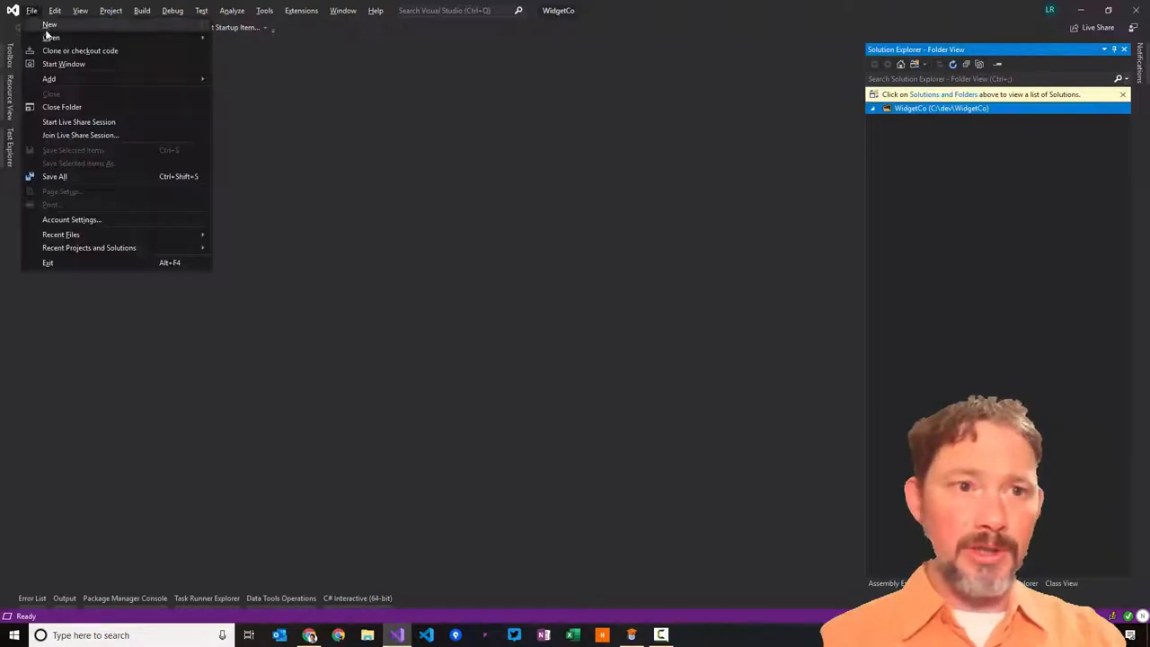
click(54, 25)
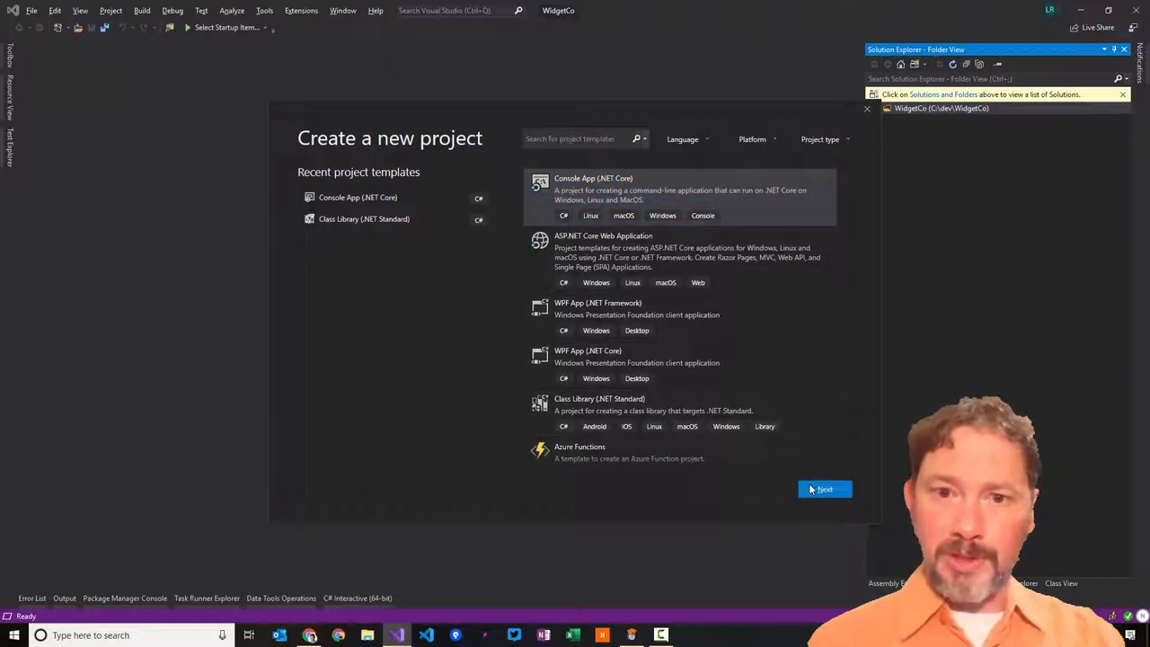
click(823, 489)
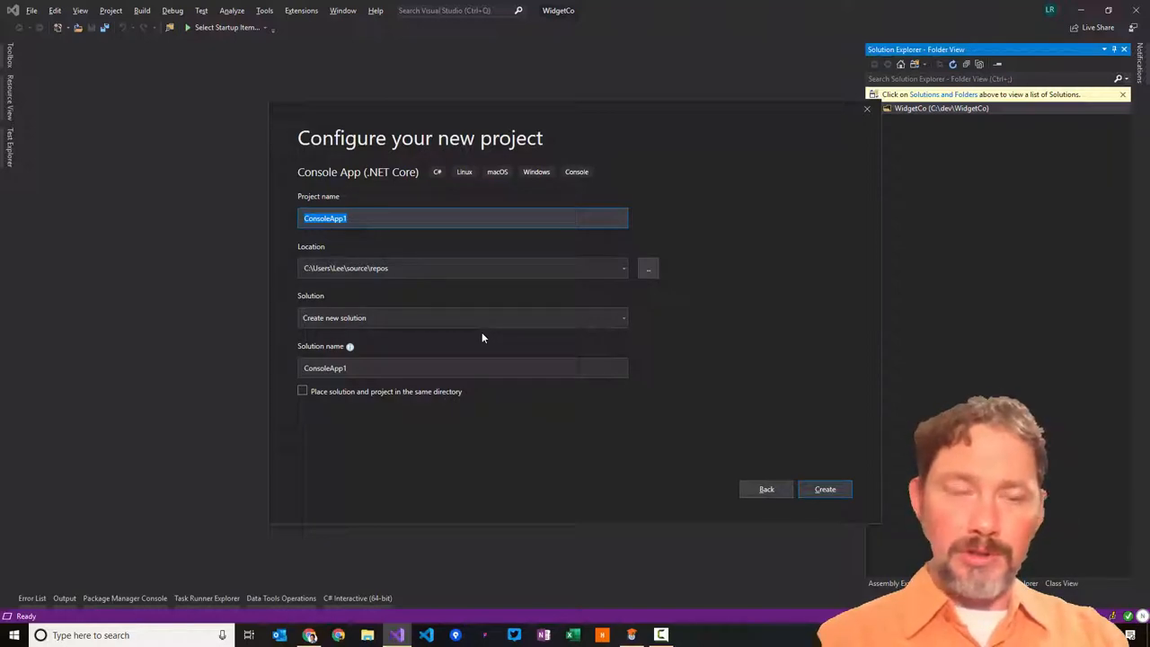
Step: Name the project WidgetCo.WidgetMaker under C:\dev\WidgetCo and create it
text(WidgetCo)
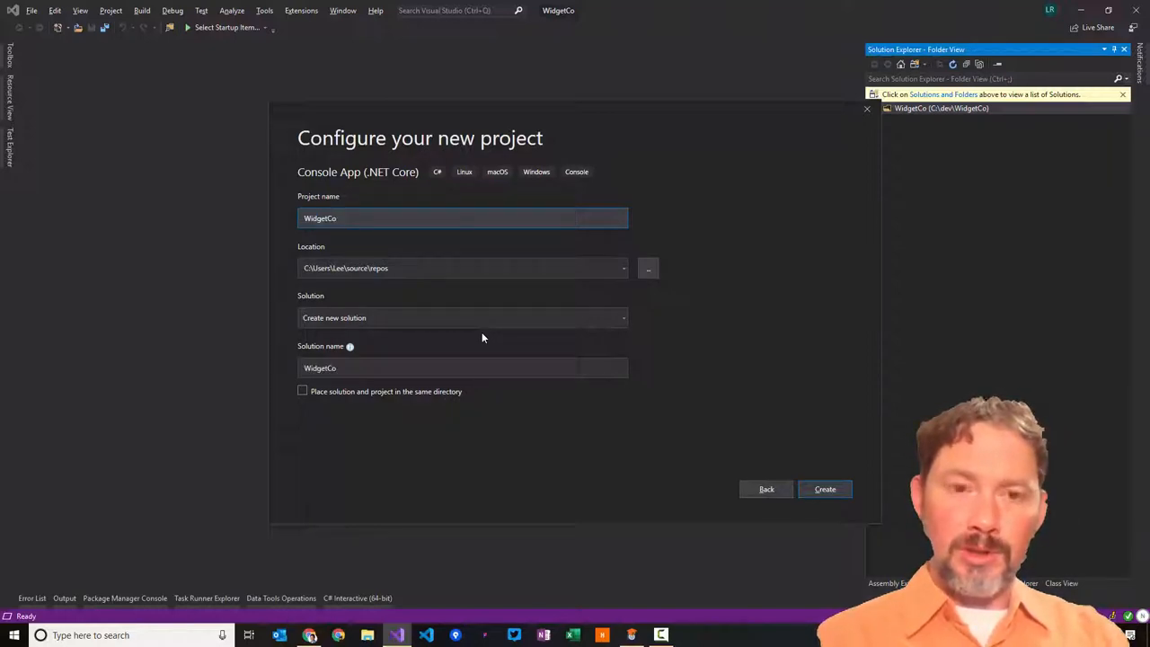
text(WidgetMaker)
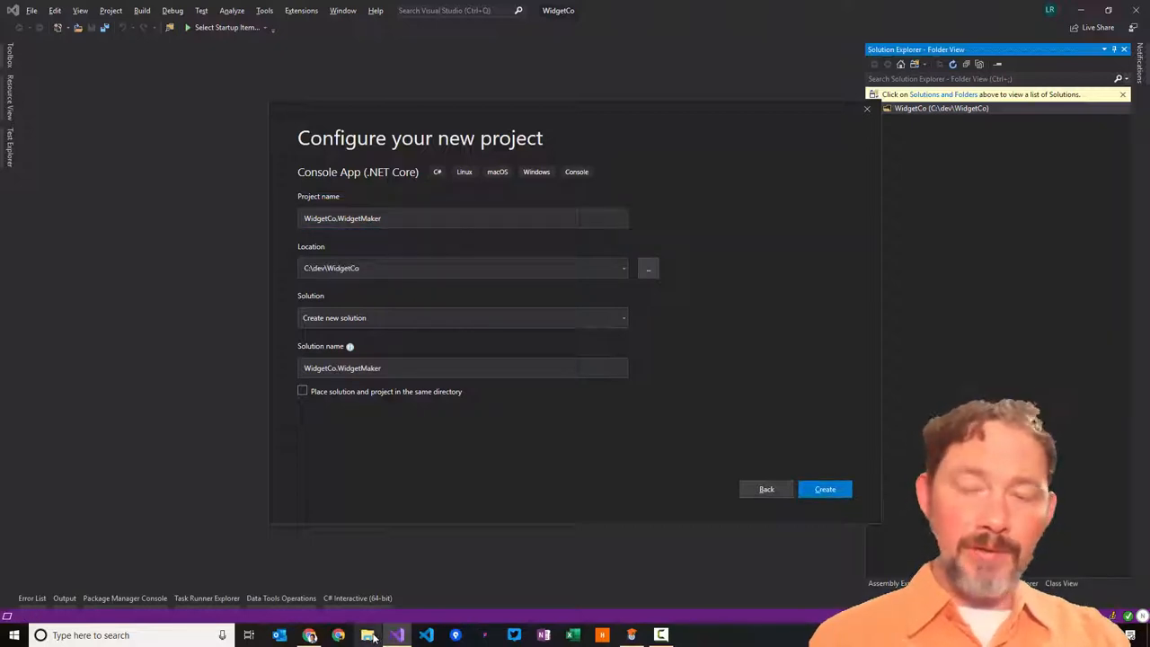
click(825, 489)
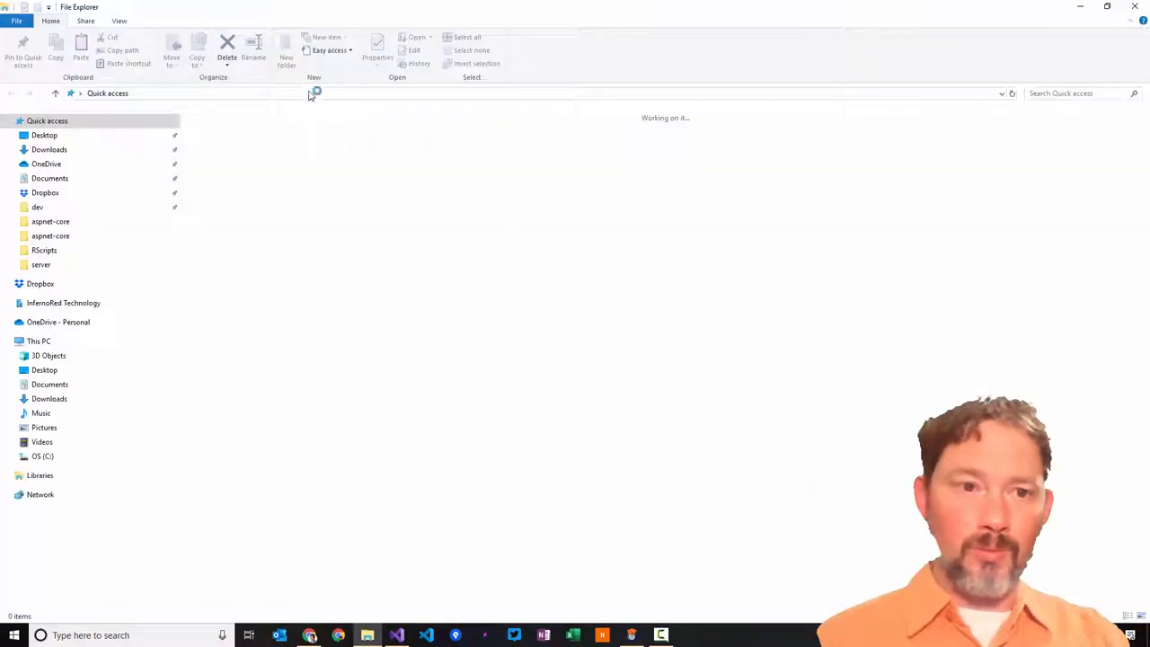
mouse_move(280, 99)
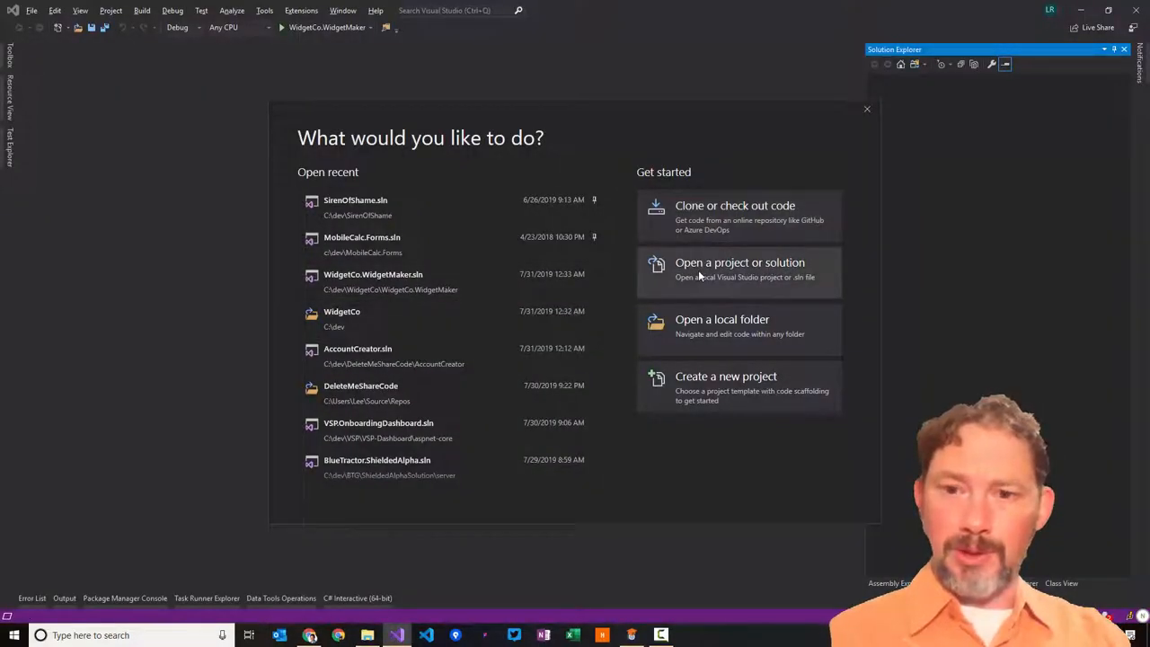
Step: Open the existing WidgetCo.WidgetMaker solution from its folder
click(736, 269)
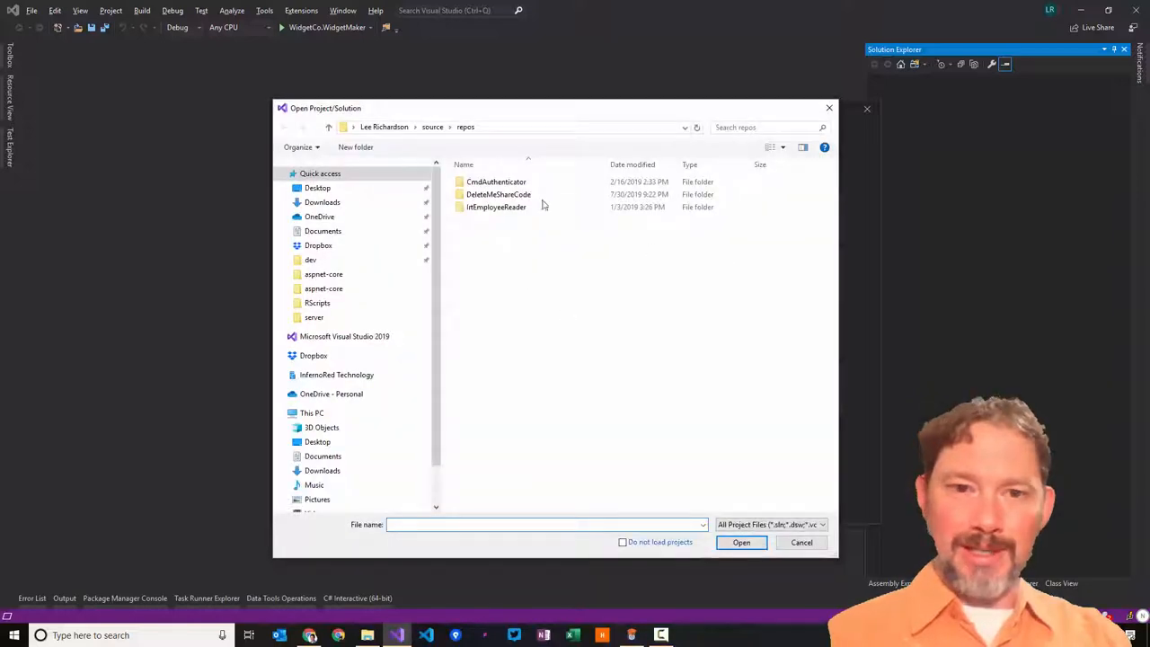
click(740, 543)
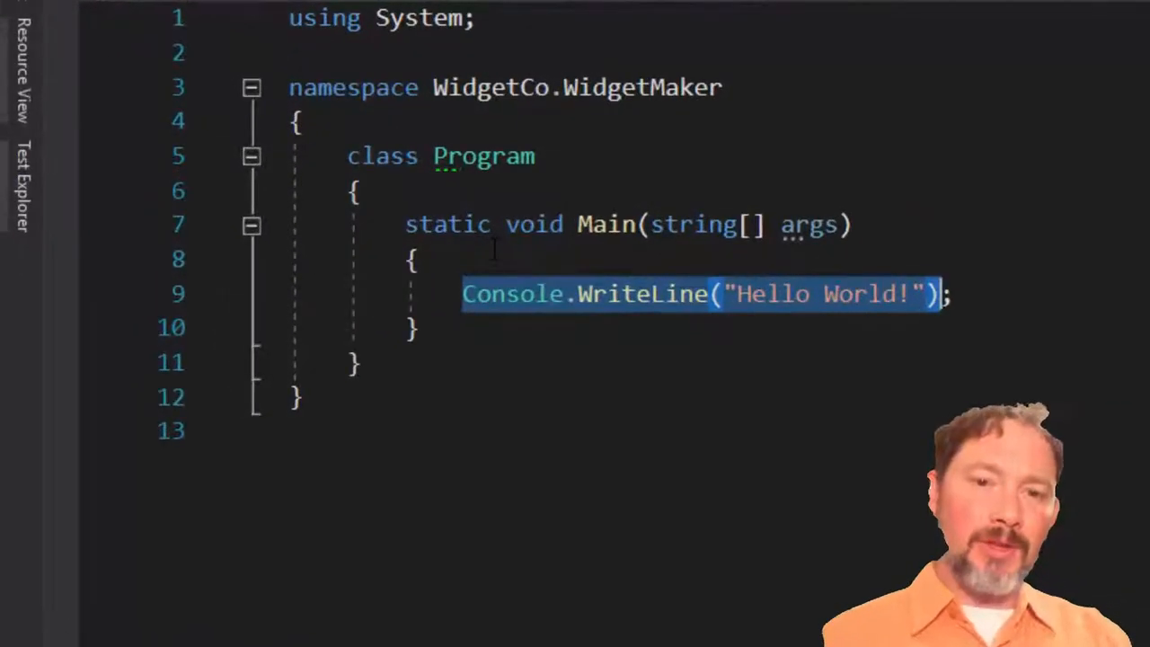
Step: Replace the Hello World line with a Console.WriteLine asking "Enter your password"
key(Delete)
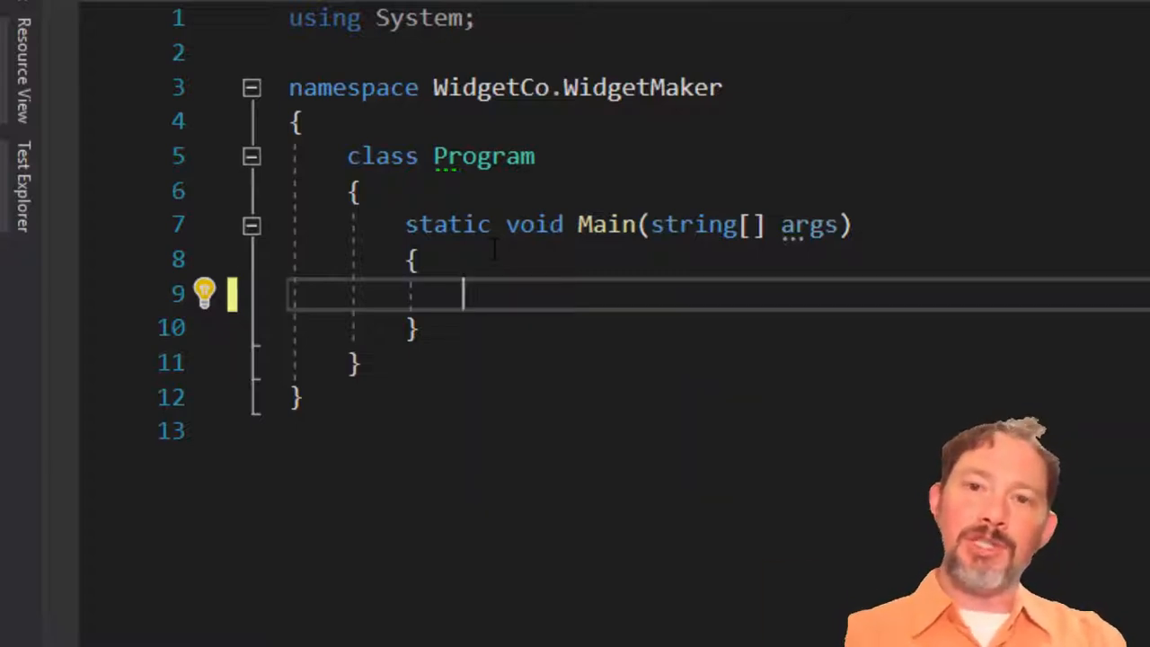
mouse_move(579, 295)
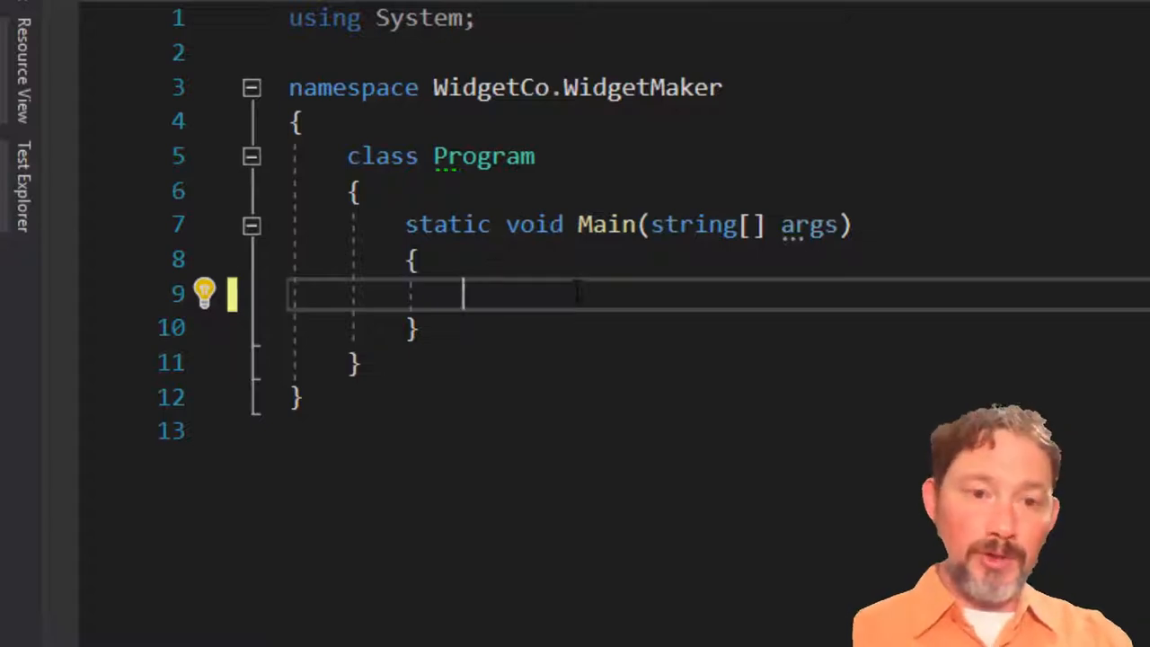
text(Console)
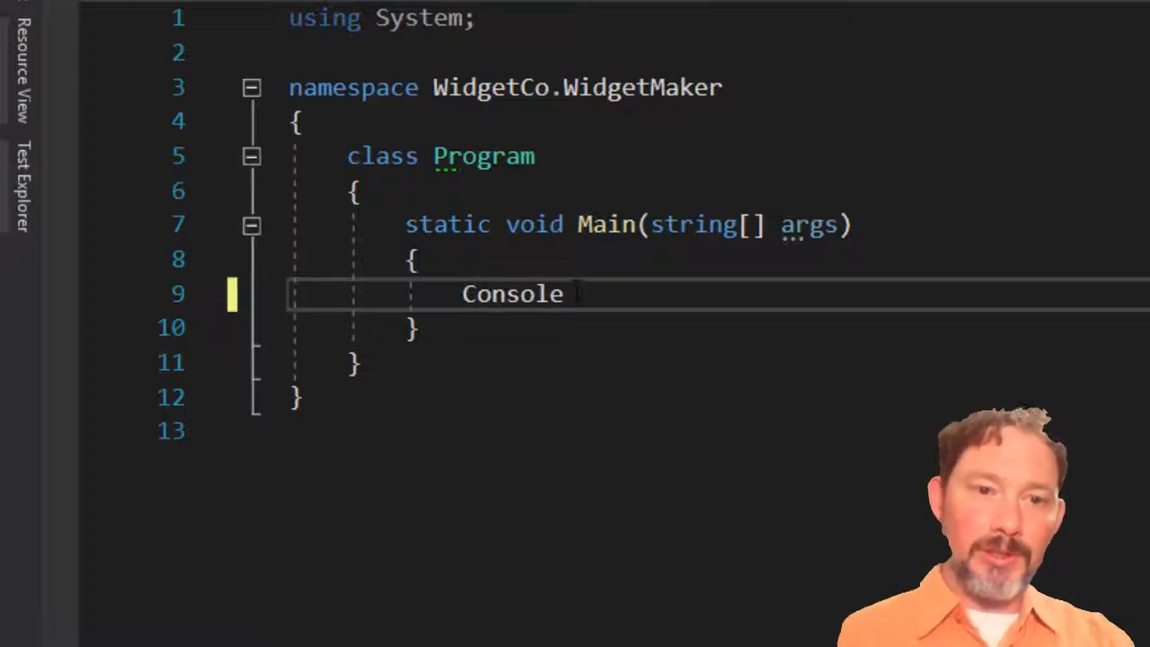
text(.WriteLine("Enter");)
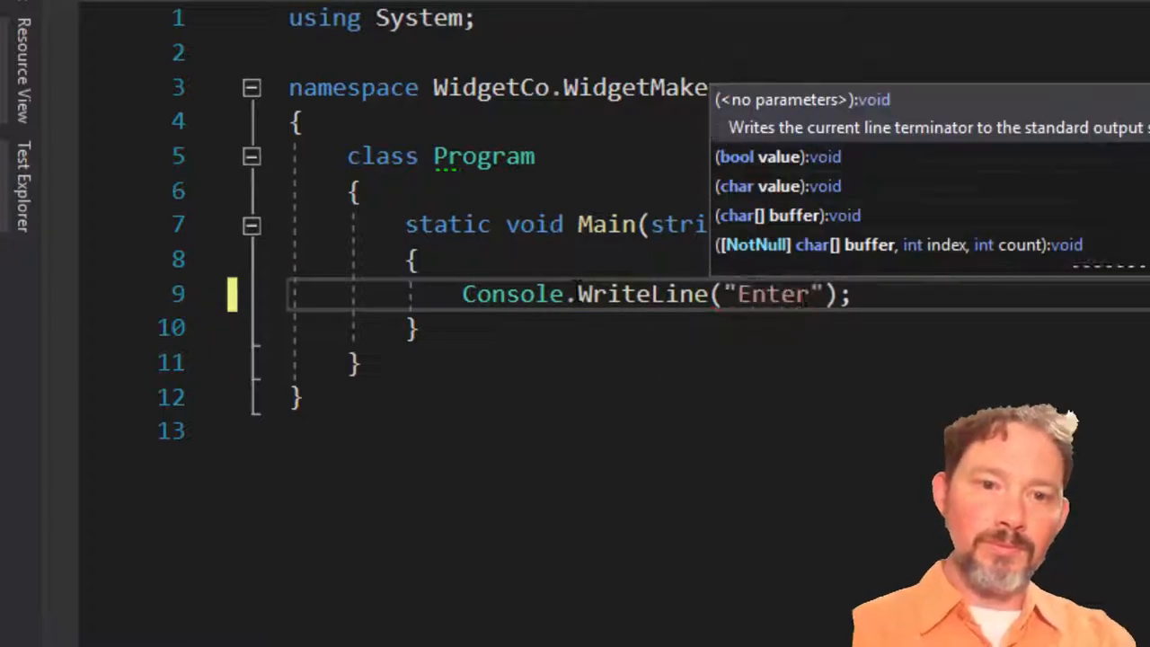
text(your password");)
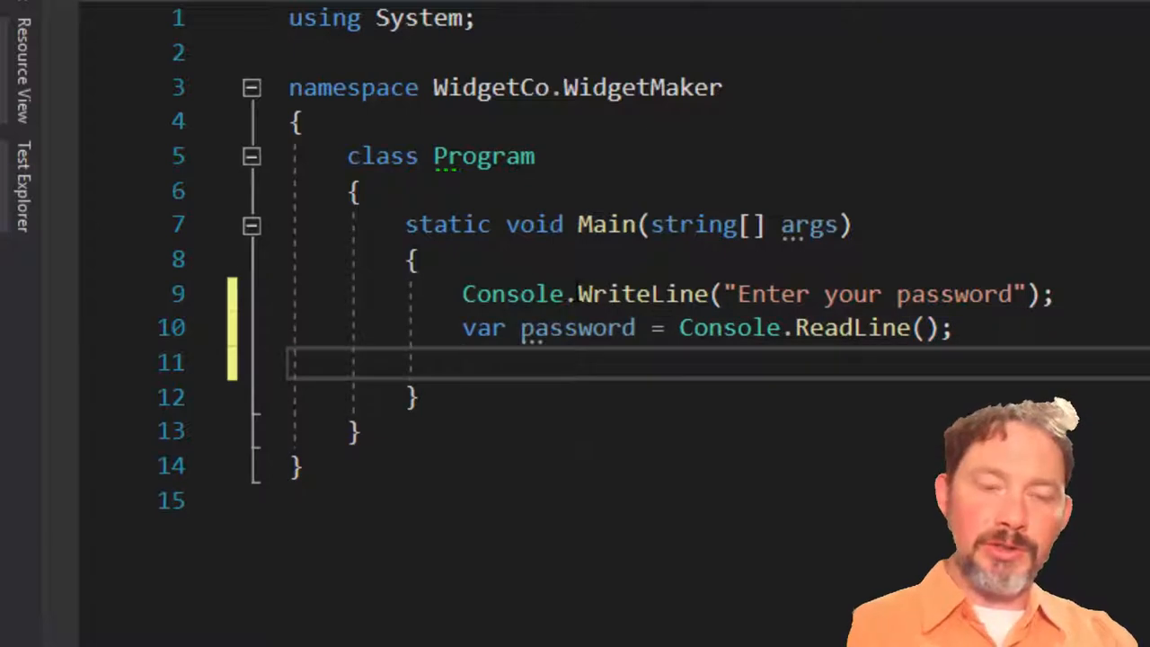
Step: Add an if (password.Length < 6) block to check the entered password
text(if (password))
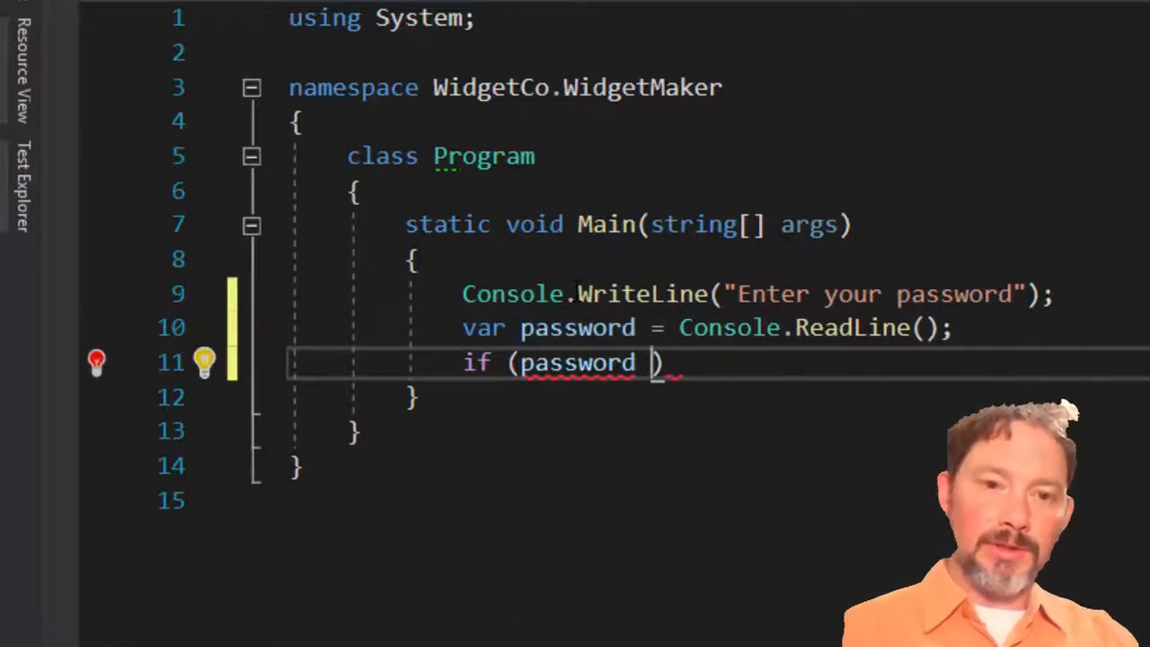
text(.Length)
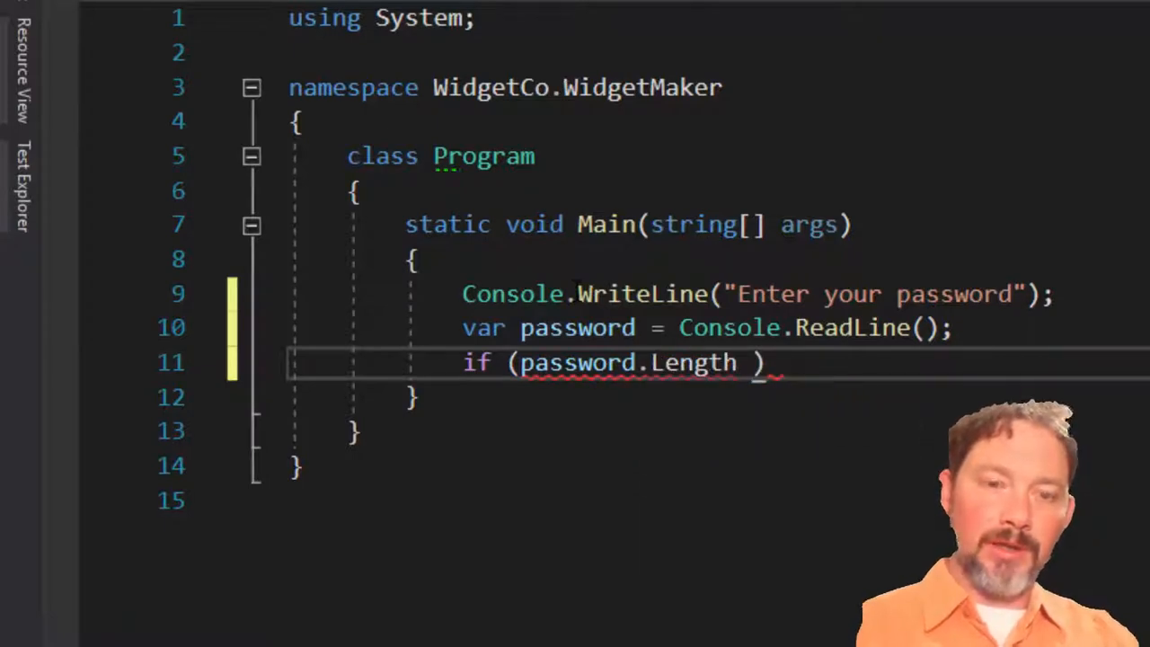
text(< 6)
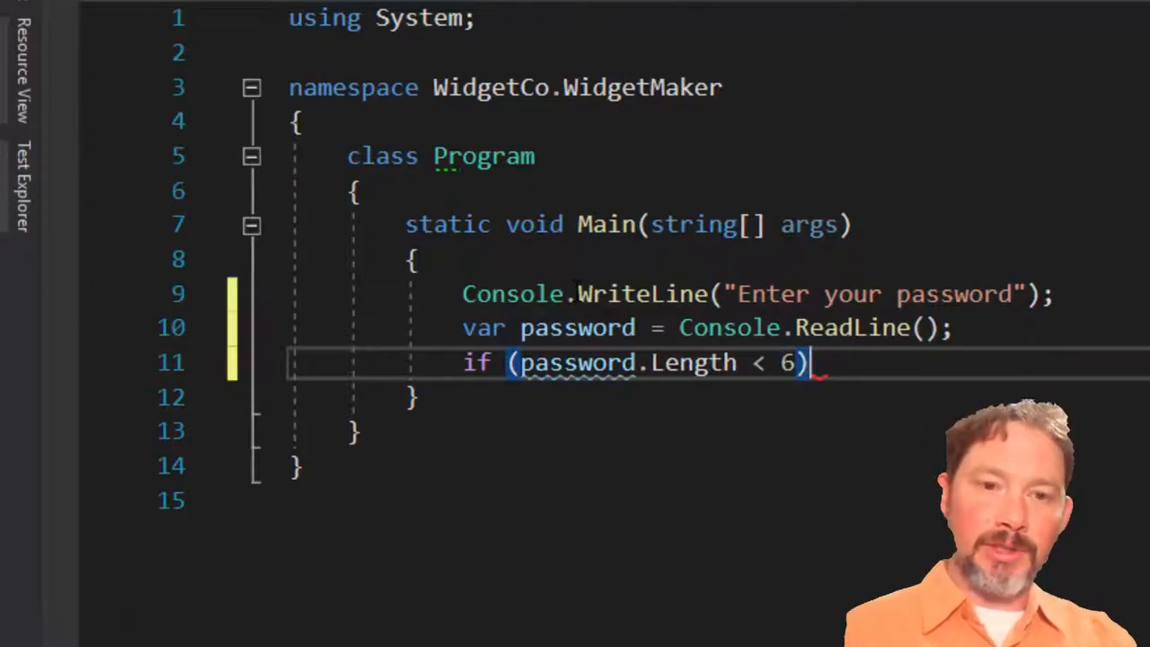
text({)
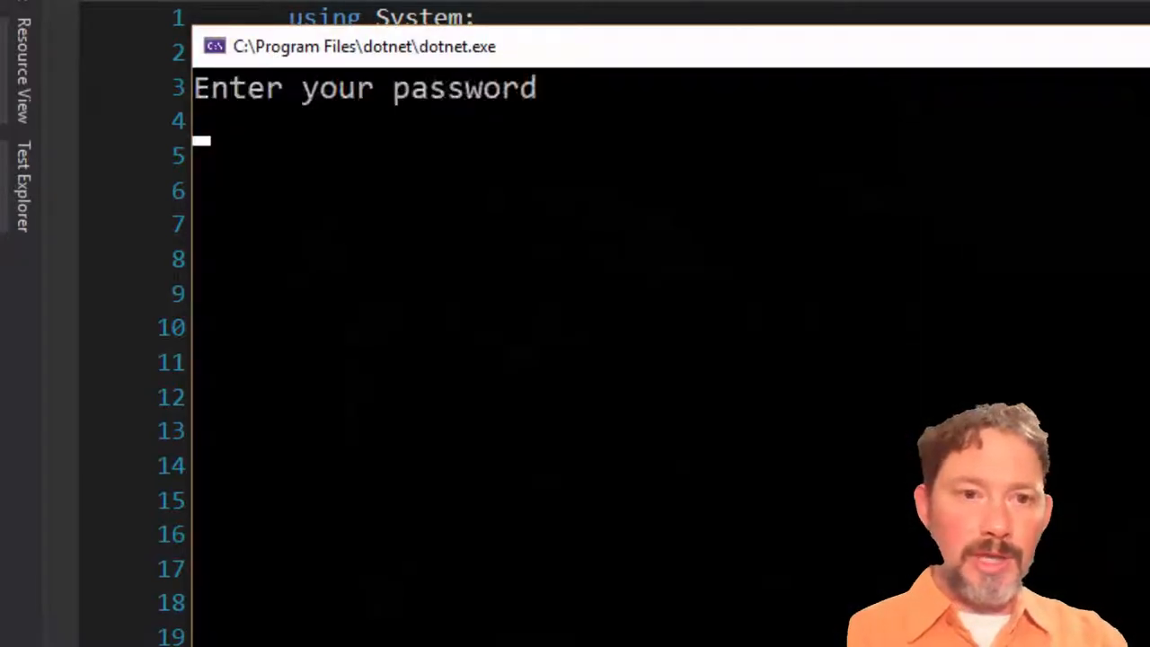
text(abc)
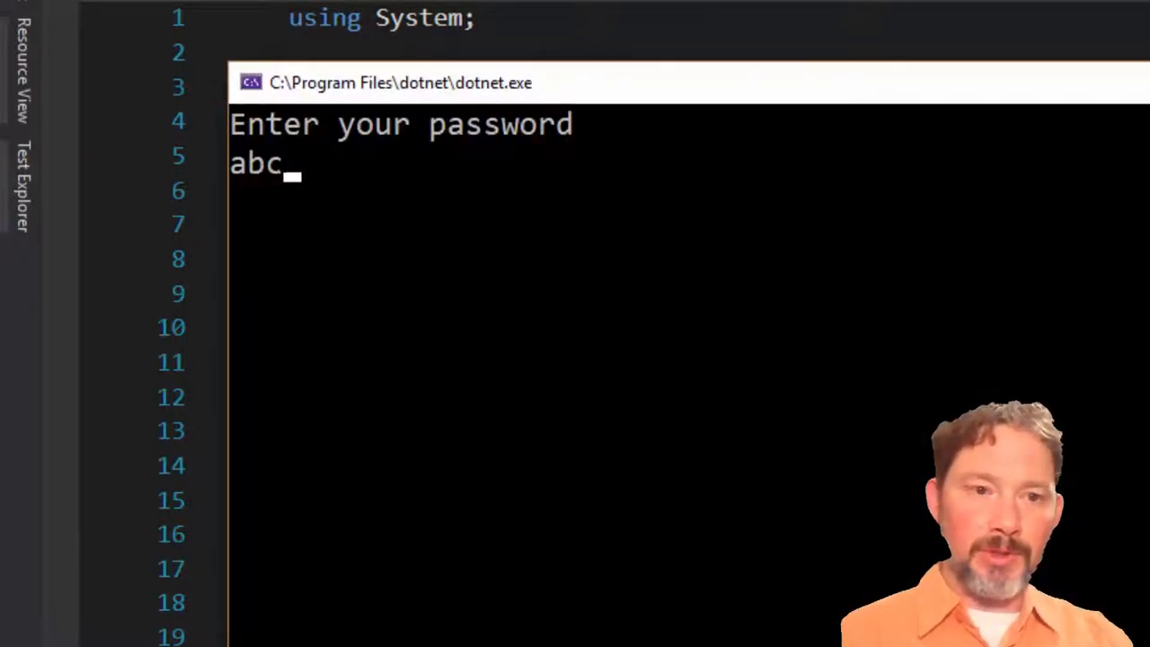
text(defg)
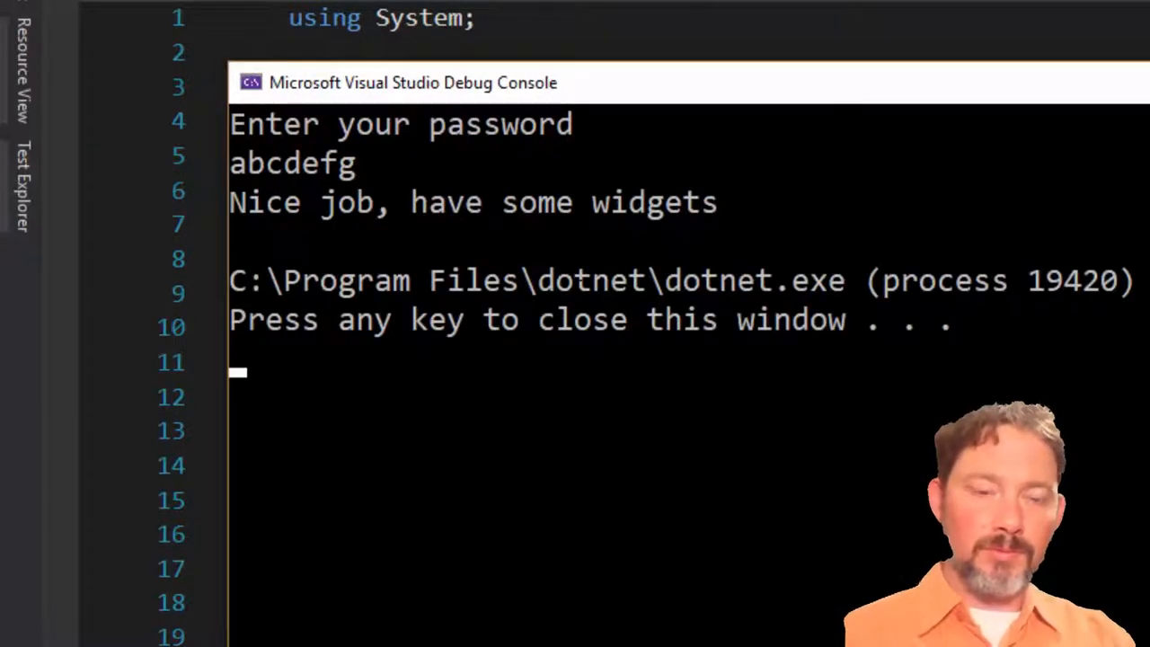
key(Enter)
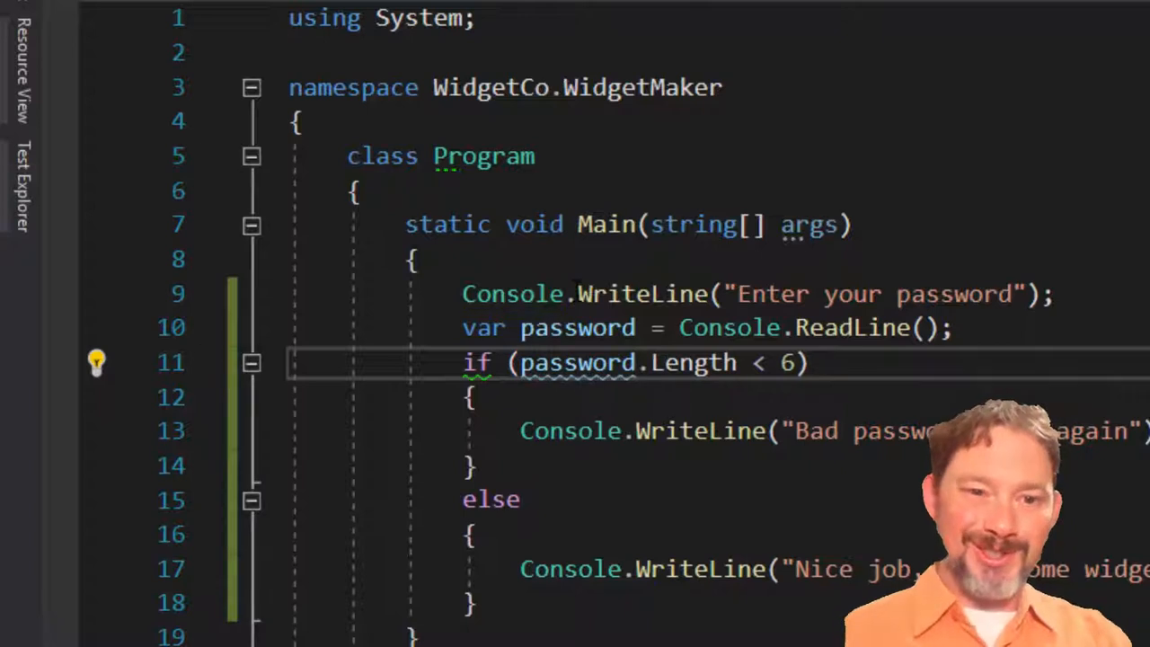
Step: Apply the 'Check expression for null' quick action and extract the check into IsPasswordValid
click(97, 363)
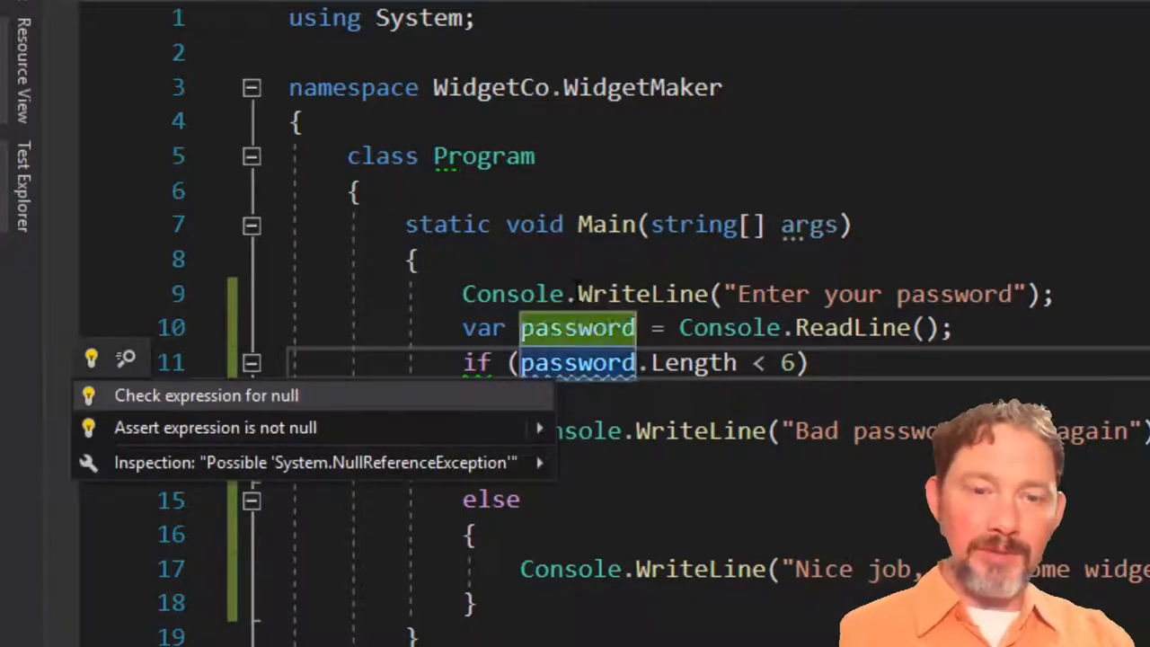
click(208, 395)
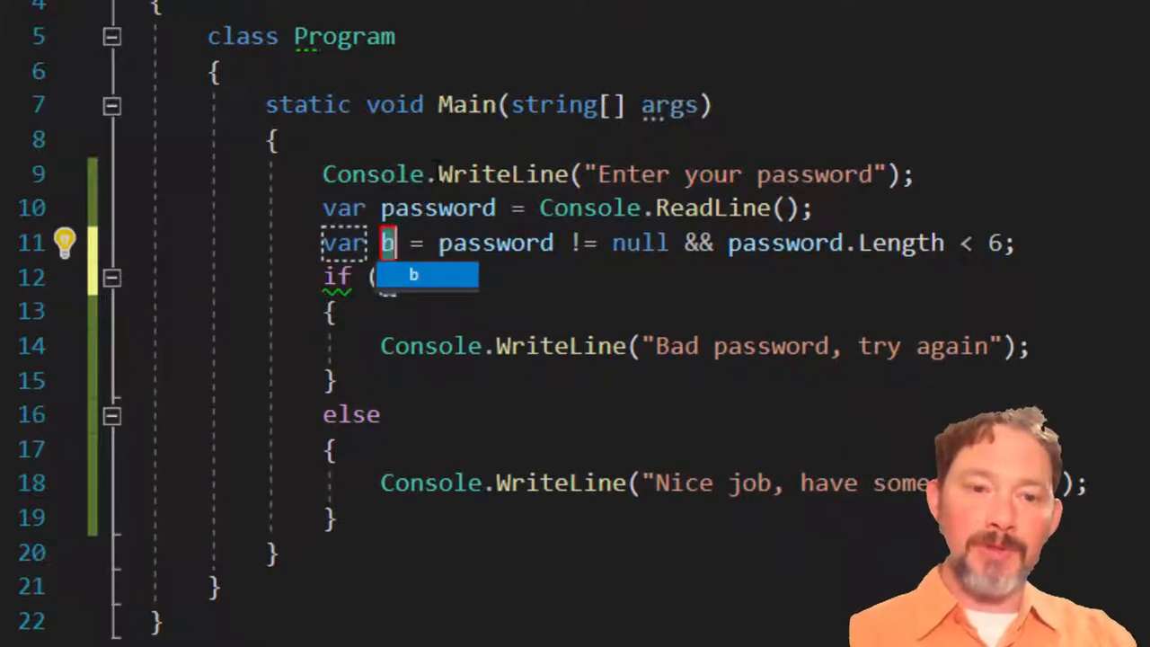
text(isPasswordValid = IsPasswordValid(password);)
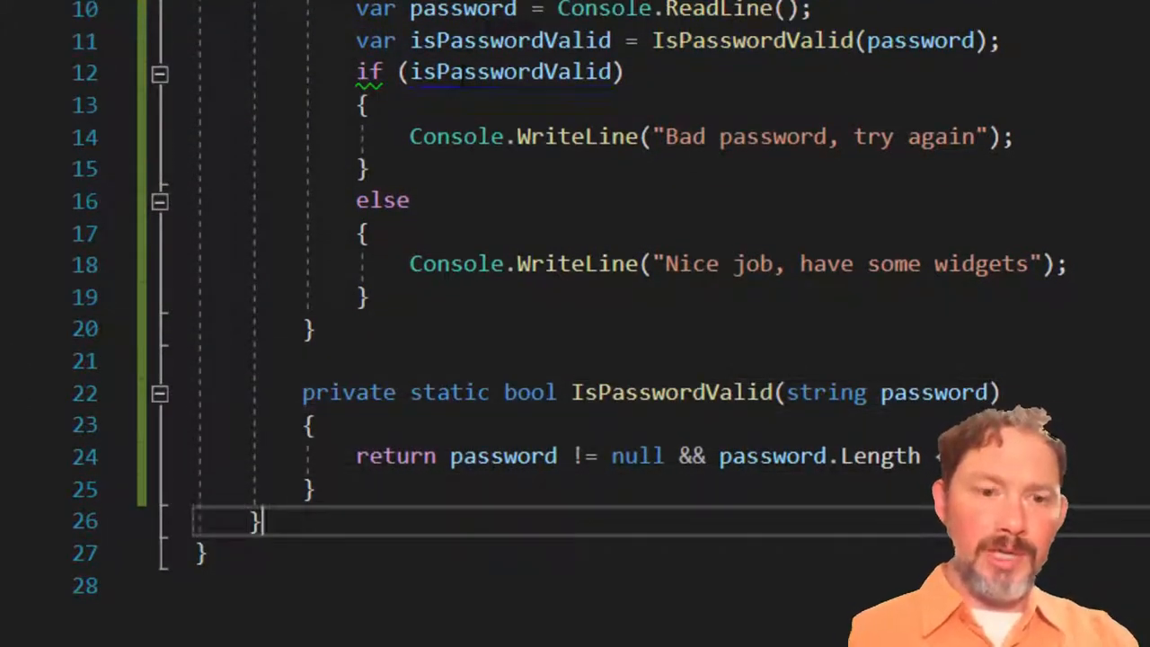
Step: Declare a new public class PasswordValidator { } in Program.cs
text(public)
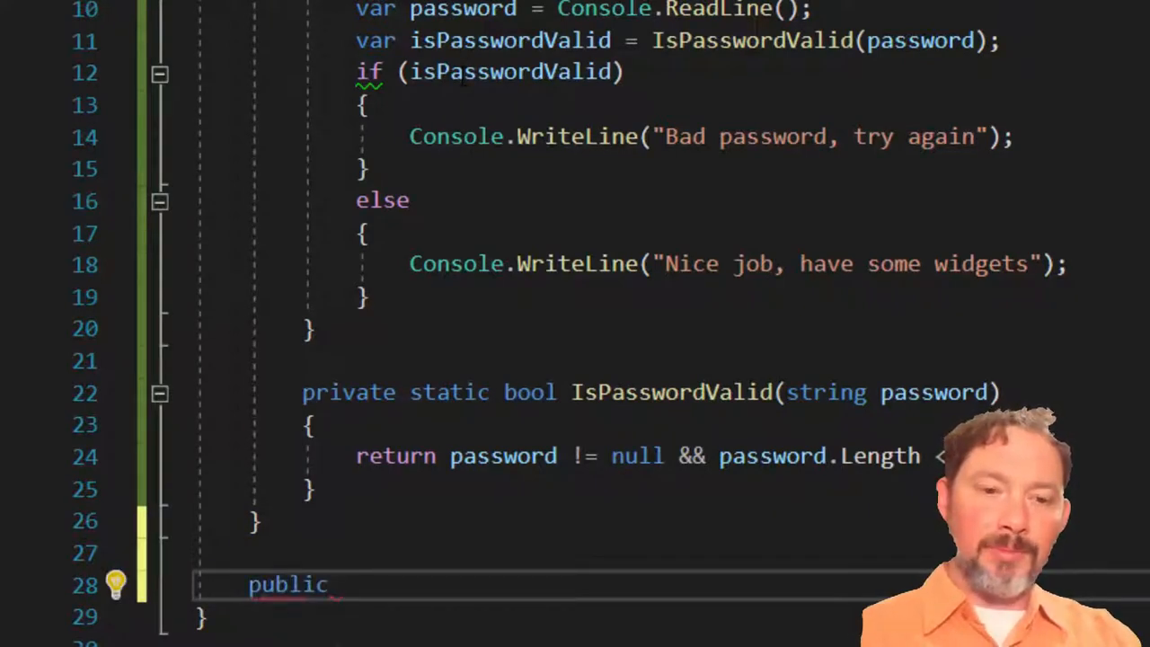
text(PasswordValida)
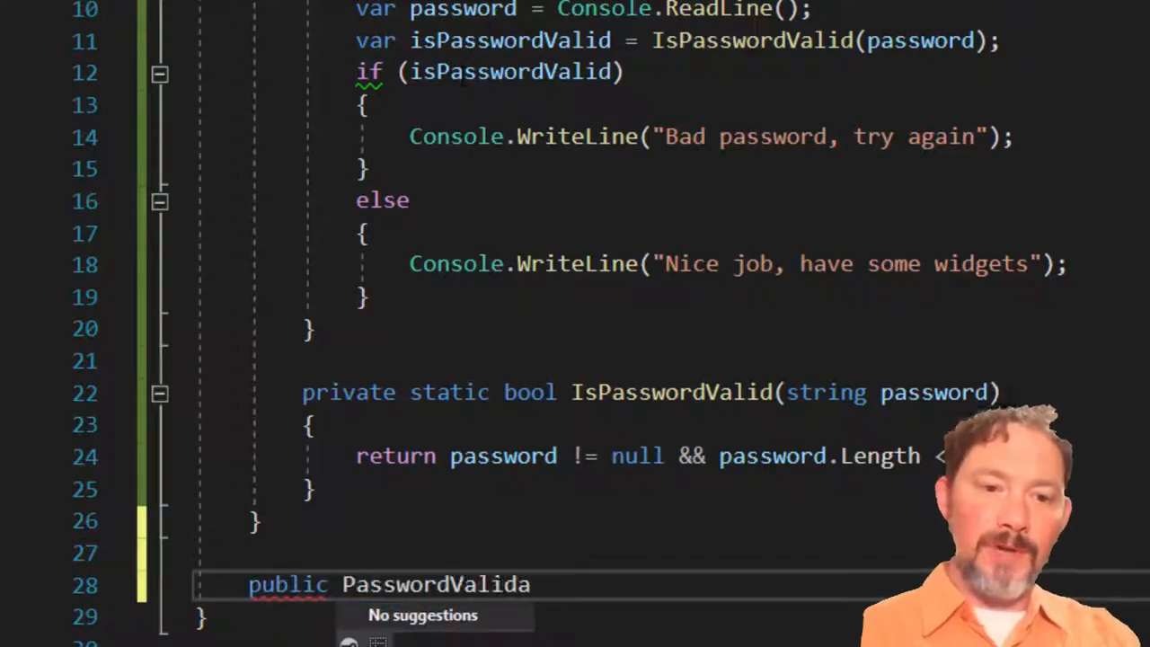
text(tor {})
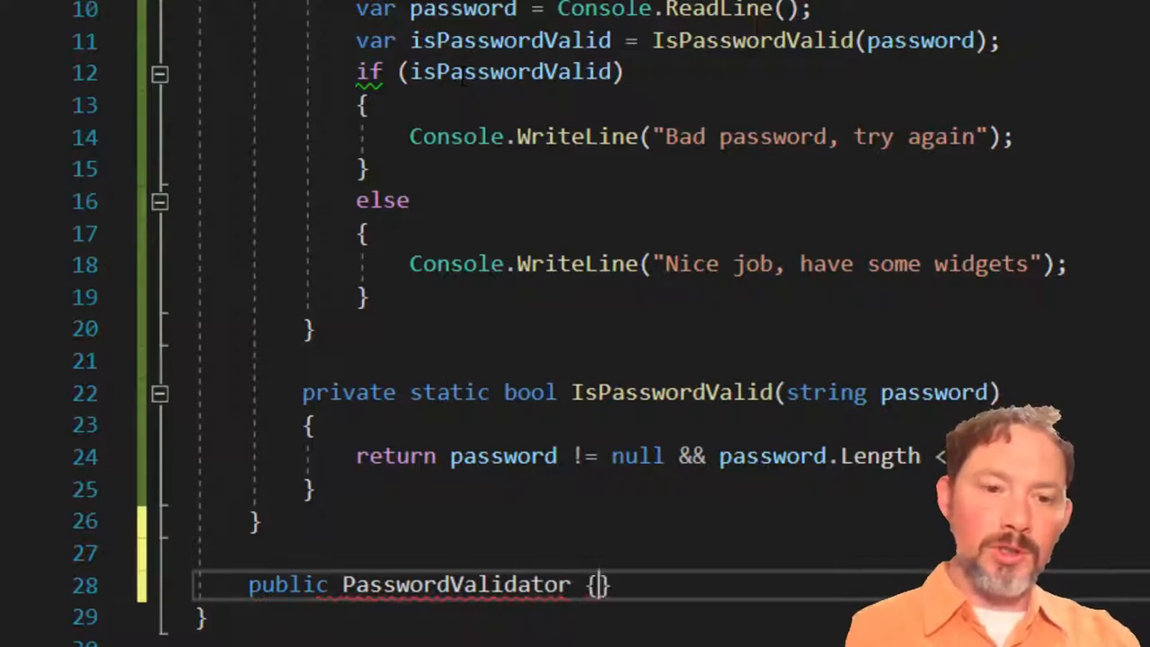
text(class)
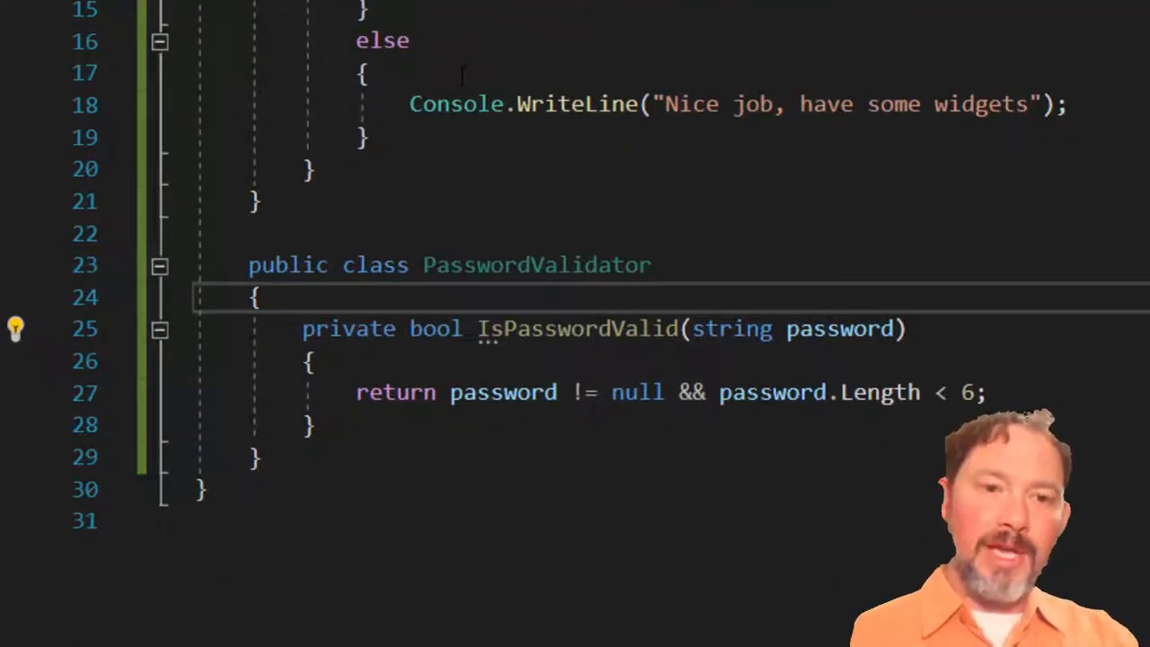
Step: Move IsPasswordValid into PasswordValidator and create a passwordValidator instance in Main
click(339, 264)
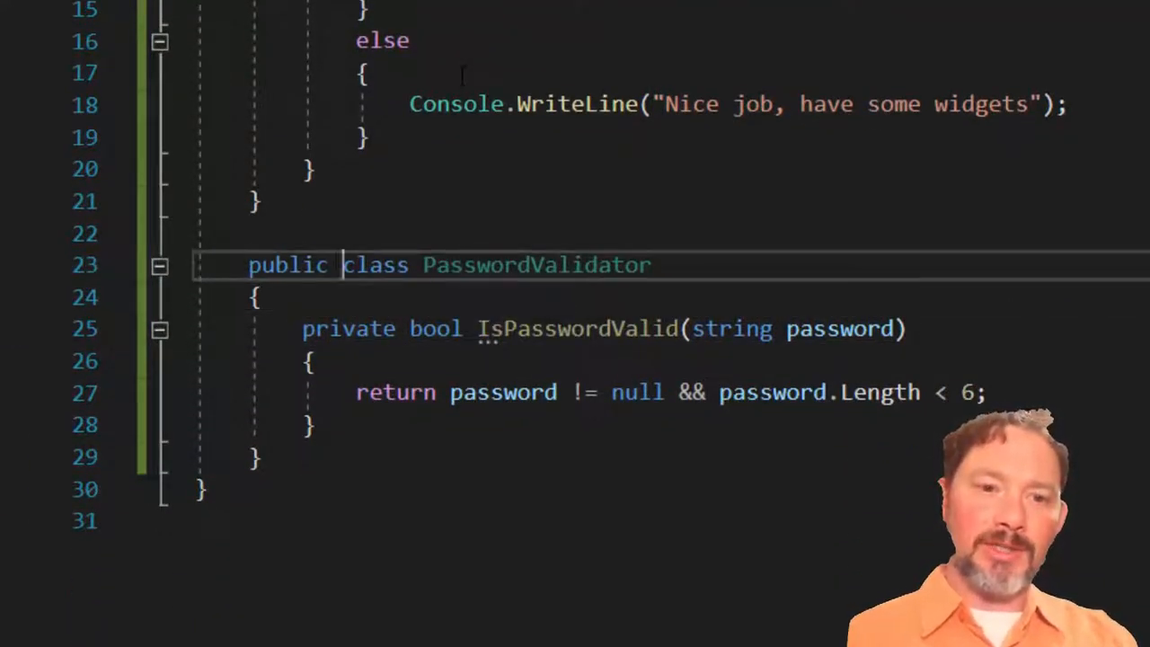
double_click(535, 264)
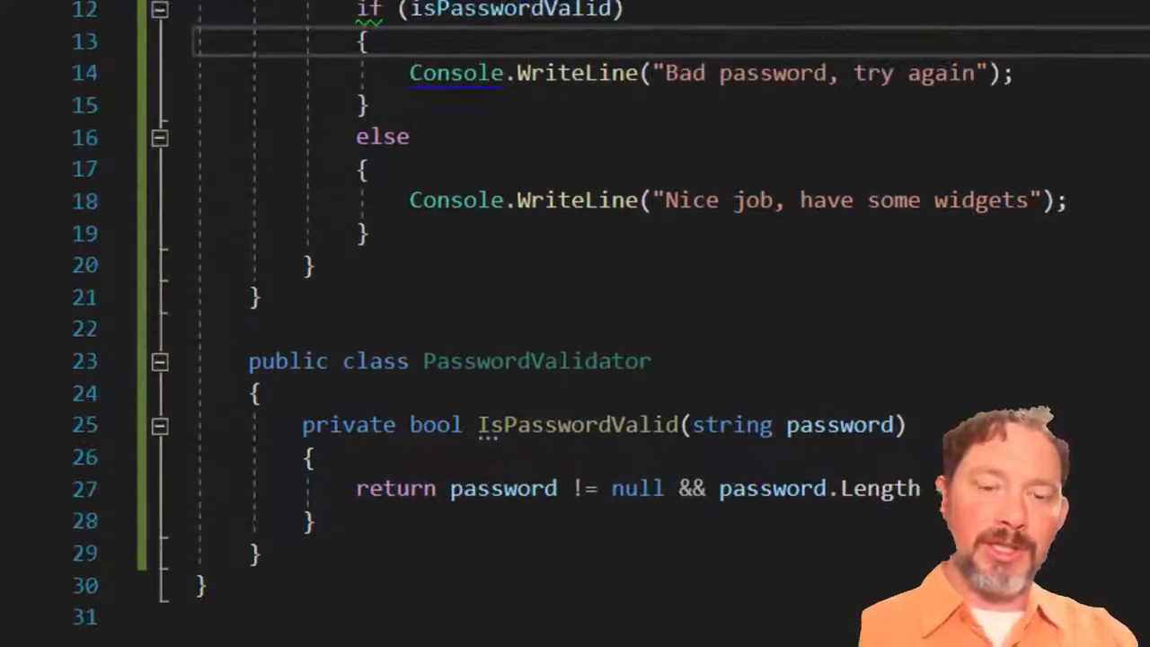
scroll(up, 3)
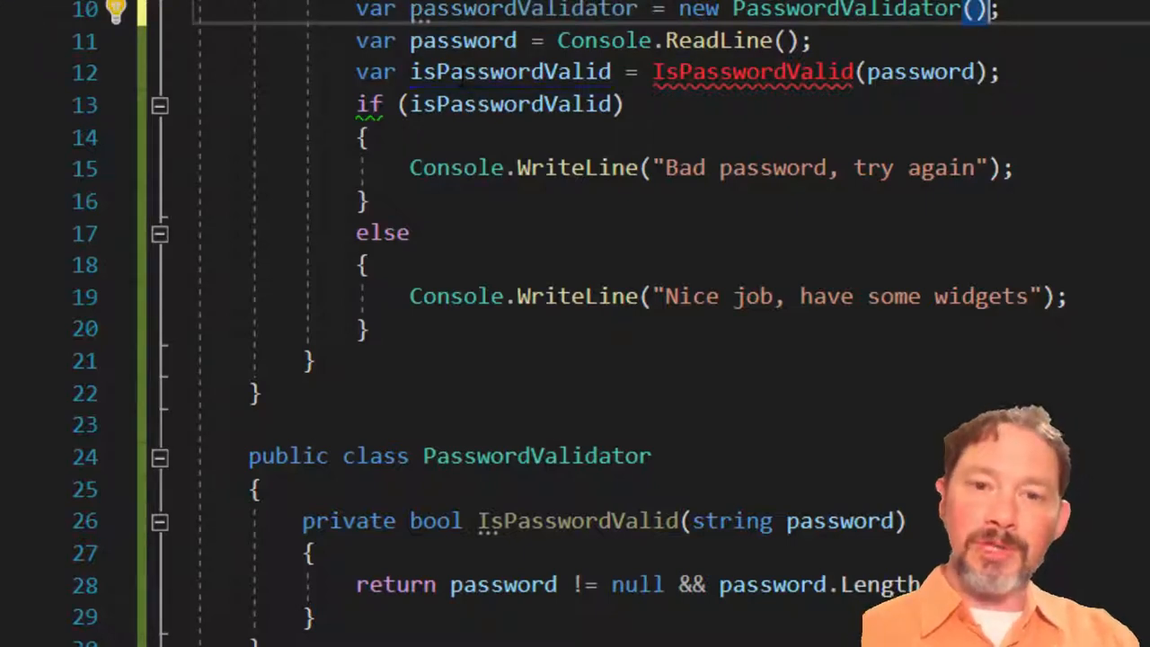
text(v)
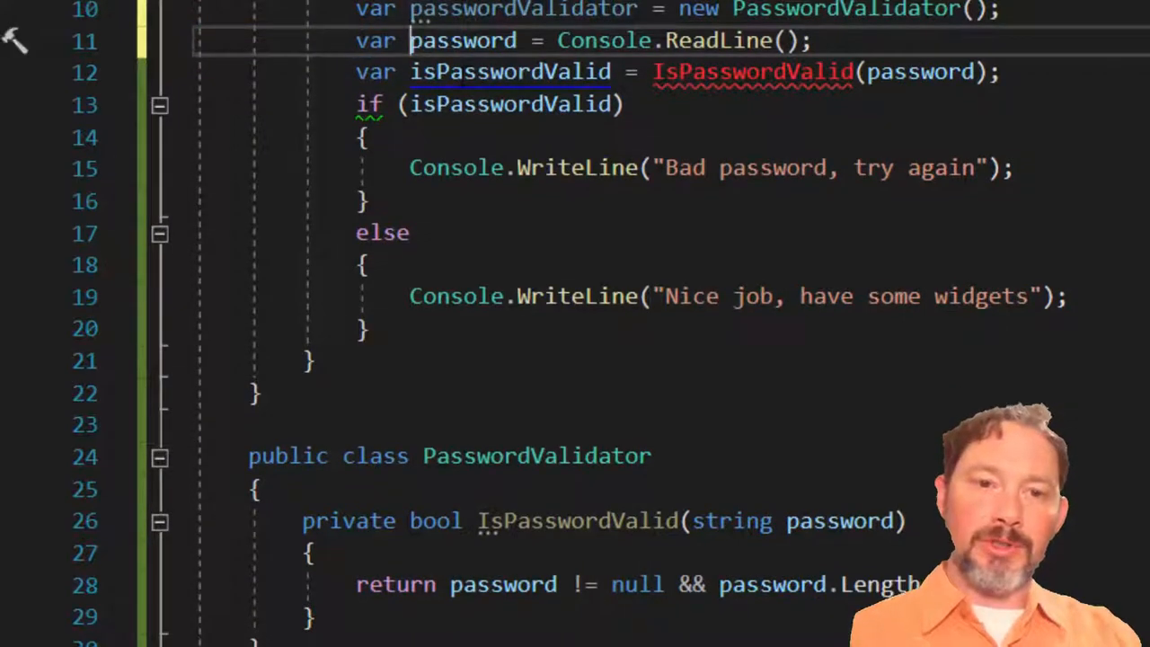
text(passwordValidator.)
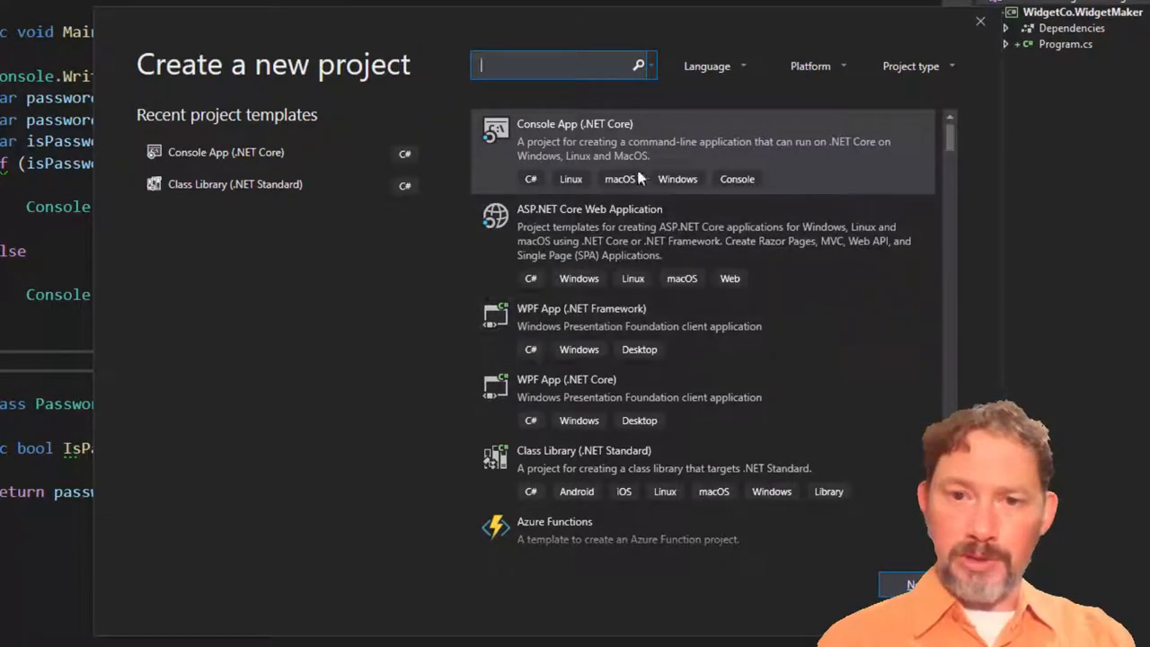
mouse_move(568, 334)
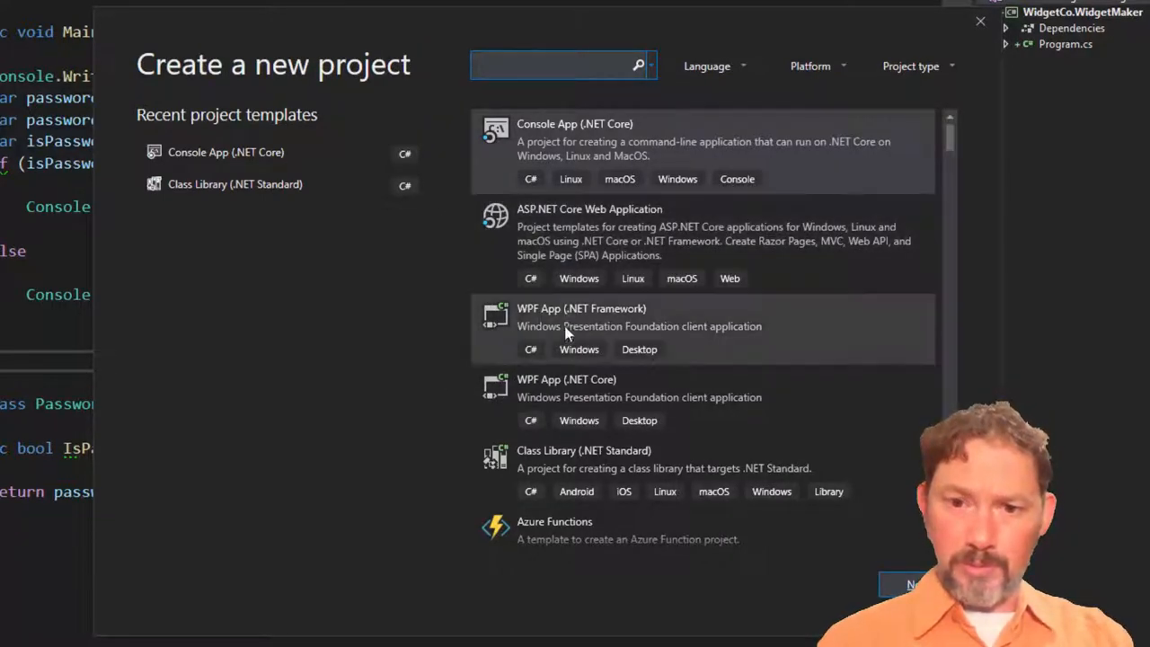
Step: Add a Class Library (.NET Standard) project WidgetCo.AuthLib to the existing solution
click(611, 450)
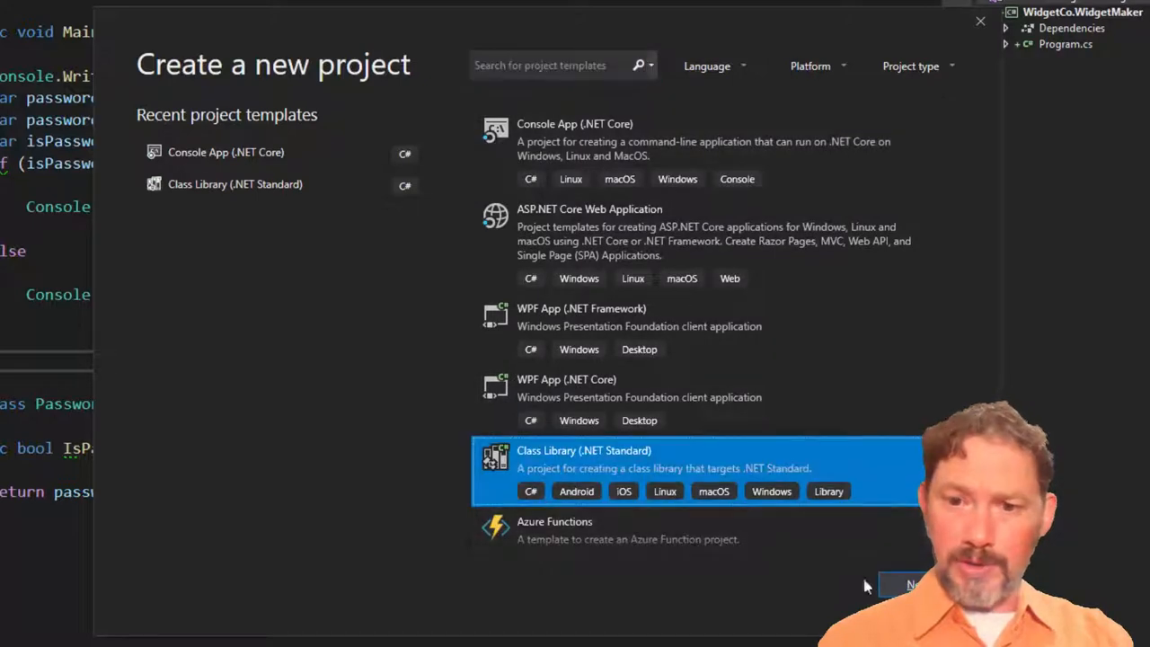
click(914, 586)
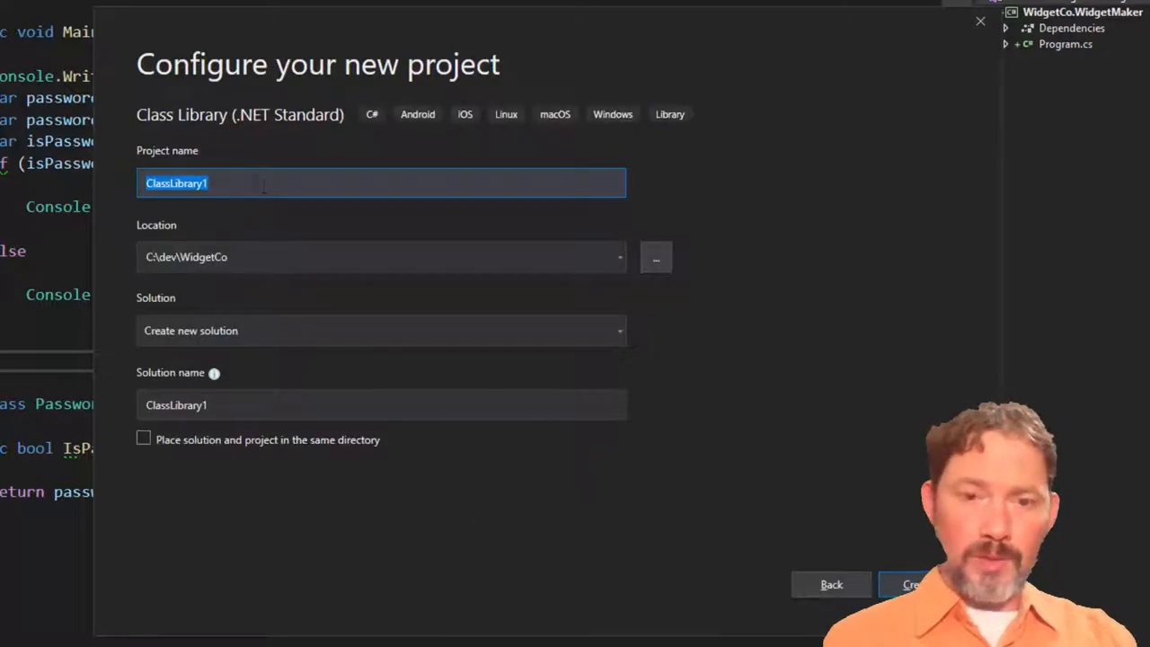
text(WidgetCo.AuthLib)
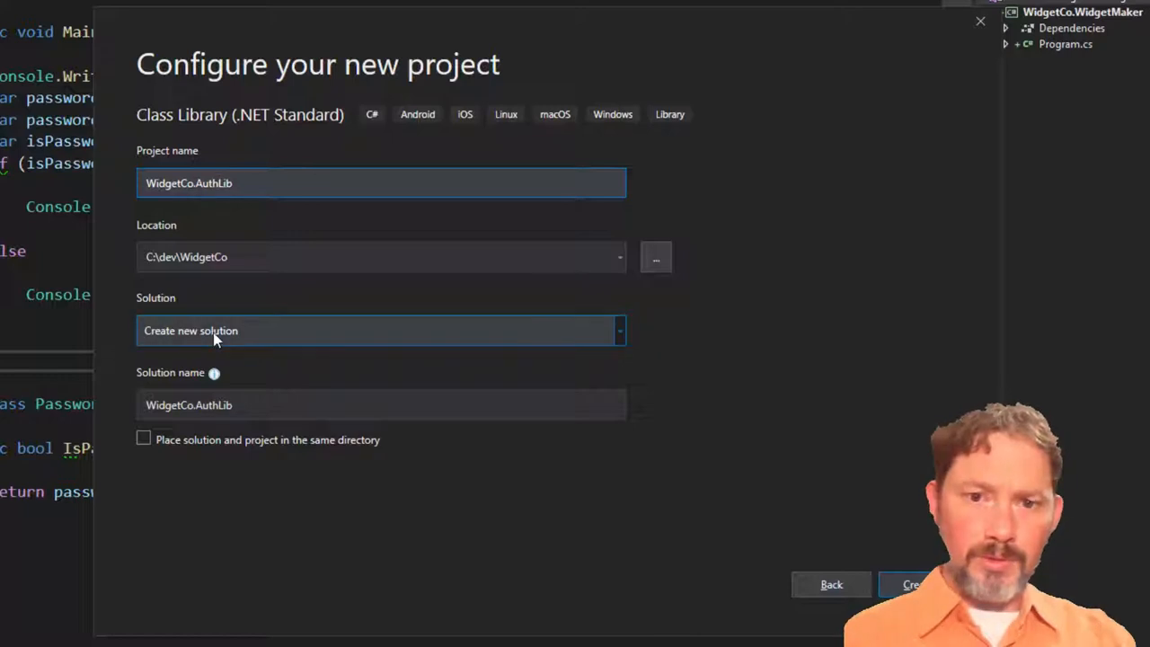
click(916, 585)
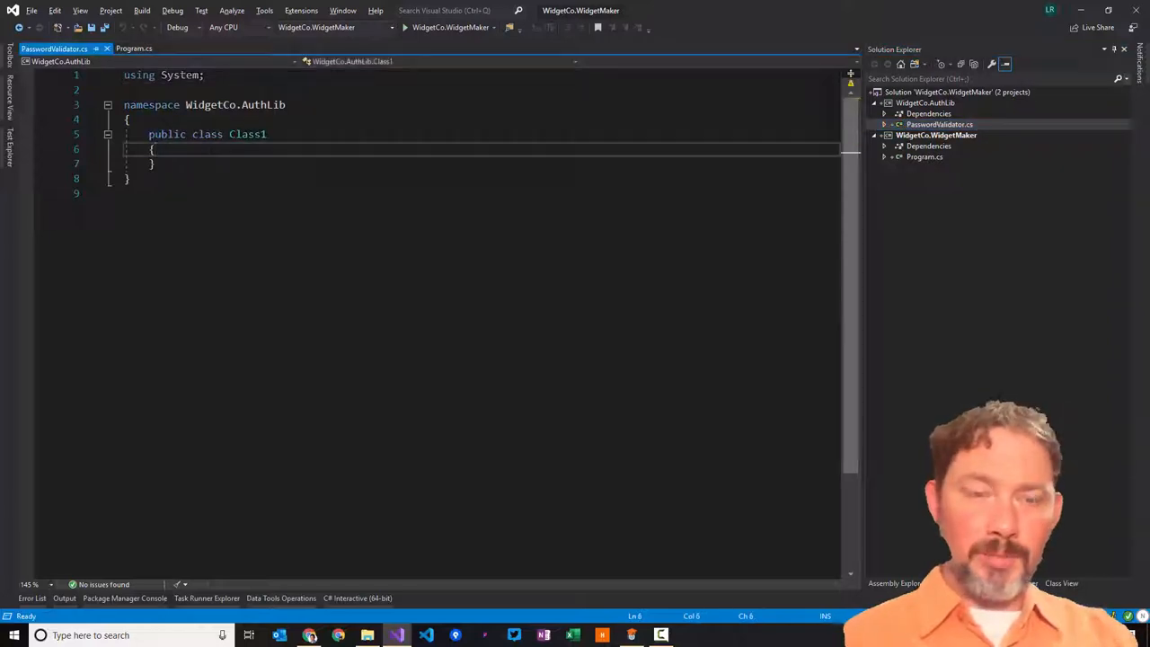
Step: Replace the starter class with a public PasswordValidator class exposing IsPasswordValid
click(137, 47)
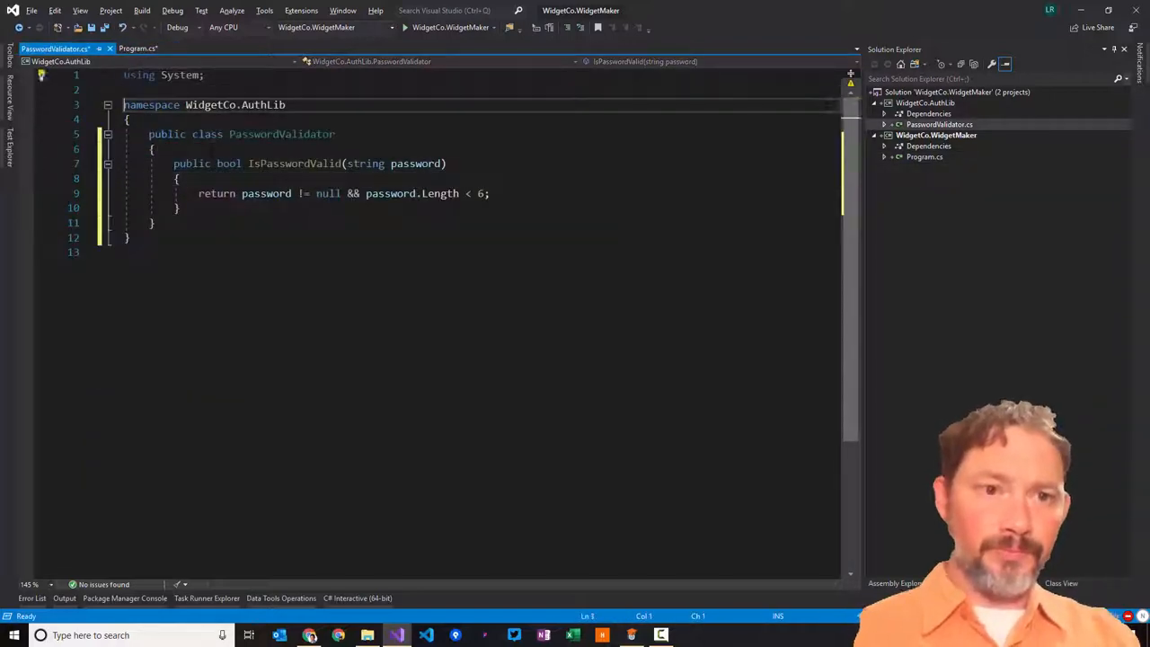
click(141, 48)
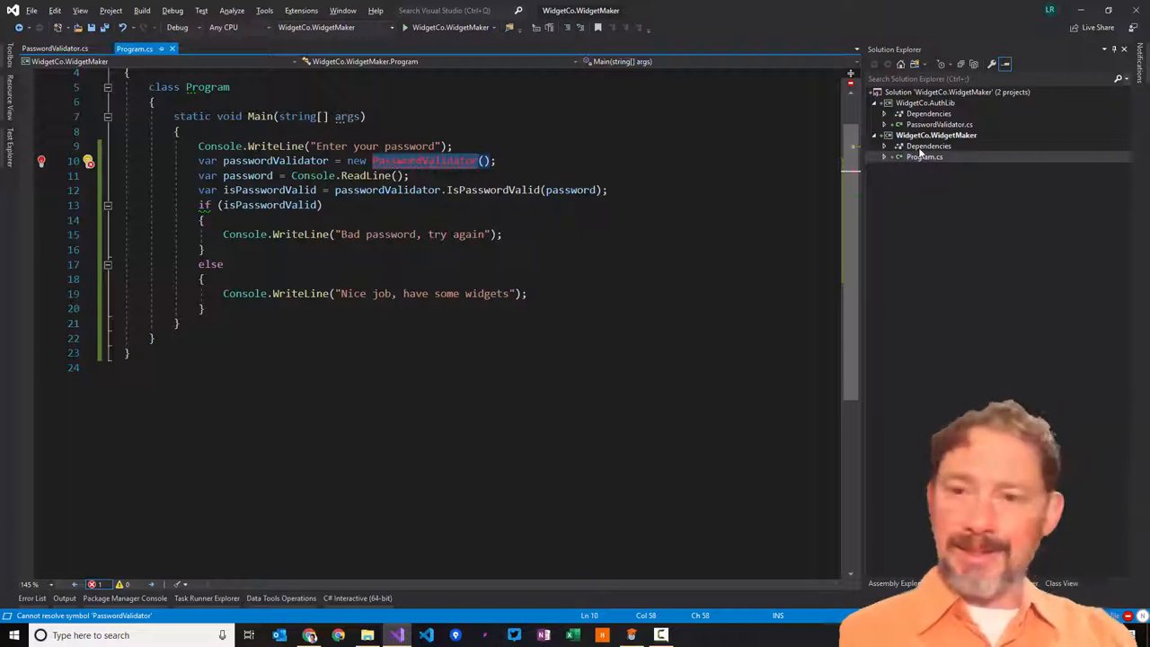
Step: Add WidgetCo.AuthLib as a project reference of WidgetMaker so PasswordValidator resolves, then reach the solution's actions
click(928, 146)
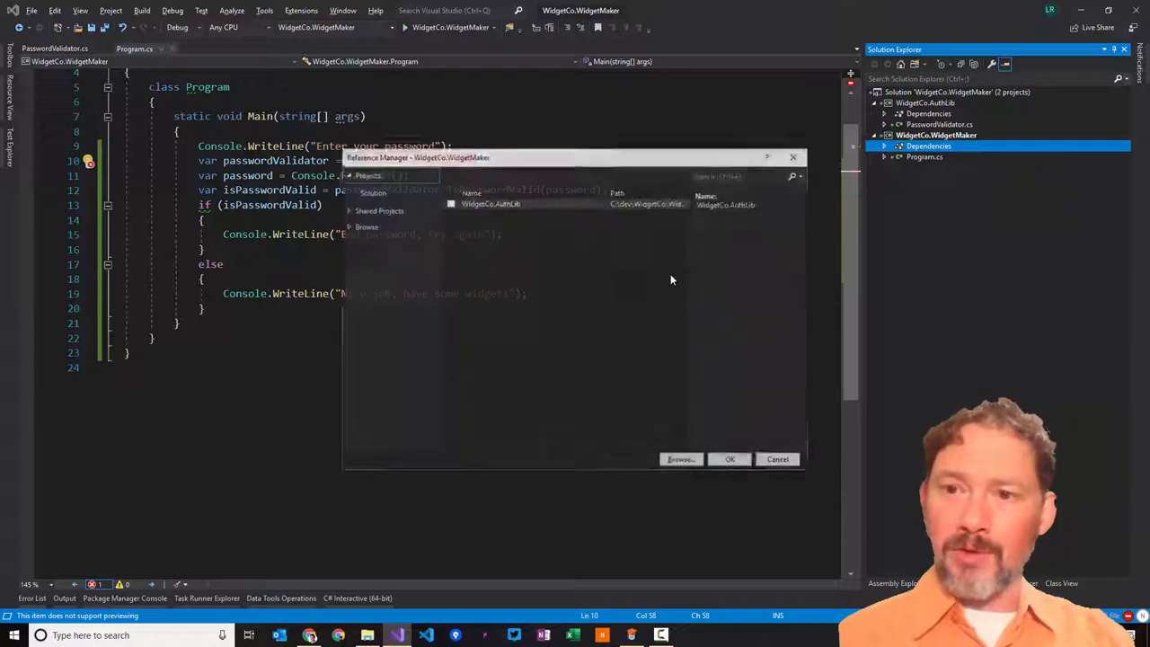
click(450, 203)
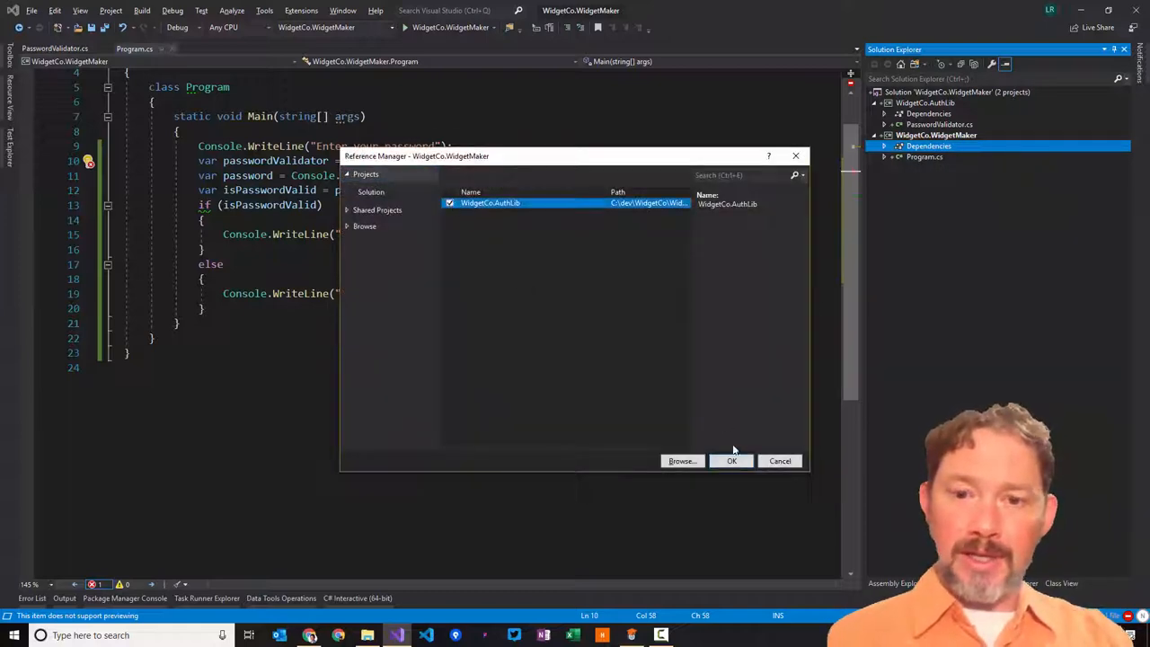
click(731, 460)
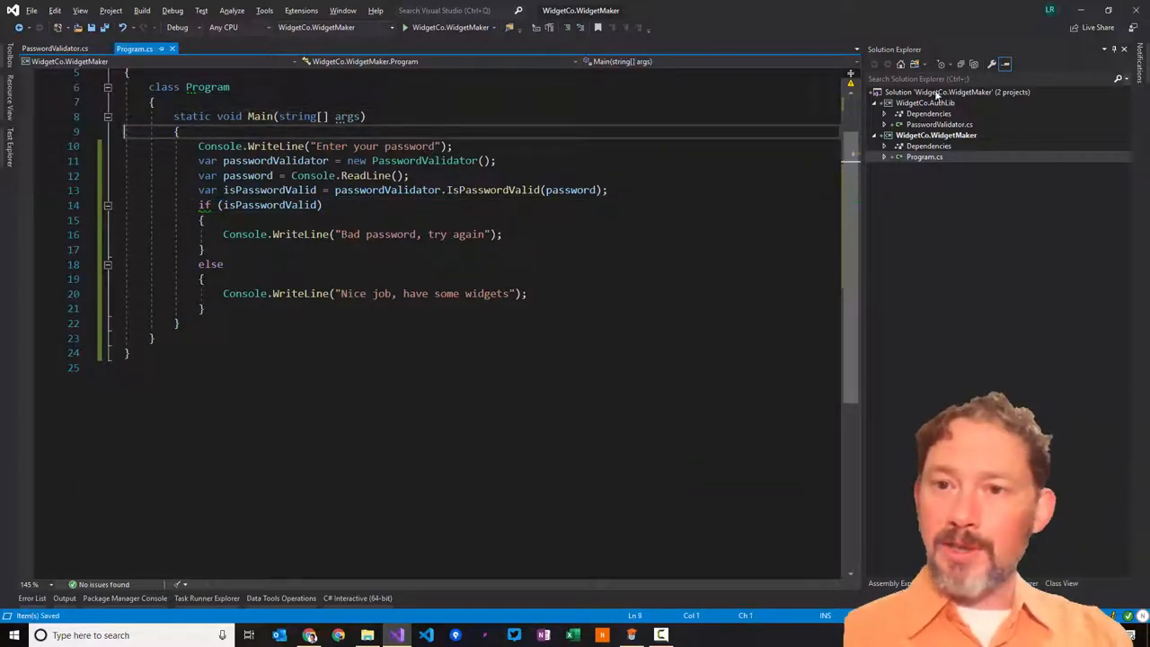
right_click(931, 93)
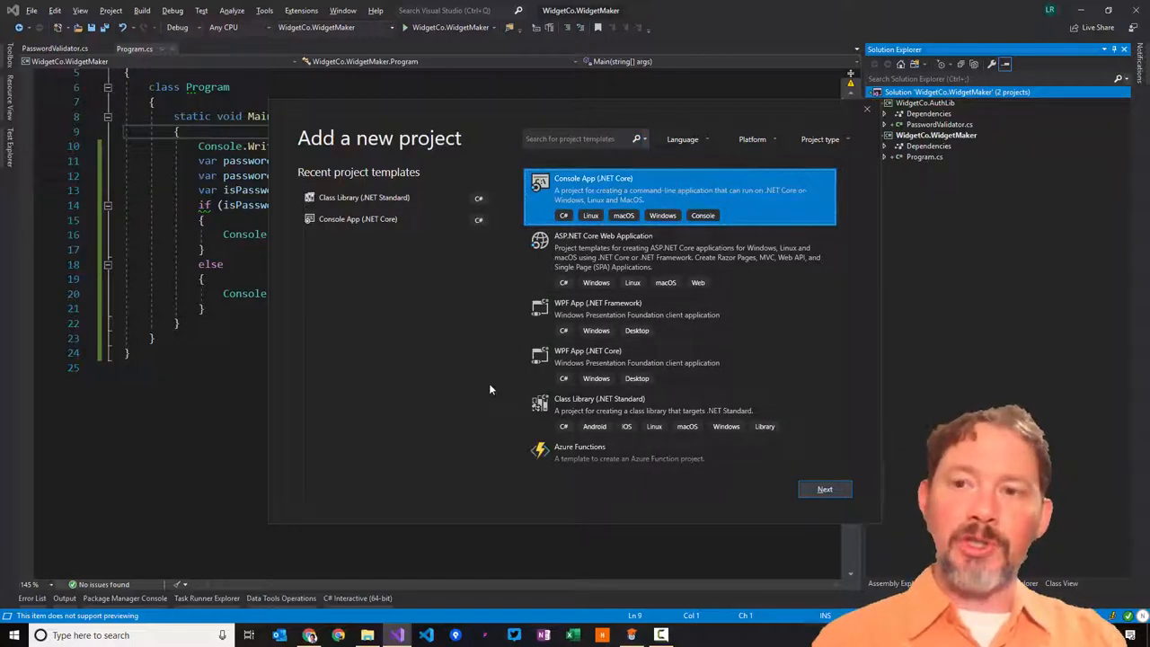
mouse_move(406, 371)
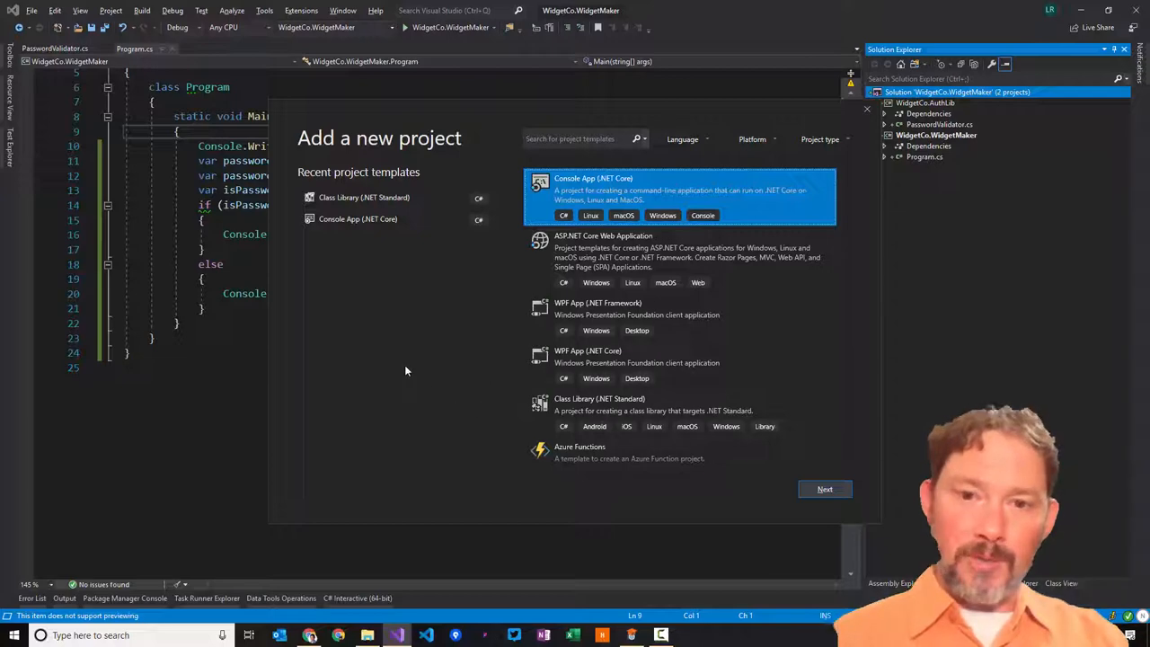
Step: Proceed with the Console App (.NET Core) template for the new project
click(825, 489)
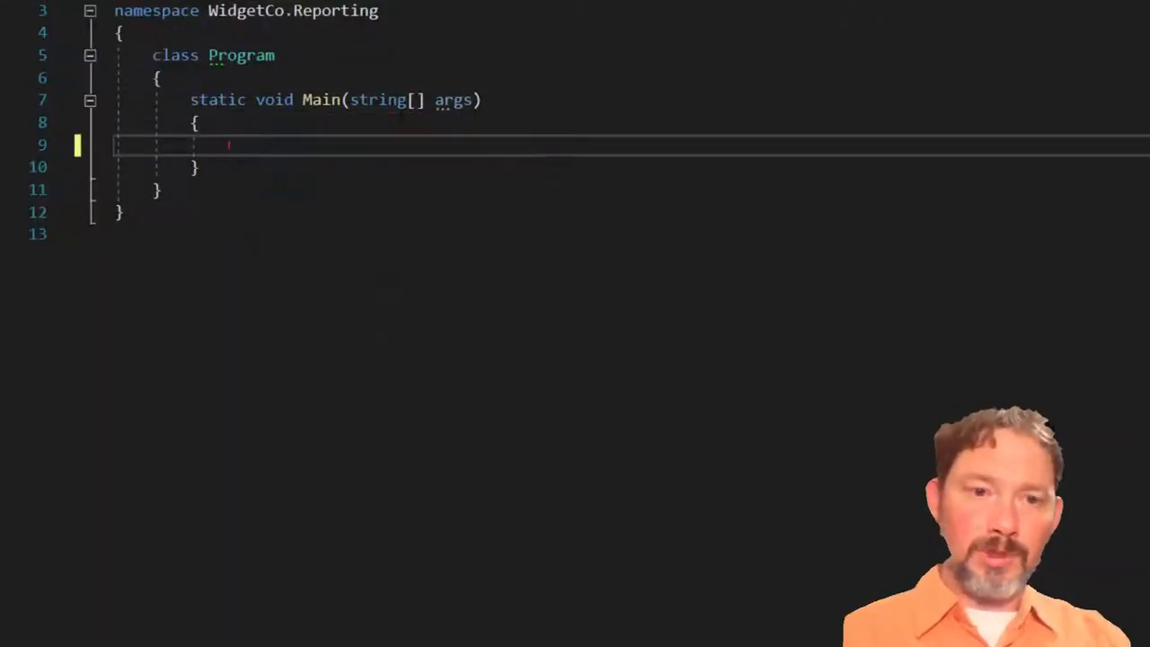
Step: Write Main to greet with 'Welcome to reporting, what's your password?' and loop while the password is invalid
text(Console.WriteLine("Welcome to reporting, what's your password?");)
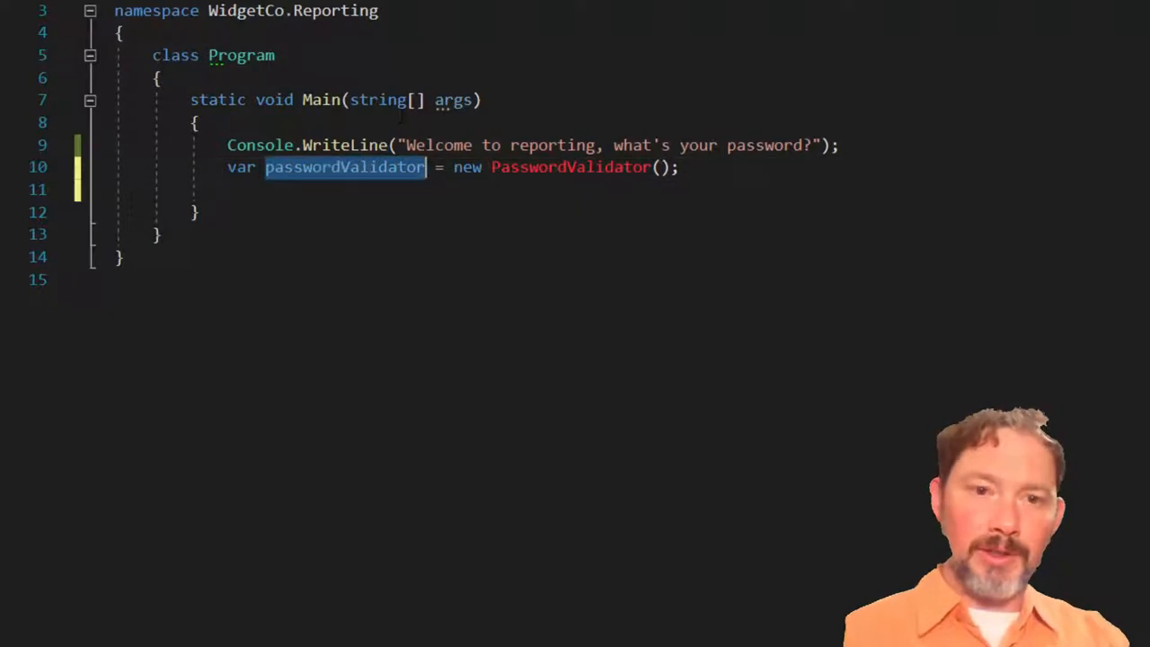
text(while ()
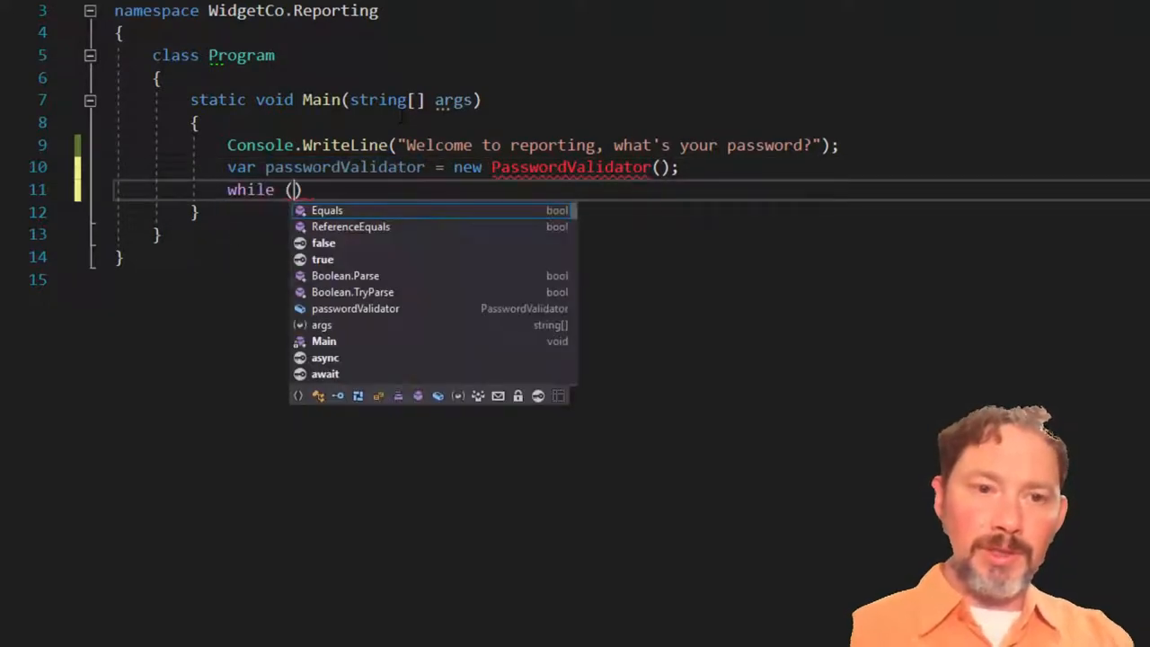
key(Escape)
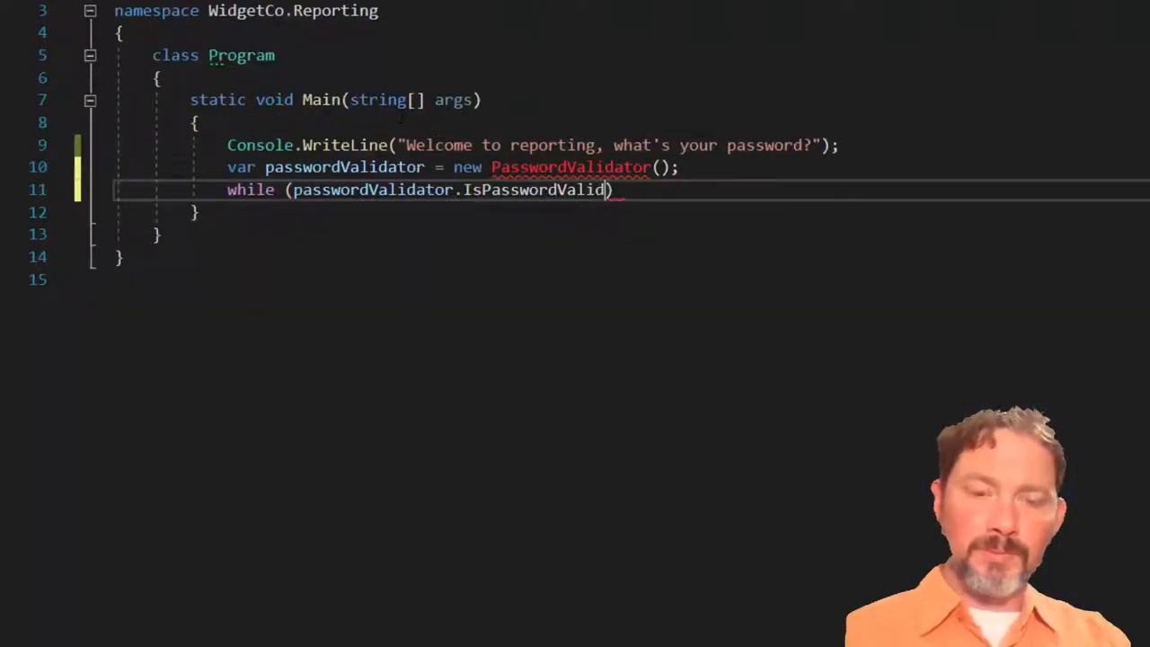
text((password)
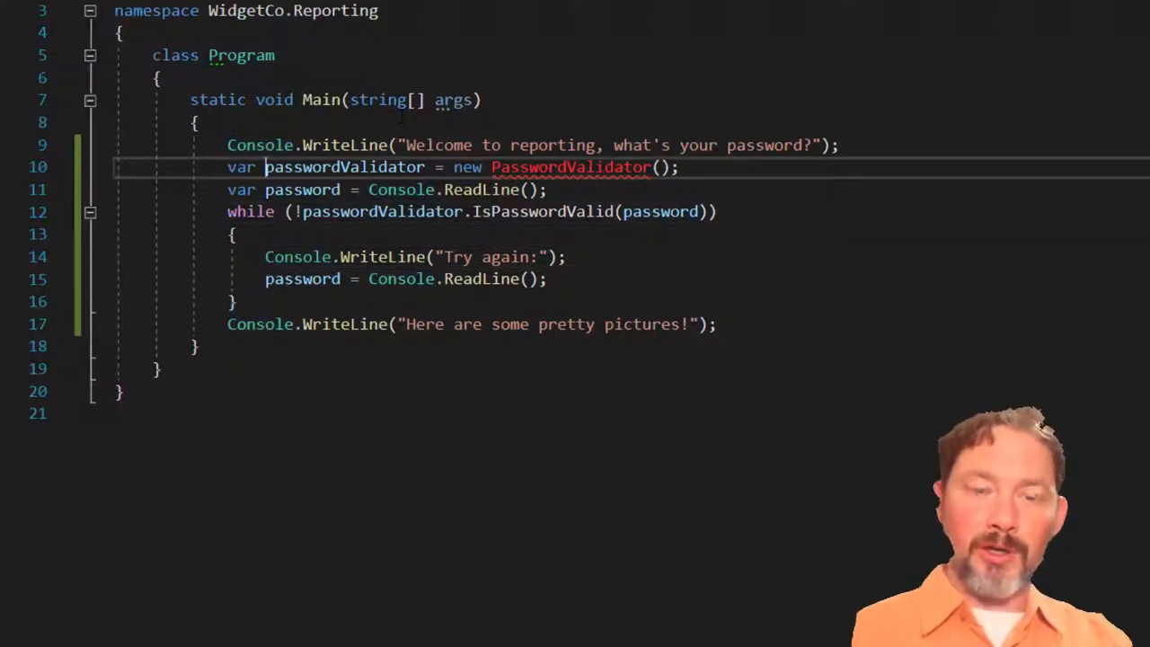
Step: Add the comment '// todo: publish to private nuget feed and subscribe' near the unresolved PasswordValidator
double_click(571, 167)
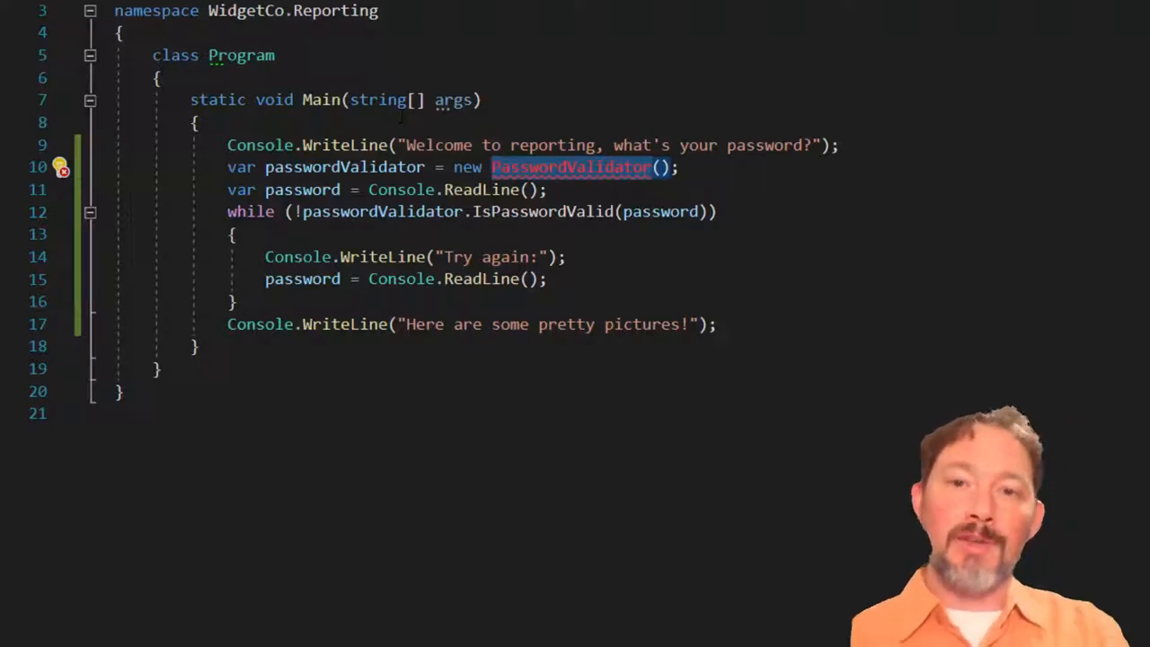
text(// todo: pub)
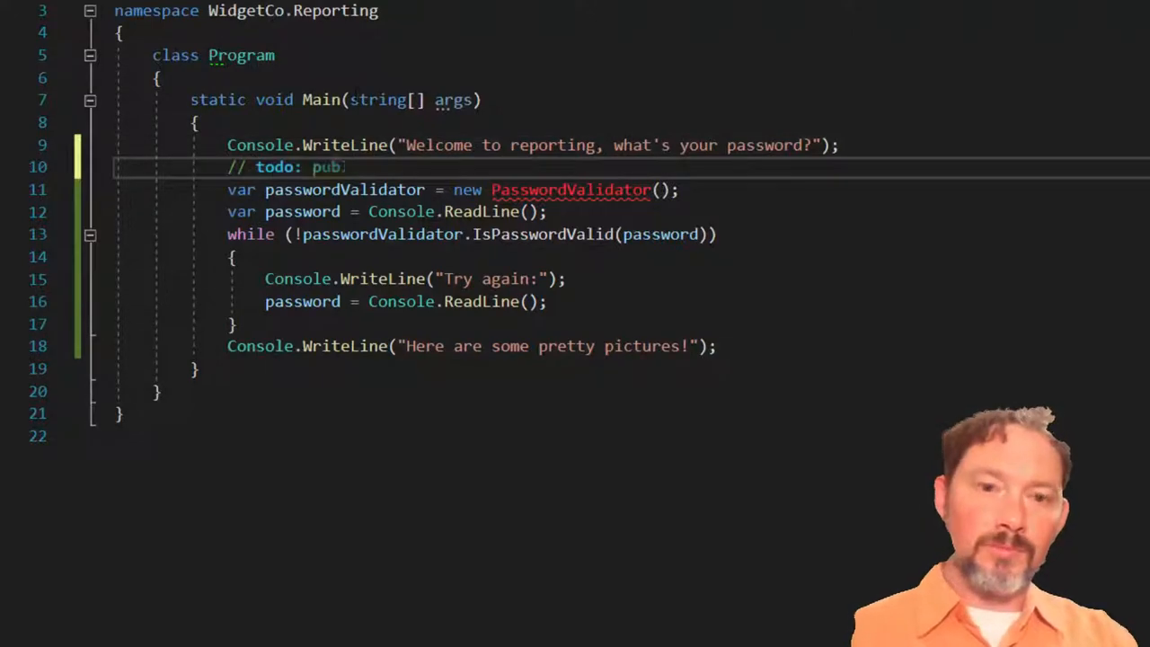
text(lish to private nuget feed and subscribe)
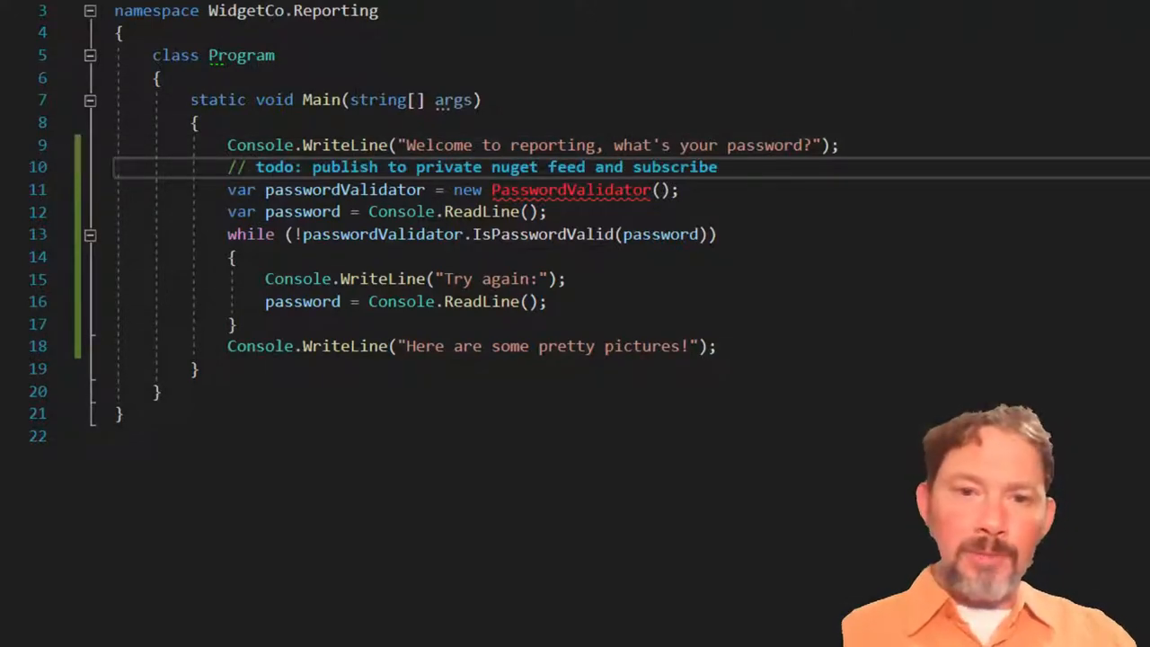
key(alt+tab)
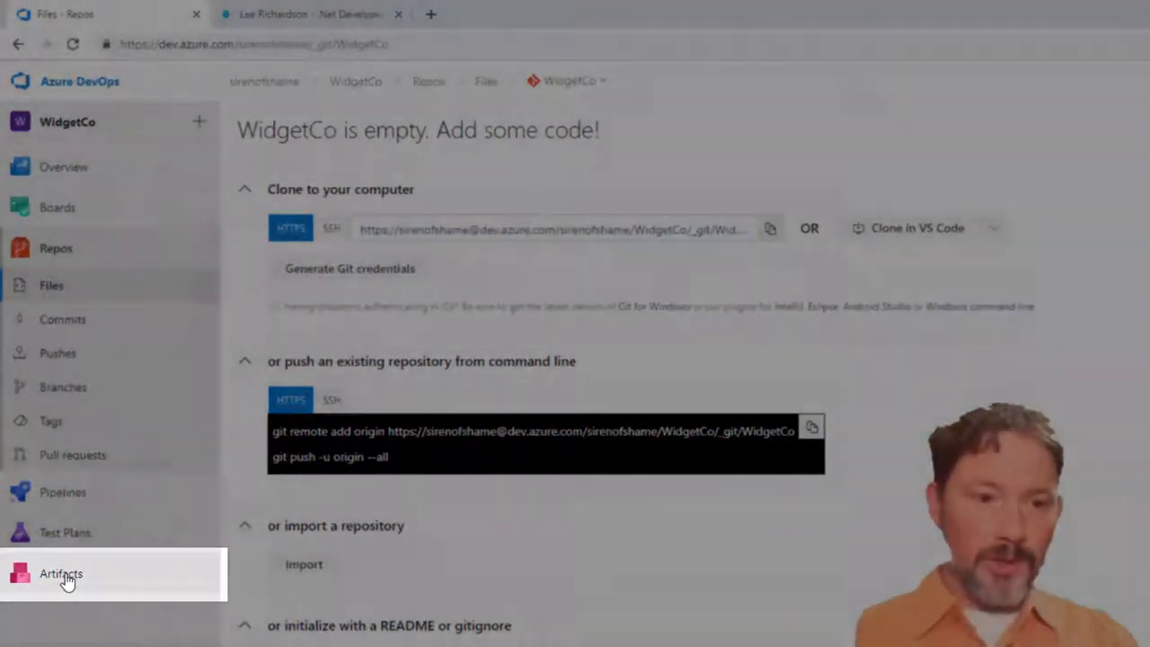
Step: Go to the WidgetCo project's Artifacts feeds and start a new feed
click(62, 575)
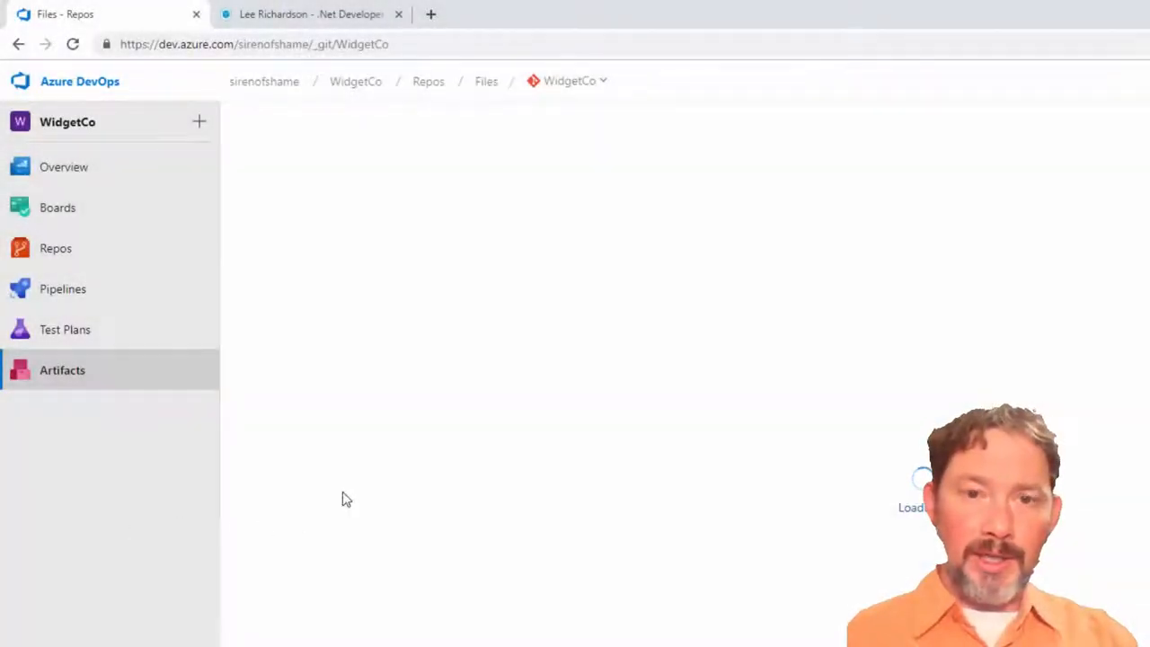
click(61, 370)
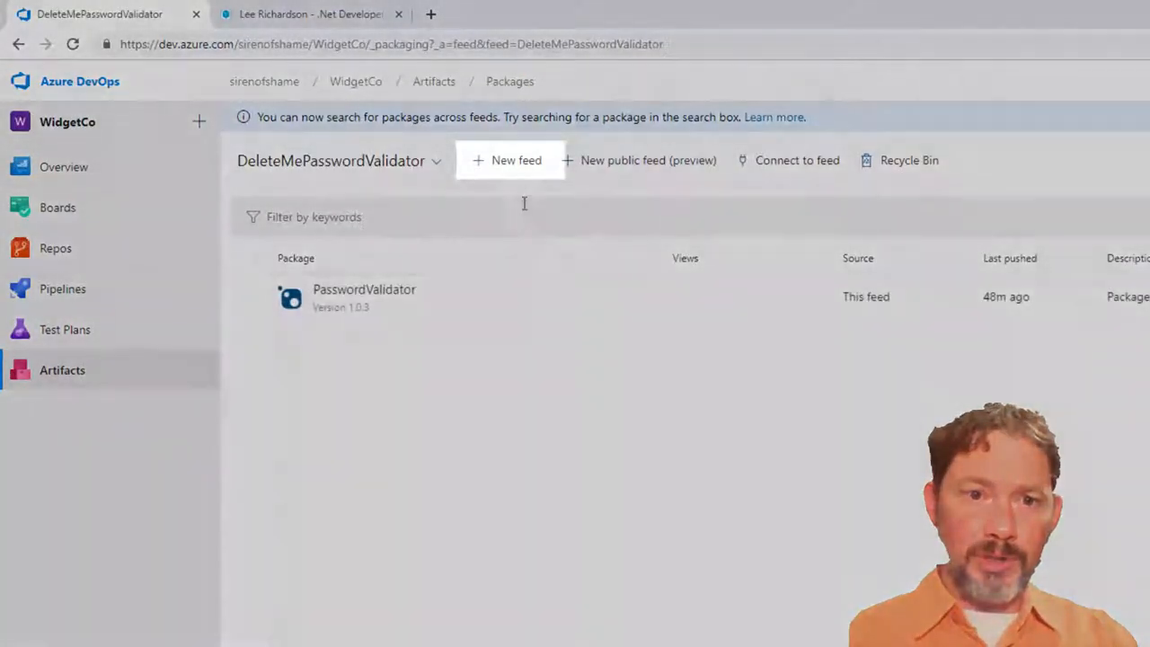
click(516, 160)
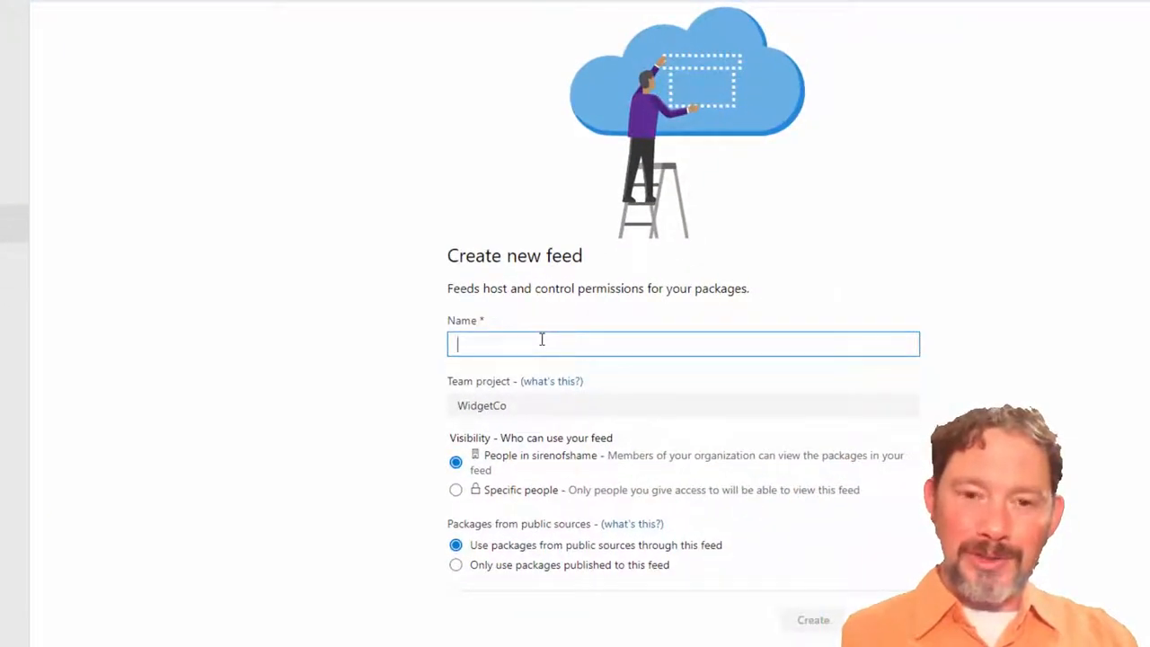
Step: Create the feed named WidgetCoPasswordValidator with default visibility and upstream sources
text(WidgetCoPassword)
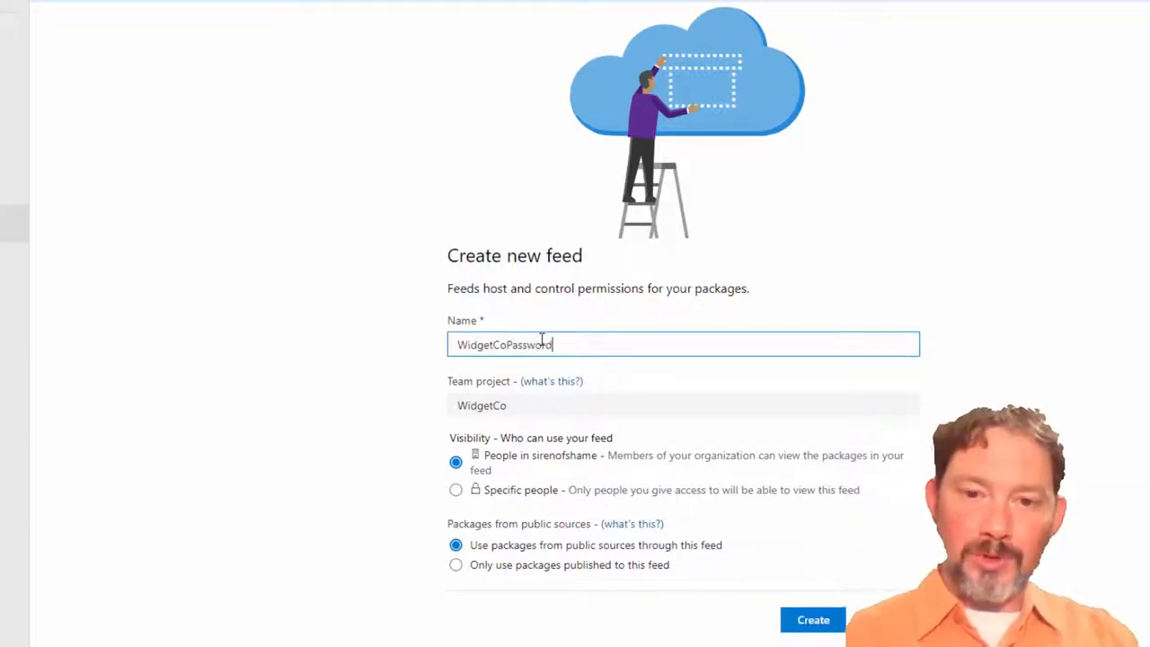
key(Backspace)
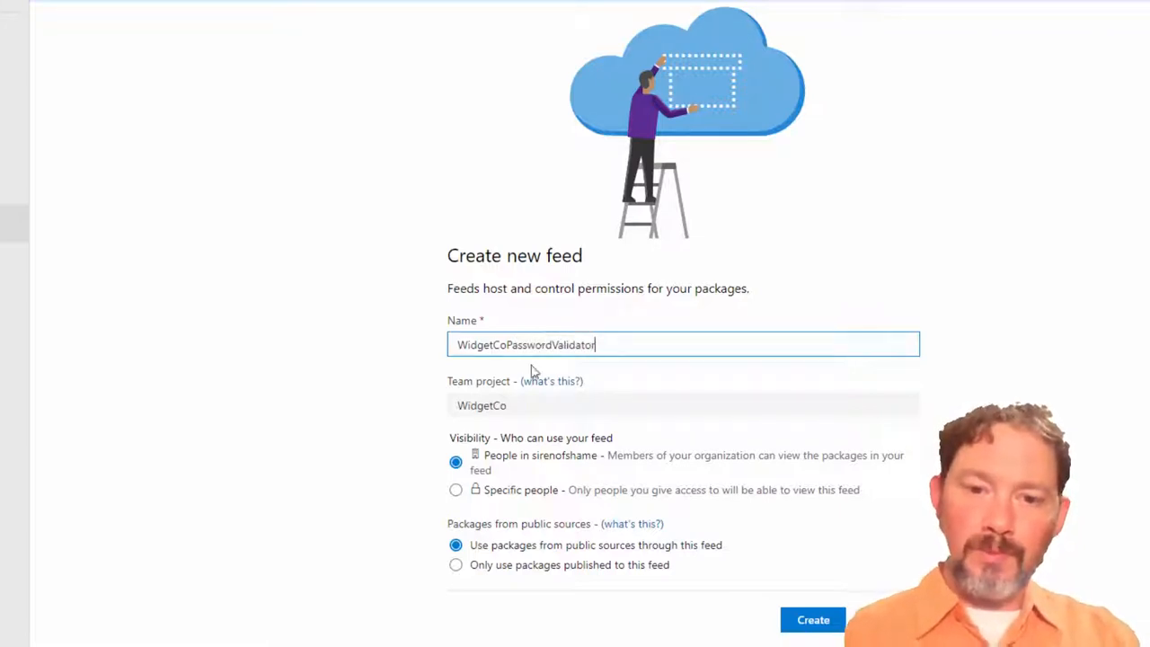
mouse_move(338, 419)
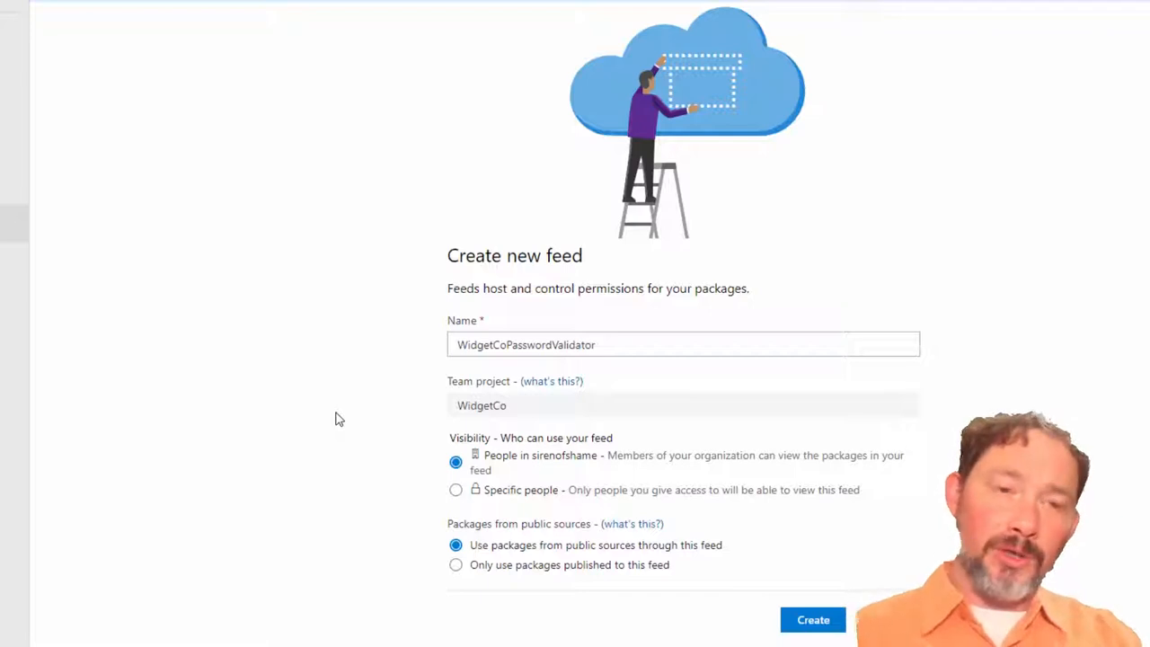
mouse_move(595, 503)
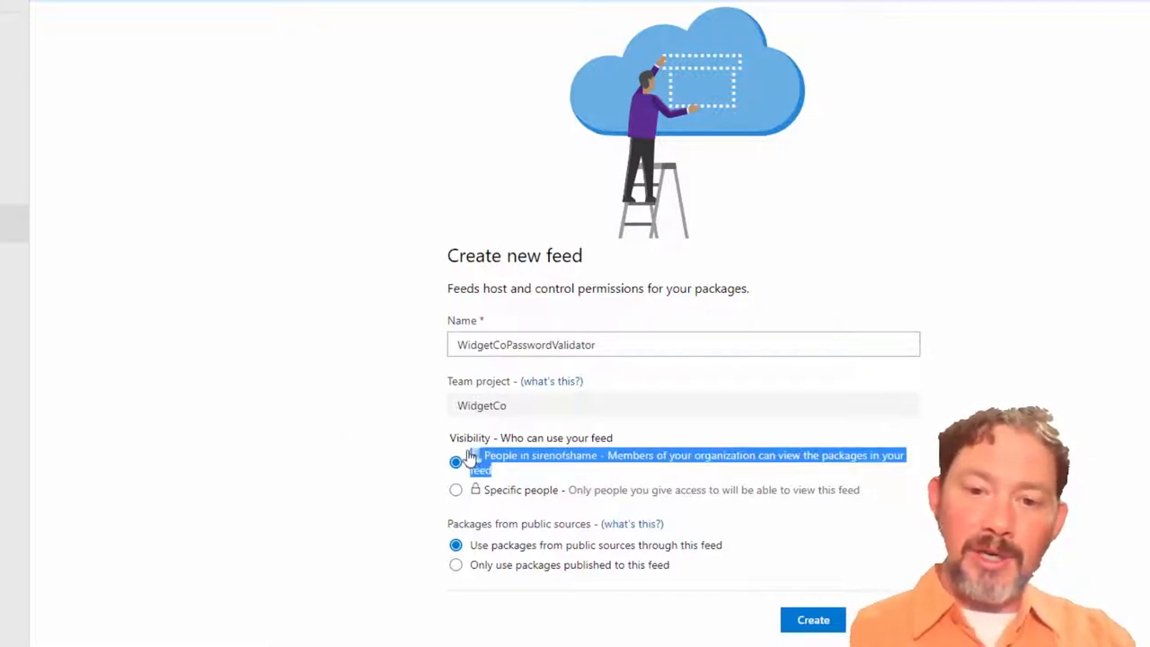
mouse_move(843, 445)
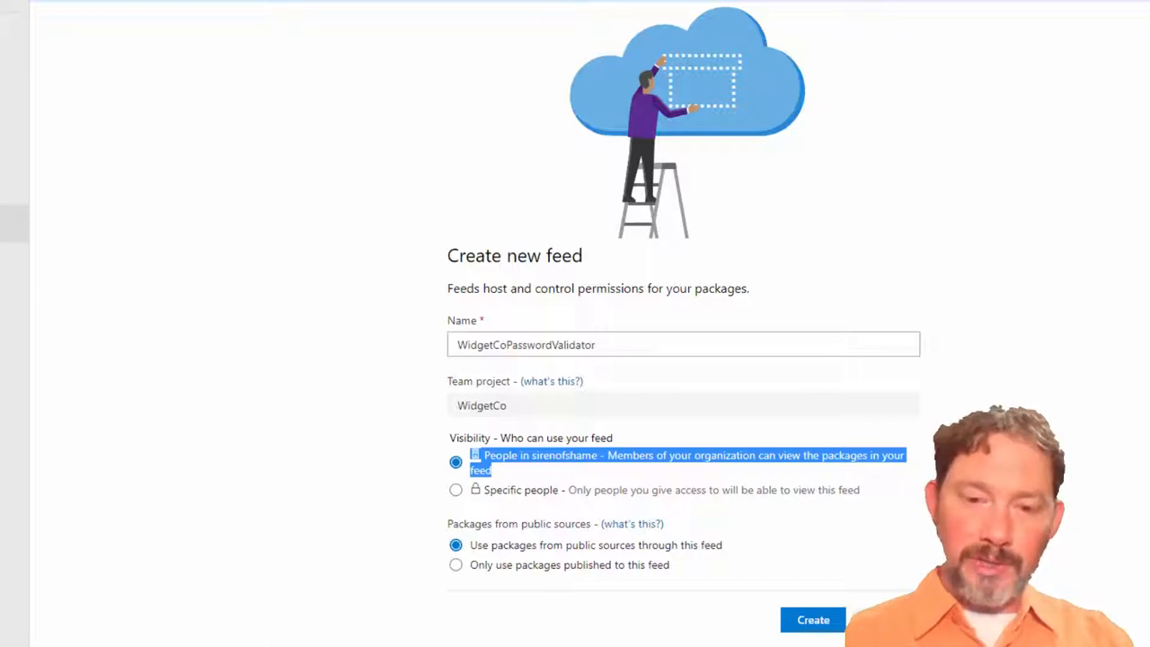
mouse_move(568, 584)
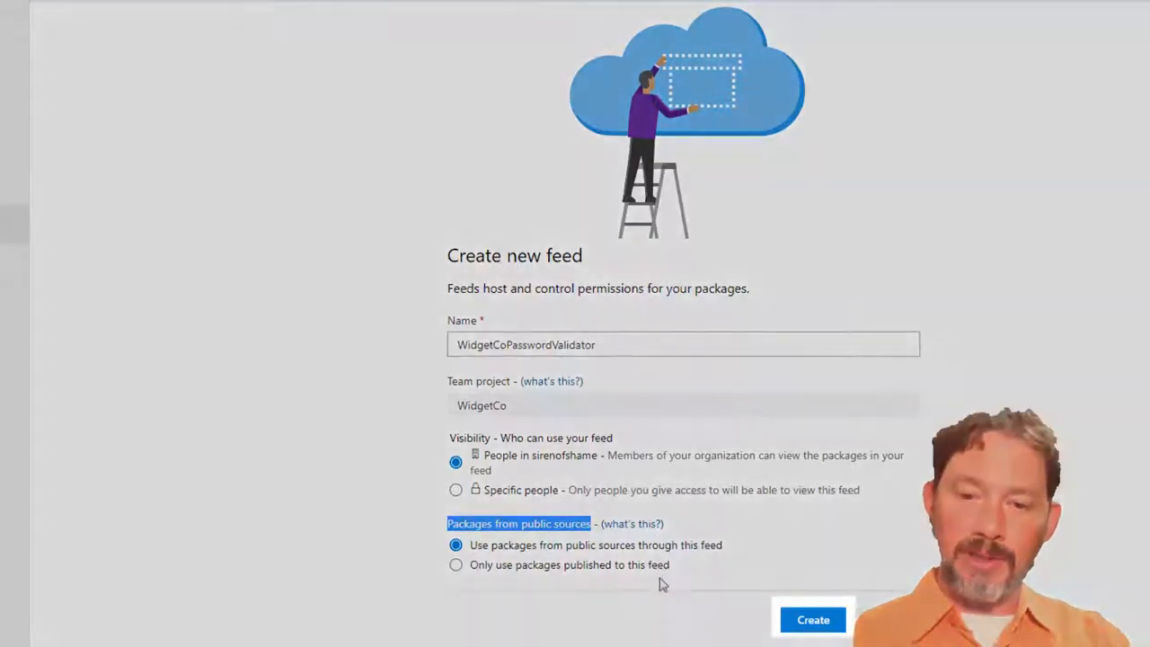
click(812, 618)
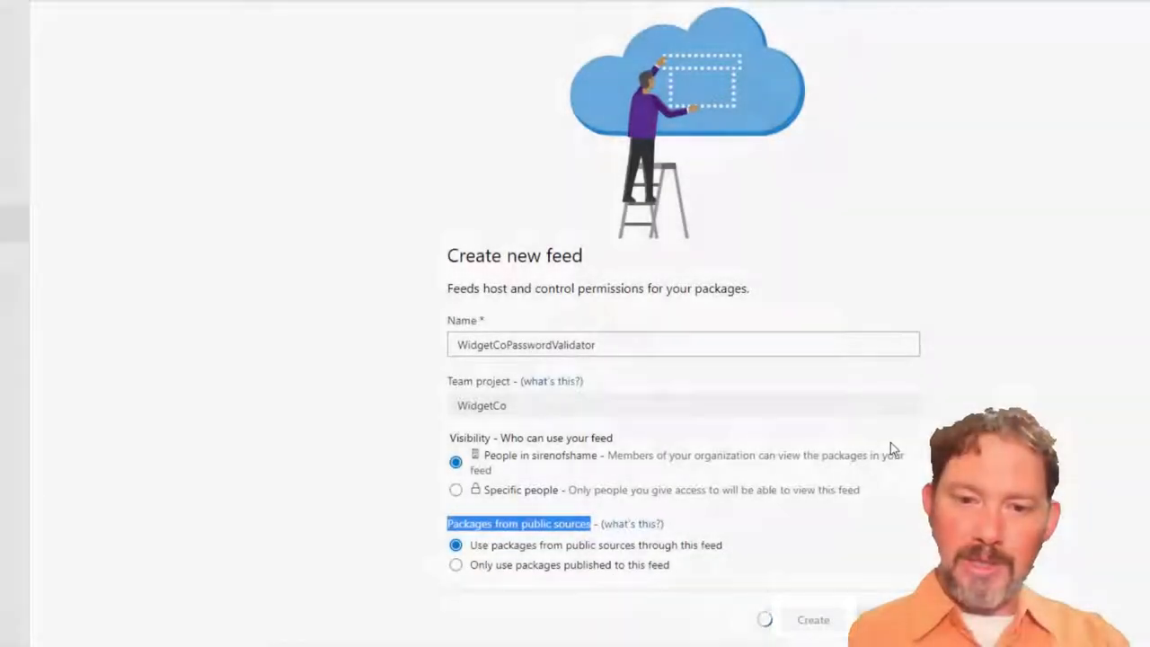
click(812, 618)
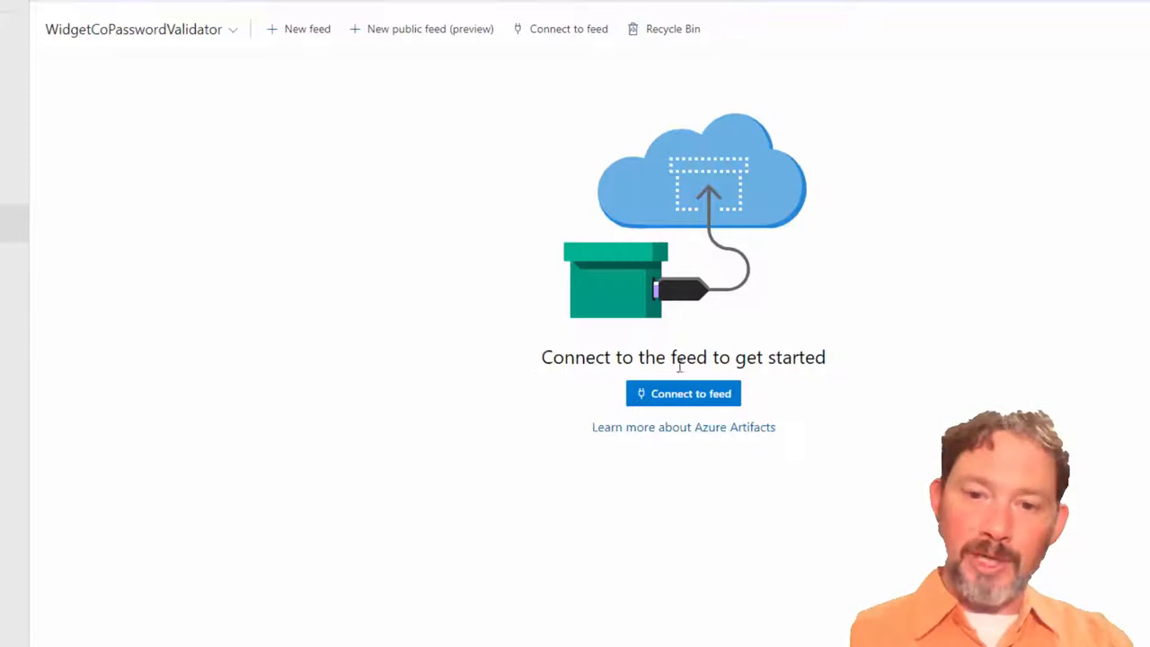
Step: View the feed's NuGet connection details with its package source URL and nuget.exe commands
drag(611, 356, 774, 356)
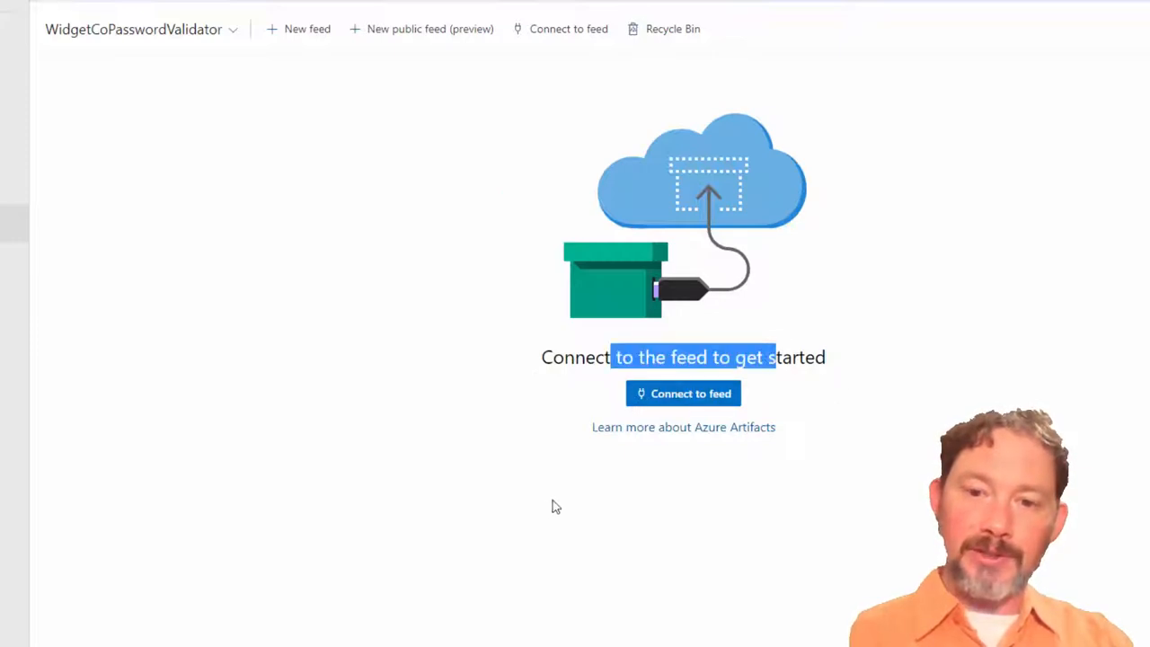
click(683, 391)
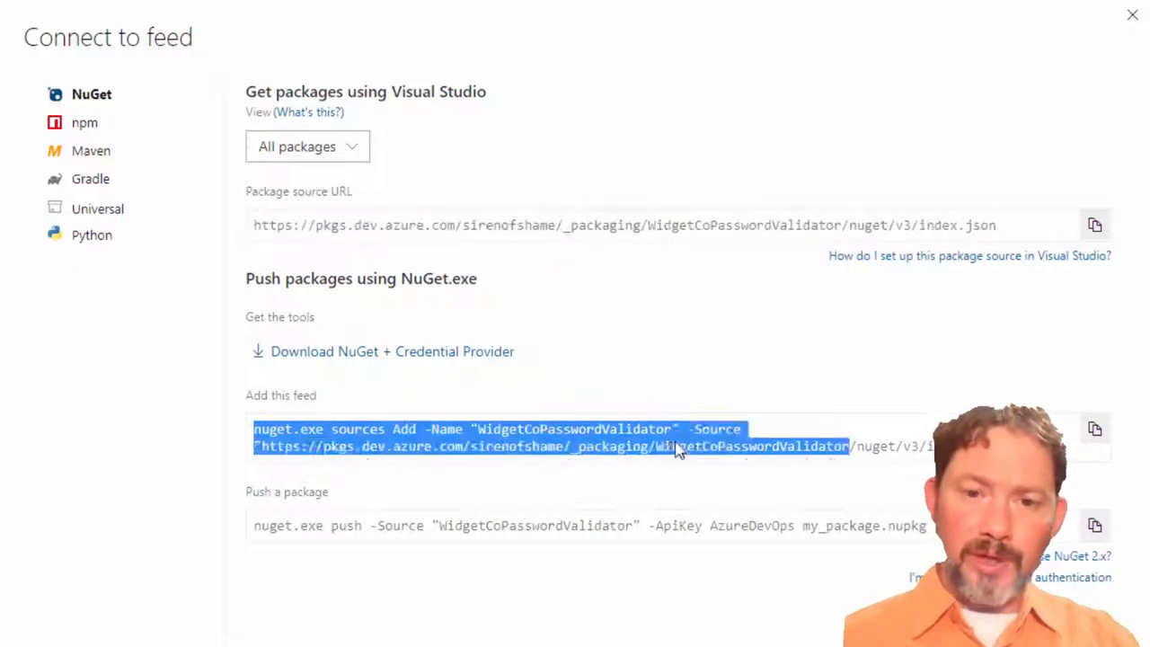
click(266, 428)
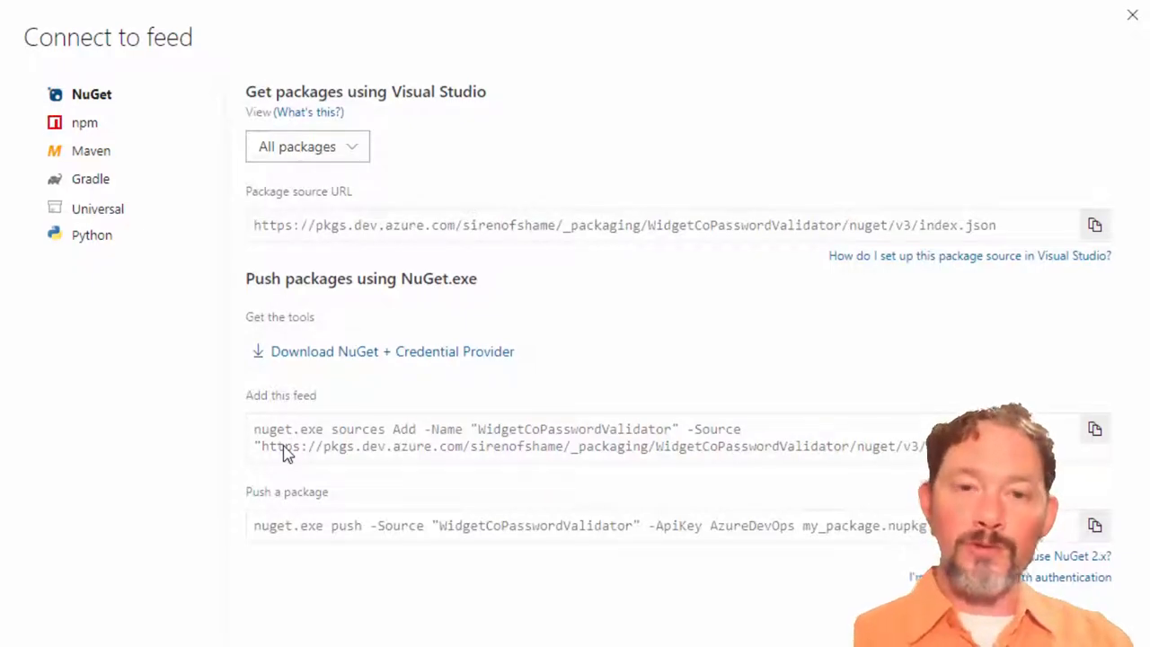
click(1129, 17)
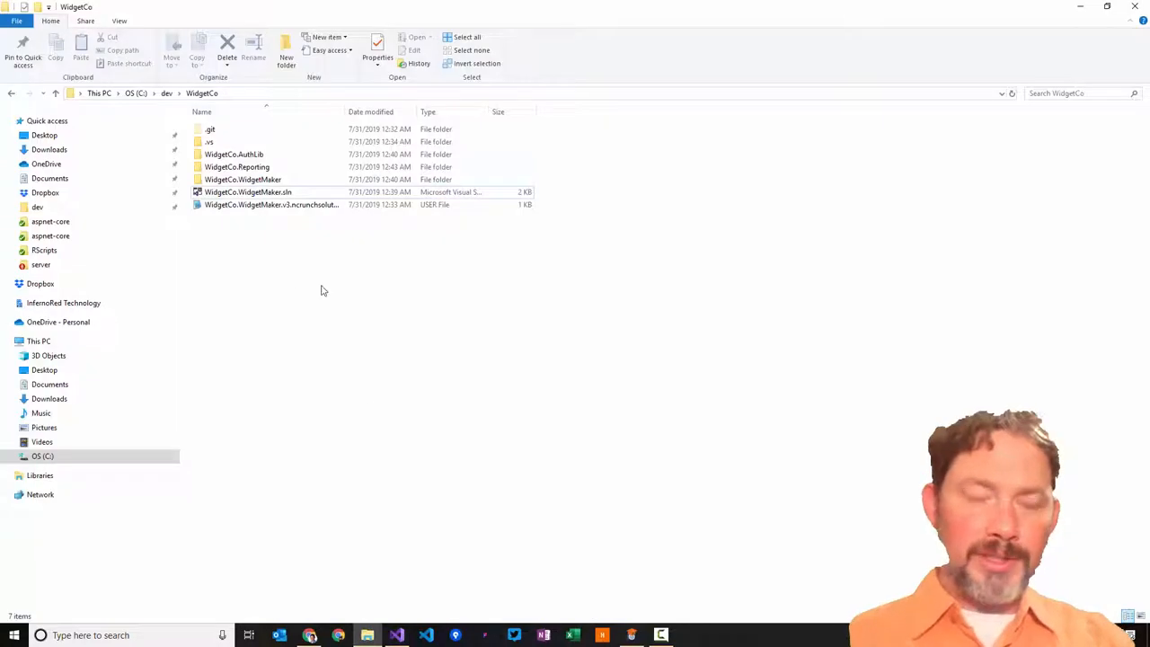
mouse_move(413, 330)
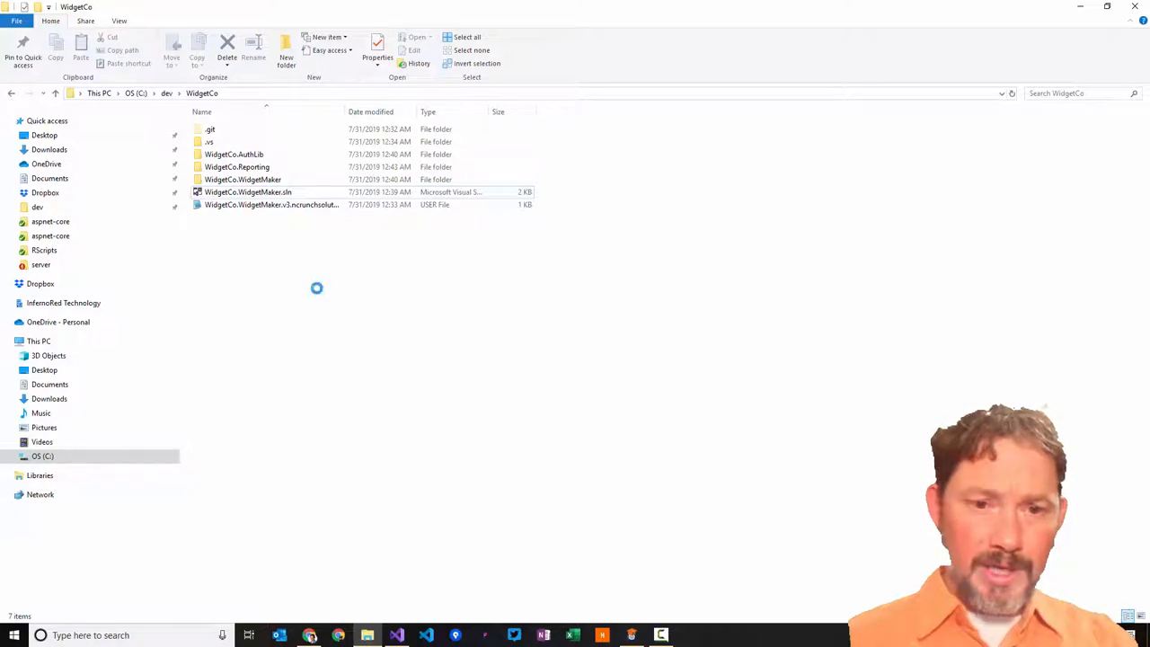
Step: Open the WidgetCo folder with Code from its context menu
right_click(316, 287)
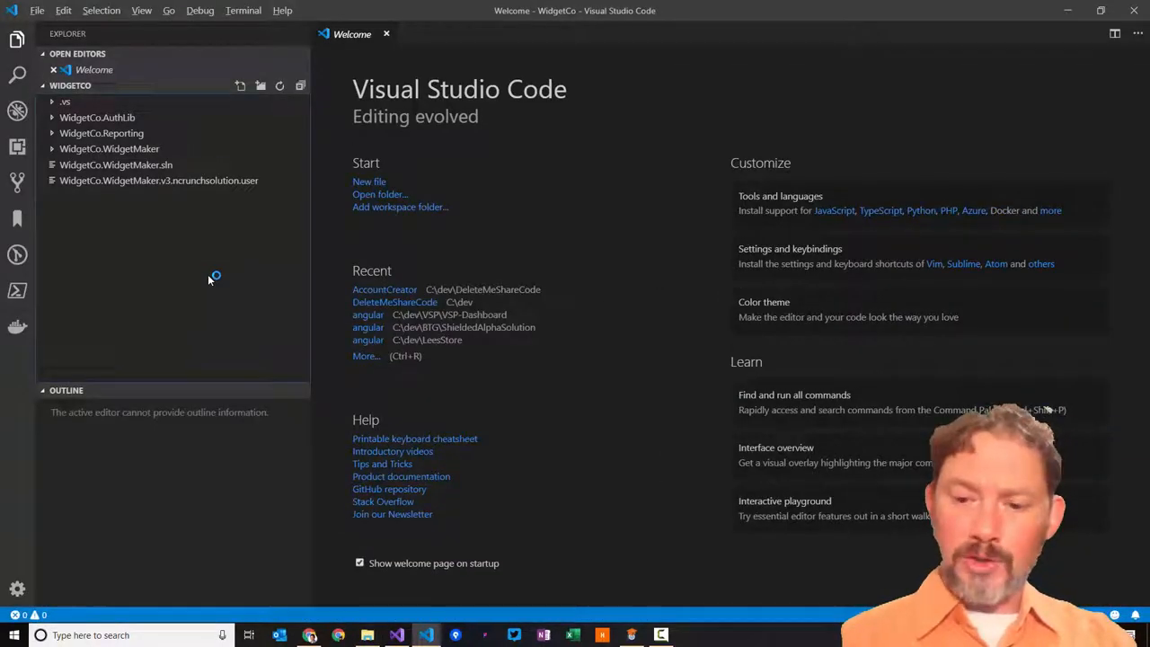
Step: Run Cake: Install to workspace from the Command Palette, accepting build.cake as the script name
key(ctrl+shift+p)
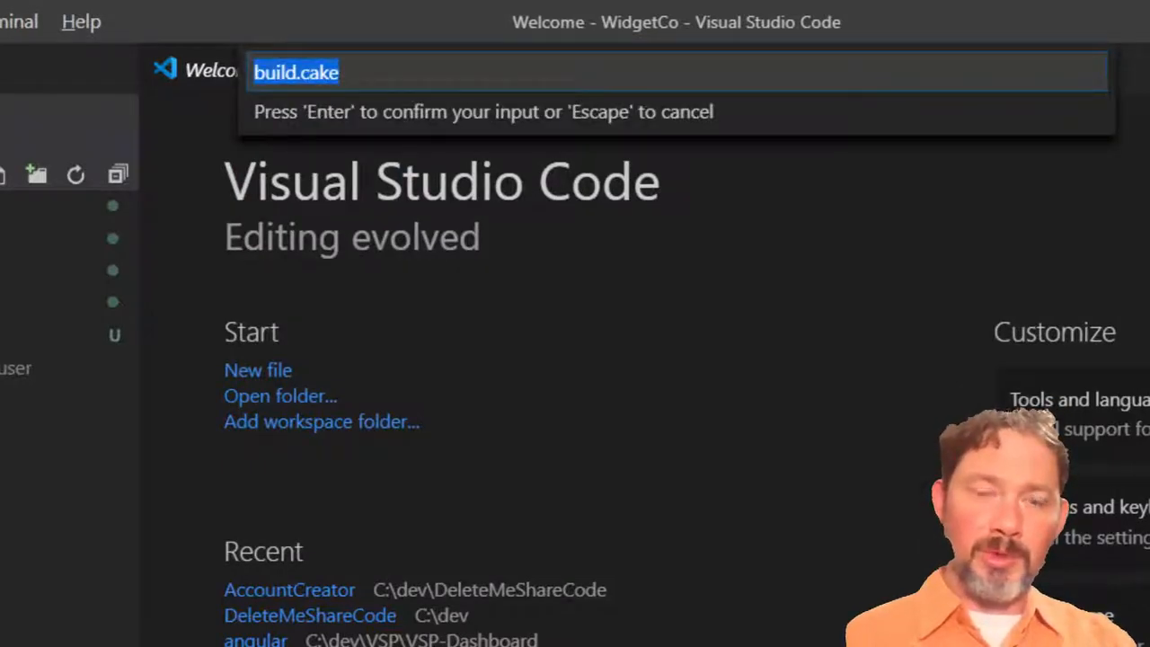
key(Enter)
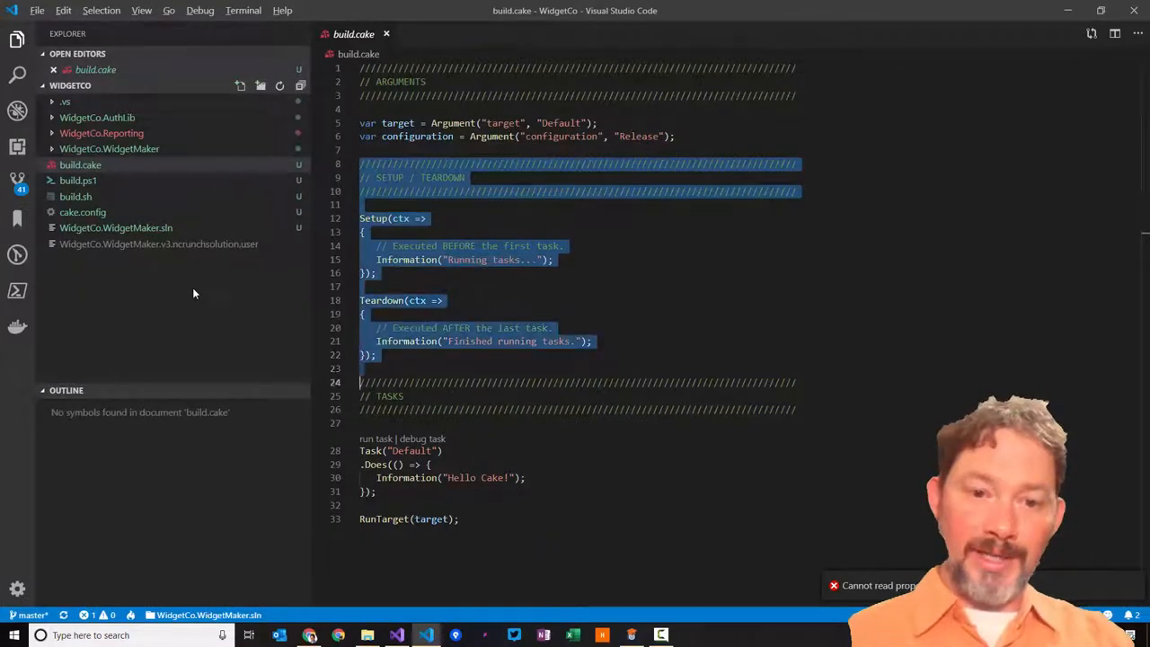
Step: Delete the selected Setup and Teardown blocks from build.cake
key(Delete)
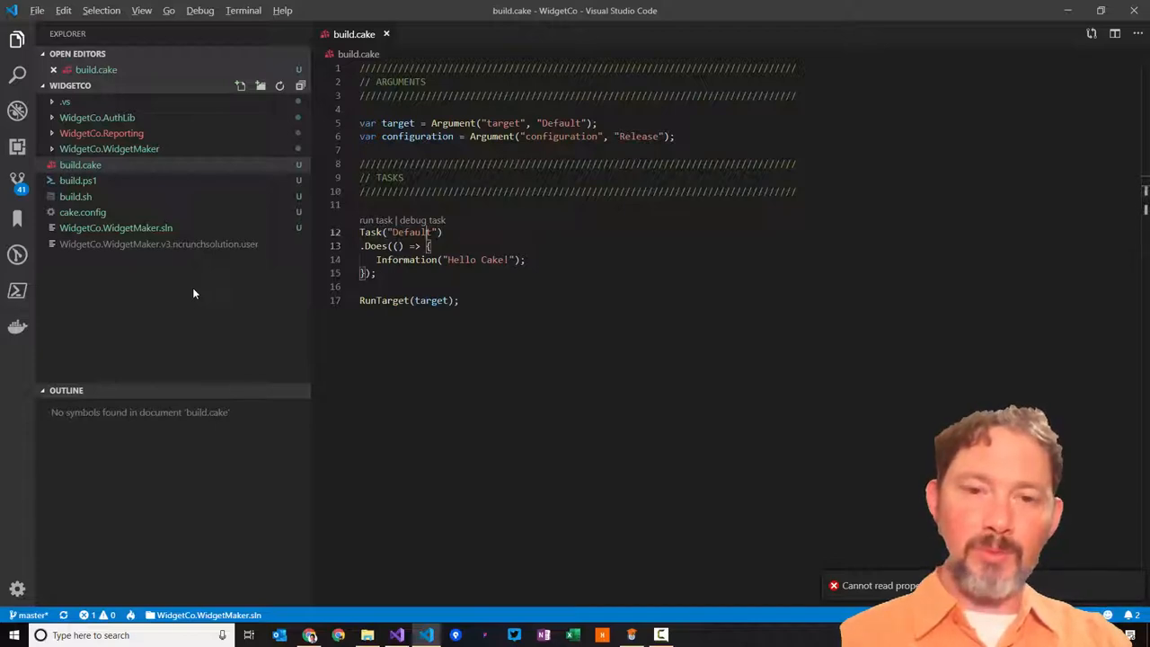
Step: Bring up a PowerShell terminal for the WidgetCo workspace below build.cake
key(Enter)
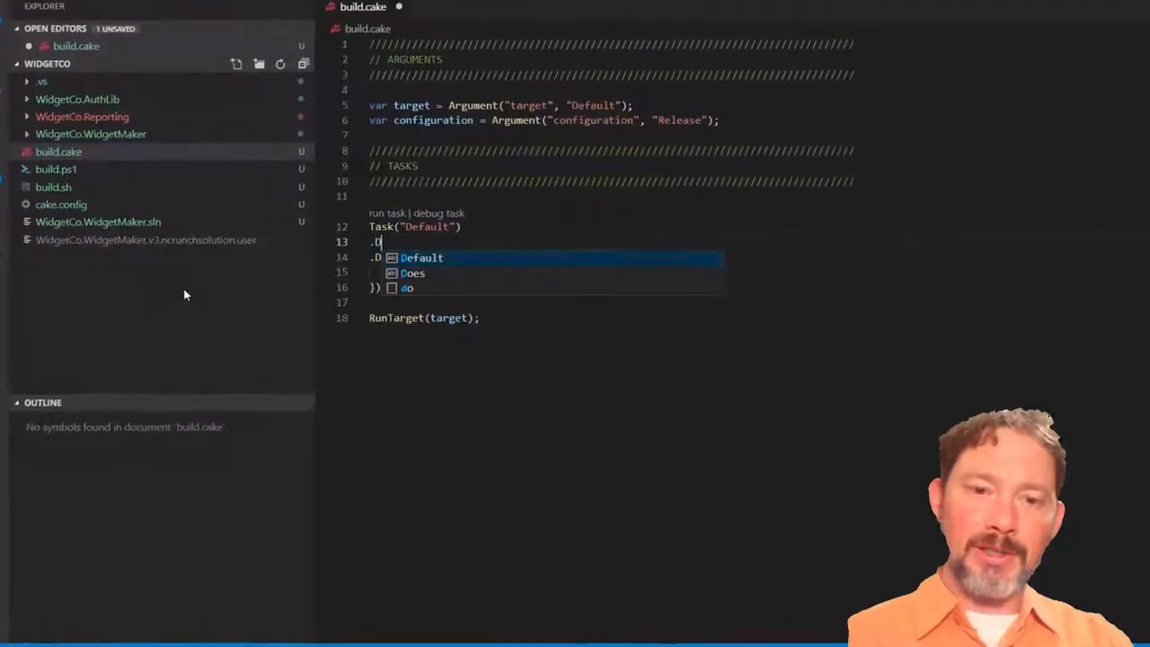
text(IsDe)
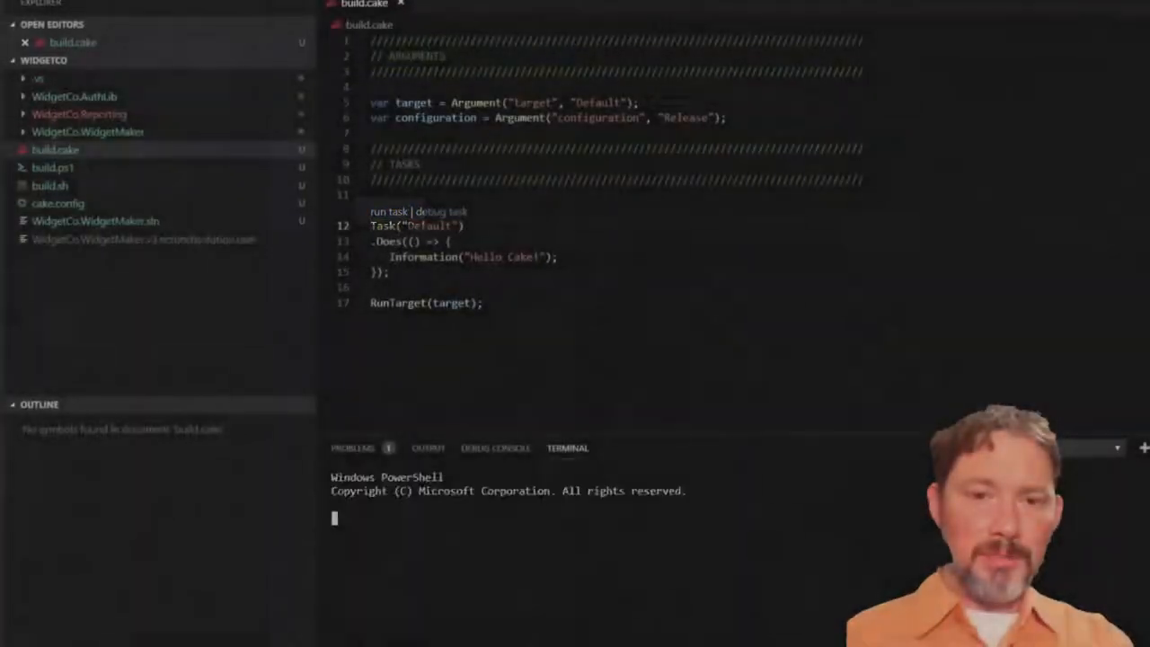
Step: Run build.ps1 so the Default task prints Hello Cake!, then browse the generated tools folder and nuget.exe
key(Enter)
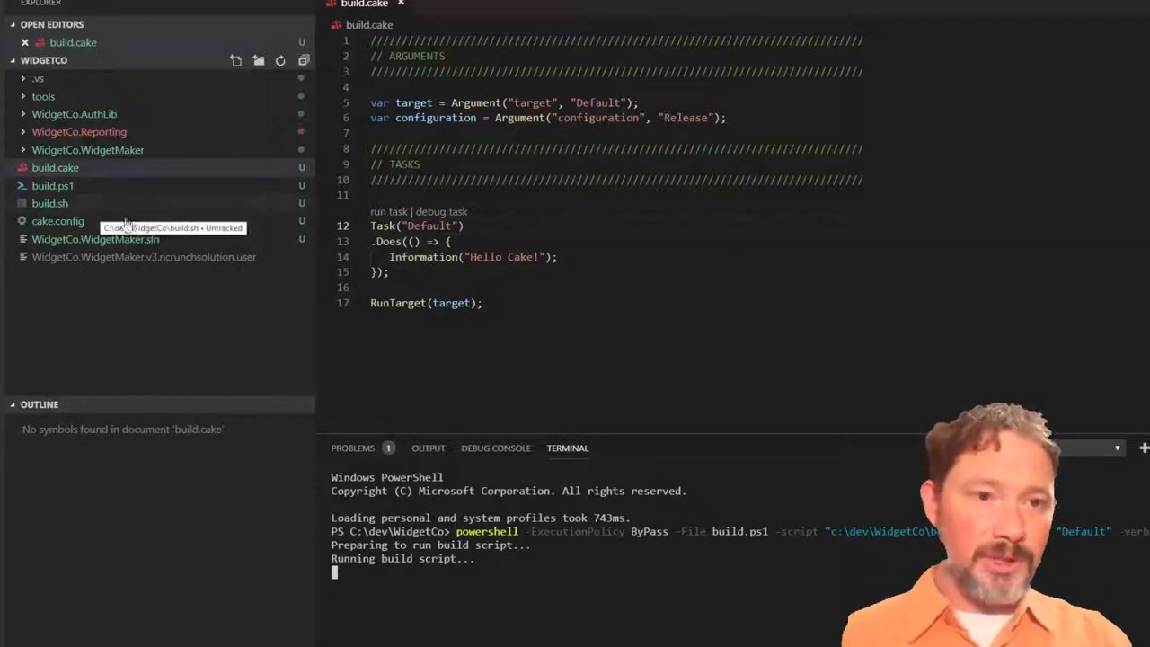
mouse_move(104, 212)
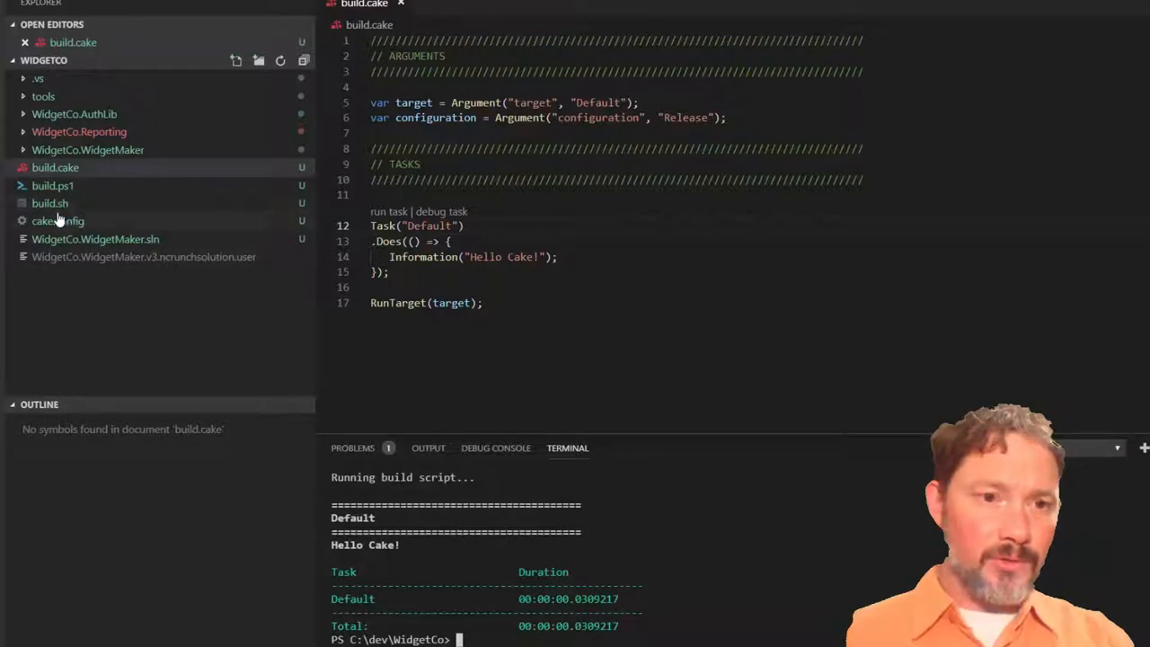
click(54, 167)
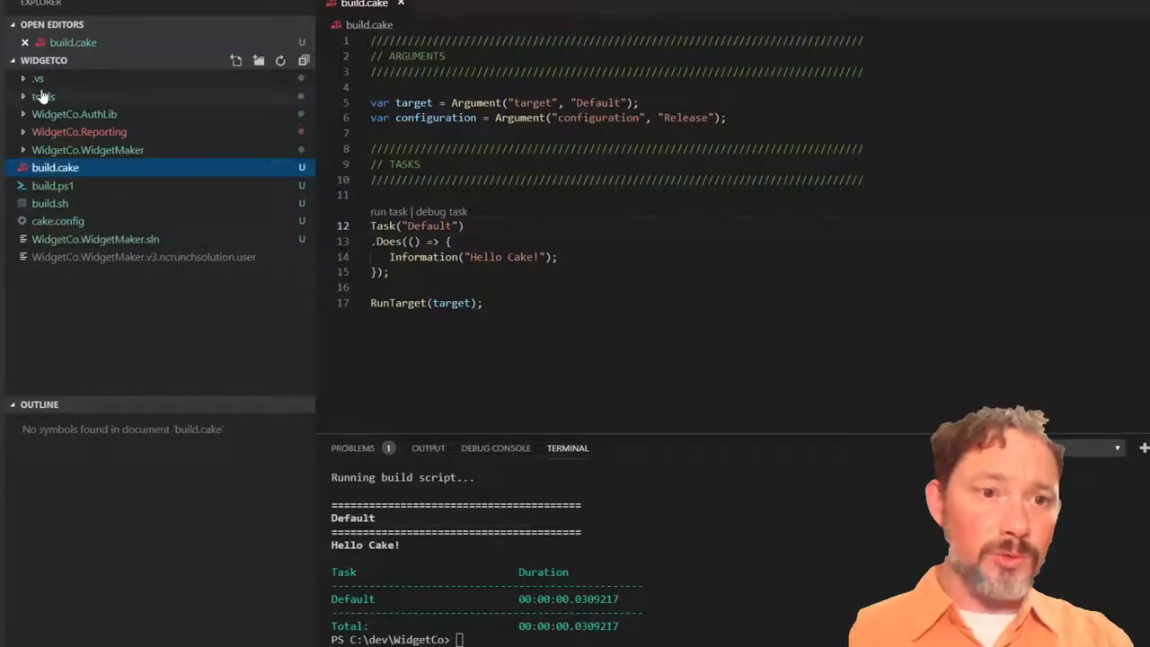
click(43, 95)
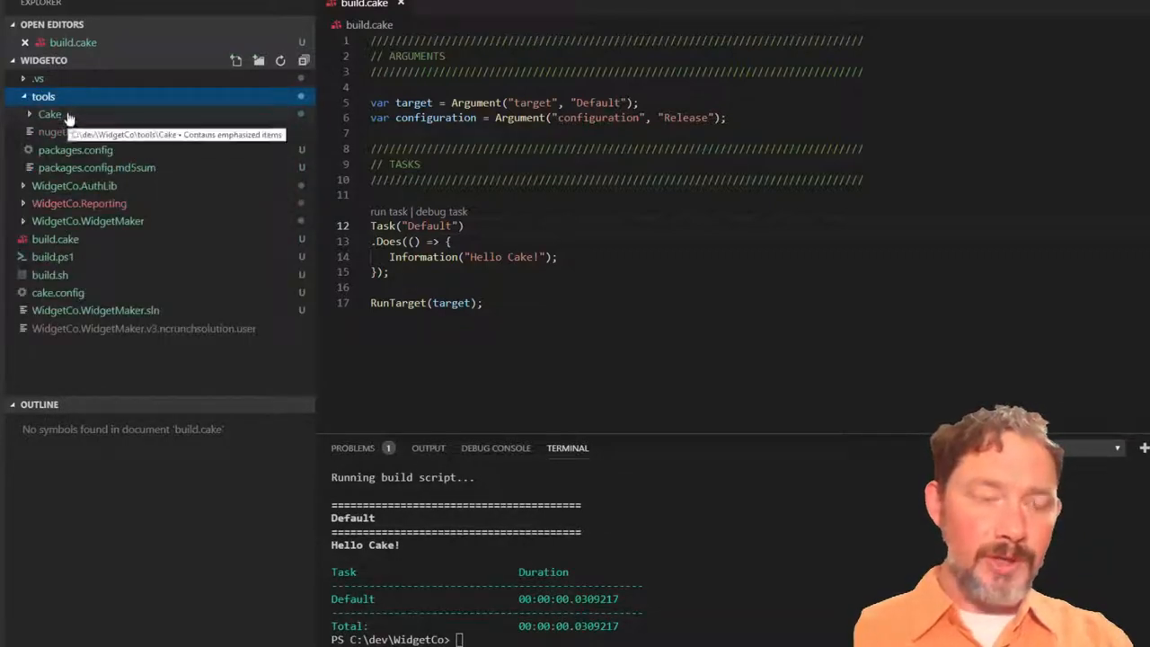
mouse_move(61, 126)
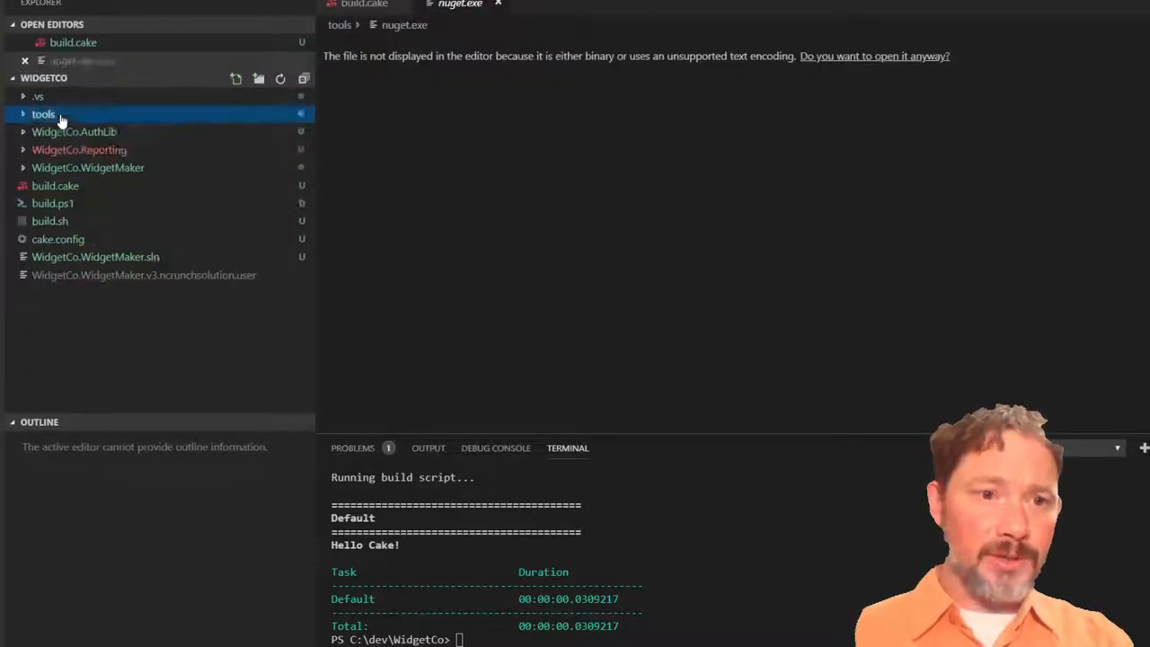
click(43, 115)
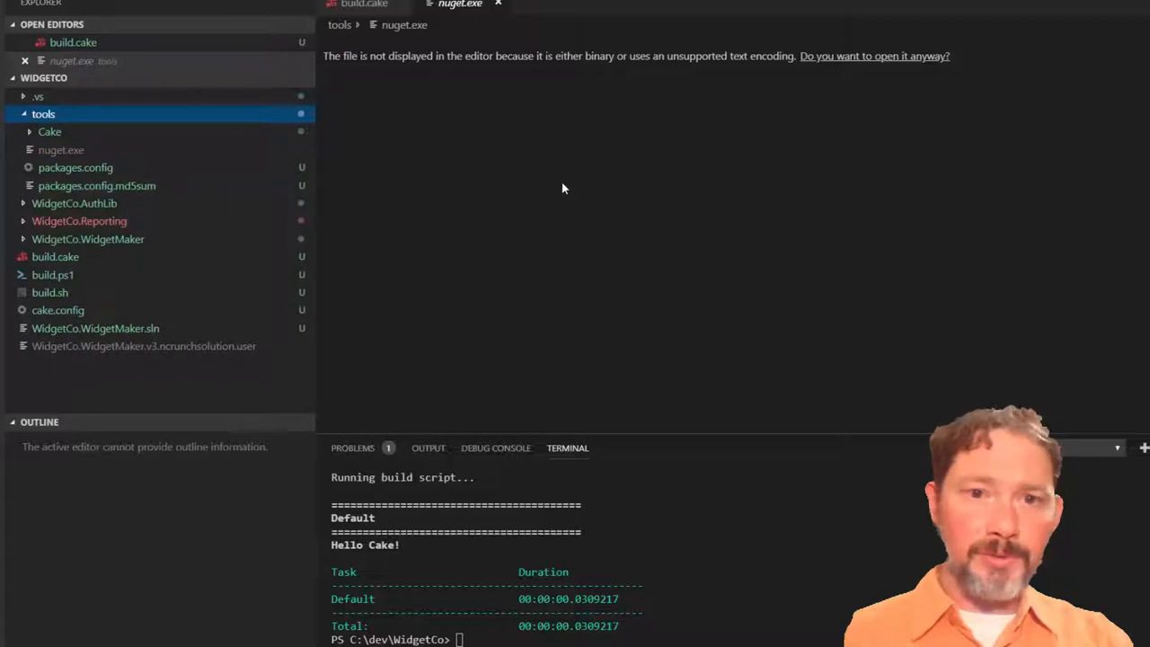
click(374, 3)
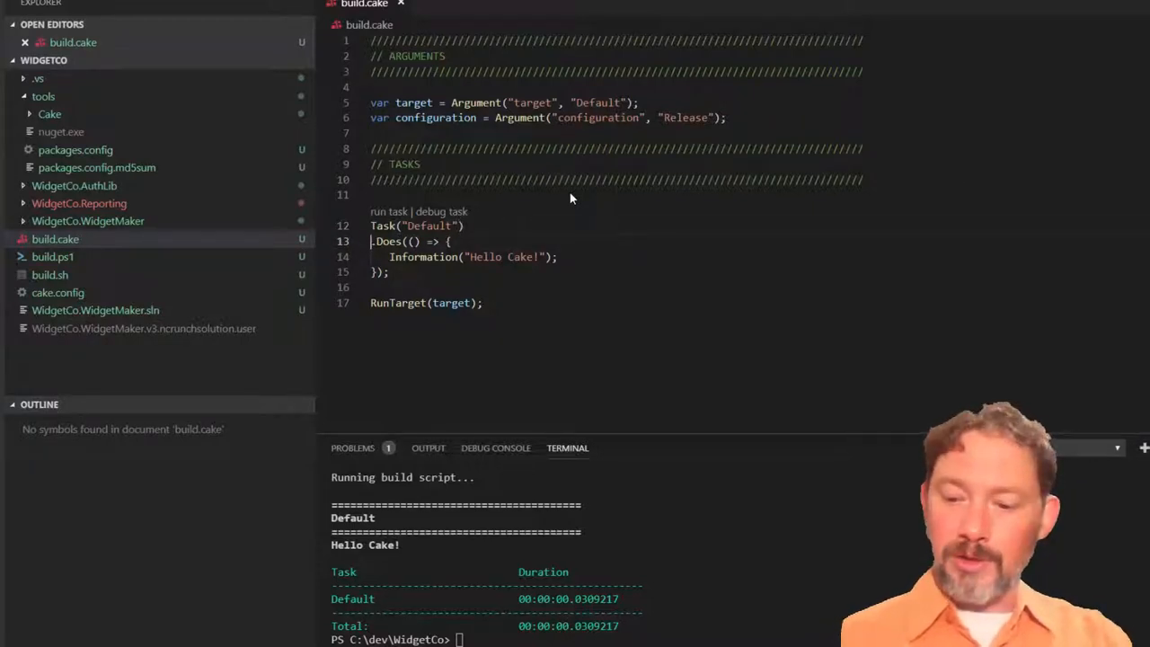
Step: Run 'Cake: Install intellisense support' from the Command Palette to add Cake.Bakery under tools
key(Ctrl+Shift+P)
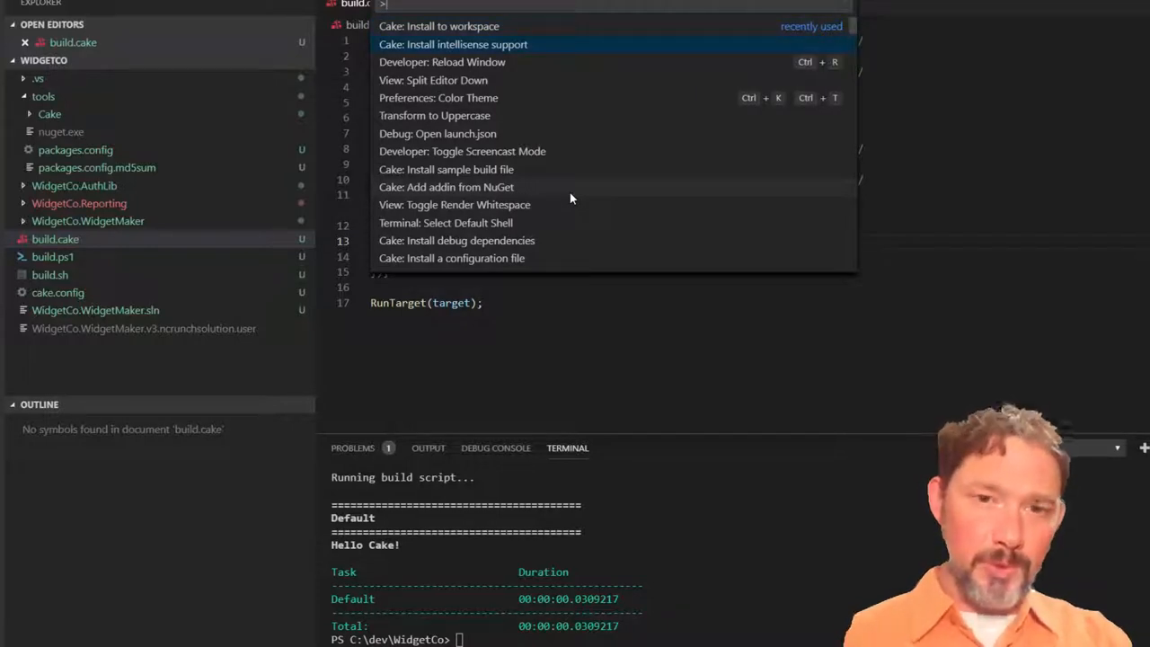
key(Escape)
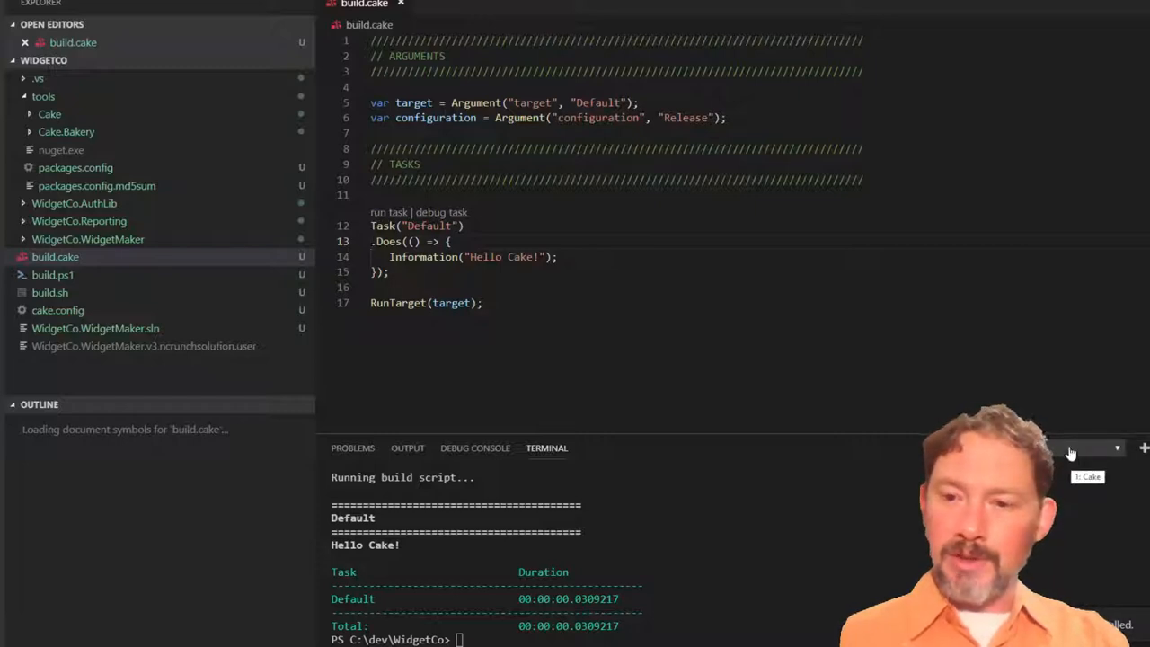
Step: Check the Debug Console and Output panels, verify IsDependentOn suggestions appear, and leave a blank line under TASKS
click(474, 449)
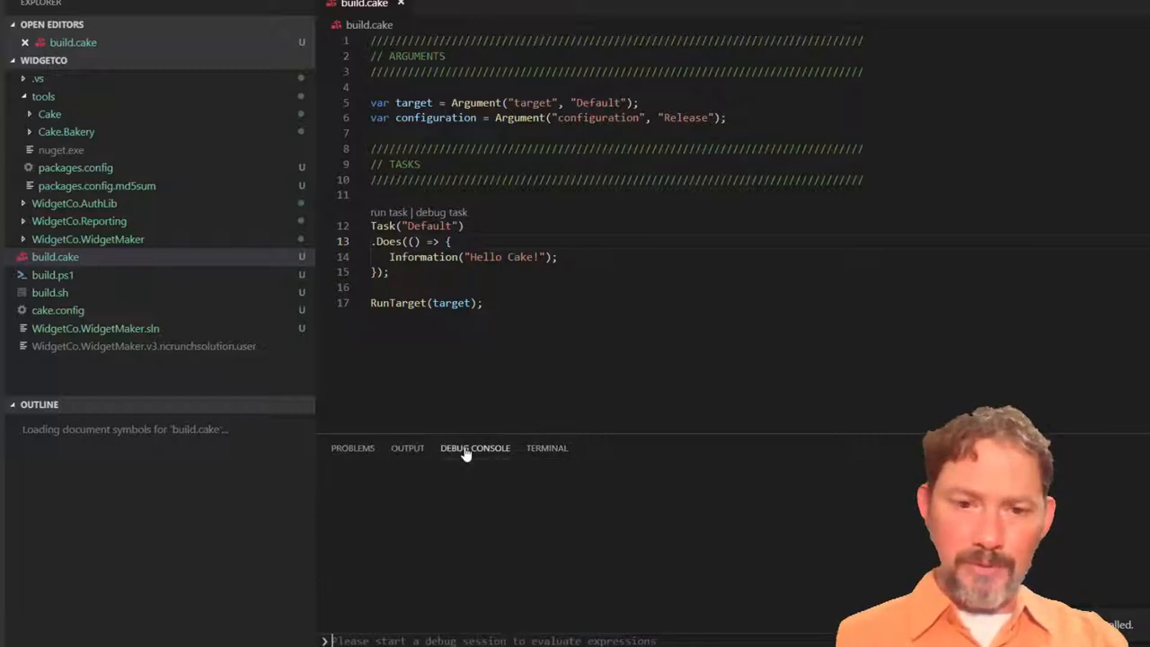
click(406, 449)
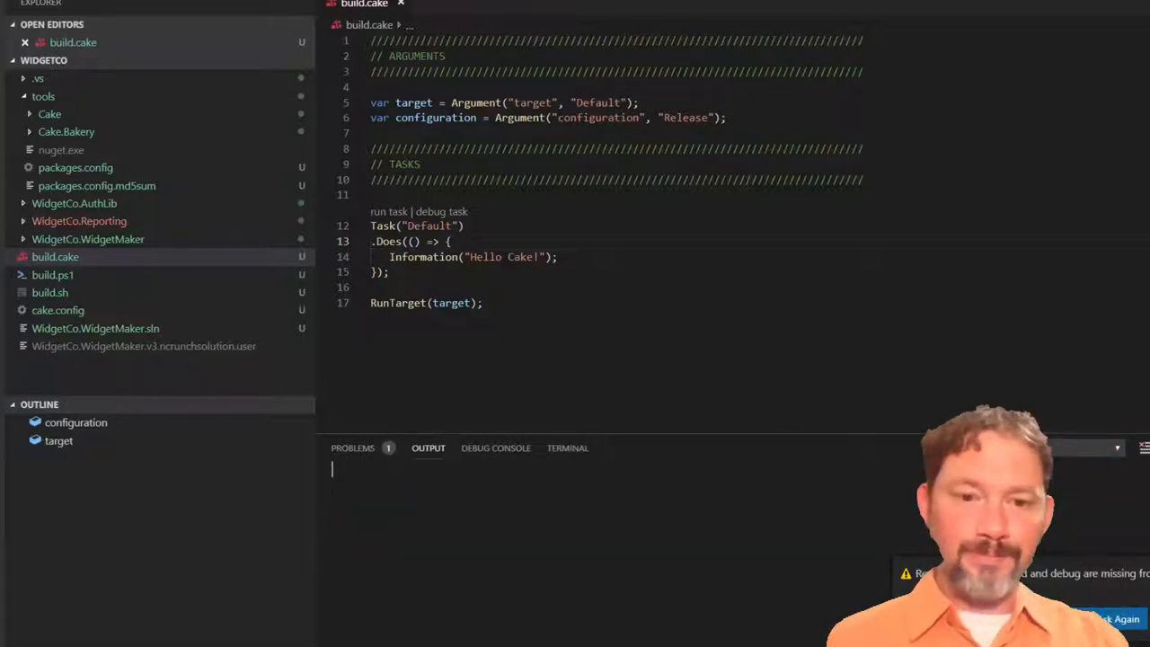
key(Enter)
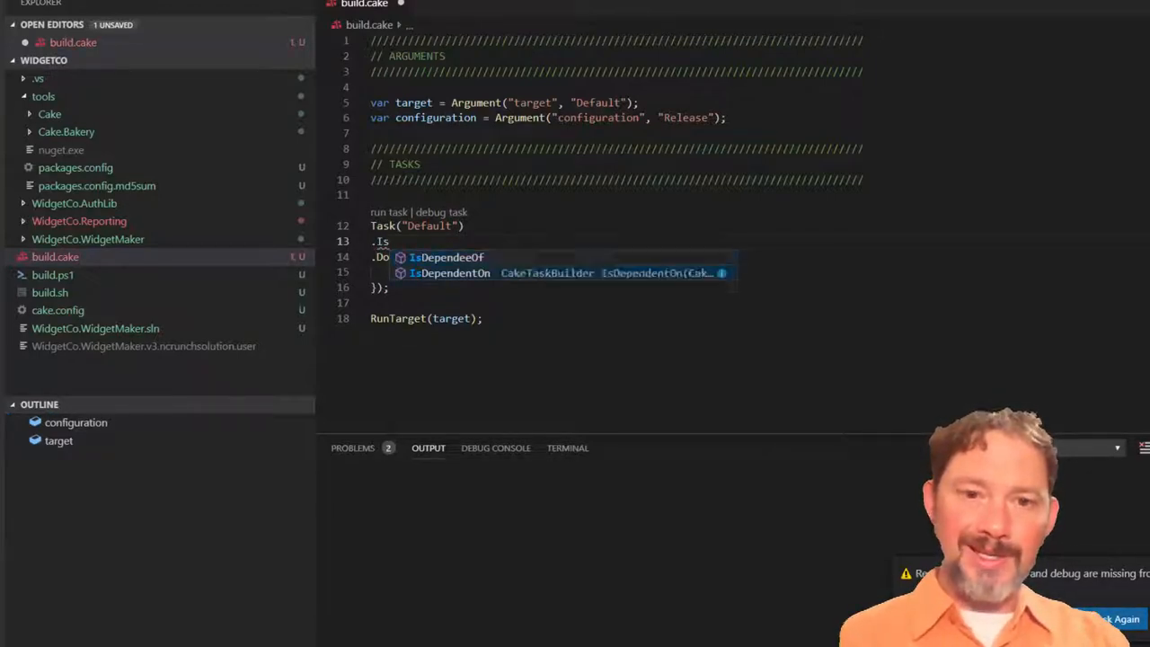
click(449, 273)
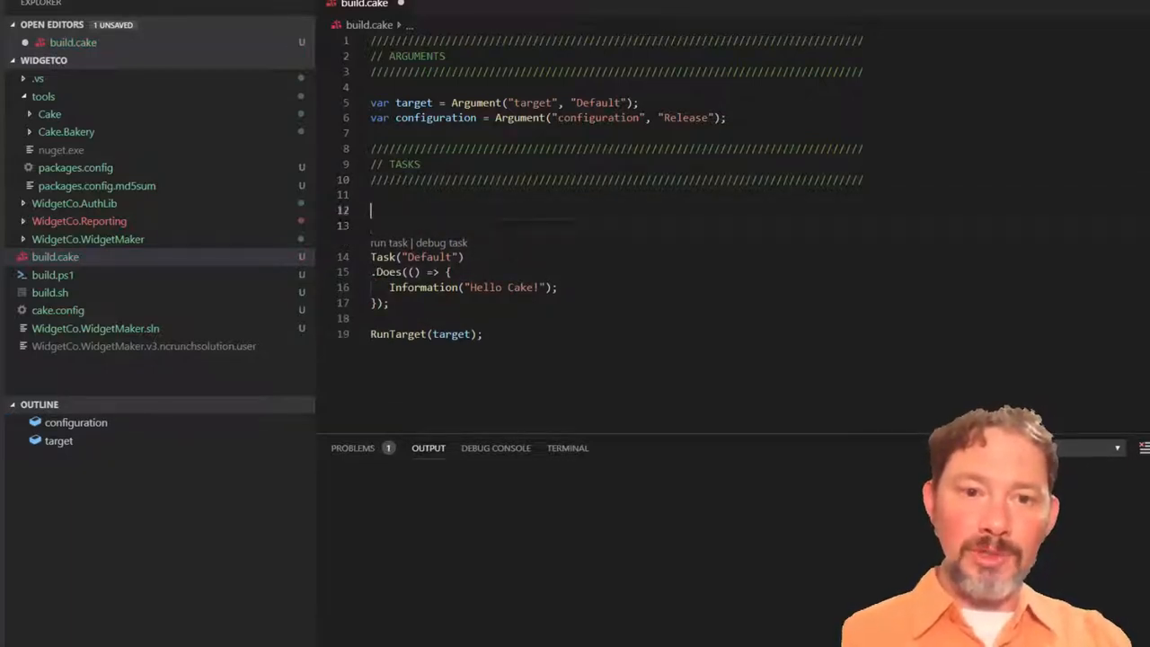
key(Ctrl+s)
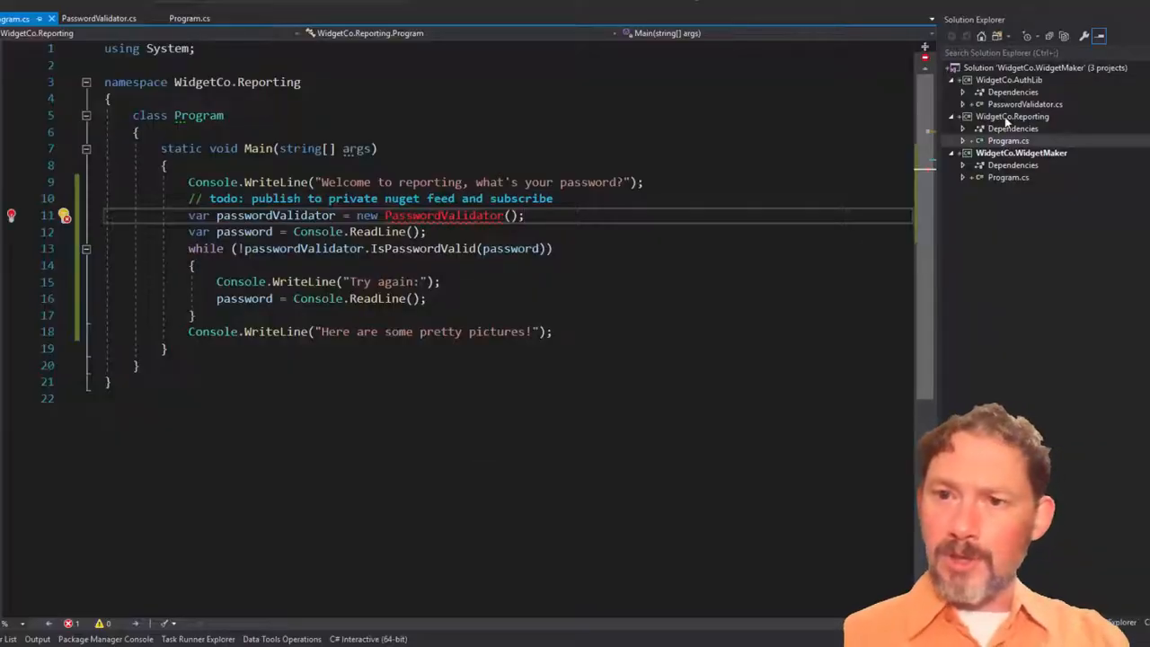
Step: View WidgetCo.AuthLib.csproj targeting netstandard2.0 in Visual Studio, then return to build.cake
click(999, 82)
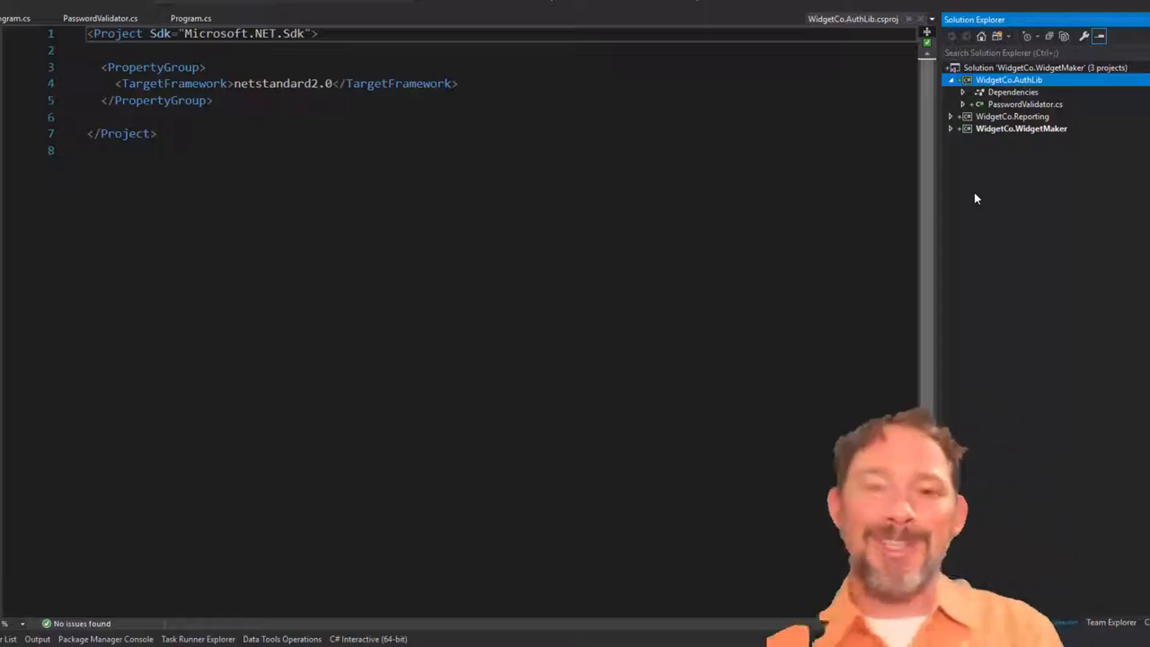
key(alt+tab)
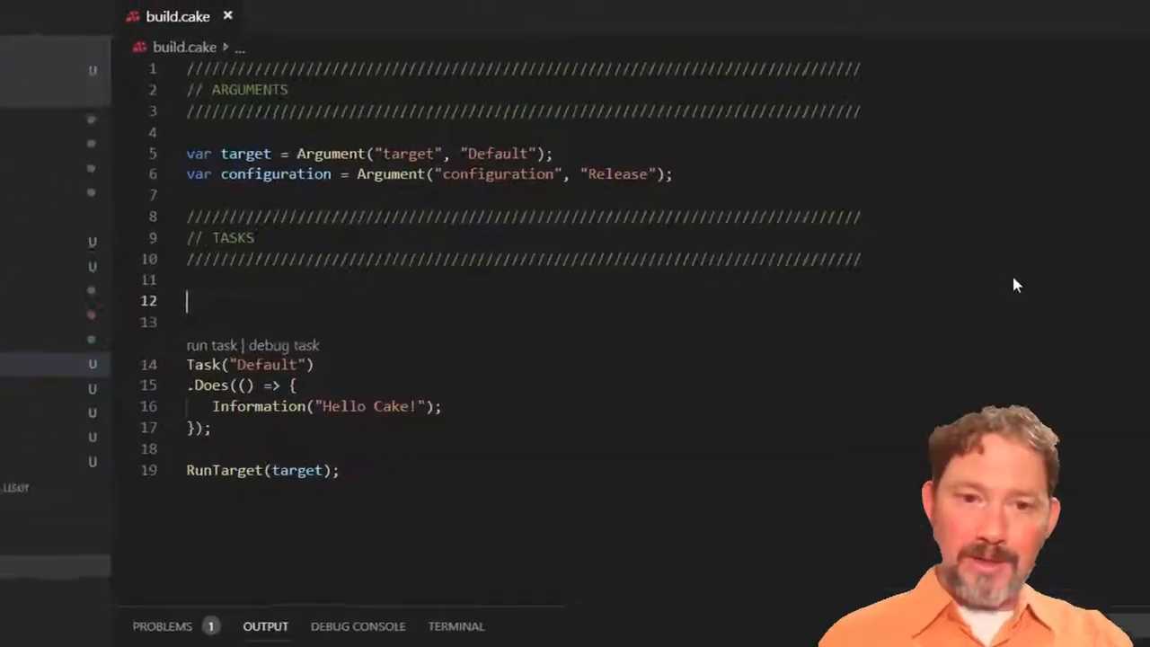
Step: Add a Clean task whose body calls CleanDirectories("./WidgetCo.AuthLib/bin")
text(task)
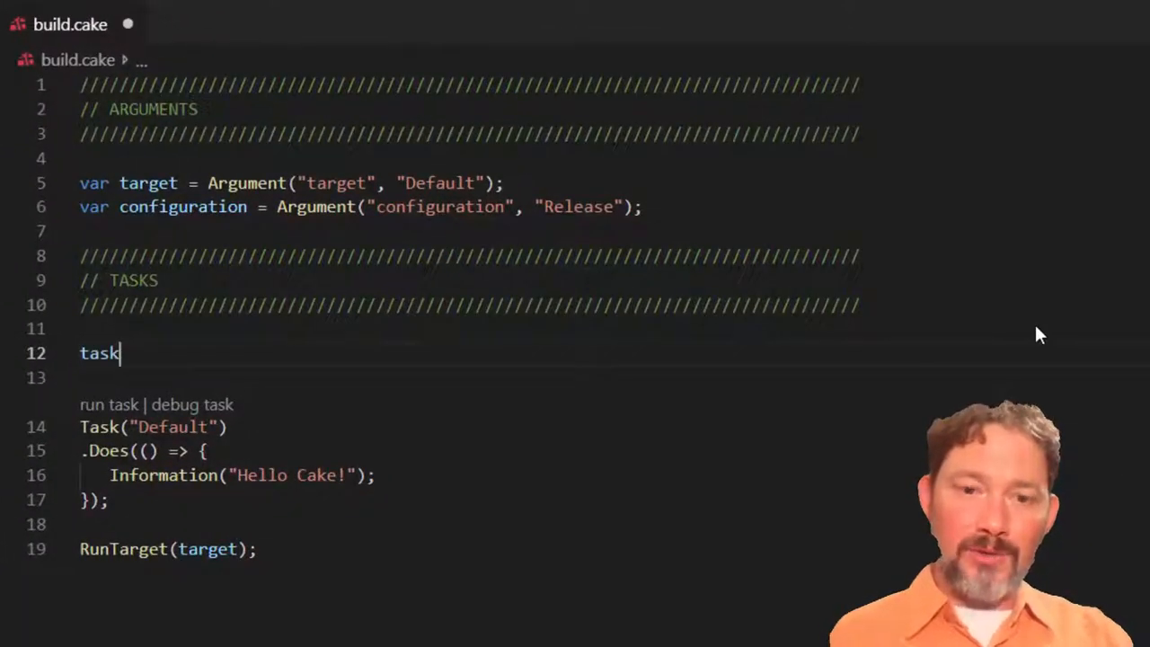
key(Tab)
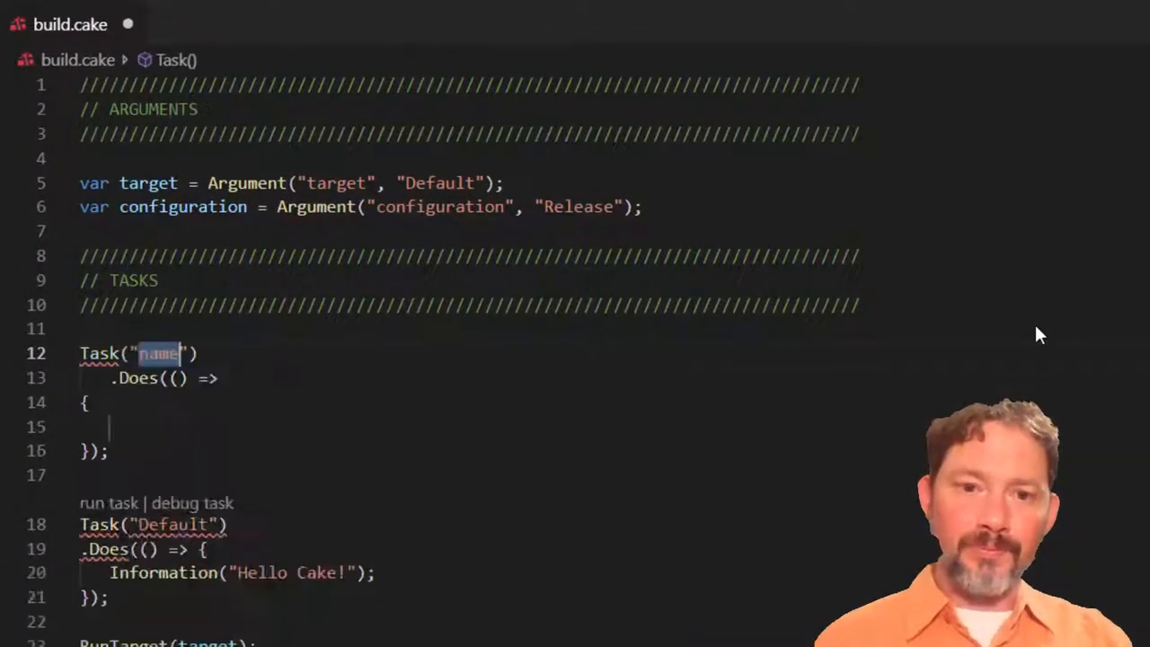
text(Clean)
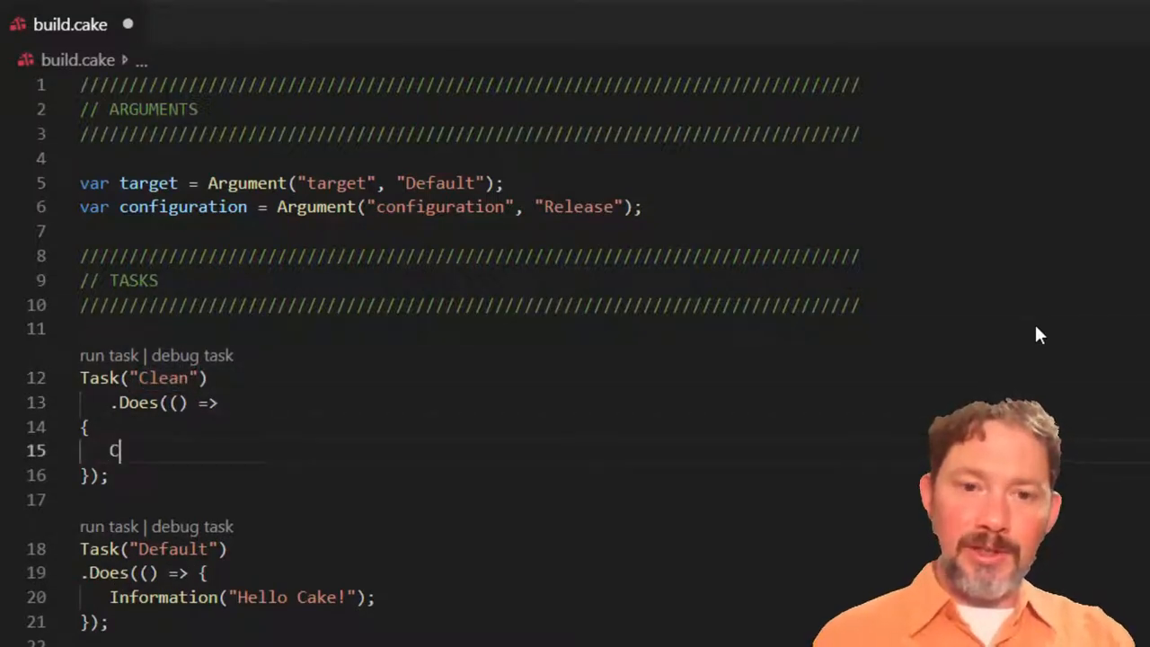
text(leanDirectories(j")
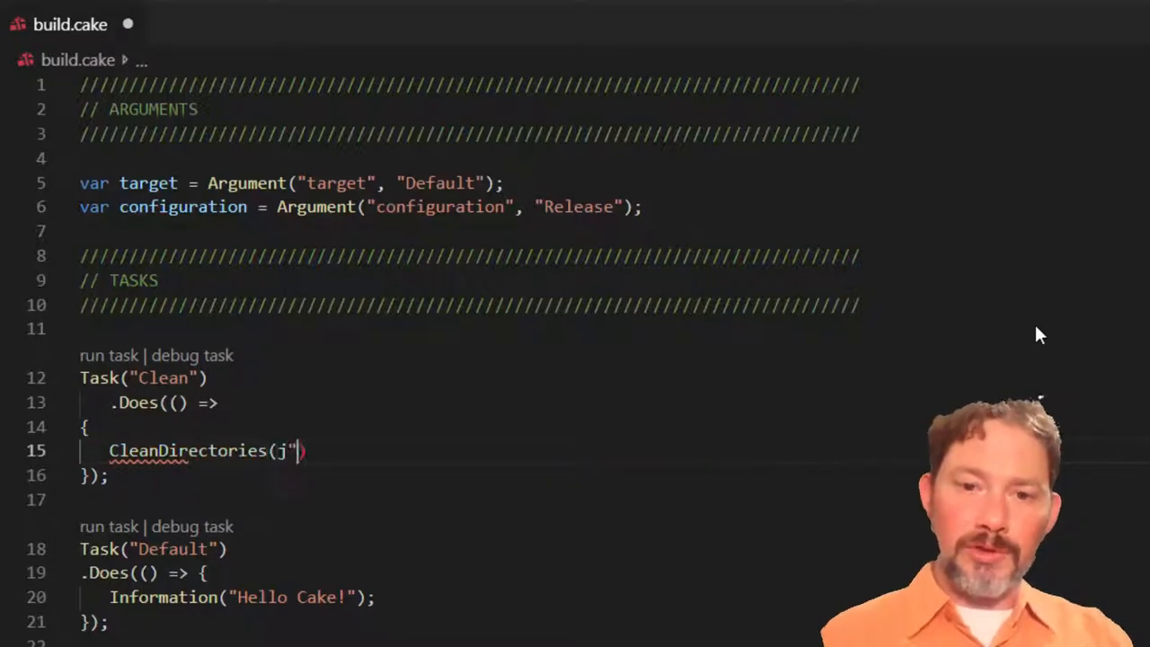
text(./WidgetCo.AuthLib)
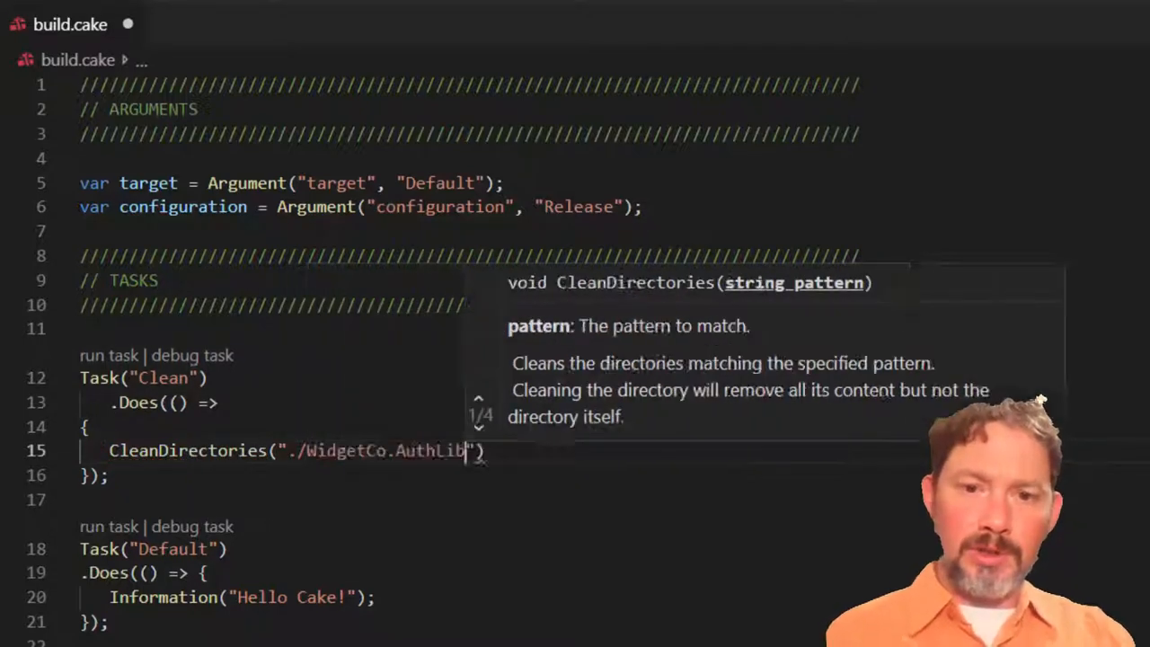
text(/bin)
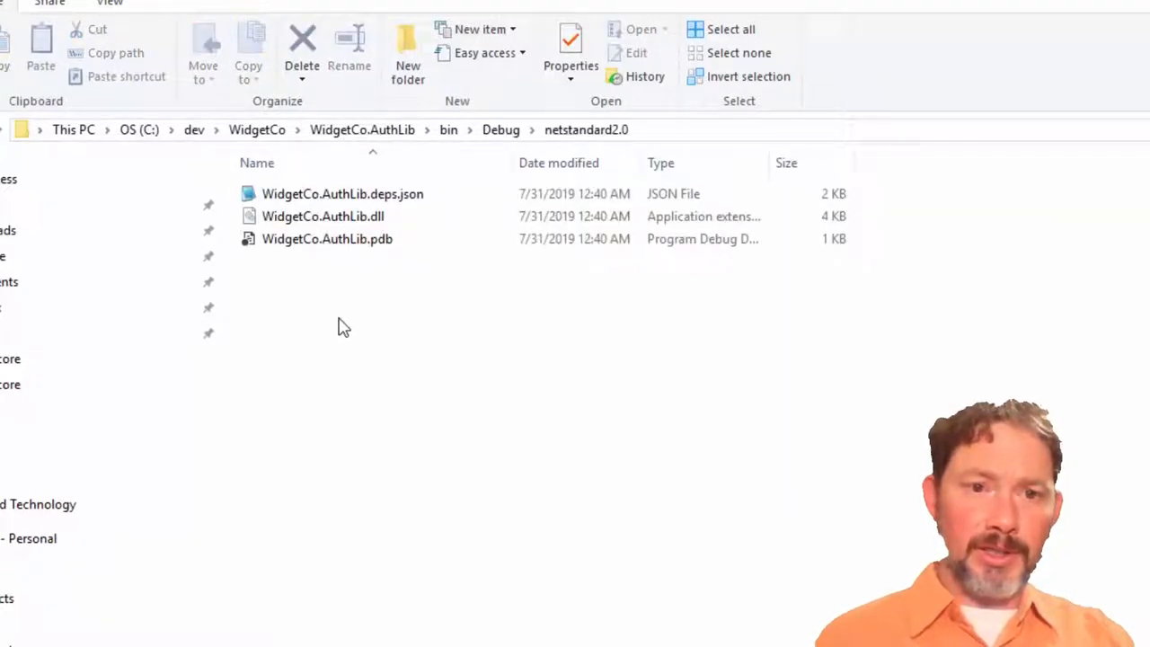
Step: Look at the dll, pdb and deps.json in WidgetCo.AuthLib\bin\Debug\netstandard2.0
click(449, 129)
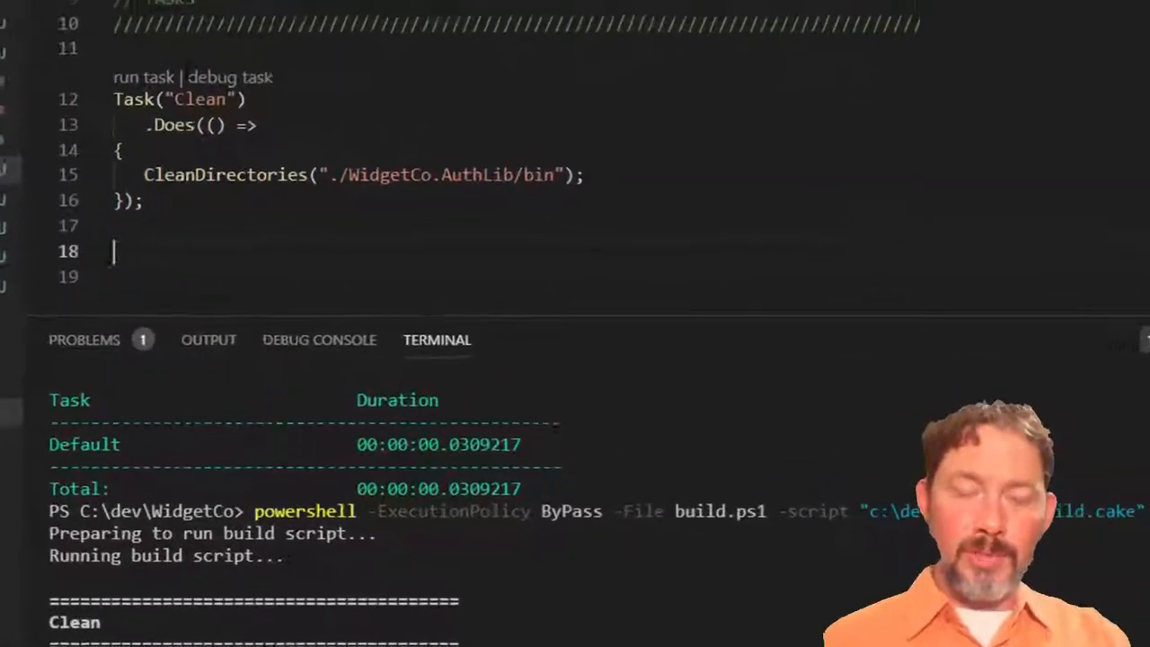
Step: Add a Build task calling DotNetBuild("./WidgetCo.AuthLib/WidgetCo.AuthLib.csproj")
text(task)
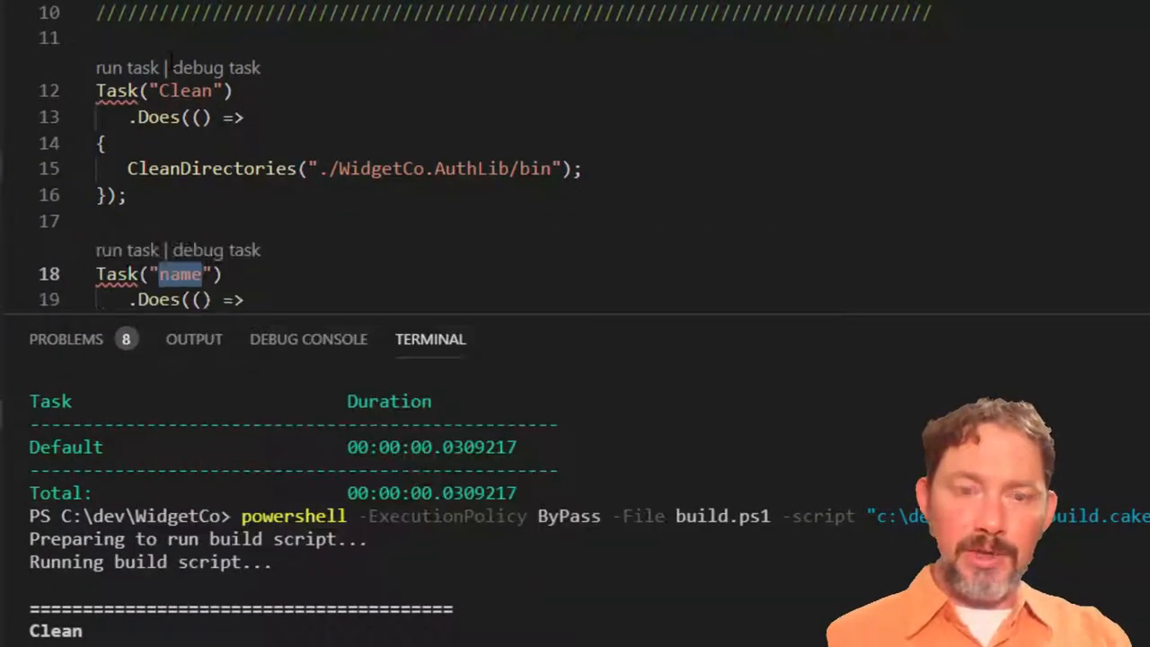
text(Build)
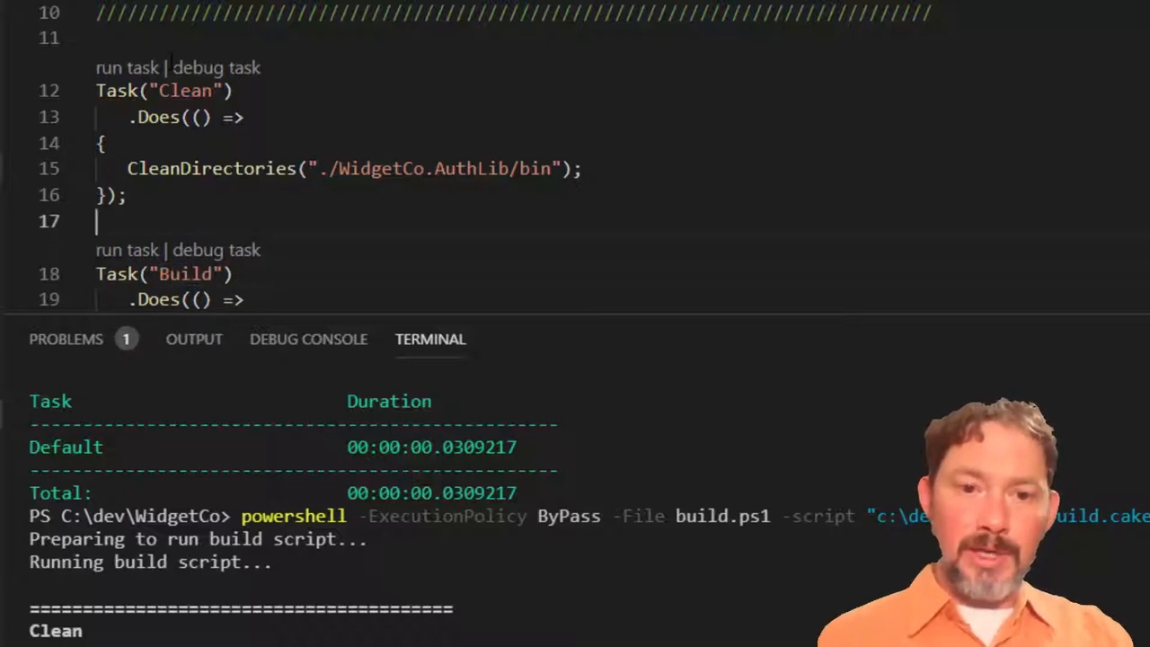
scroll(down, 3)
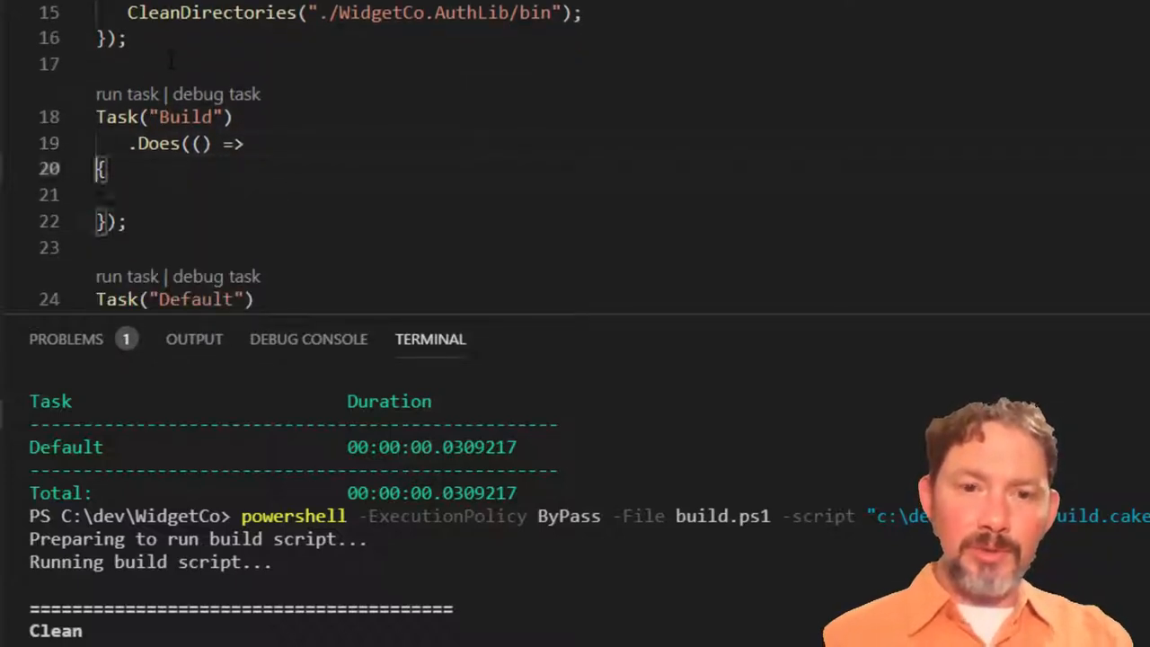
text(DotNet)
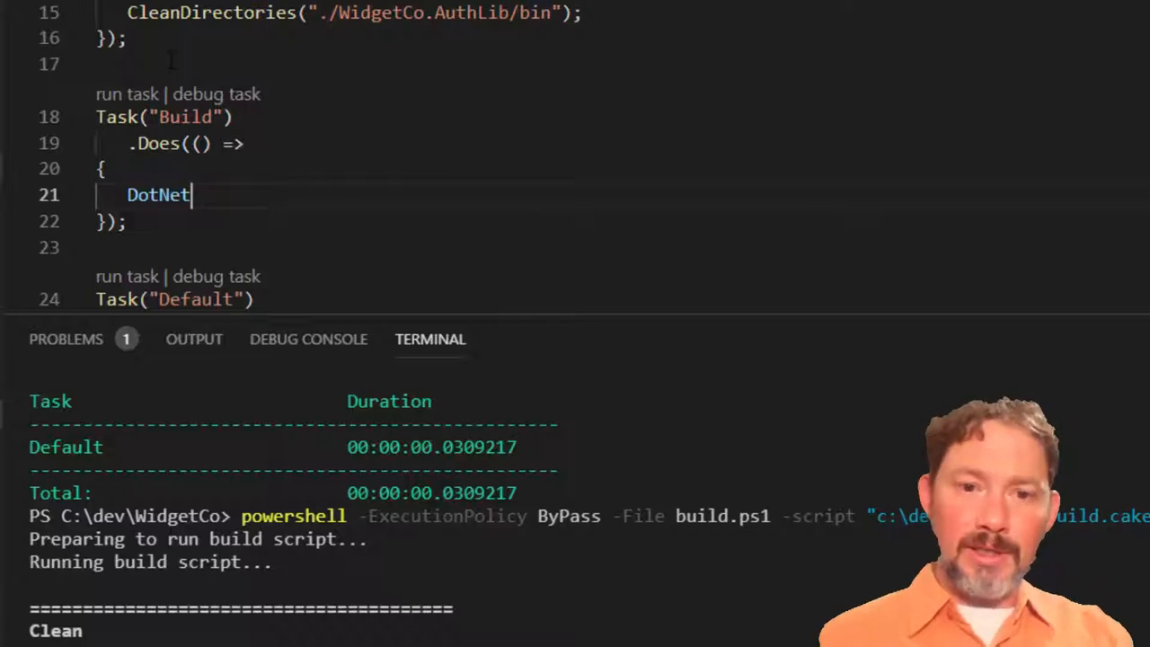
text(Build)
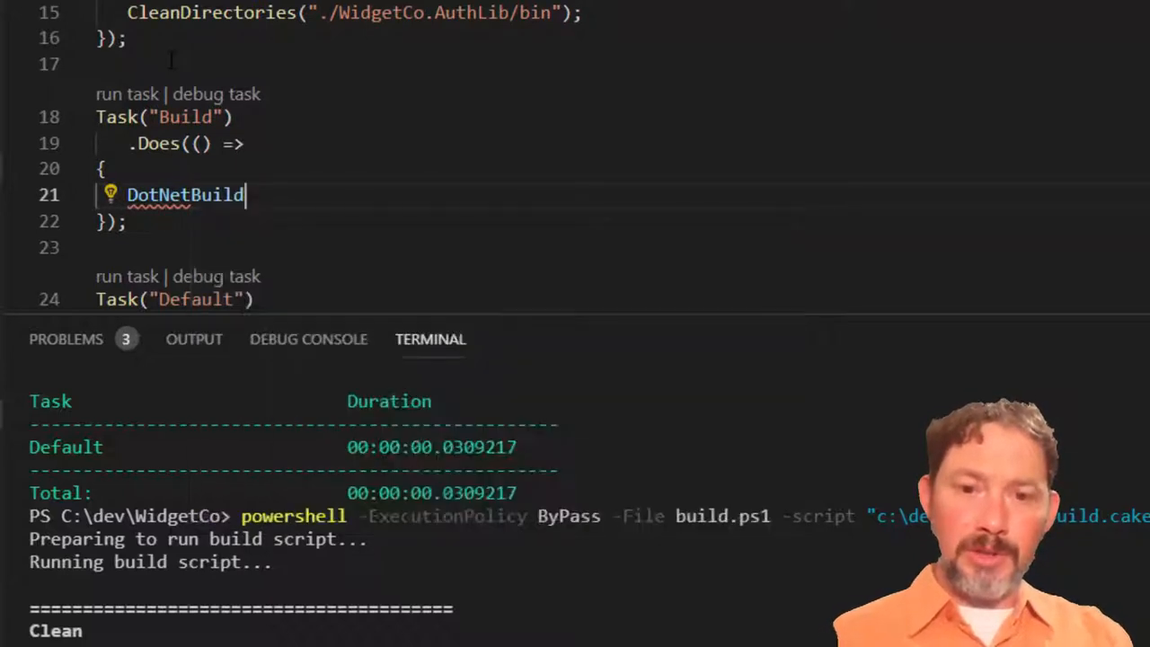
text((""))
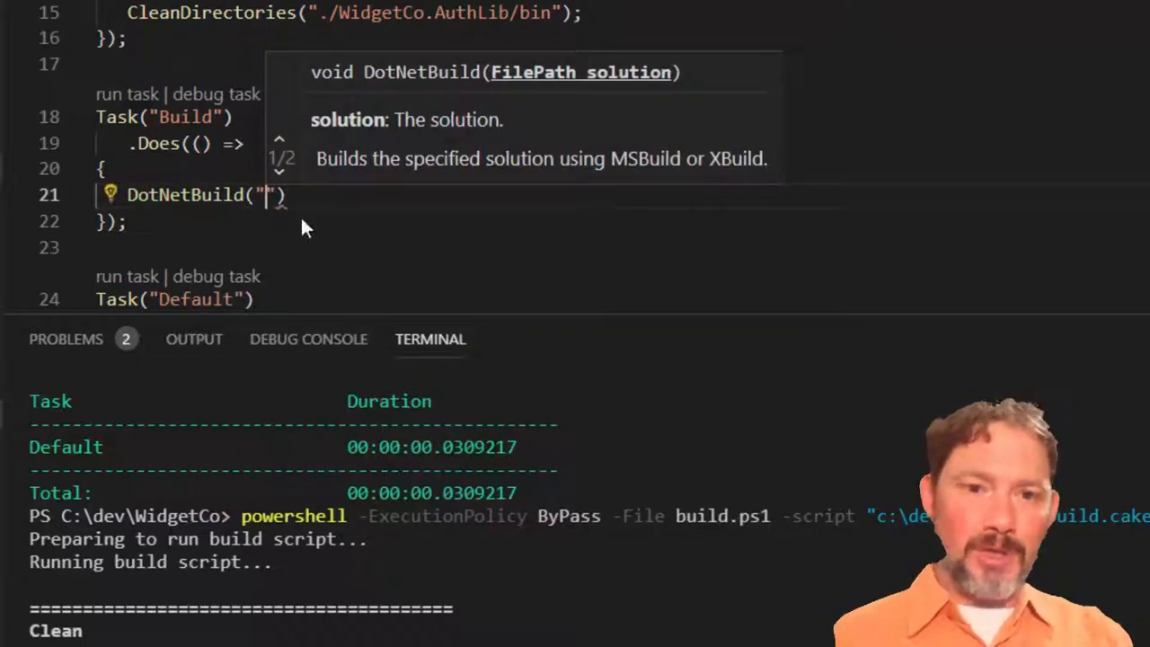
text(./WidgetCo.AuthLib/)
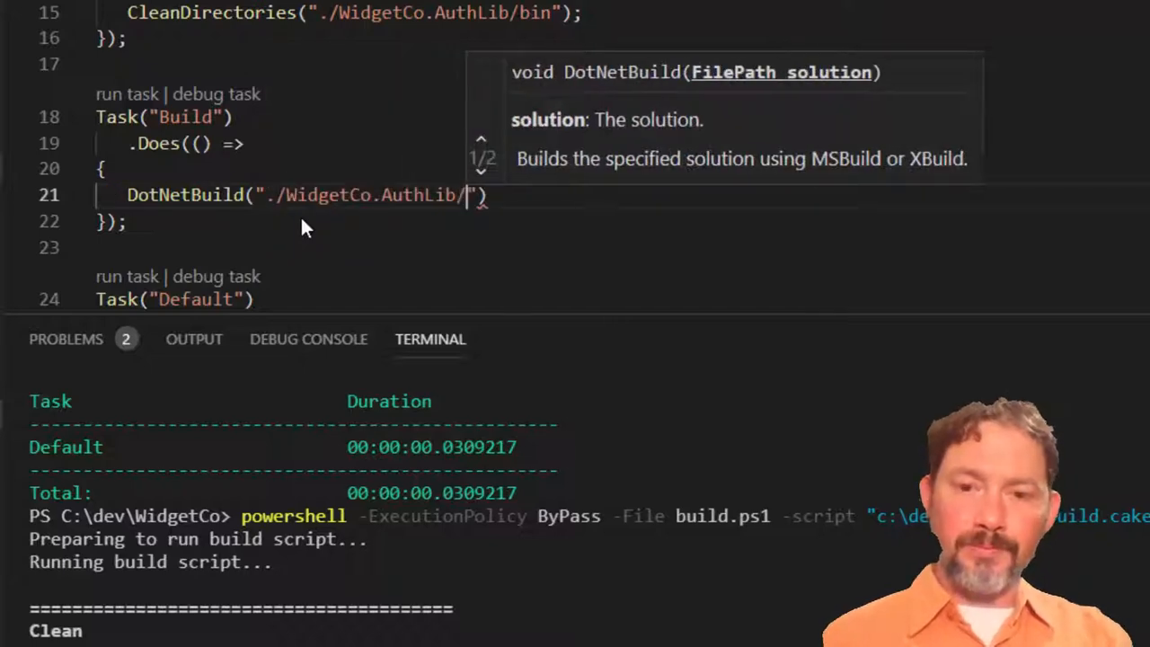
text(WidgetCo.AuthLib.csproj)
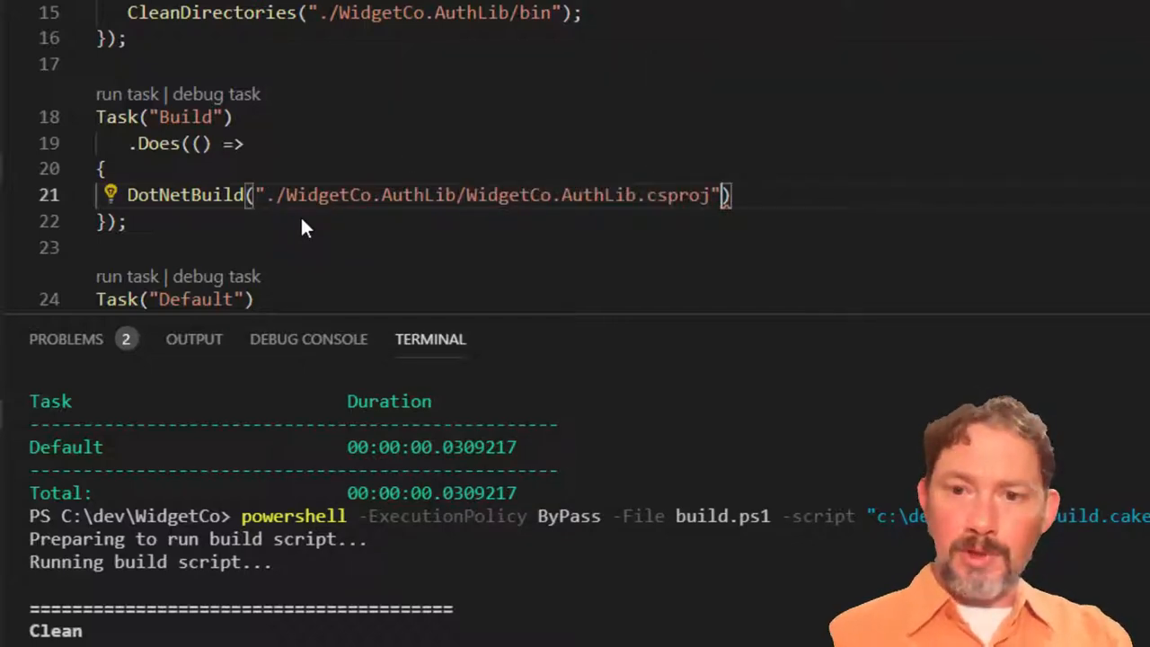
Step: Pass a new DotNetBuildSettings block and begin its Configuration property
text(,)
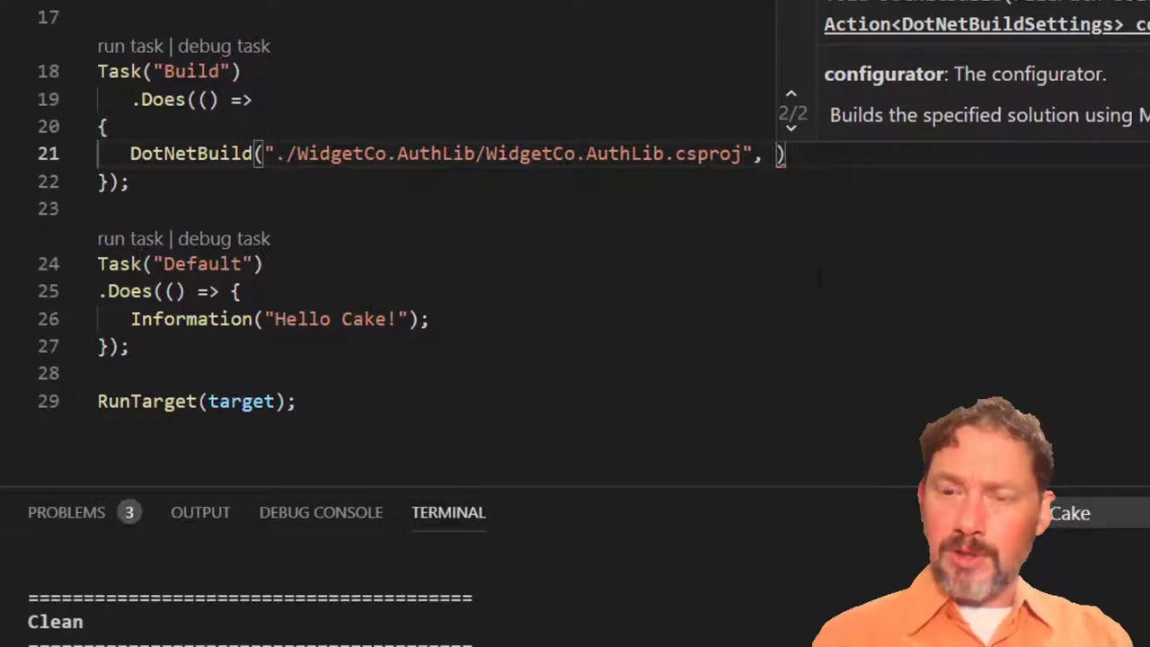
text(new DotNe)
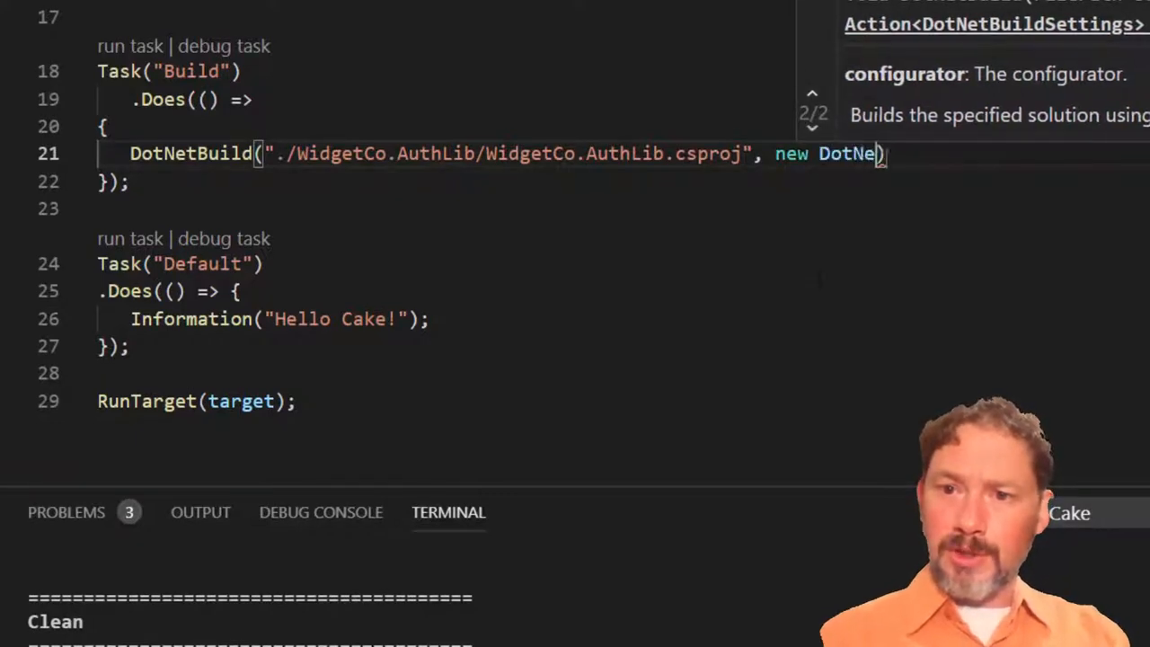
text(BuildS)
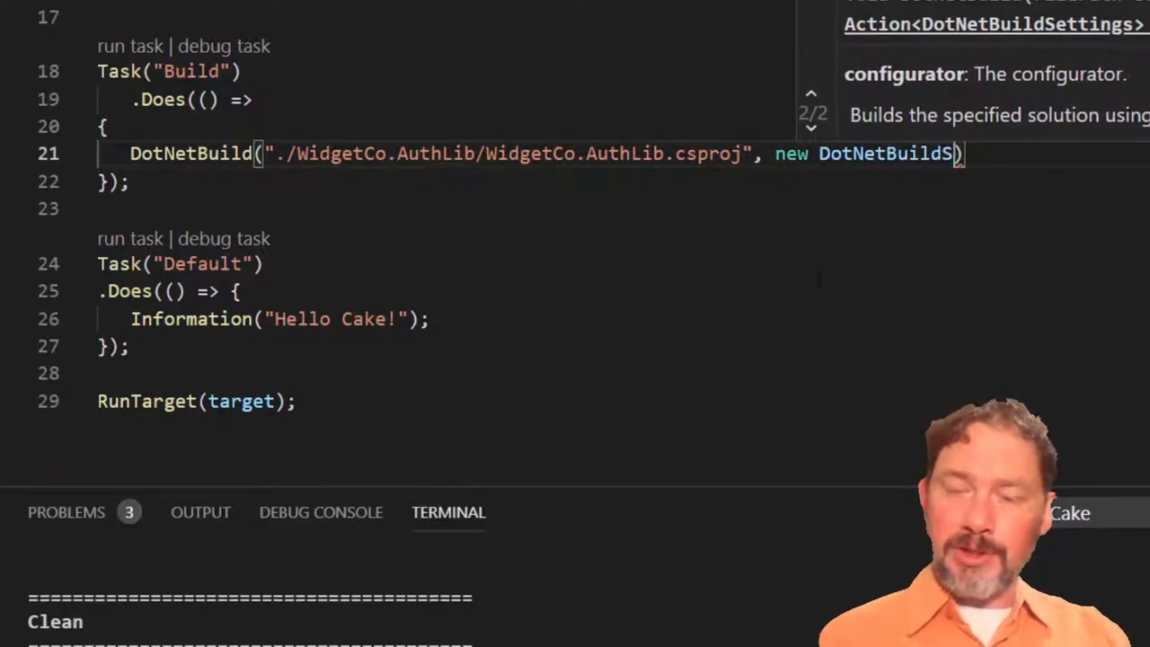
text(ettings)
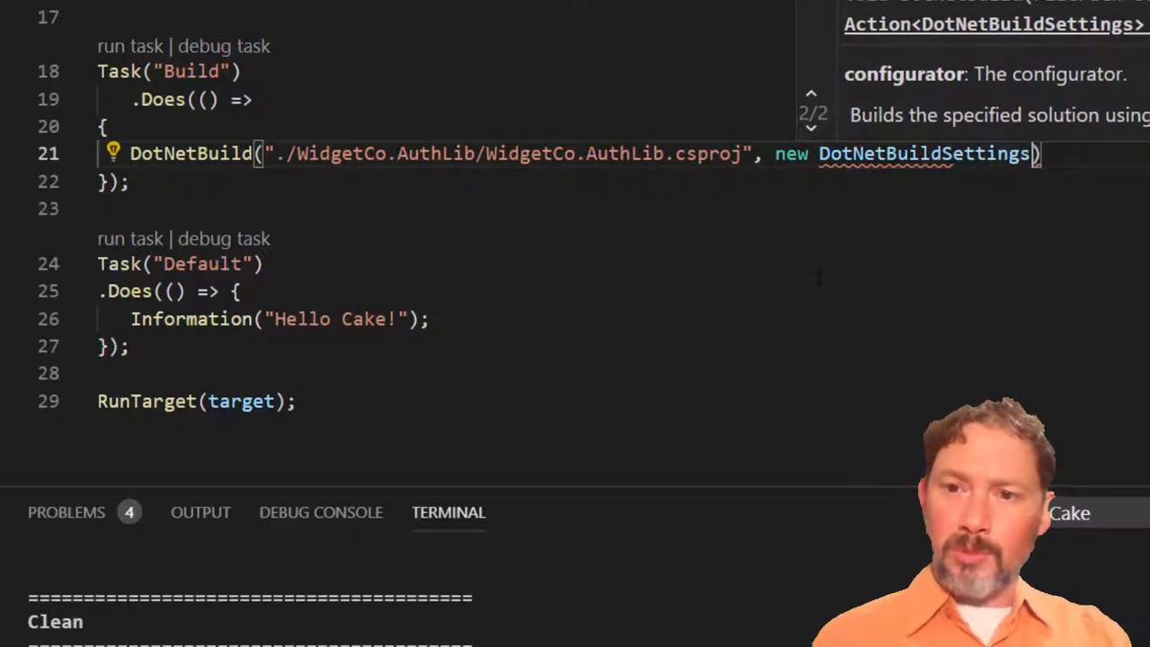
text({)
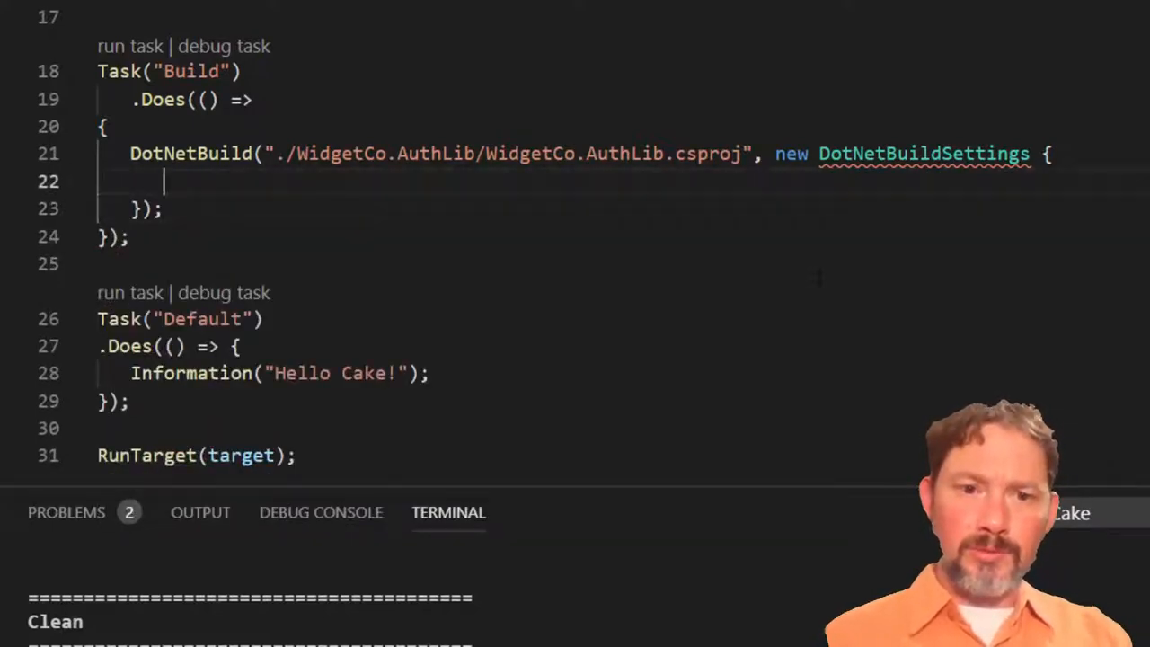
text(Config)
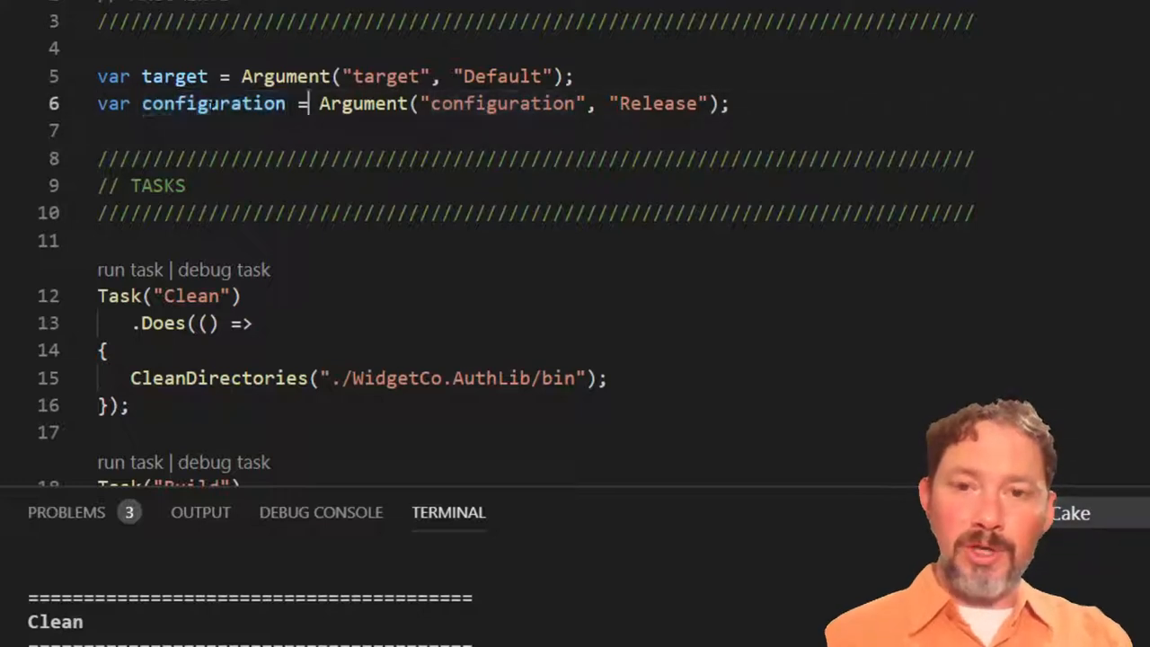
Step: Set Configuration = configuration in the build settings instead of the Release default
double_click(654, 103)
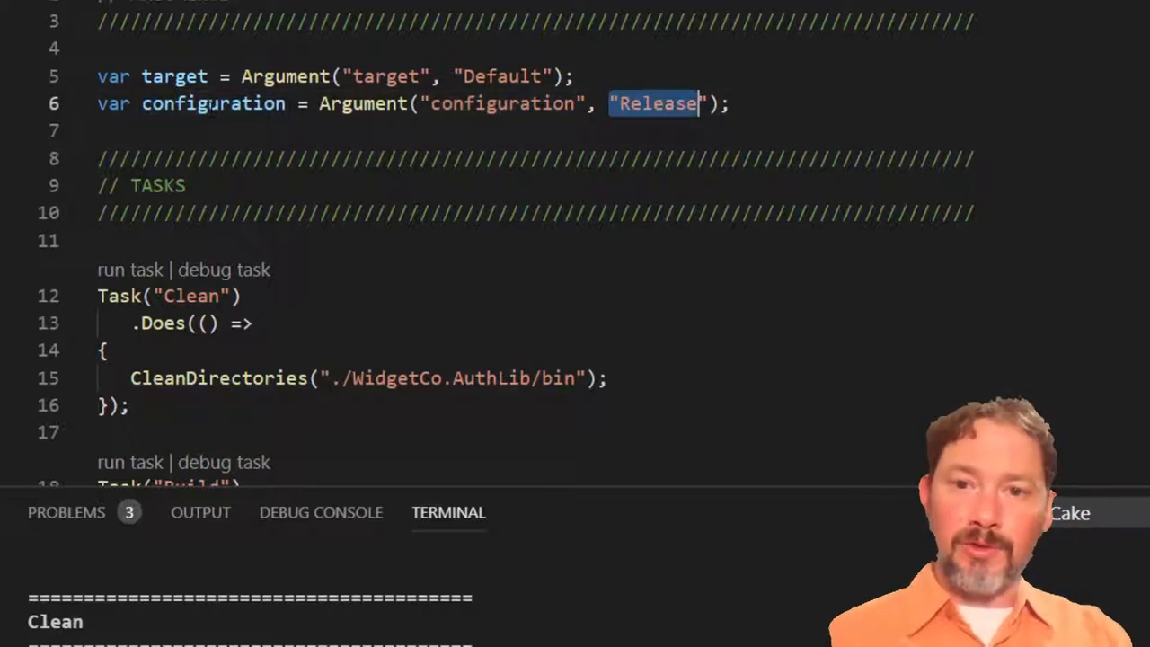
scroll(down, 3)
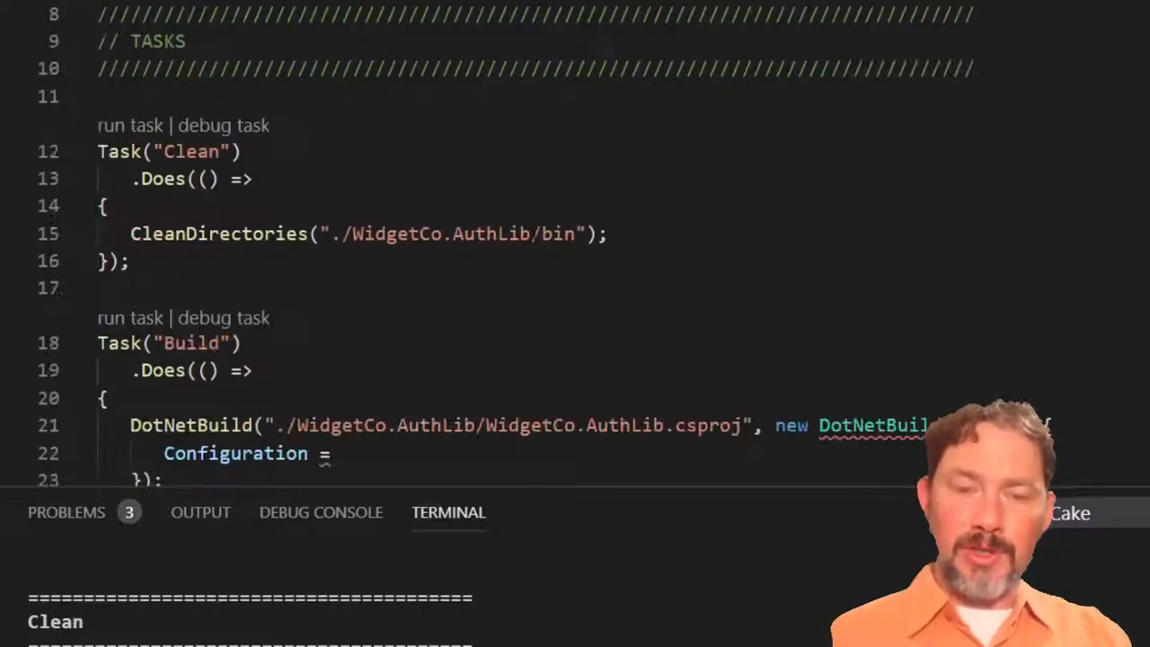
text(configuration)
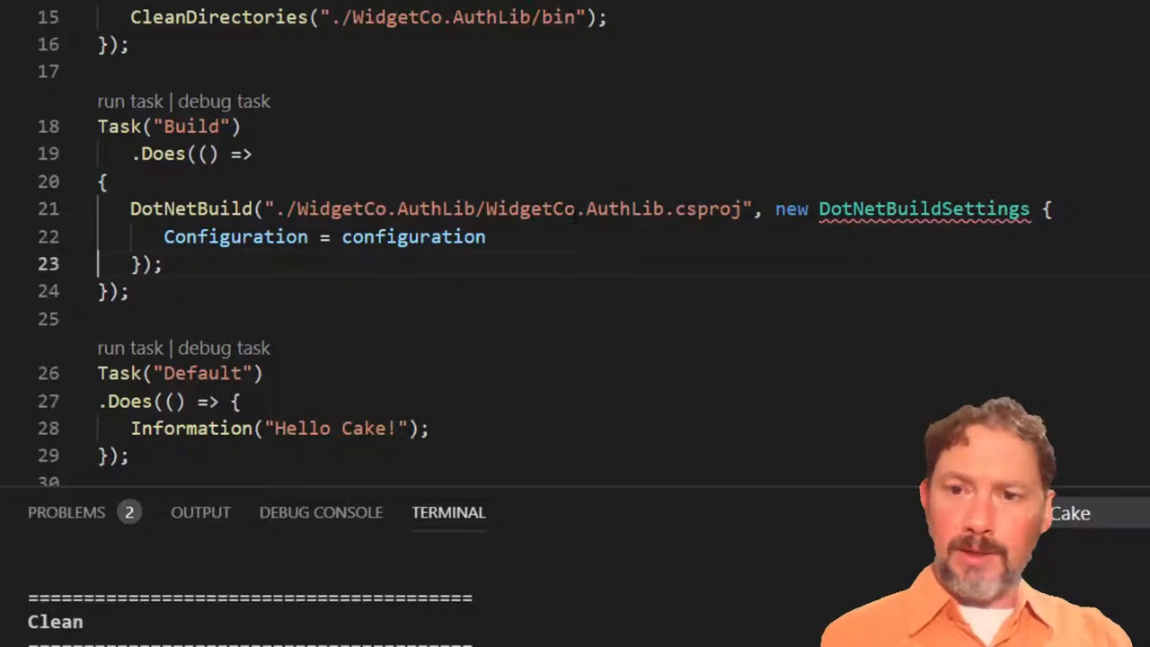
mouse_move(925, 208)
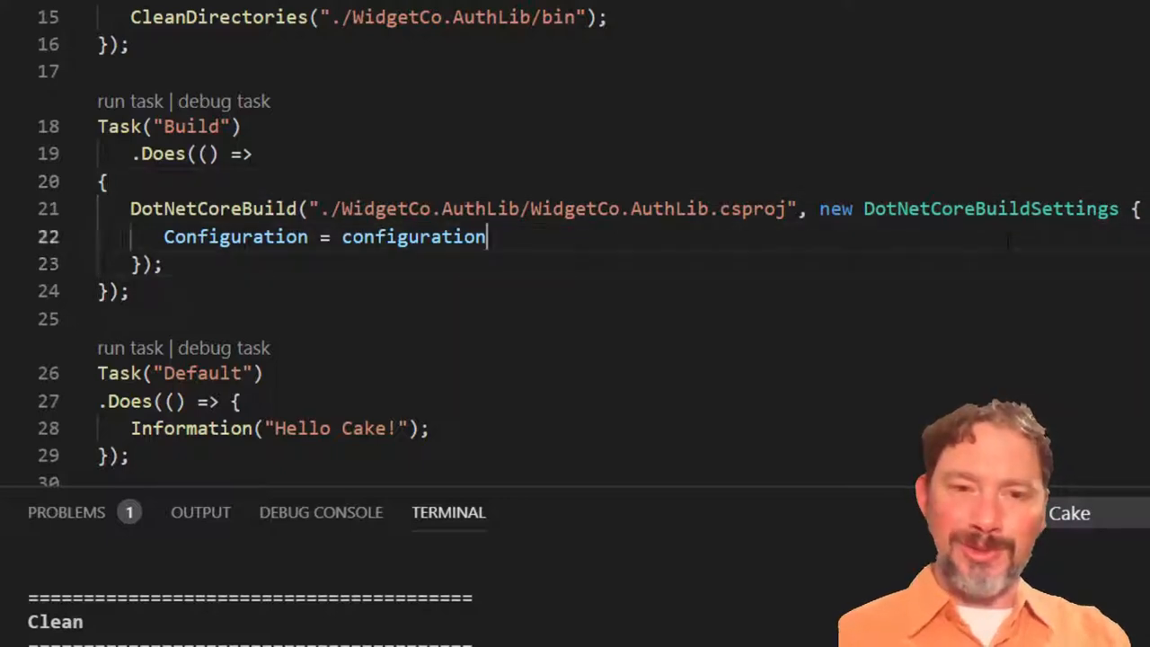
Step: Switch to DotNetCoreBuild and make the Build task .IsDependentOn("Clean"), then start another task
double_click(412, 237)
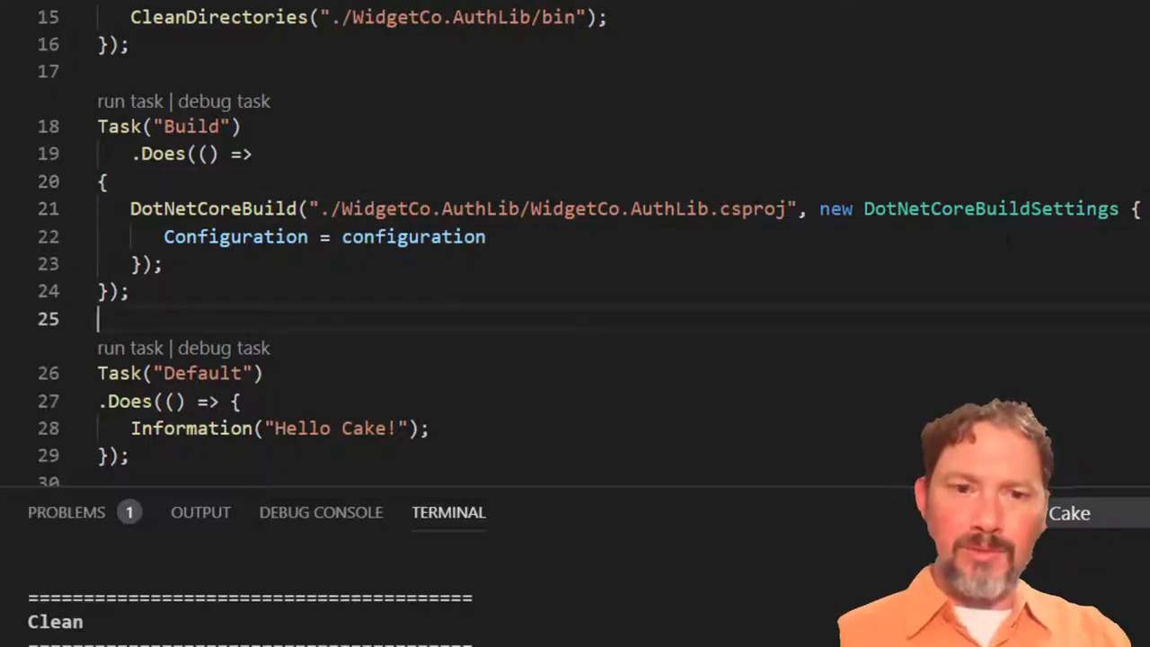
text(.)
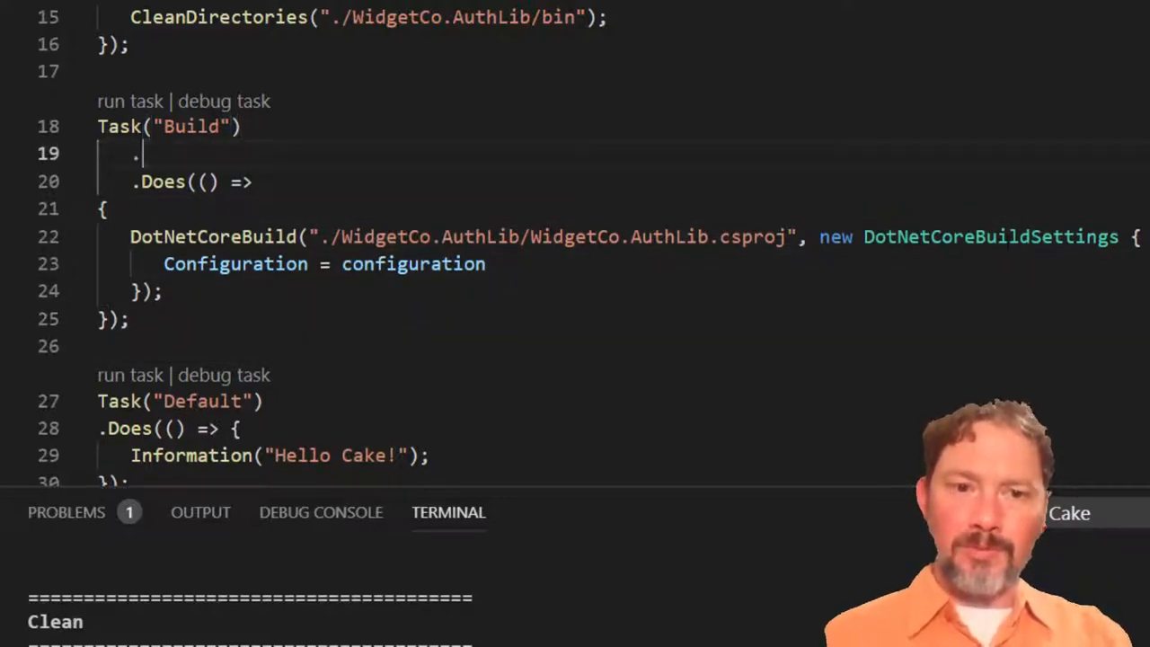
text(IsDependentOn("Clean"))
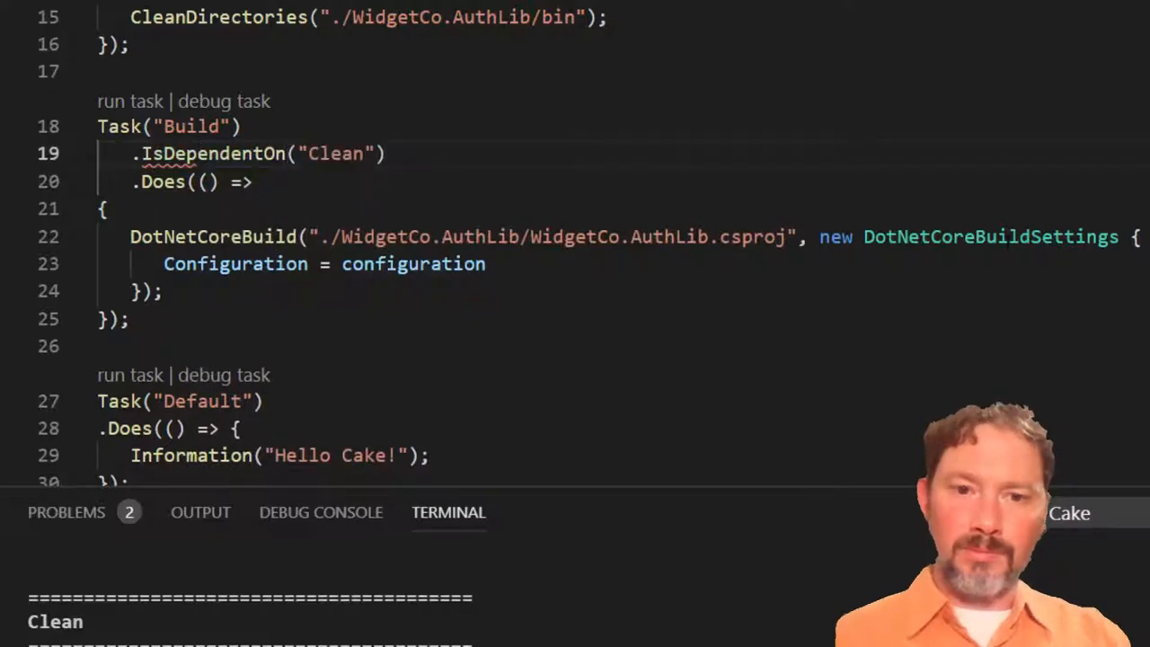
text(task)
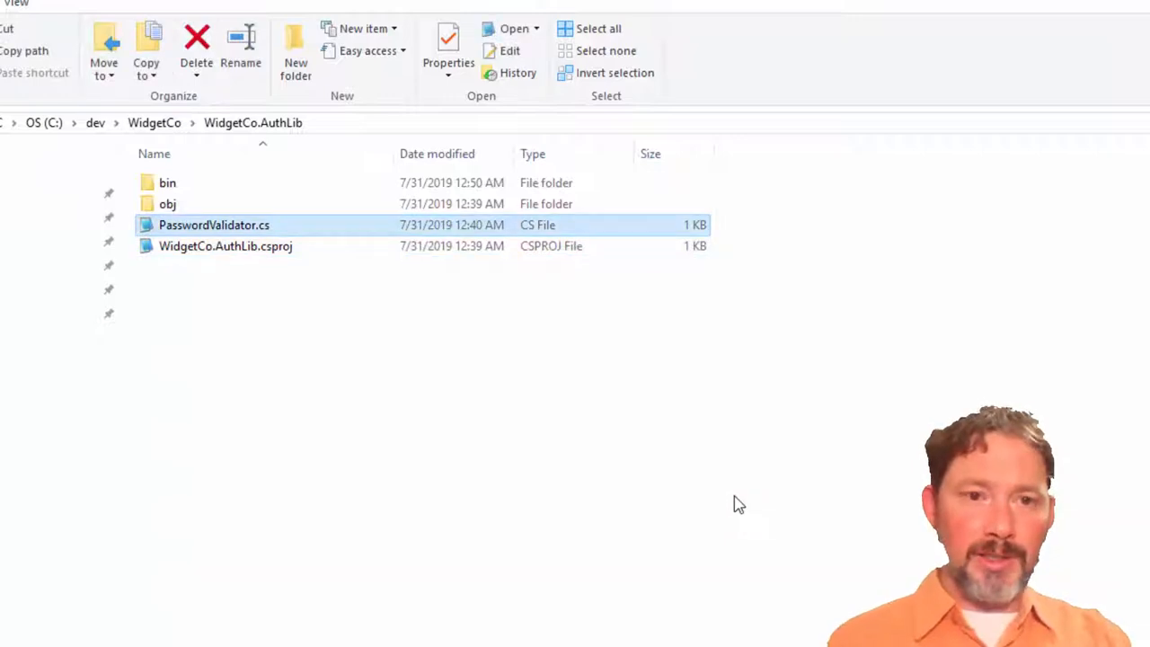
Step: Browse into bin\Release\netstandard2.0 and select the compiled WidgetCo.AuthLib.dll output
click(168, 183)
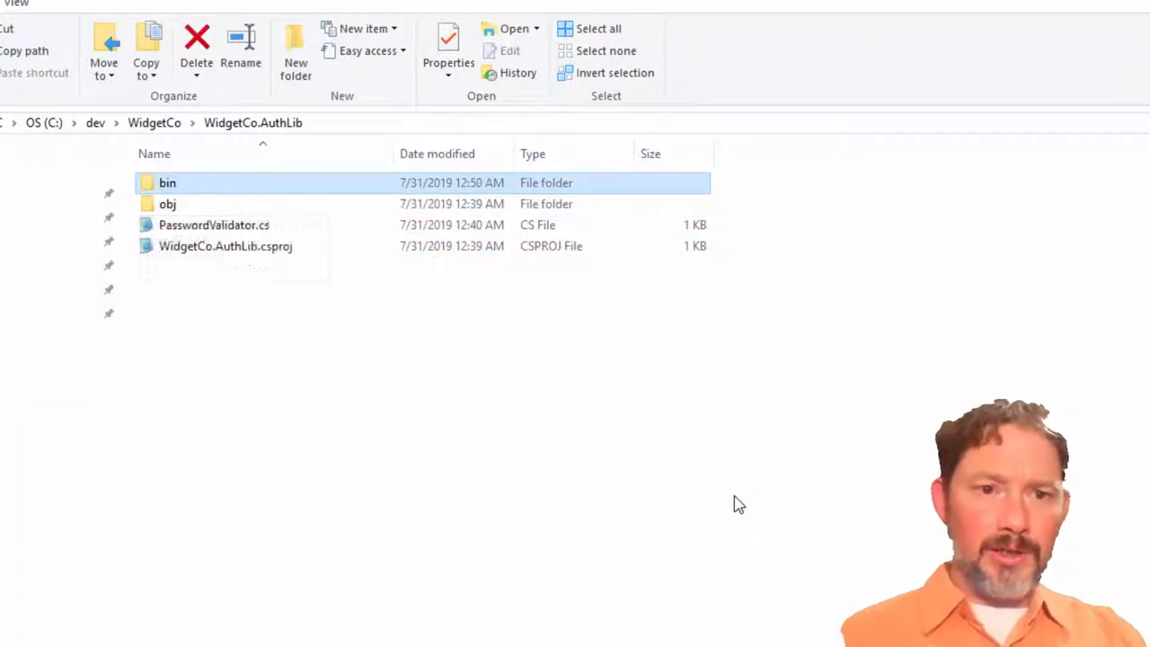
double_click(167, 183)
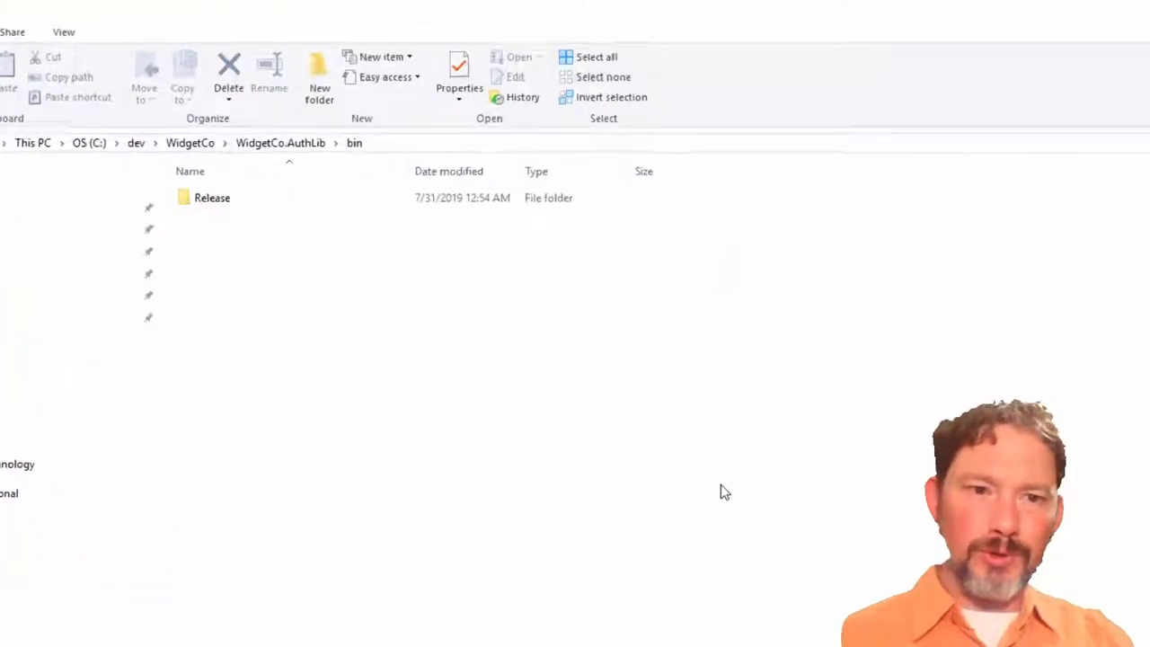
double_click(212, 196)
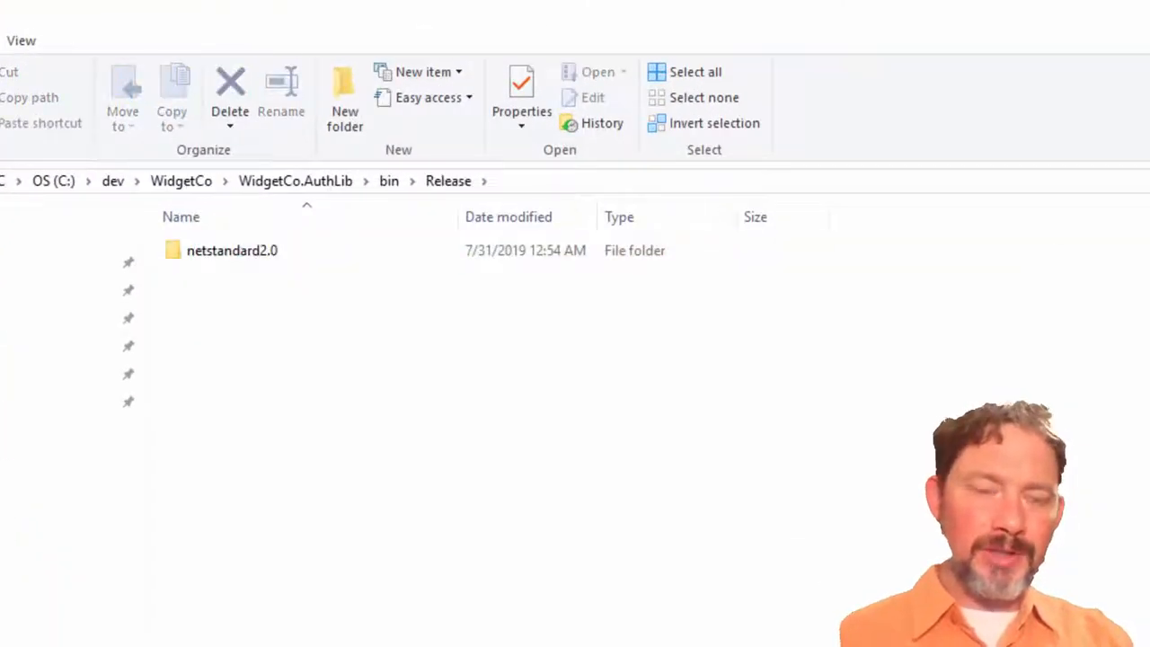
double_click(232, 250)
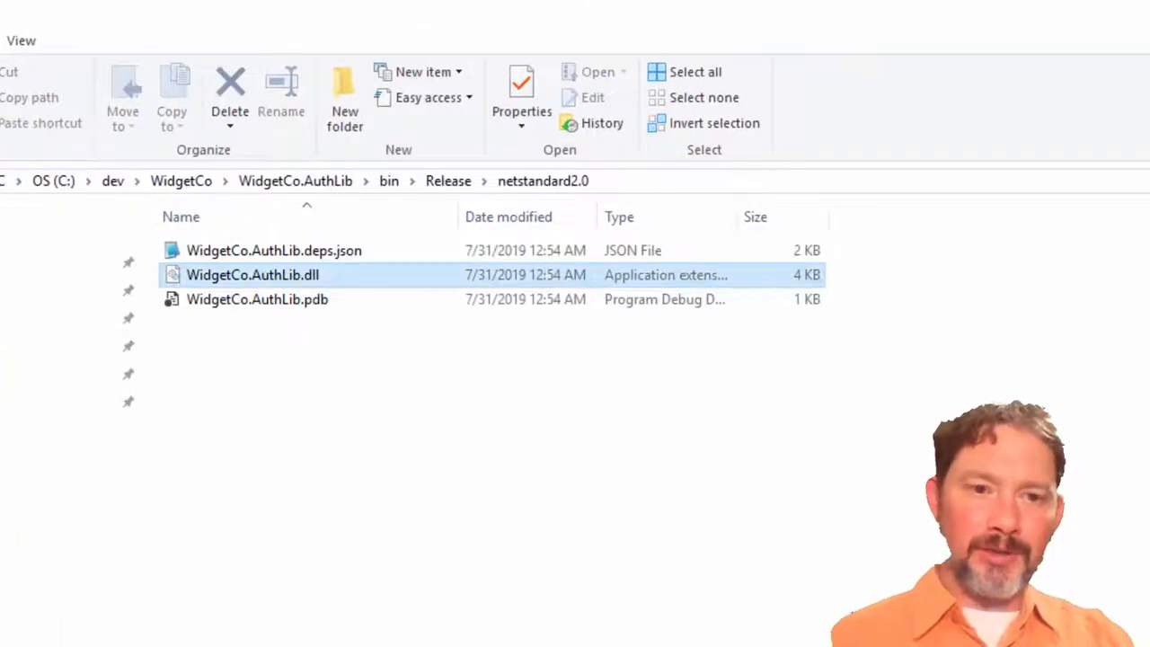
click(257, 298)
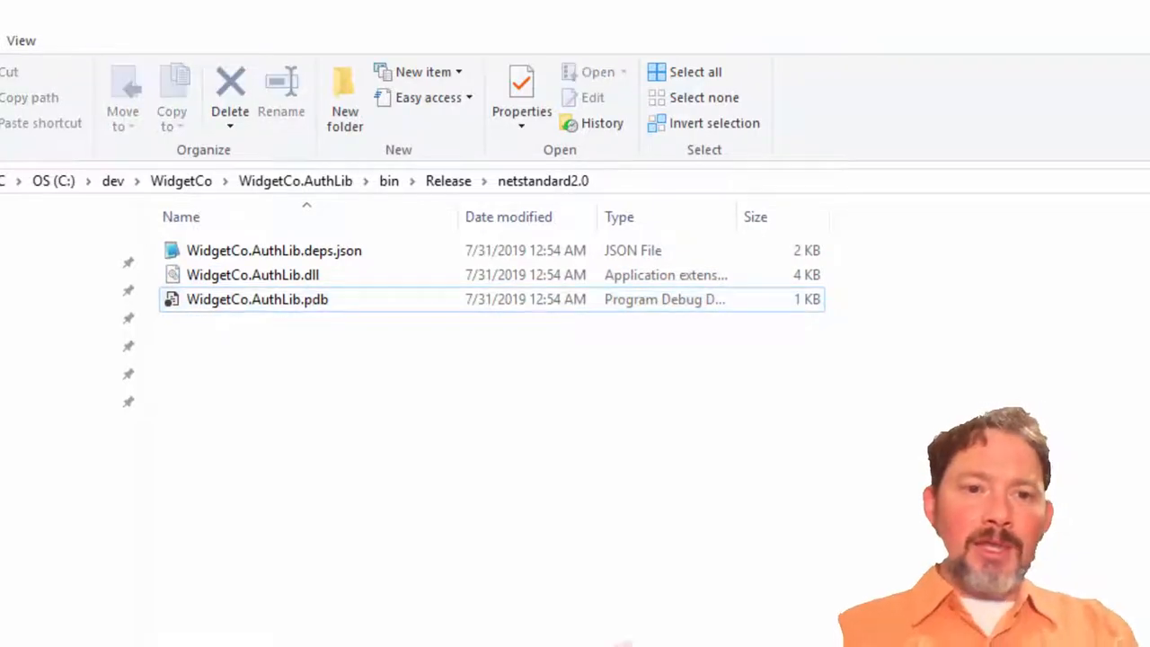
key(alt+tab)
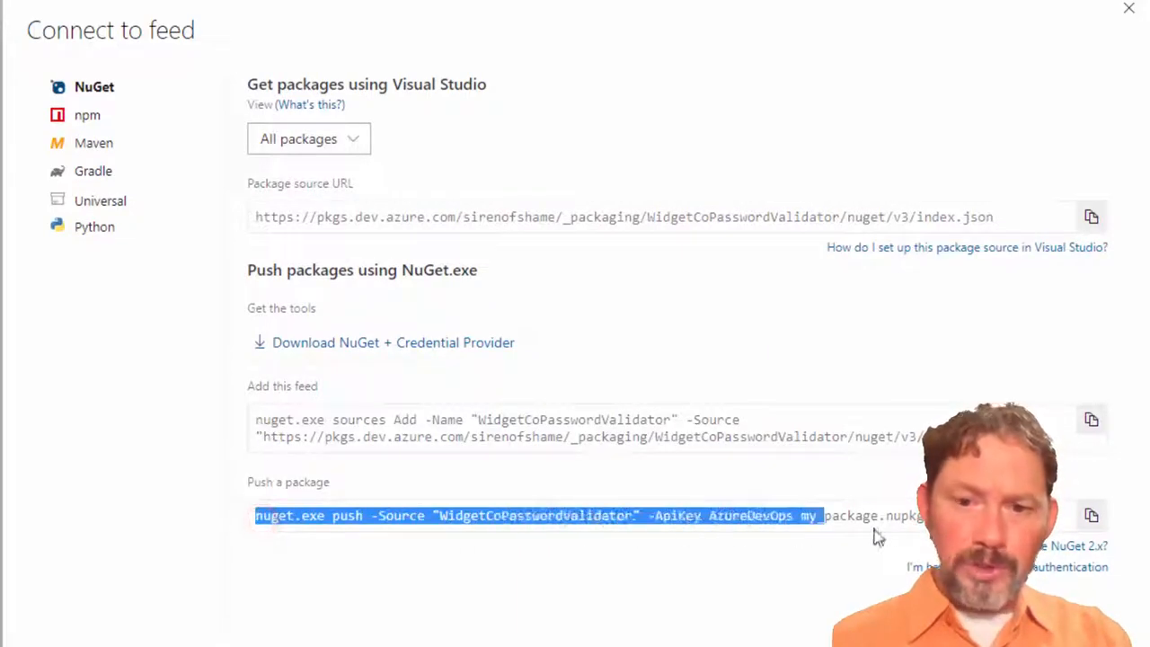
mouse_move(827, 525)
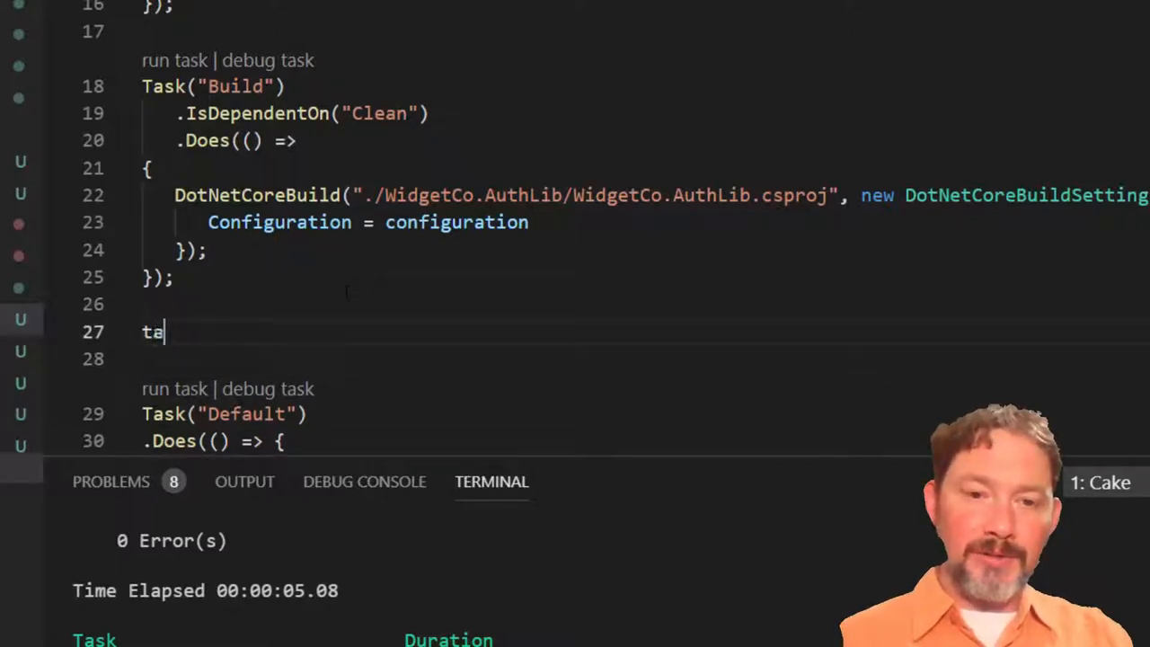
Step: Add a Task("Pack") from the task snippet that calls DotNetCorePack
text(sk("Pack)
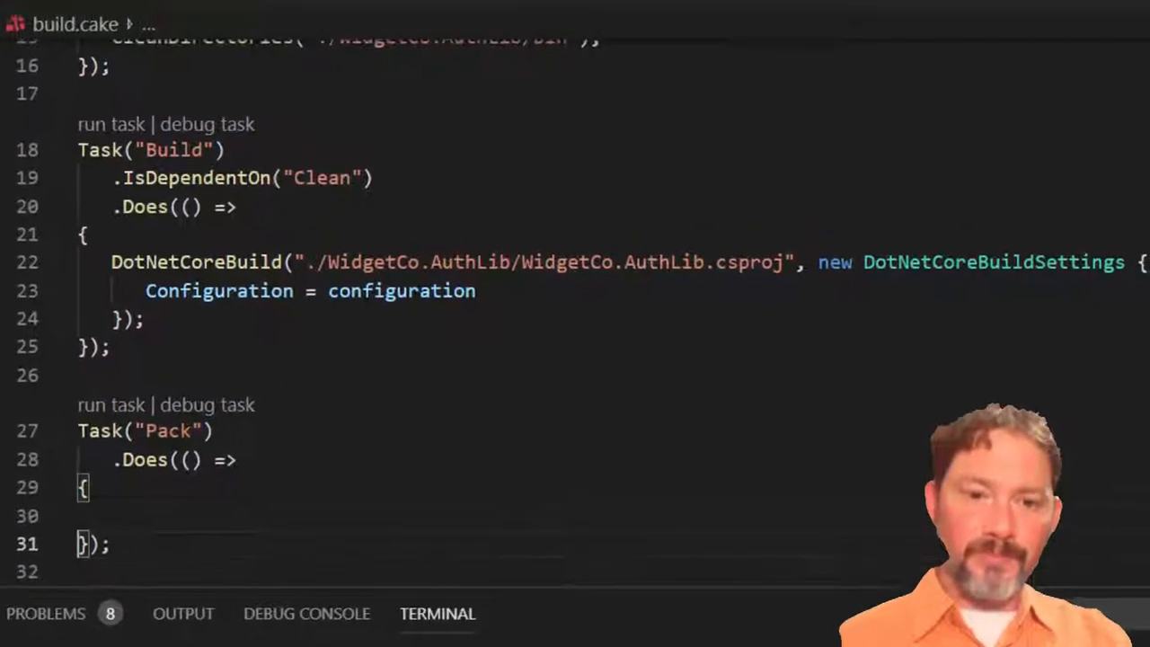
text(D)
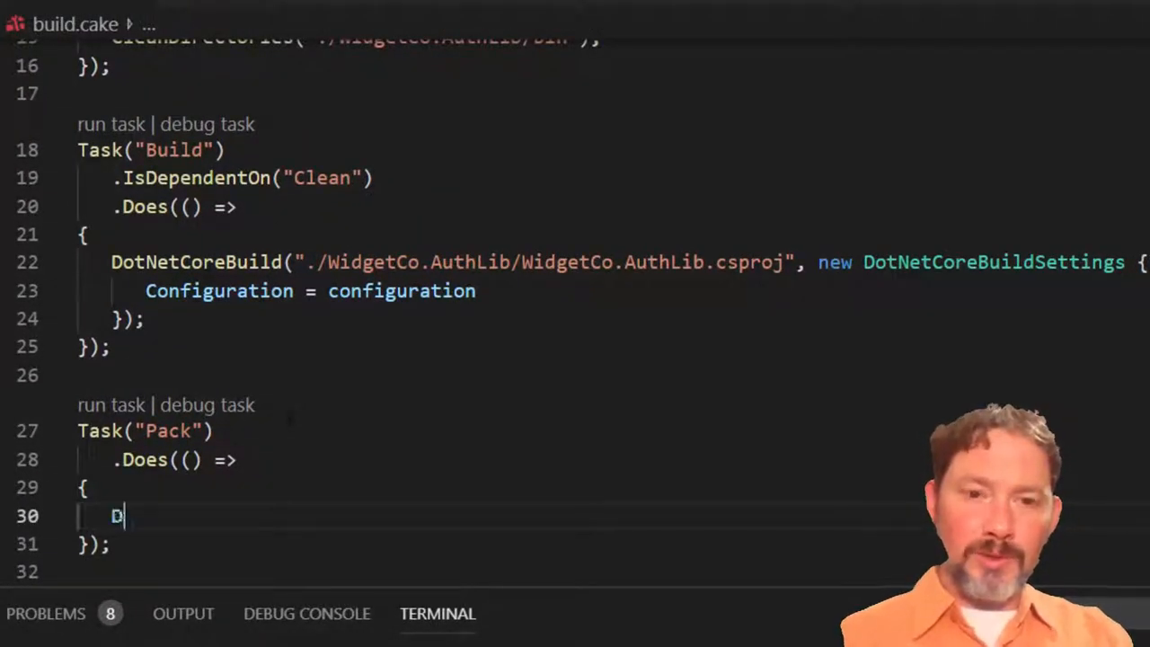
text(otNetCore)
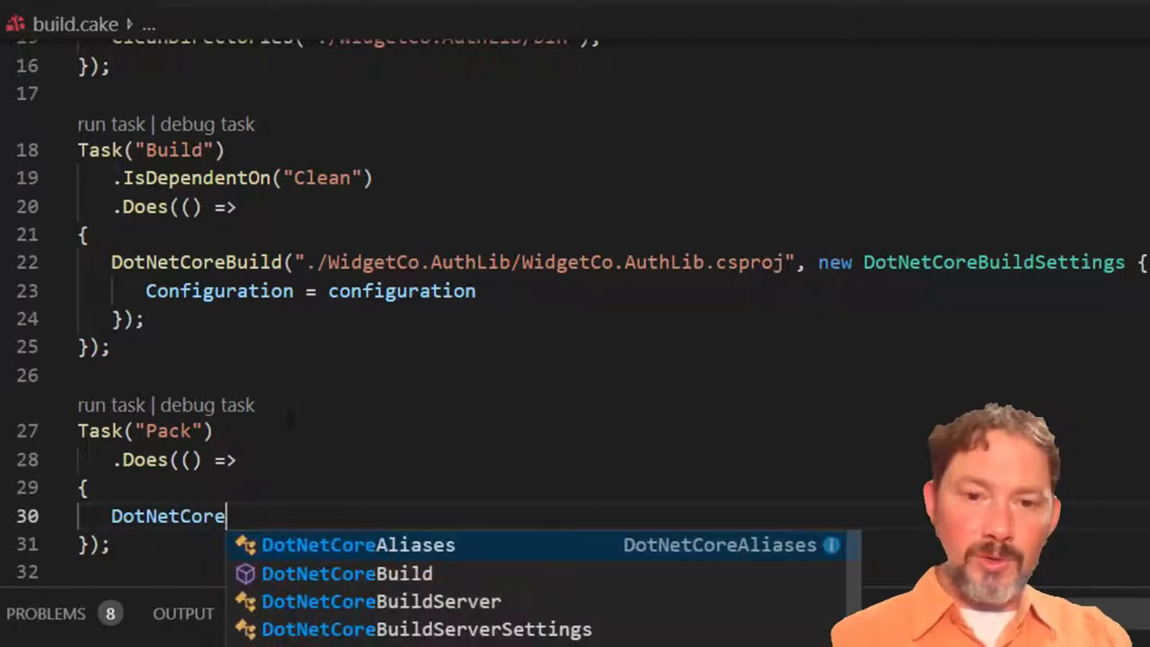
text(Pack(")
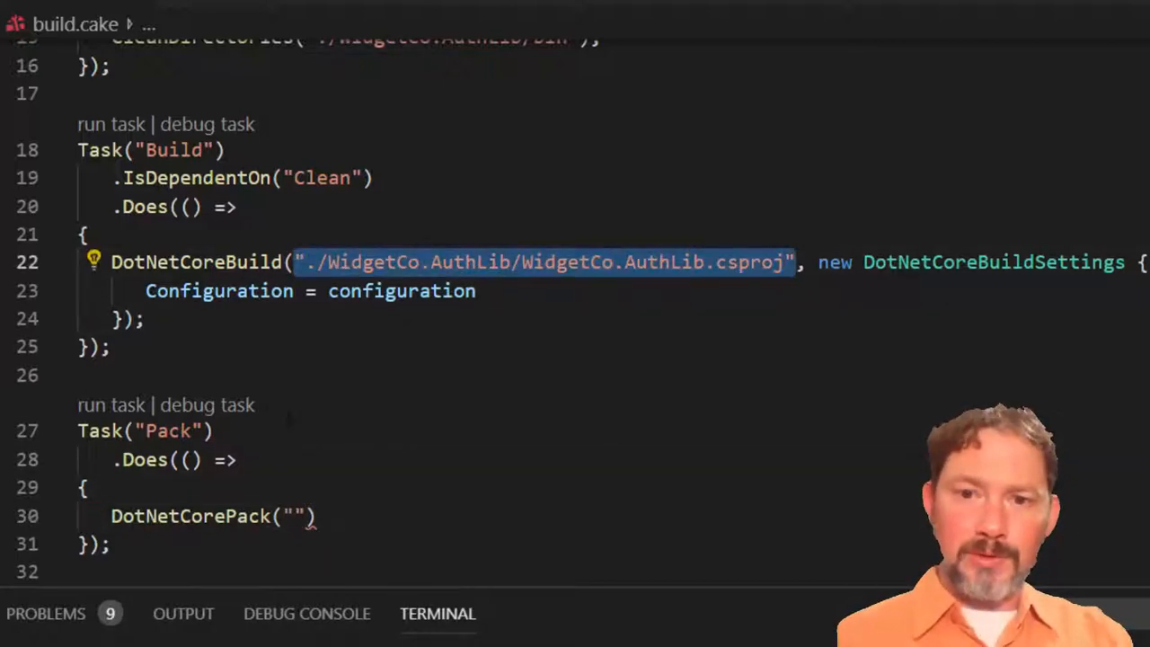
Step: Declare var authLibProj = File(...) under VARIABLES and use it in DotNetCoreBuild
text(authLi)
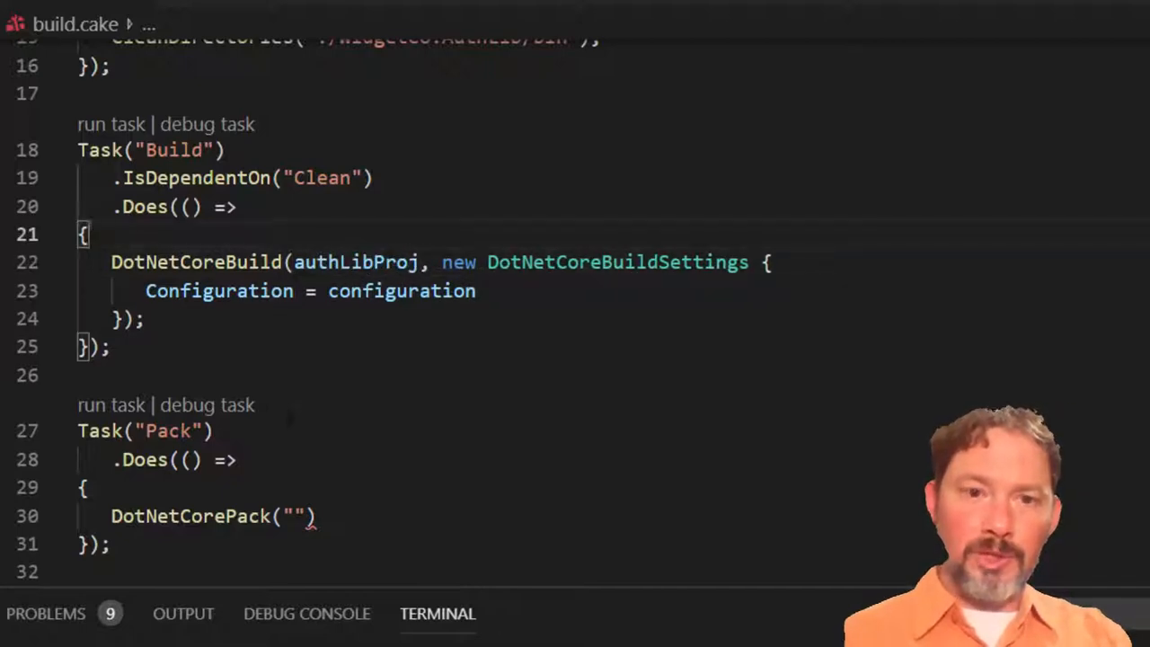
text(var authLibProj = File("./WidgetCo.AuthLib/WidgetCo.AuthLib.csproj");)
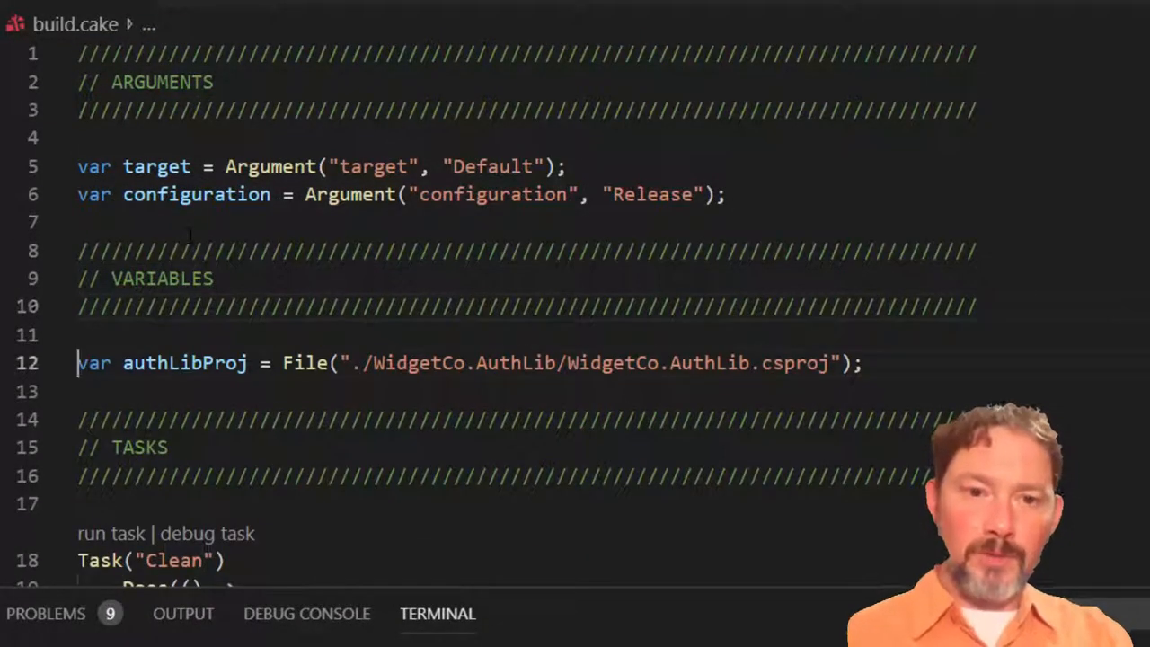
scroll(down, 3)
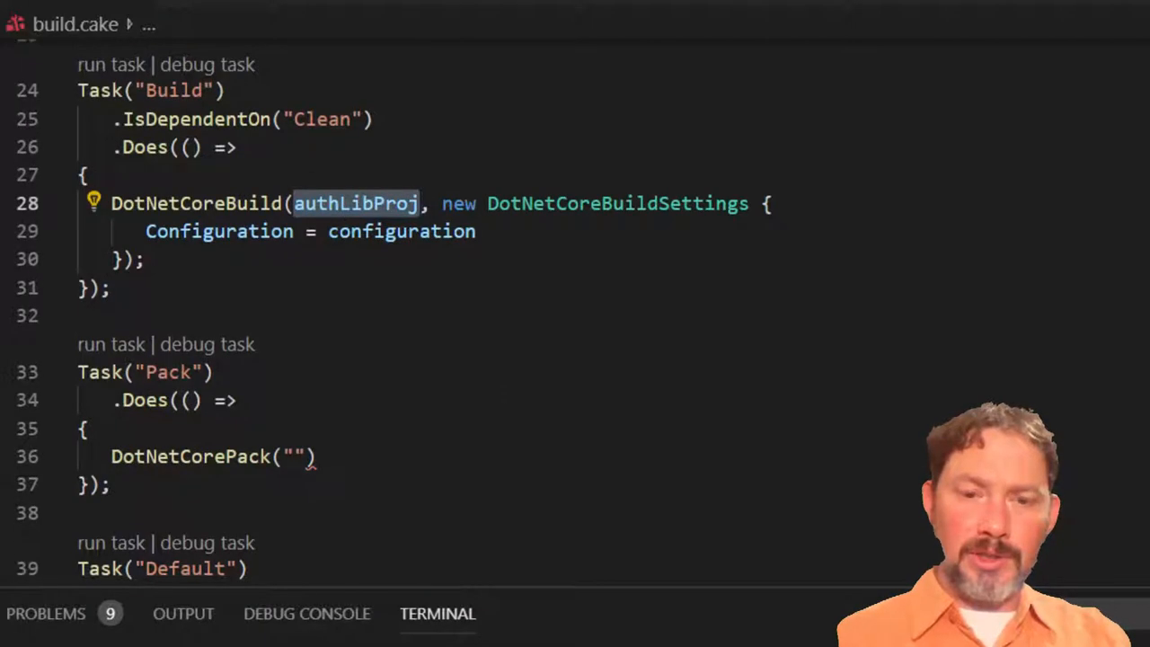
Step: Pack authLibProj with DotNetCorePackSettings setting NoBuild = true and Configuration = configuration
text(authLibProj)
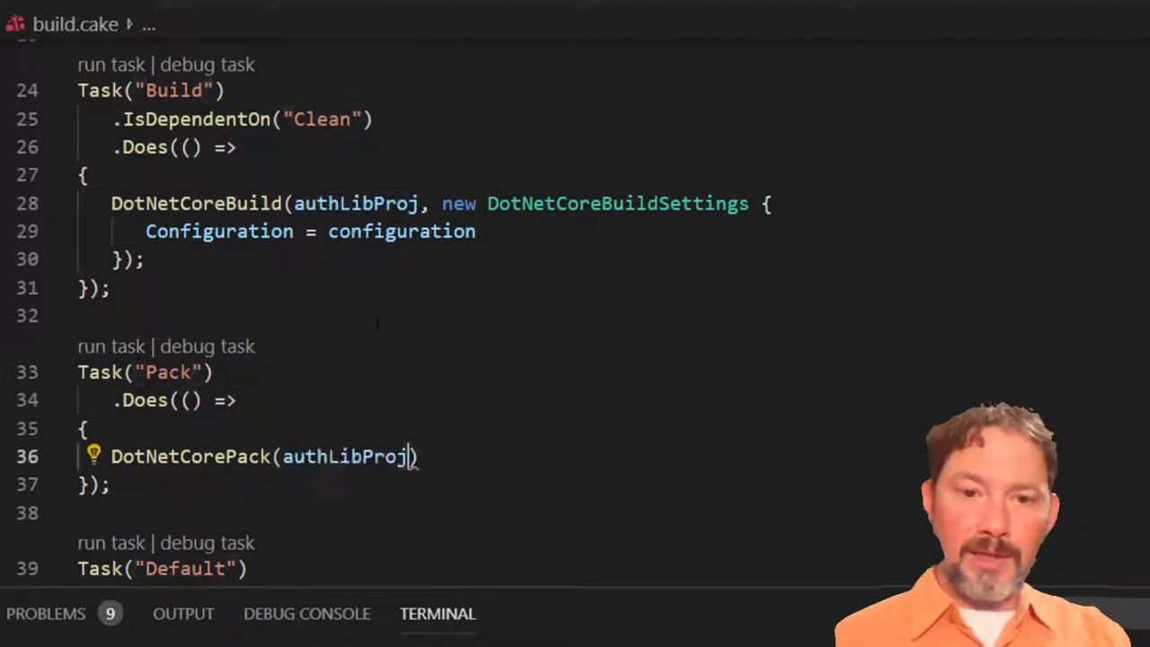
text(, new DotNetCorePackSettings {)
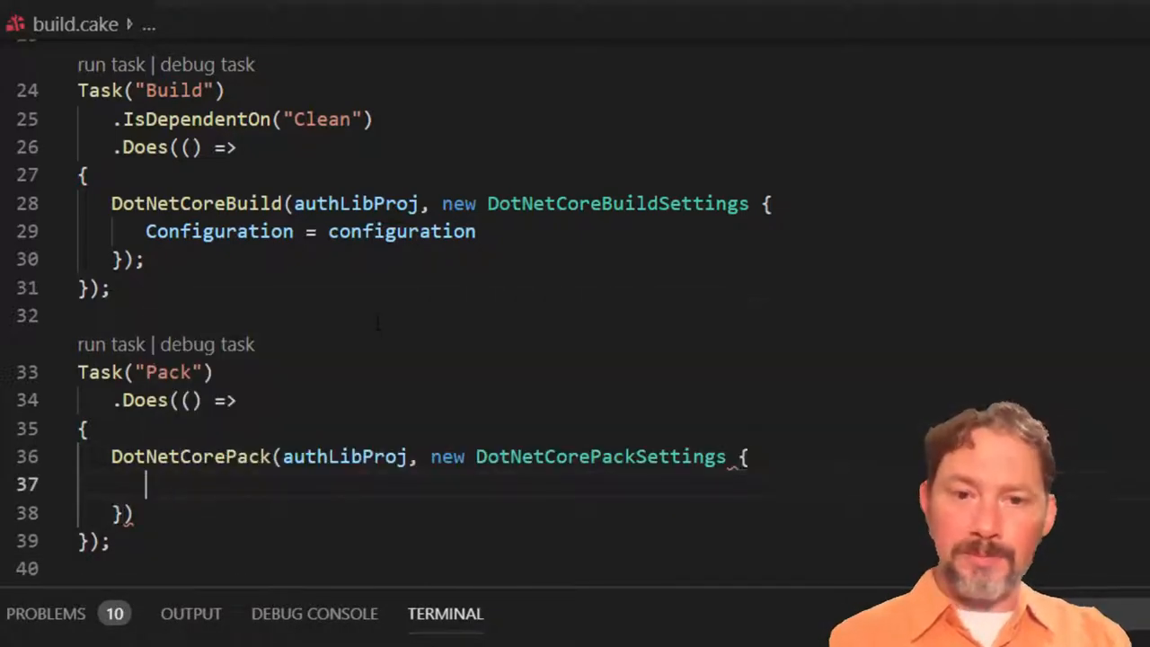
text(NoBuild =)
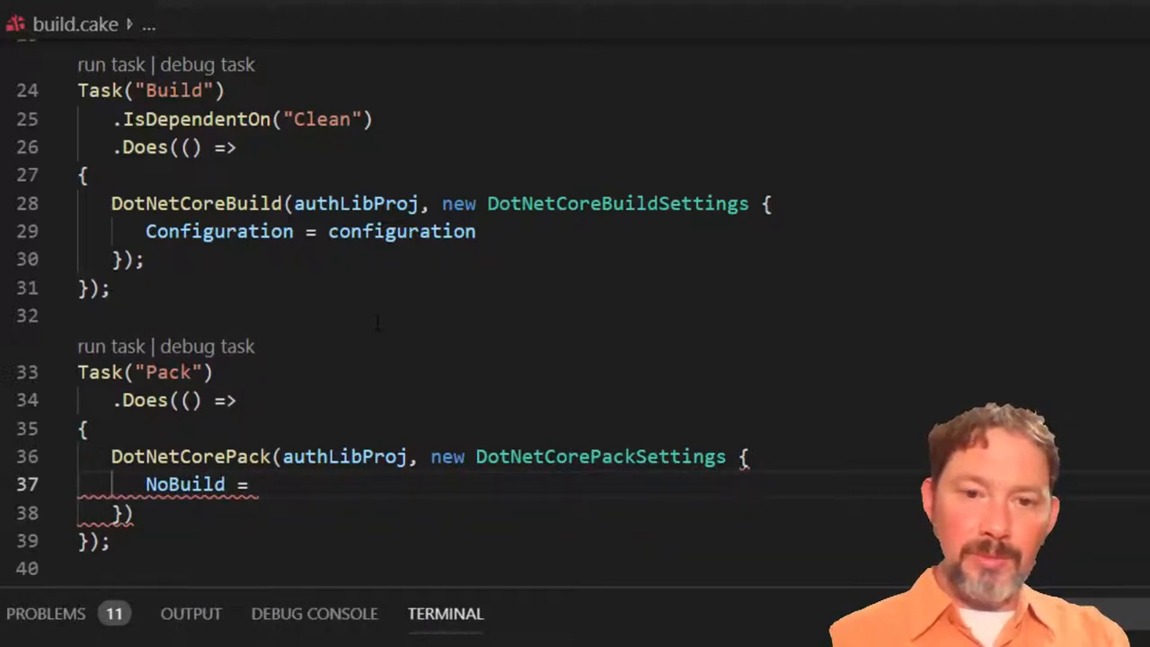
text(fa)
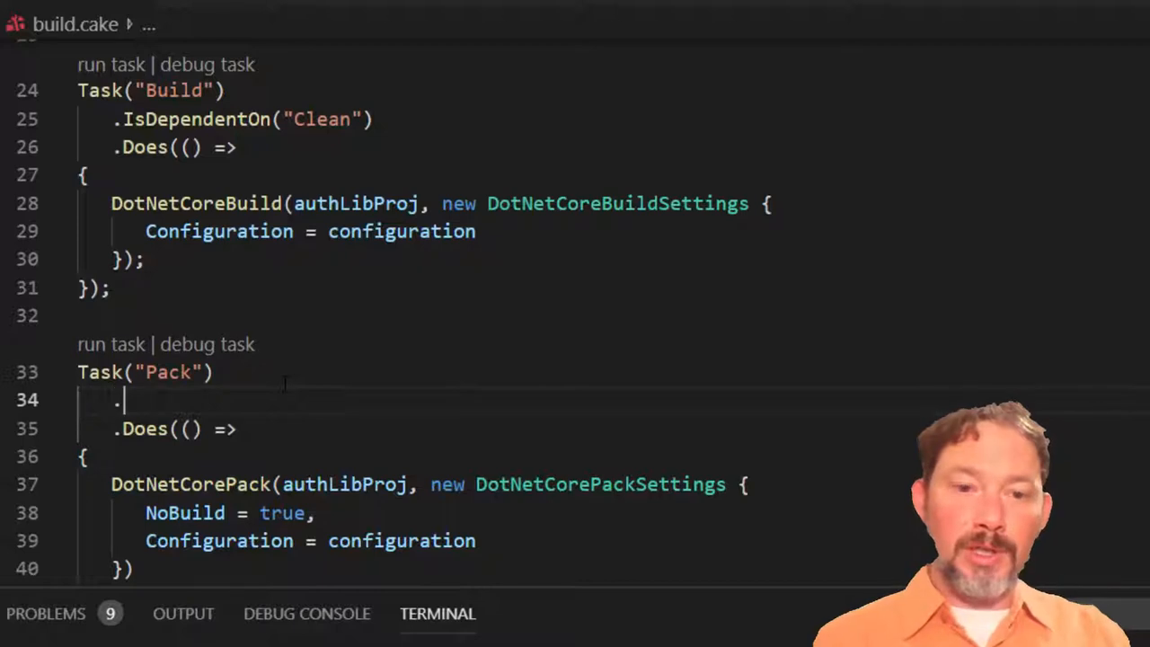
Step: Add .IsDependentOn("Build") to Pack, then comment it out with //
text(IsDependentOn()
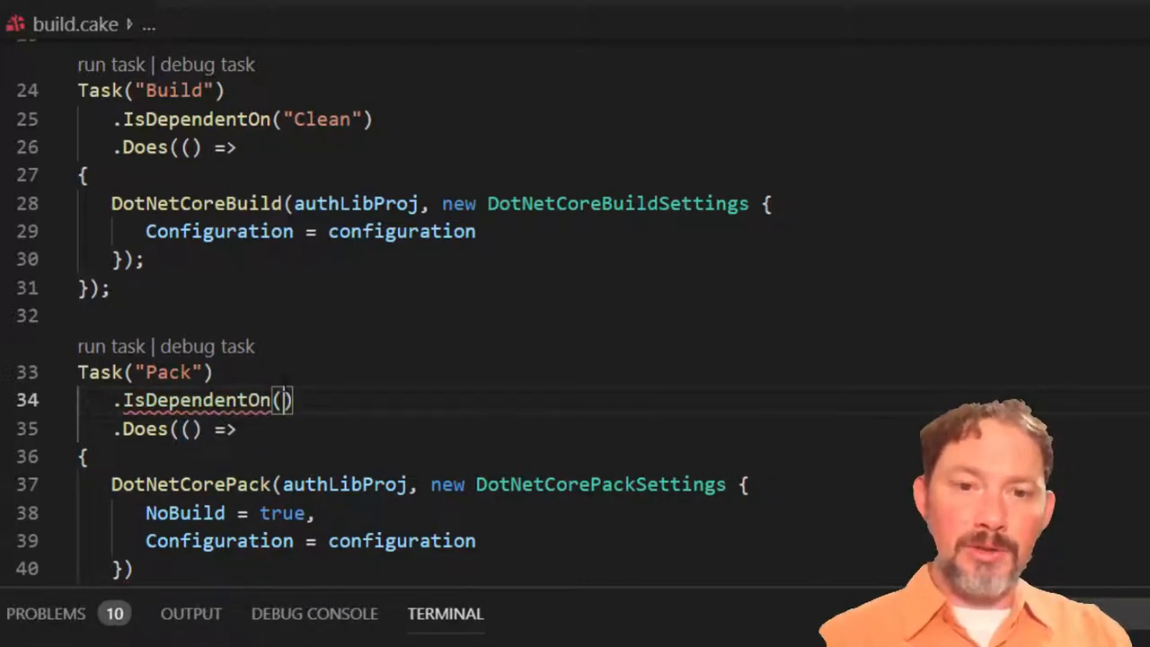
text("Build")
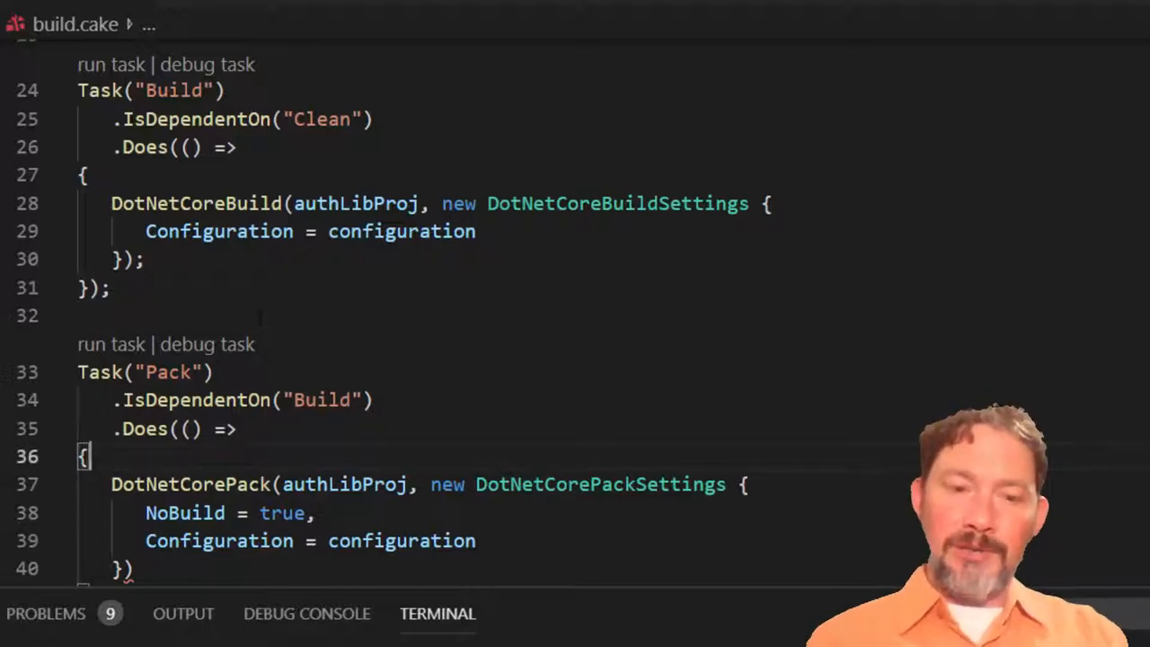
scroll(down, 3)
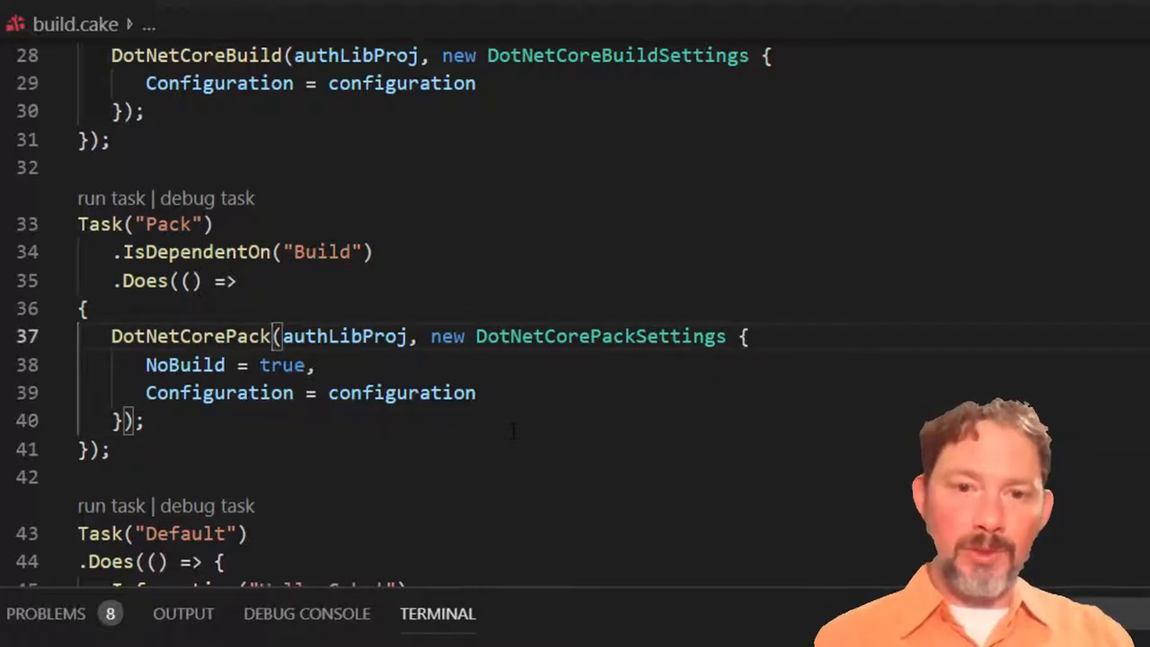
mouse_move(111, 198)
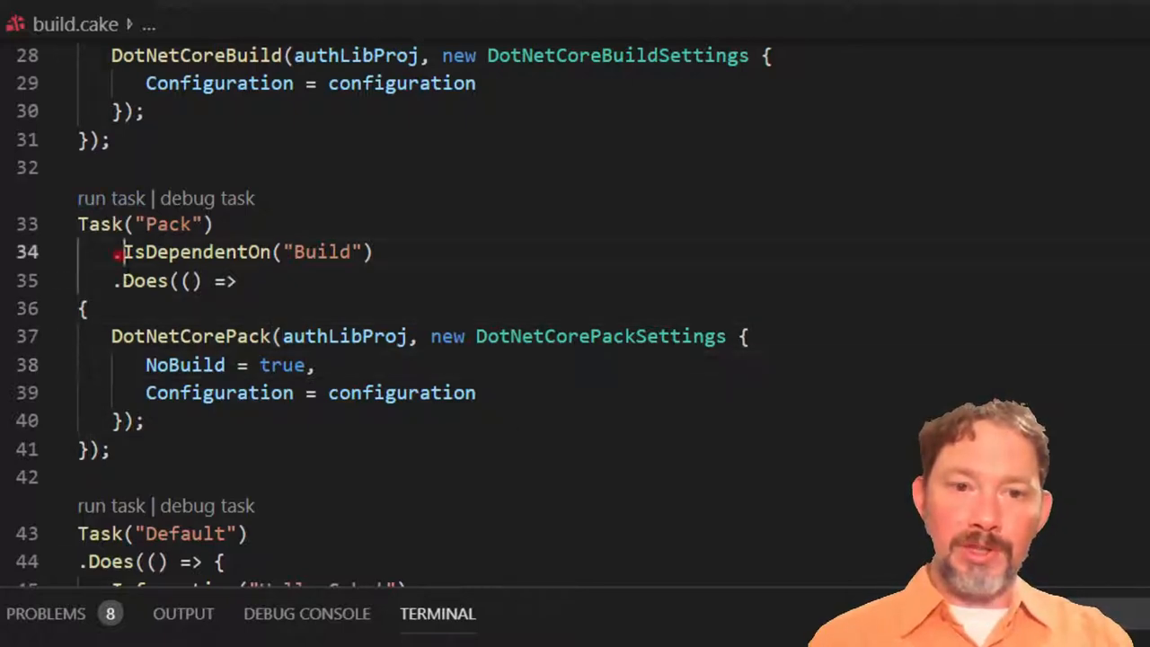
text(//)
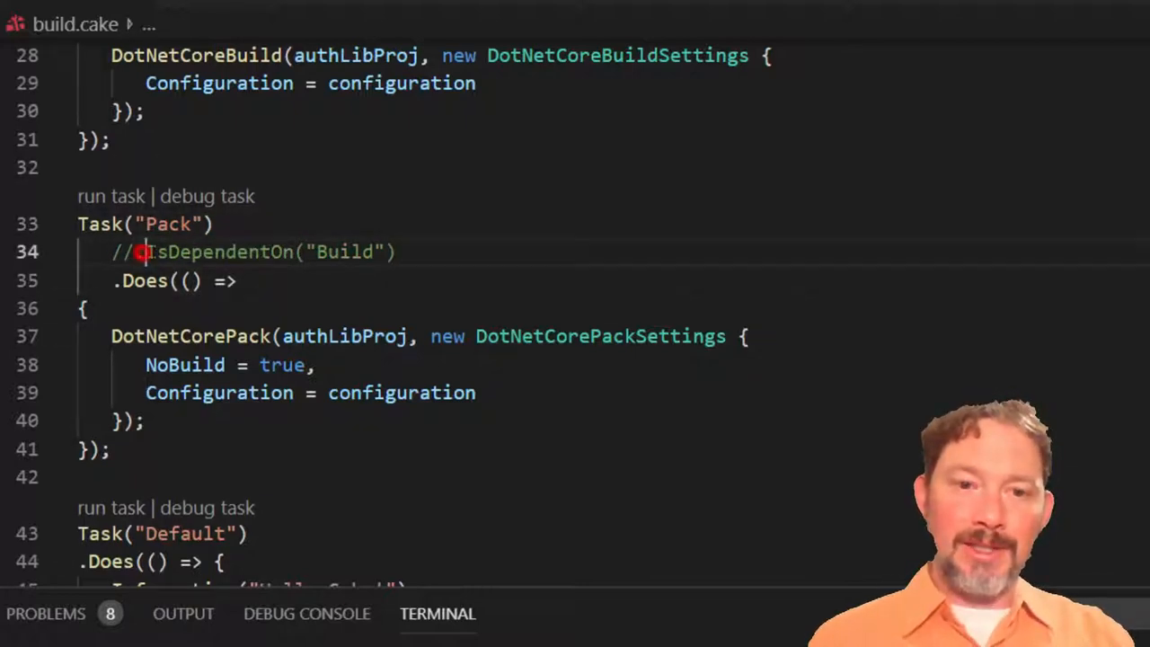
drag(144, 252, 392, 252)
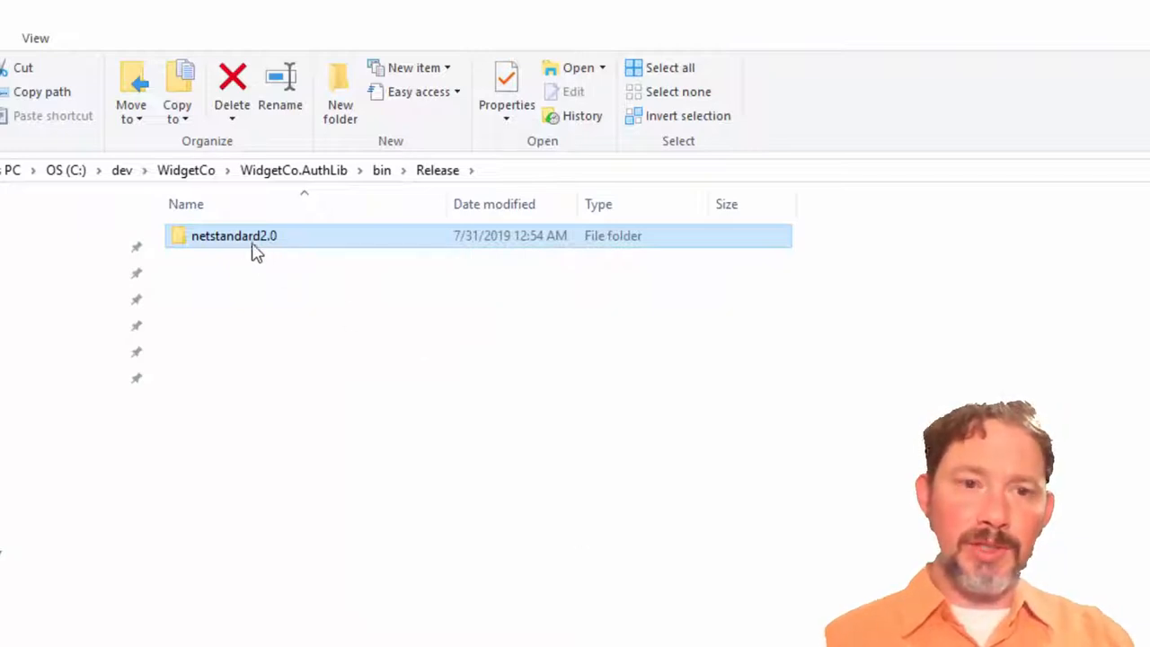
mouse_move(484, 357)
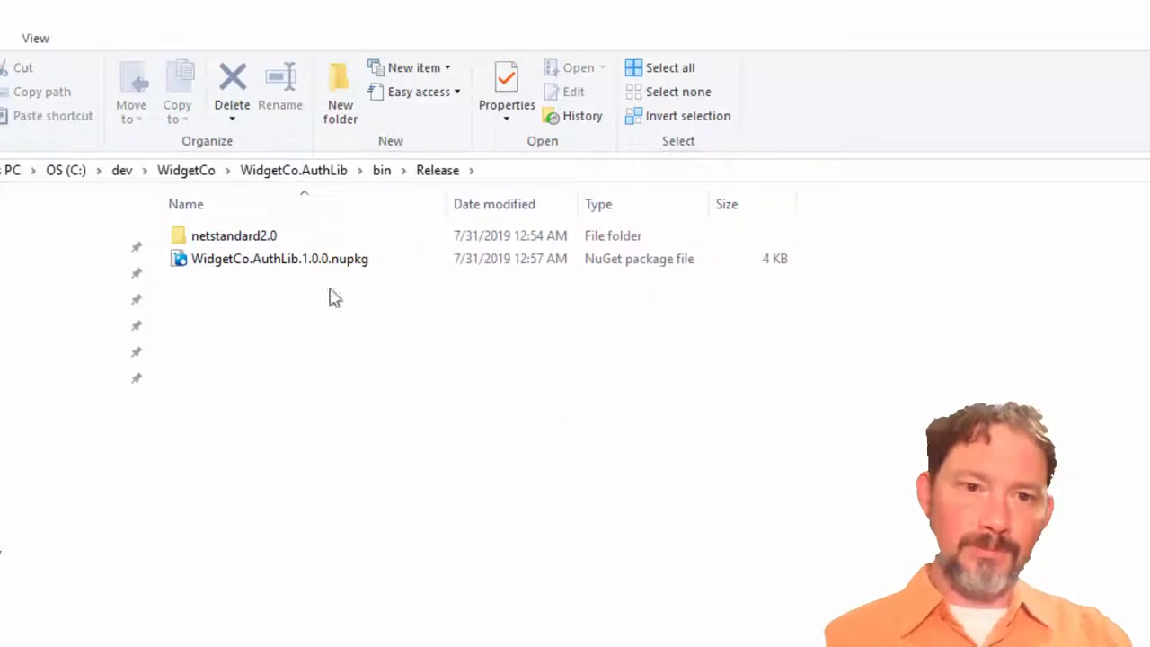
Step: Select the new WidgetCo.AuthLib.1.0.0.nupkg in bin\Release, then switch to Visual Studio
click(280, 259)
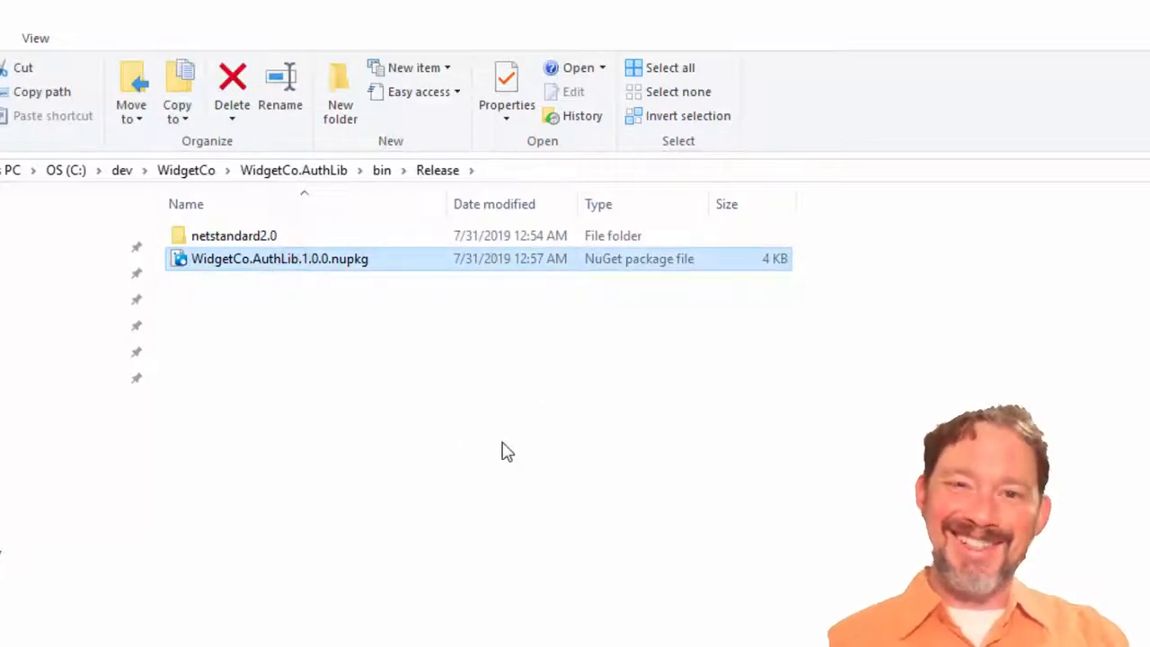
mouse_move(374, 330)
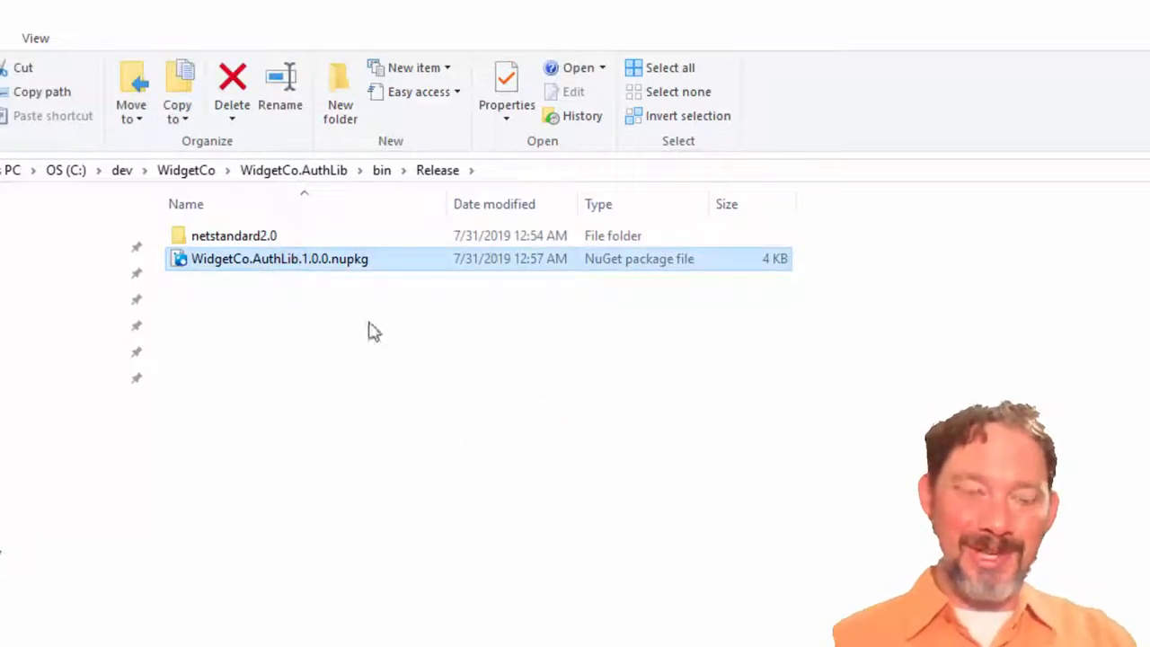
key(alt+tab)
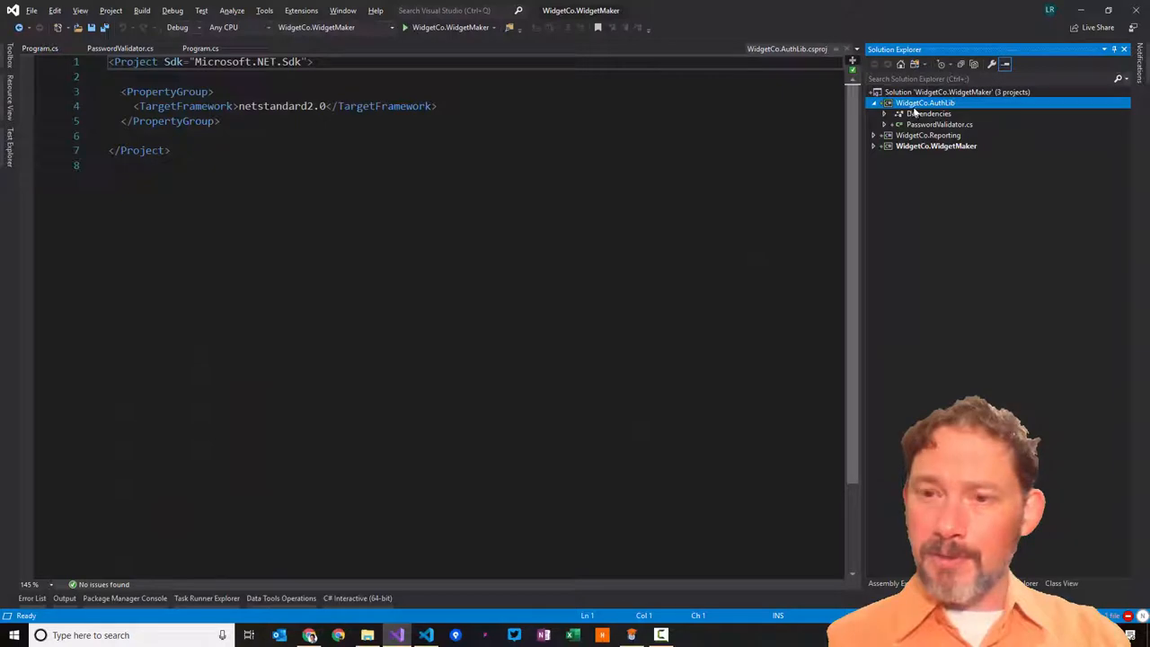
Step: Show WidgetCo.AuthLib's Package properties: package id WidgetCo.AuthLib, version 1.0.0
right_click(918, 103)
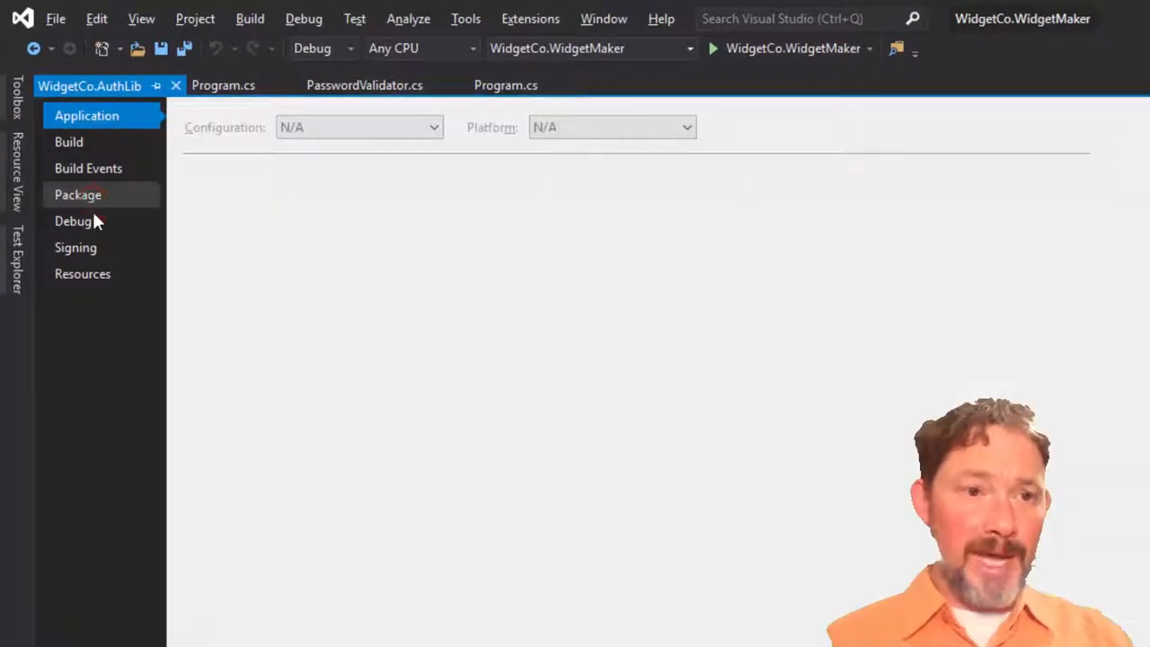
click(79, 194)
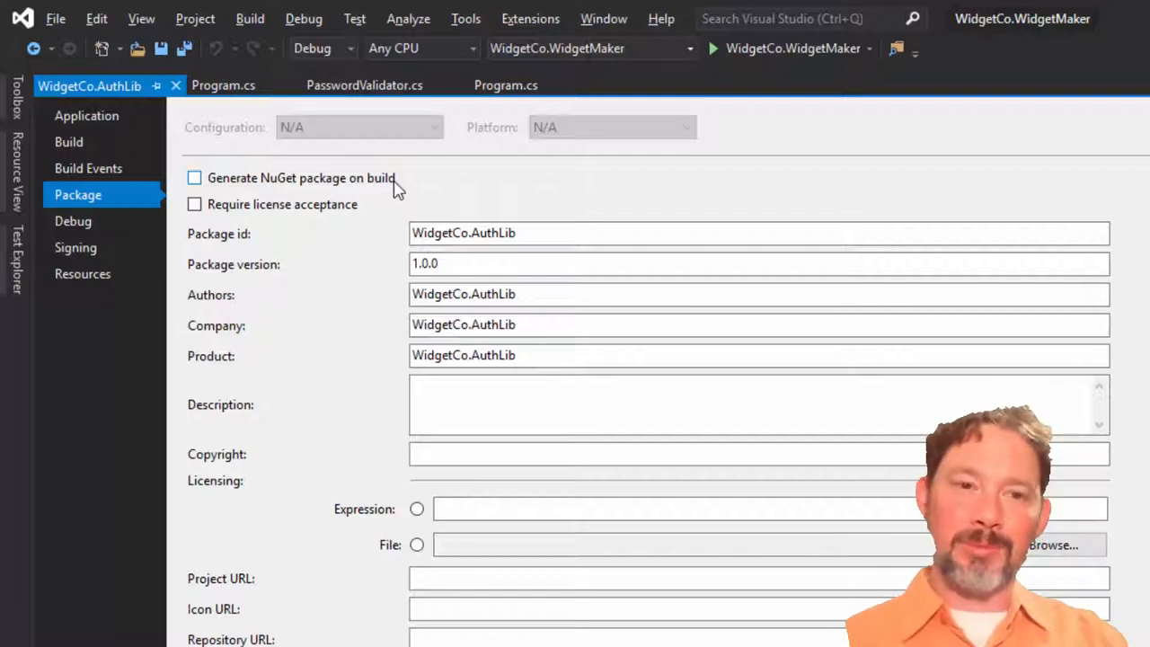
mouse_move(176, 86)
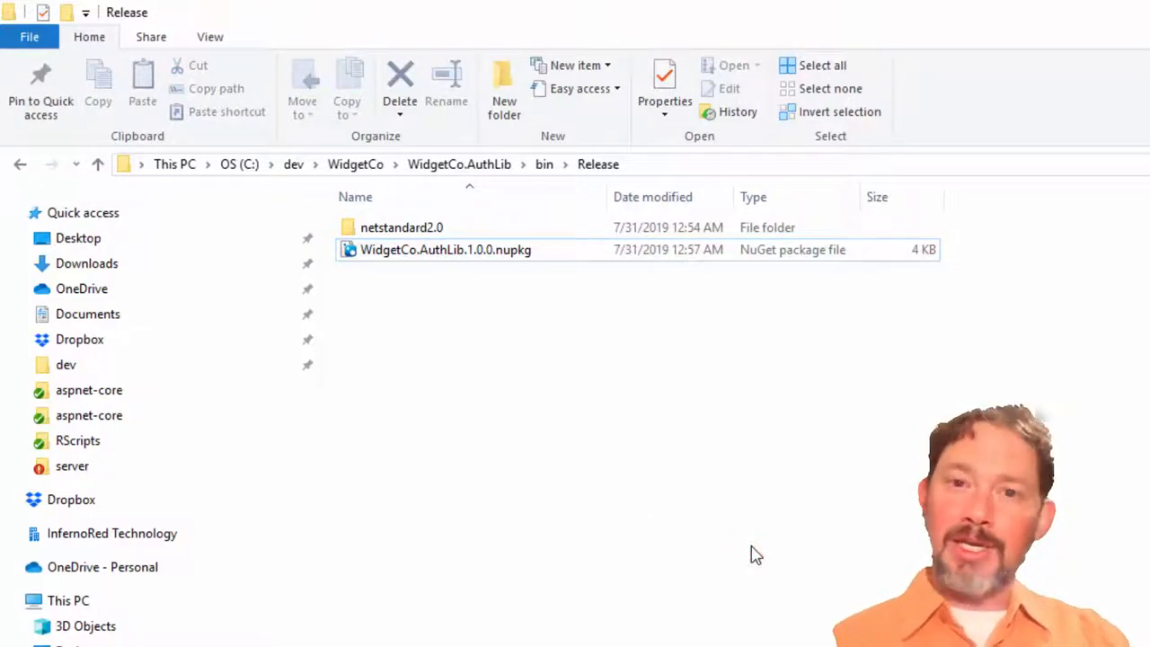
Step: Switch to the Azure DevOps feed instructions and select the nuget.exe sources Add command
key(alt+tab)
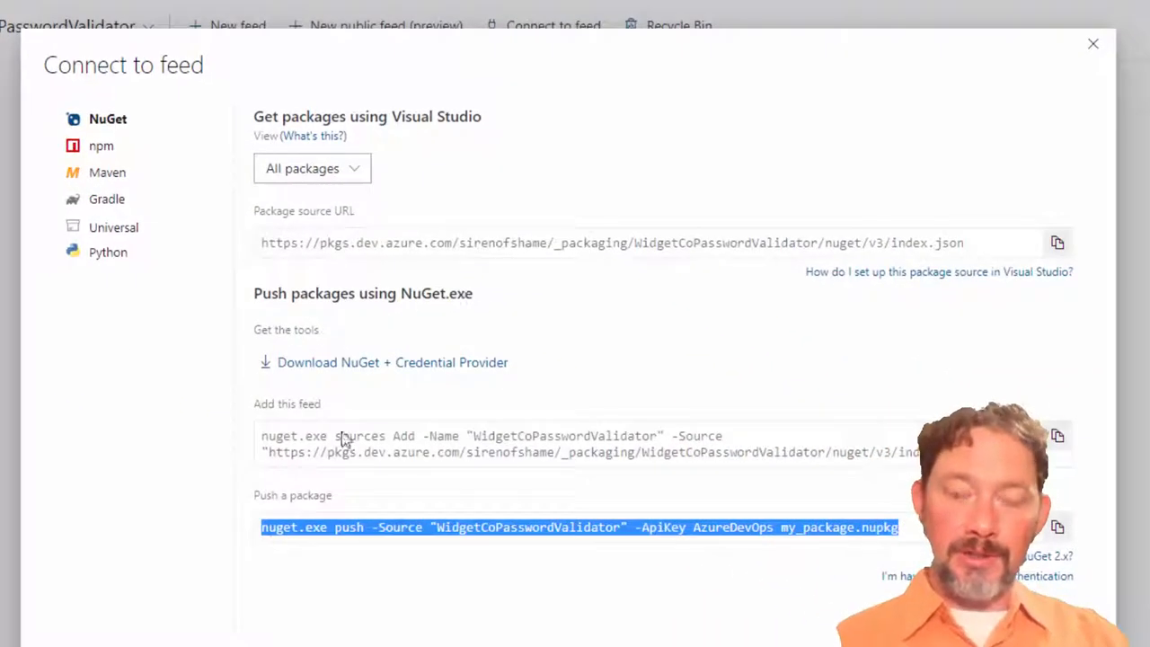
click(265, 440)
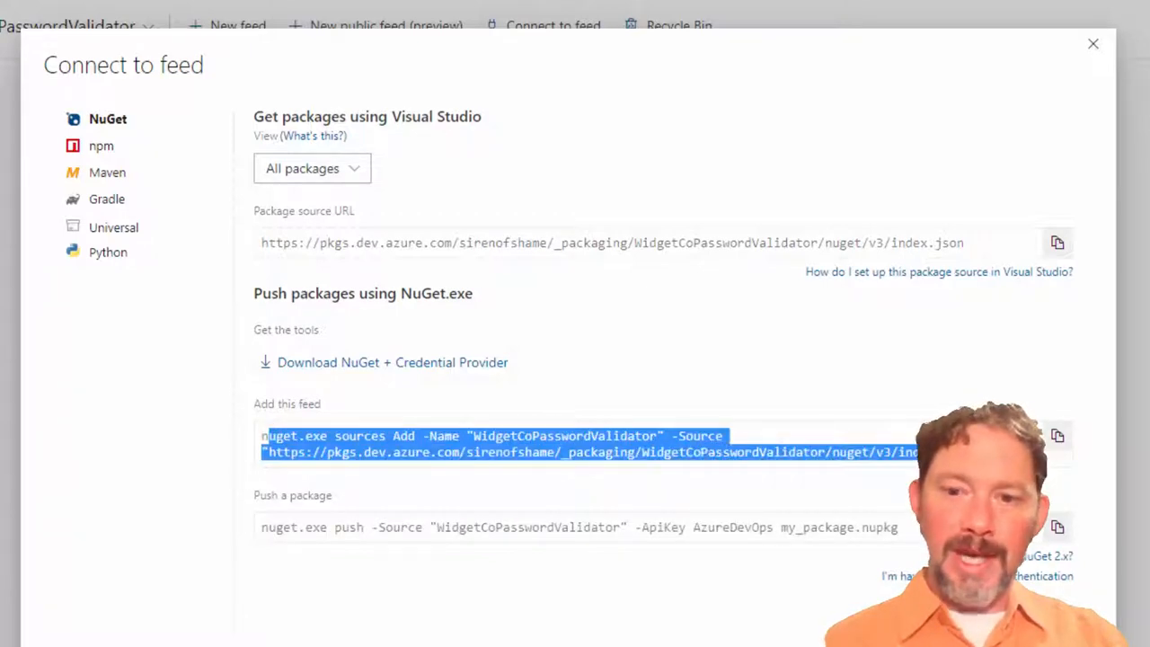
mouse_move(280, 539)
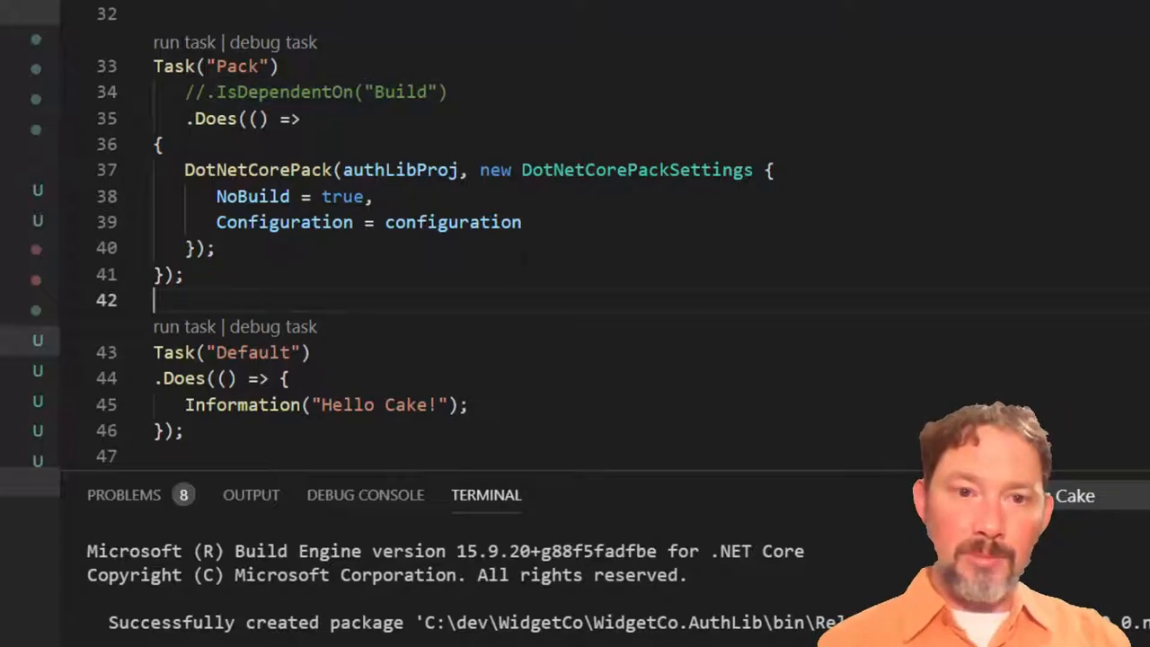
Step: Add a Push task depending on Pack that calls NuGetPush on WidgetCo.AuthLib\bin\Release\WidgetCo.AuthLib.1.0.0.nupkg
key(Enter)
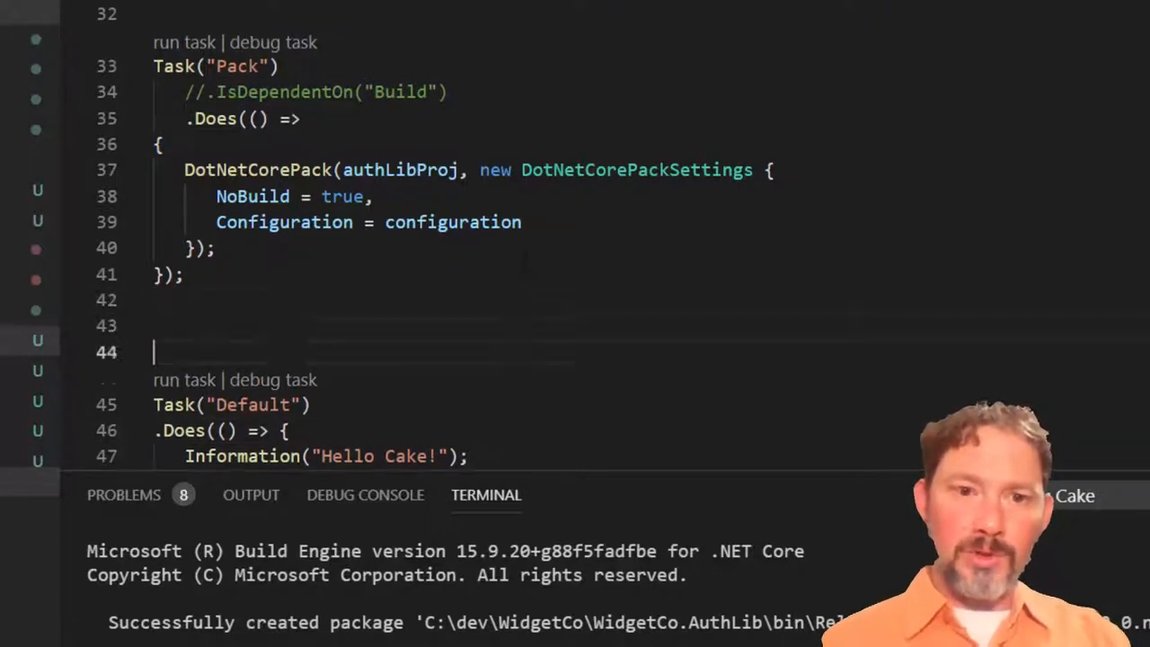
text(task)
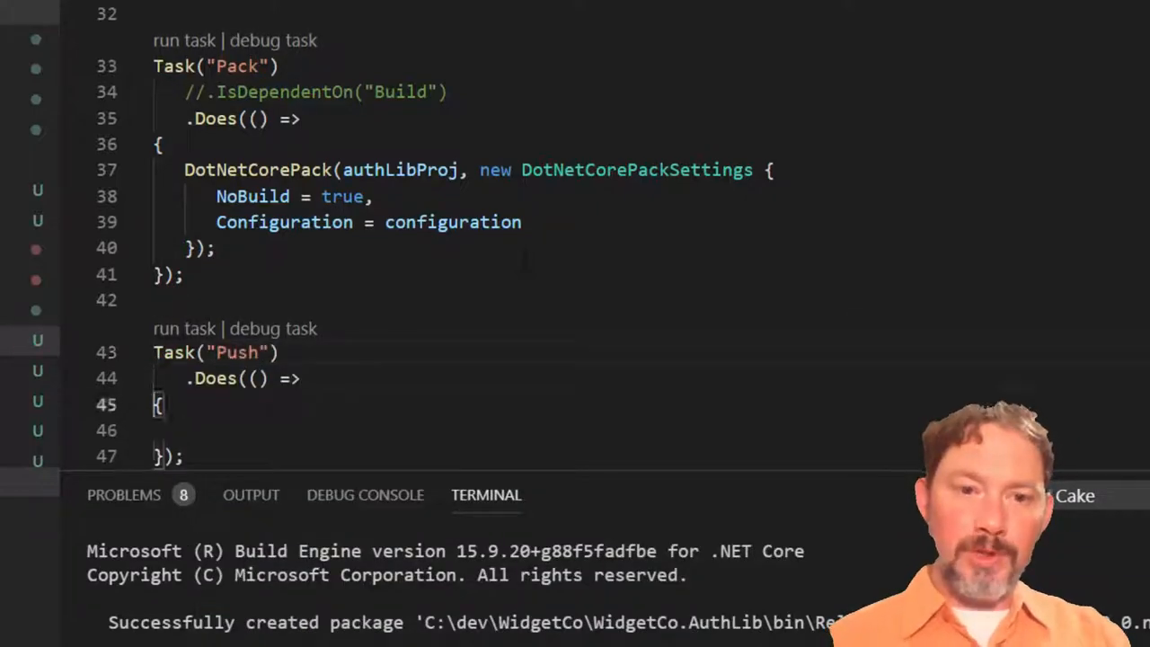
text(.IsDependentOn(""))
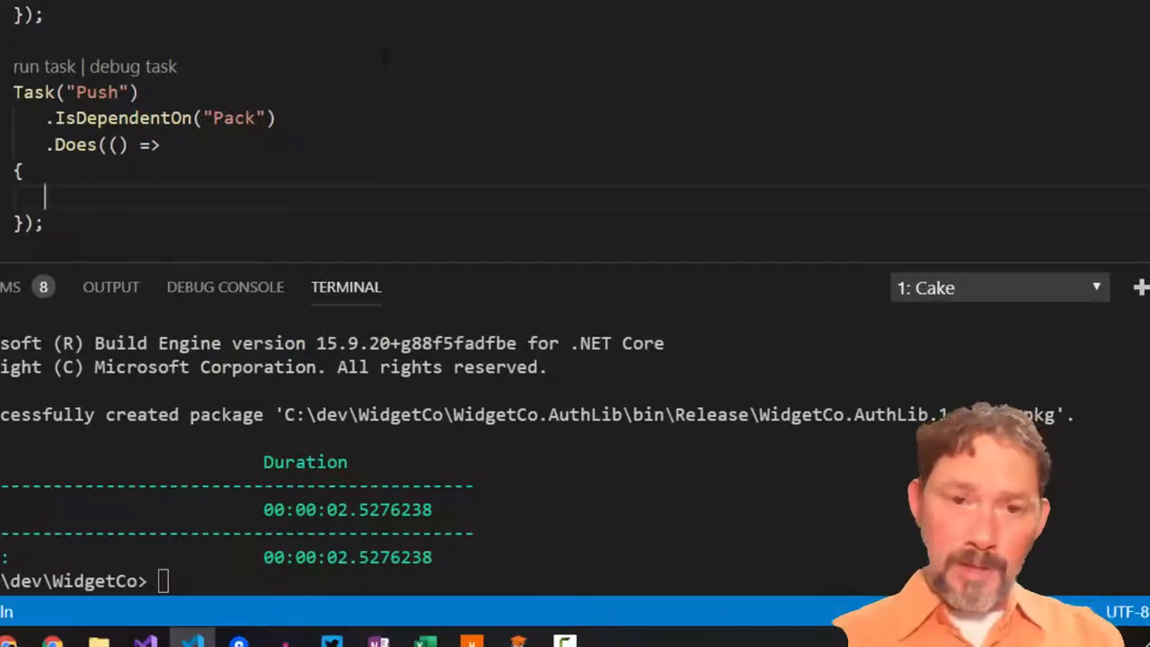
text(Nug)
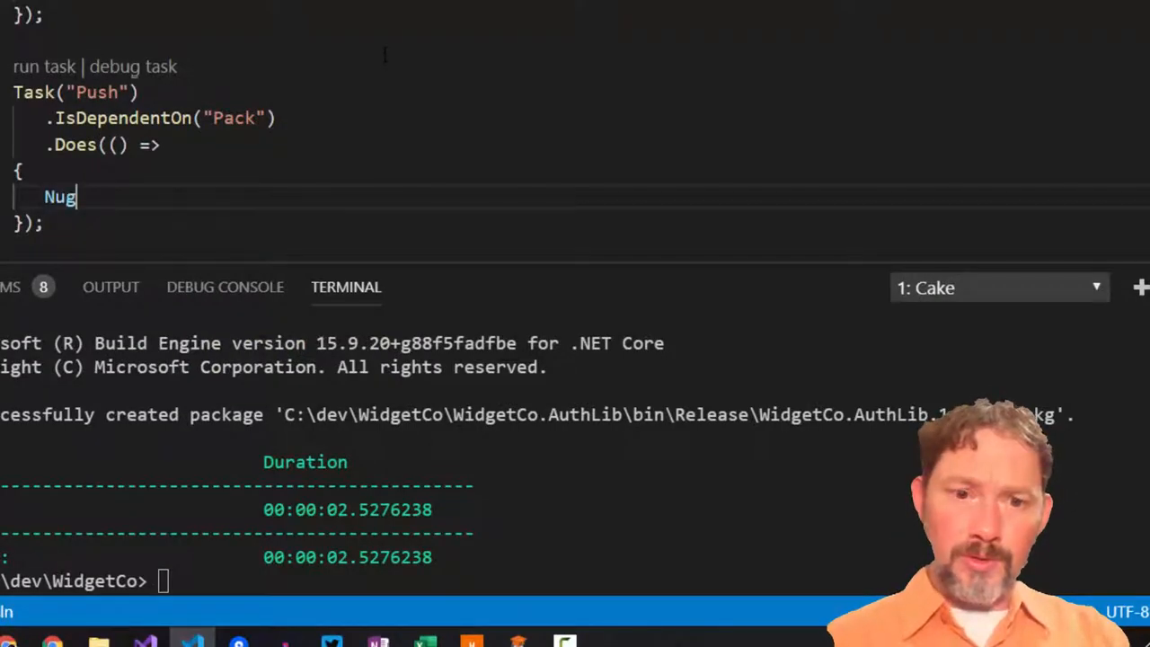
text(et)
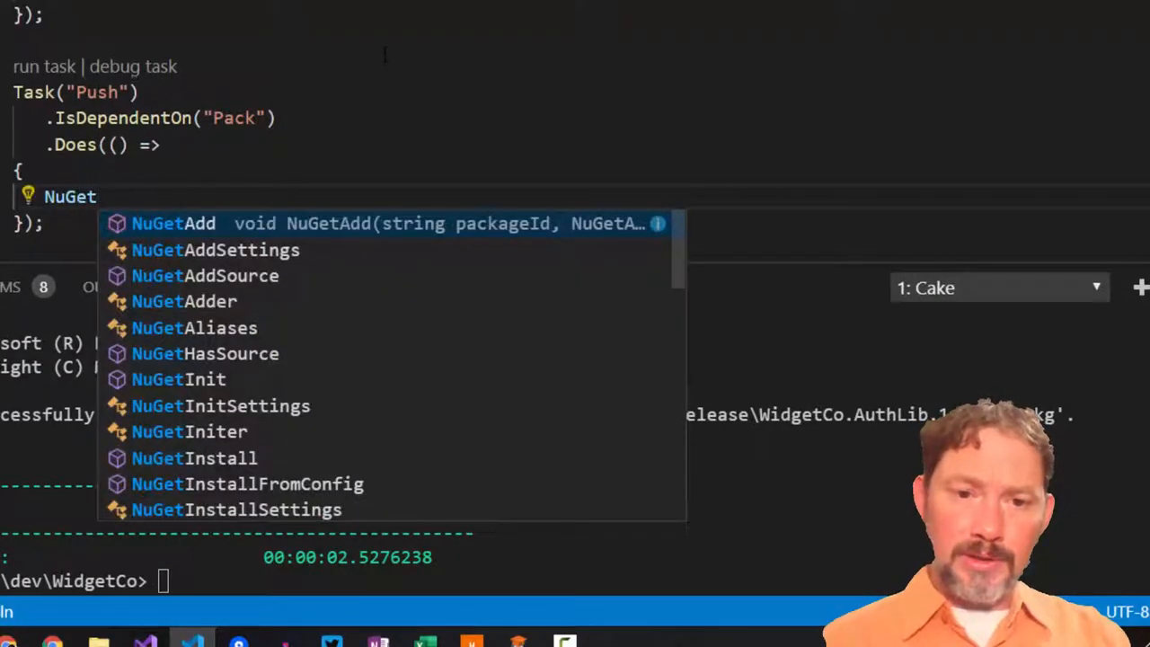
text(Push()
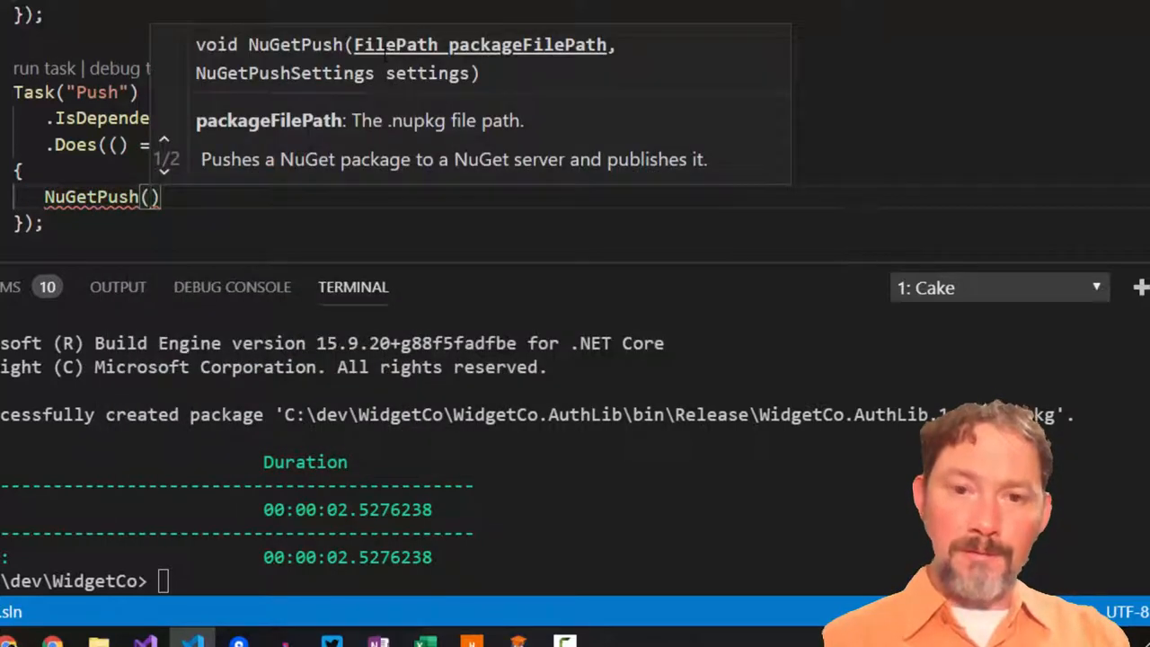
text("")
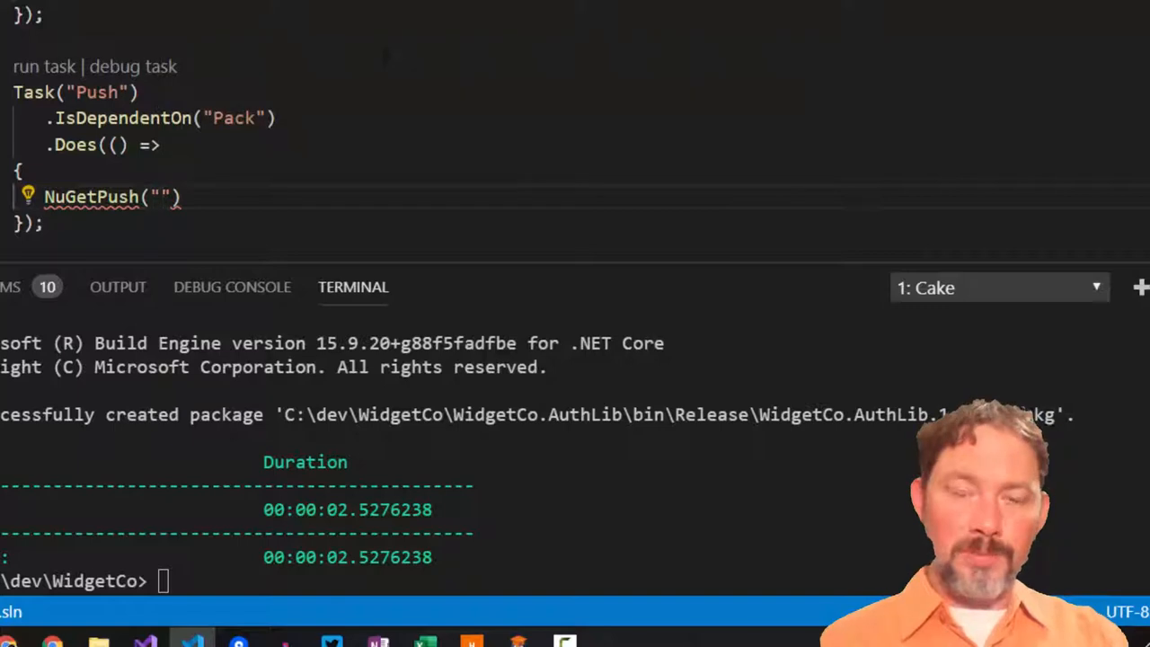
text(.WidgetCo.AuthLib\bin\Release)
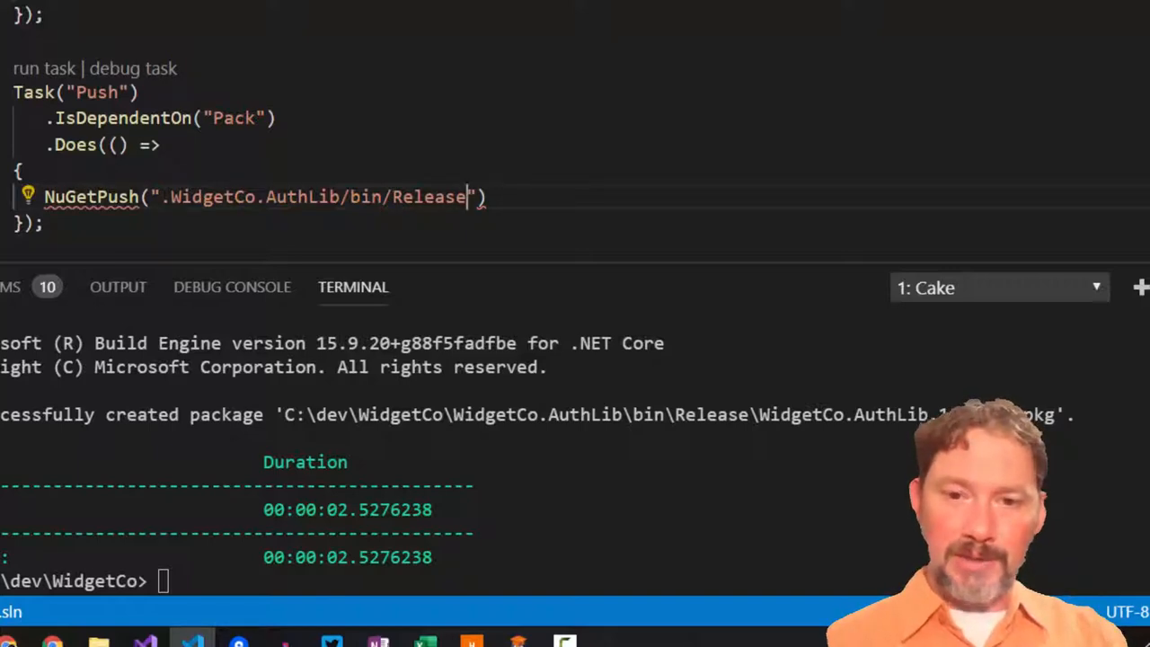
scroll(down, 3)
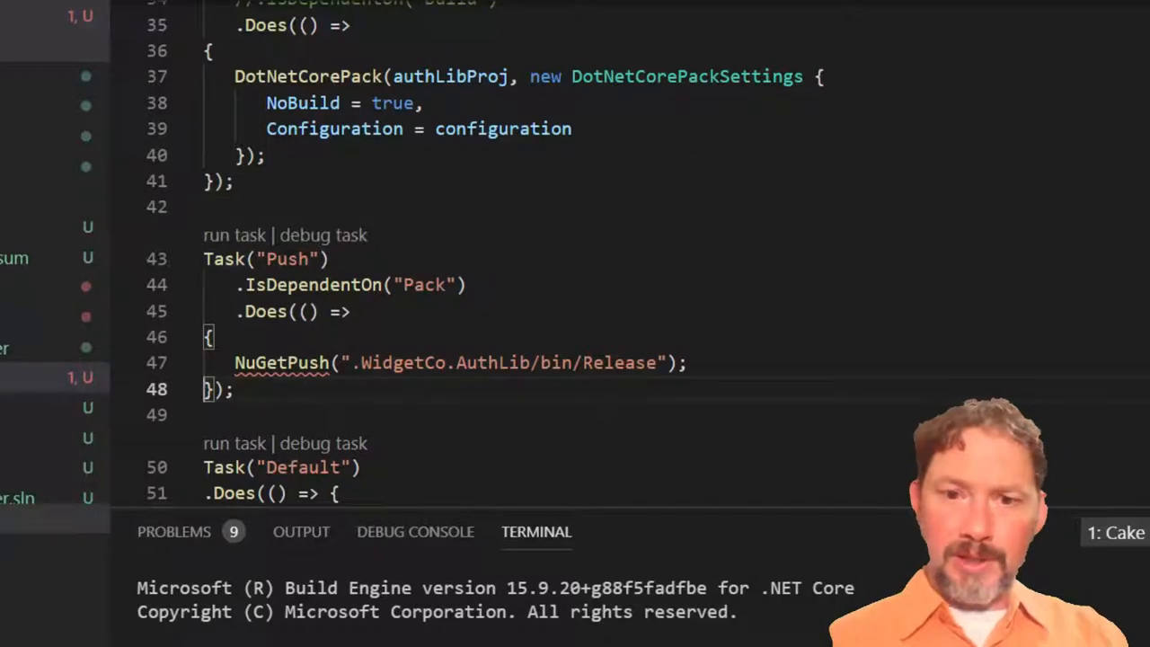
text(/WidgetCo.AuthLib.1.0.0.nupkg)
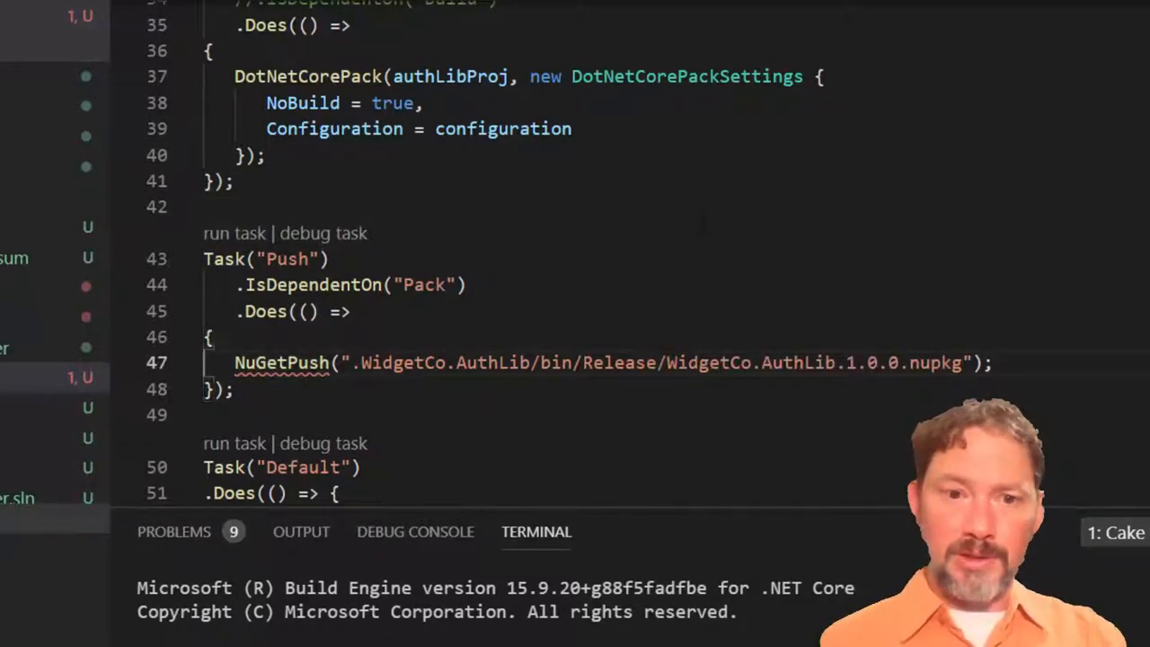
Step: Give NuGetPush settings with Source WidgetCoPasswordValidator and ApiKey AzureDevOps
text(, new NuGetPushSetting)
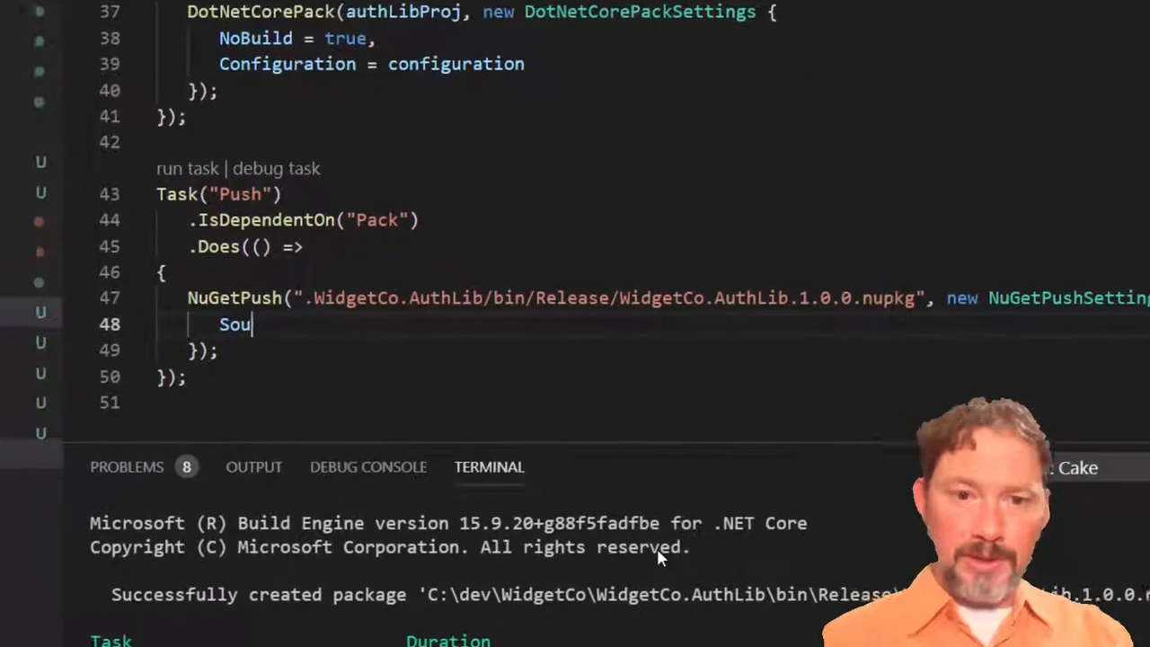
text(rce)
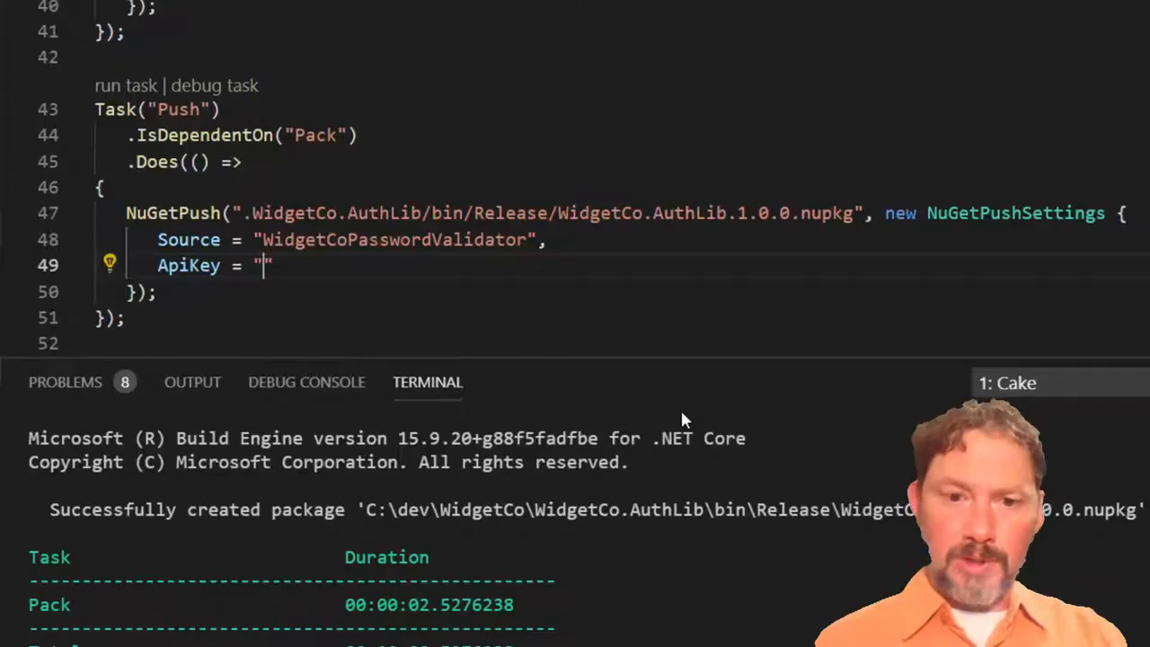
text(AzureDevOps)
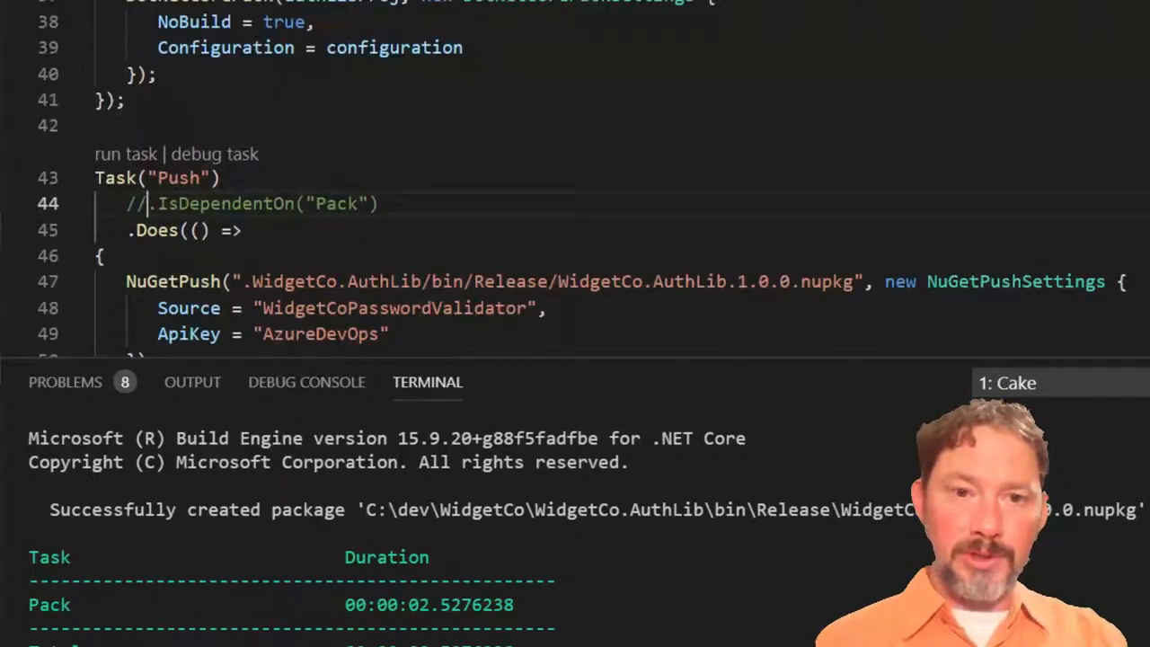
Step: Run build.ps1 -target "Push" and select the invalid source name in the error
scroll(down, 3)
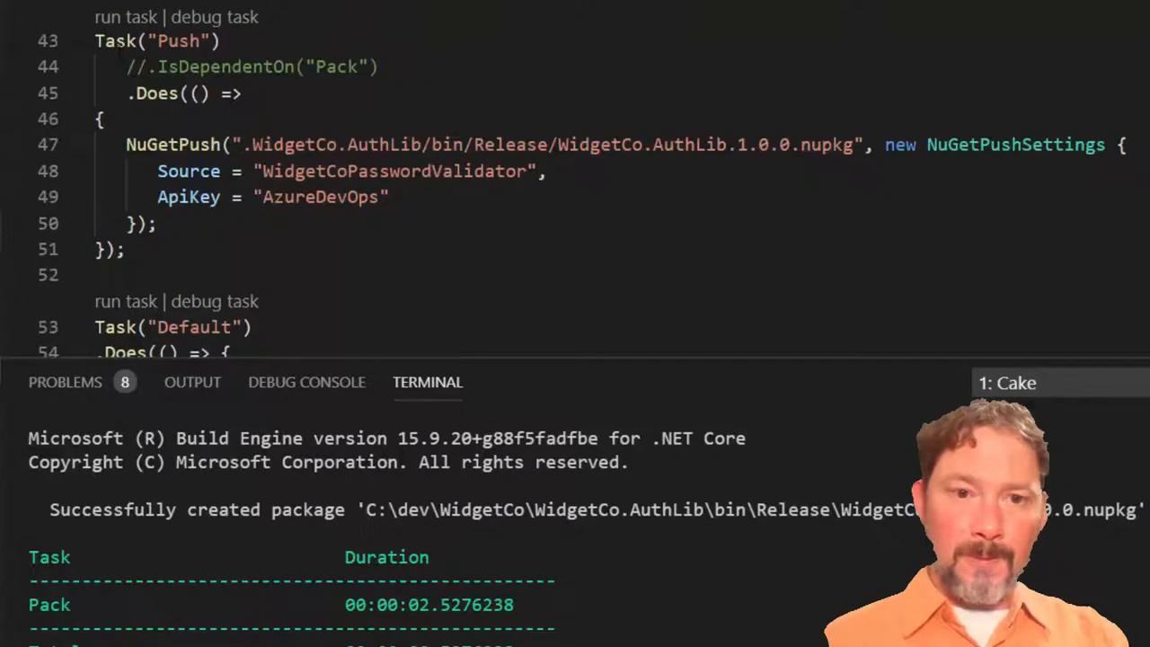
scroll(down, 3)
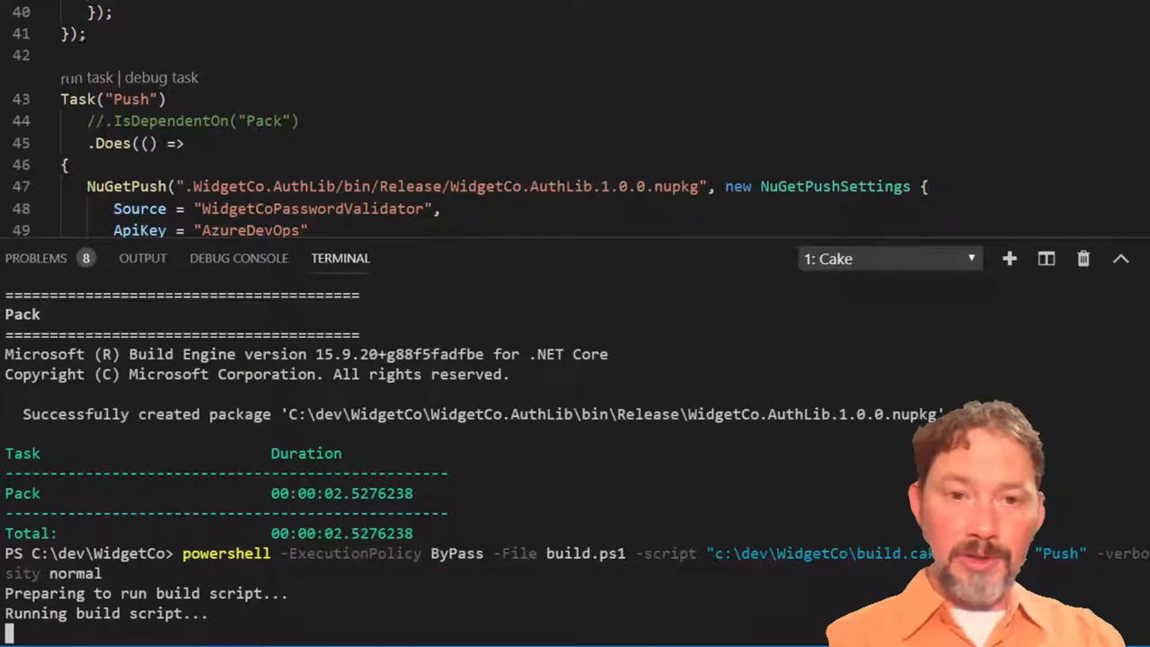
scroll(down, 3)
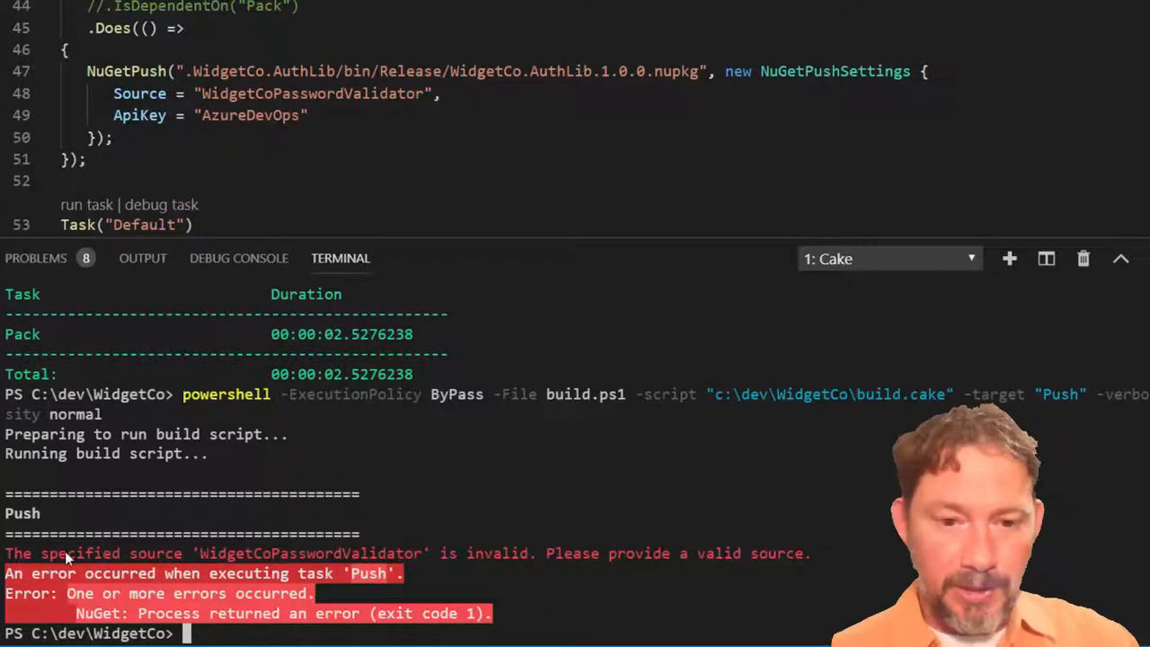
double_click(305, 554)
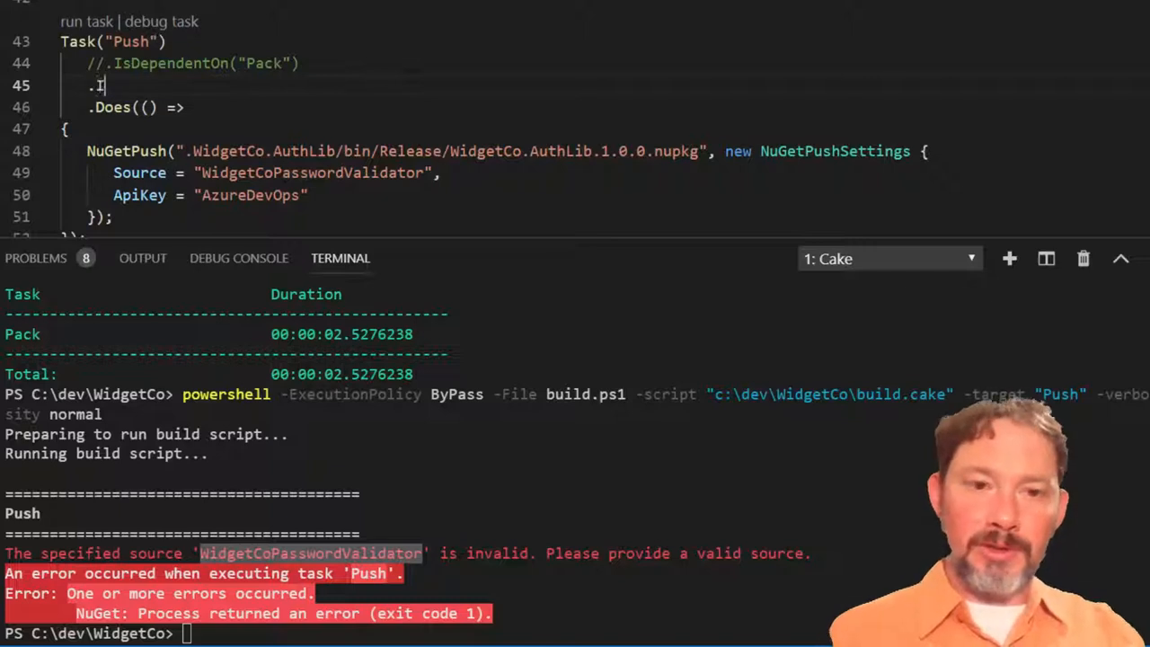
Step: Make Push depend on AddSource and create Task("AddSource") calling NuGetAddSource()
text(IsDependentOn("AddSc")
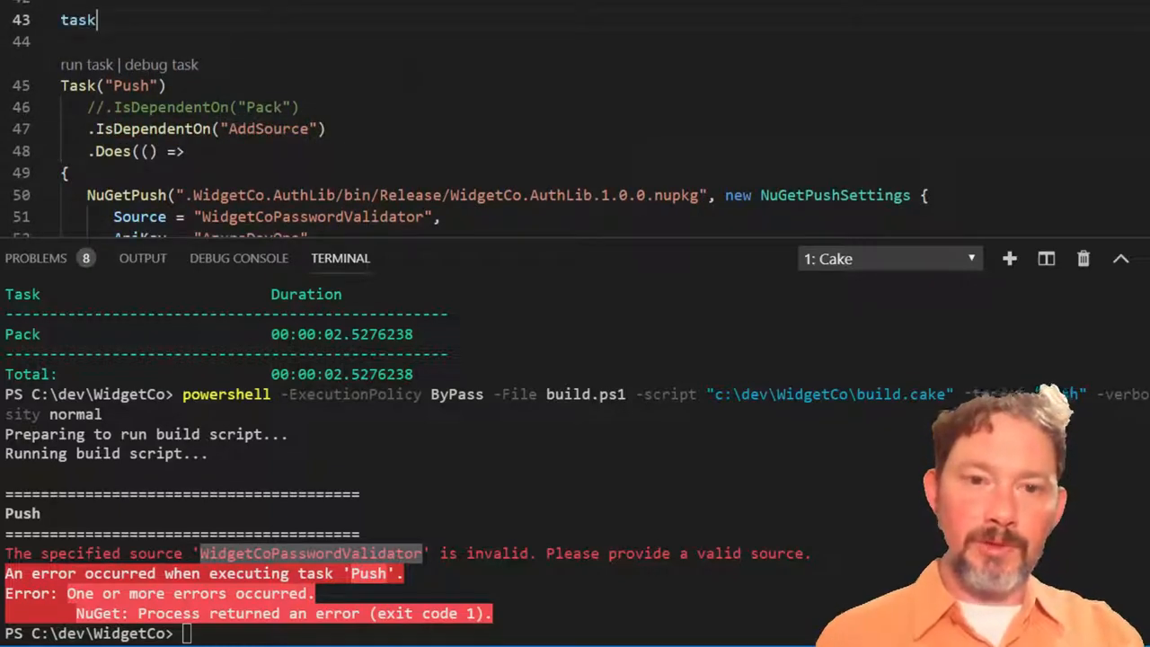
key(Tab)
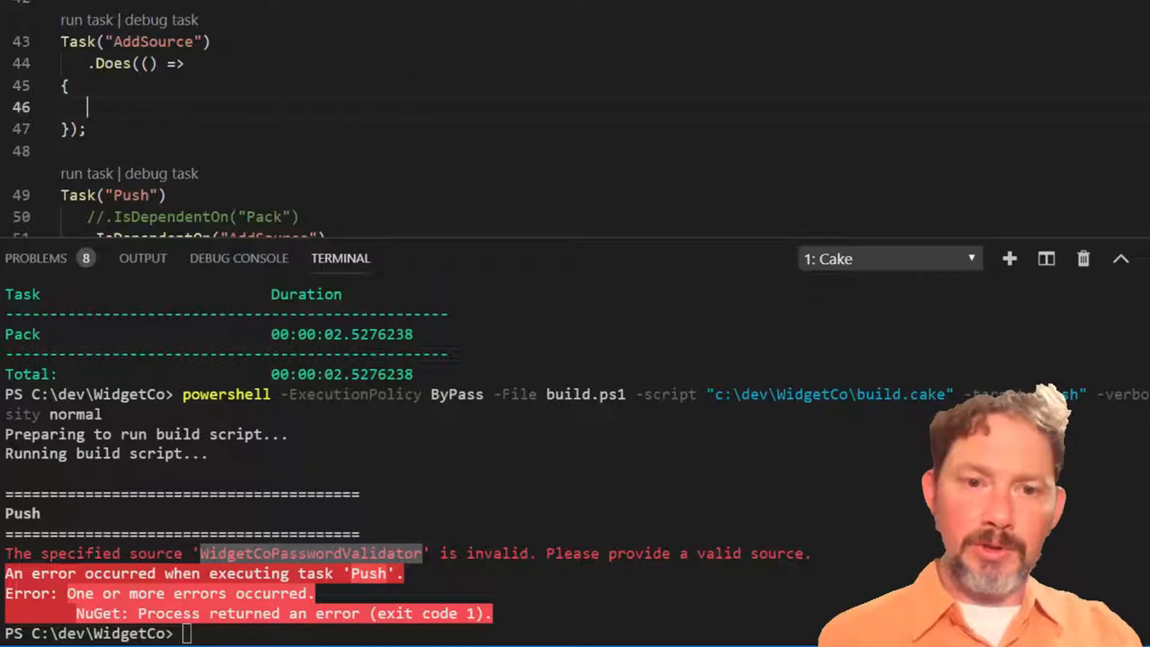
text(AddS)
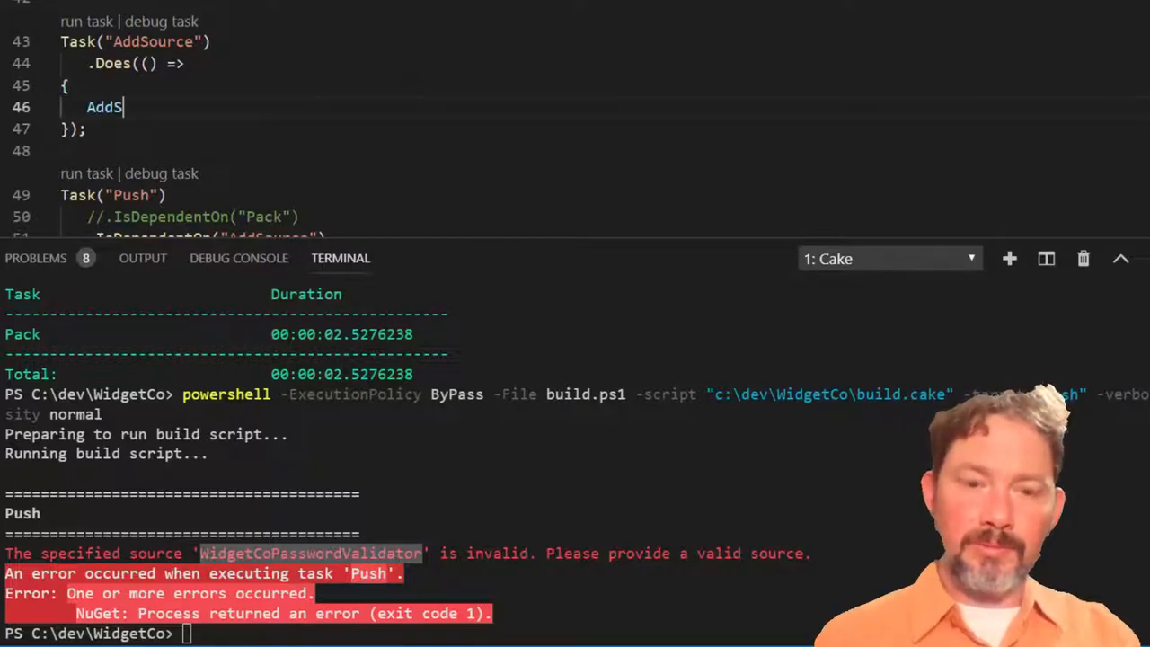
text(AddS)
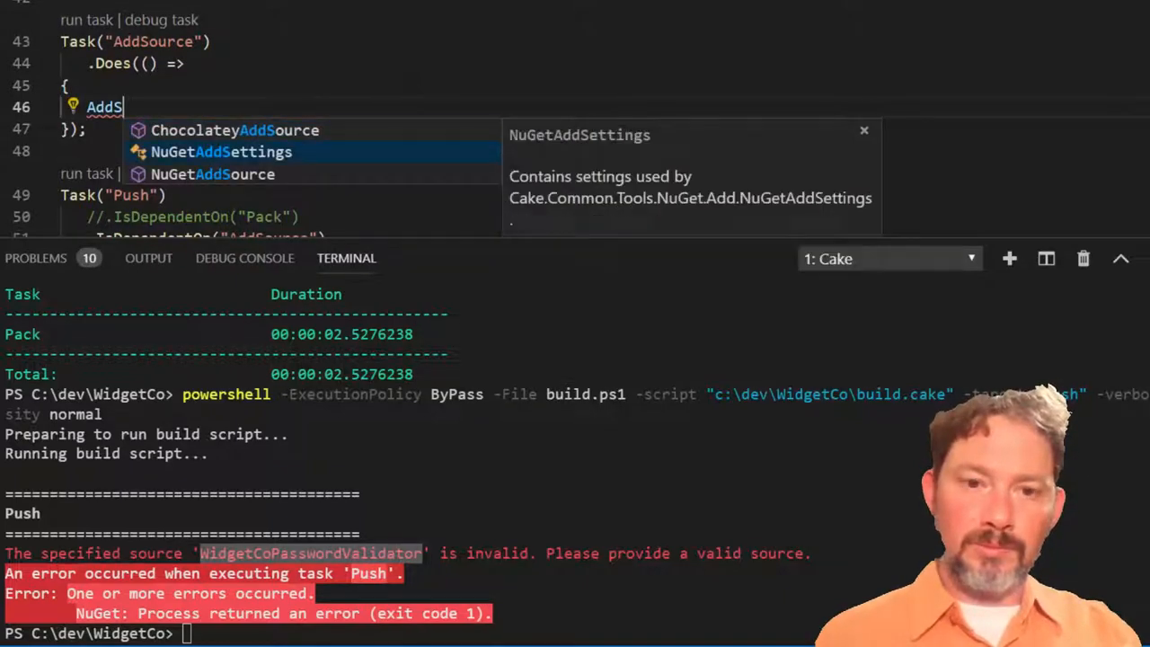
click(212, 172)
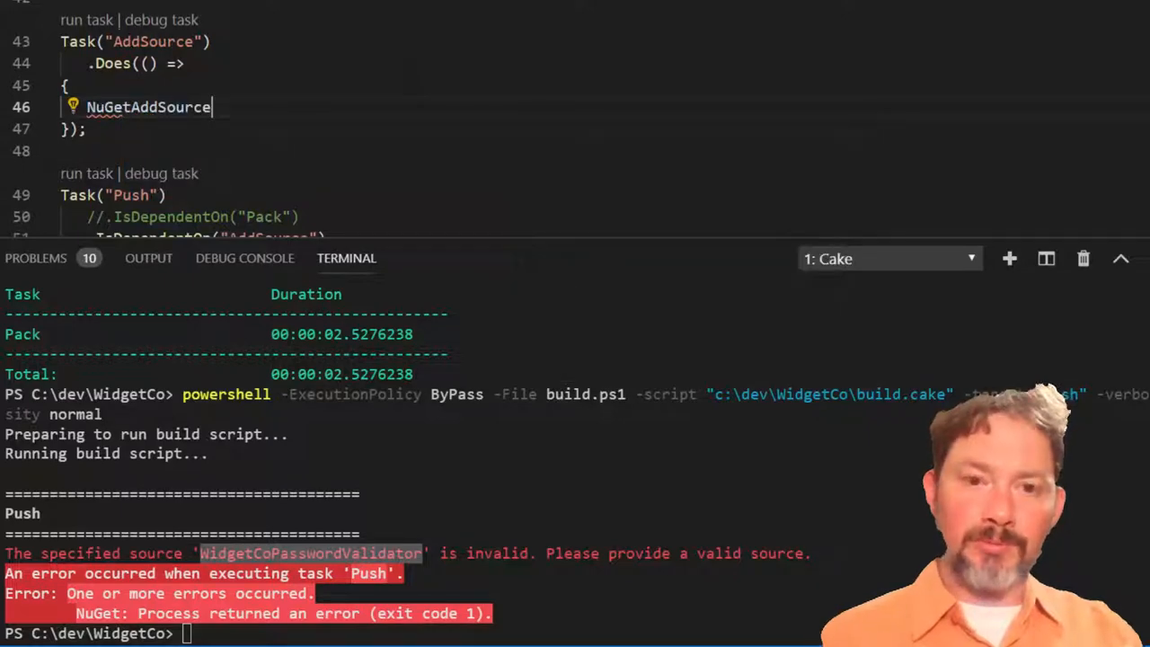
text(())
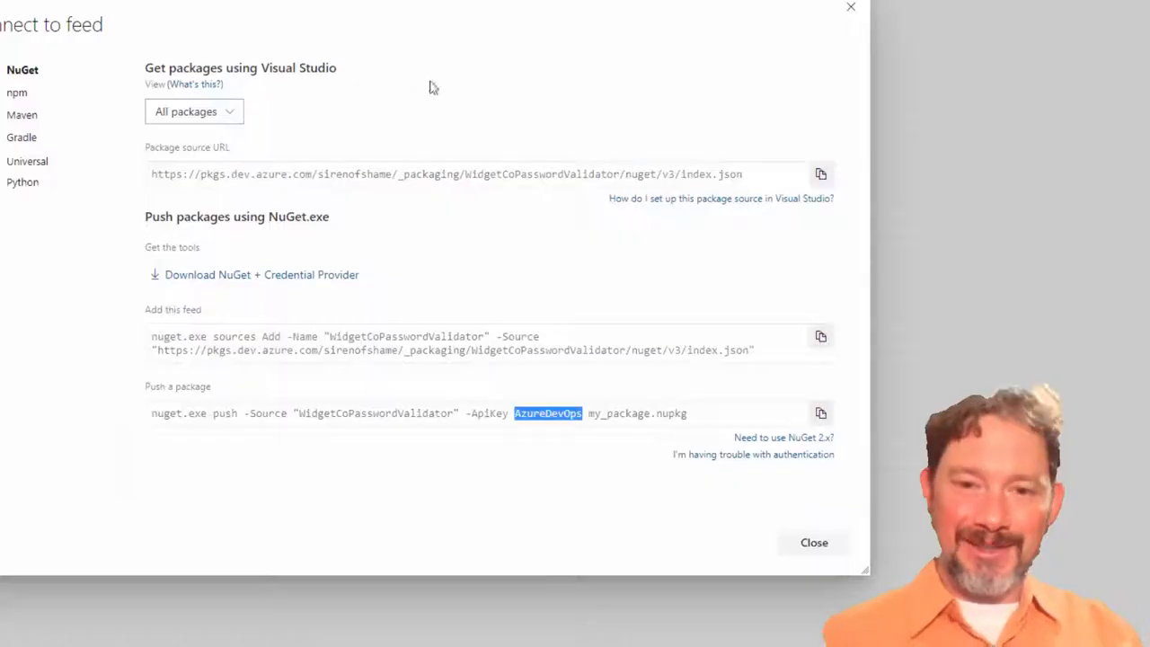
mouse_move(331, 345)
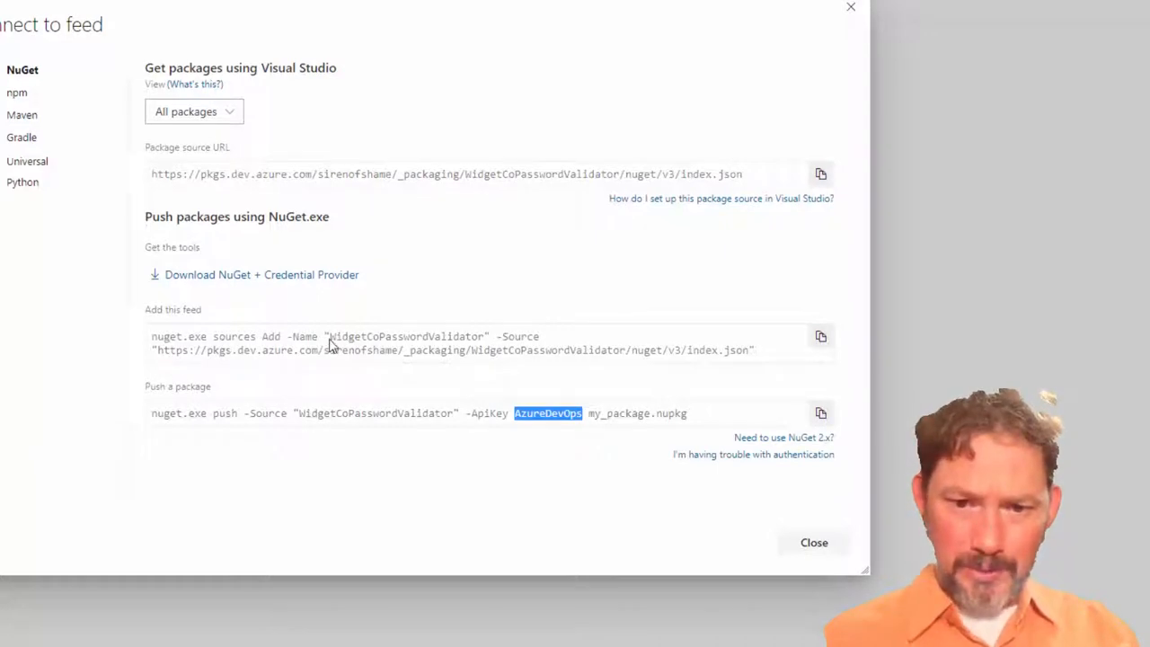
double_click(409, 336)
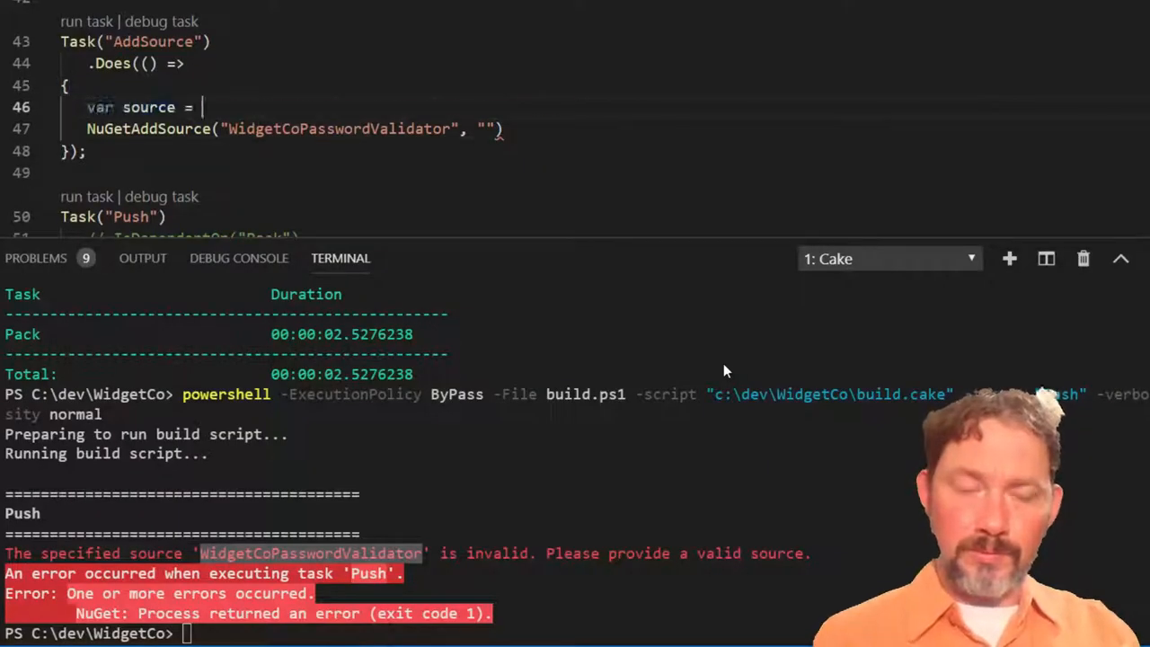
Step: Set var source to the pkgs.dev.azure.com WidgetCoPasswordValidator feed URL and run -target "AddSource" successfully
text("https://pkgs.dev.azure.com/sirenofshame/_packaging/WidgetCoPasswordValidator/nuget/v3/index.json";)
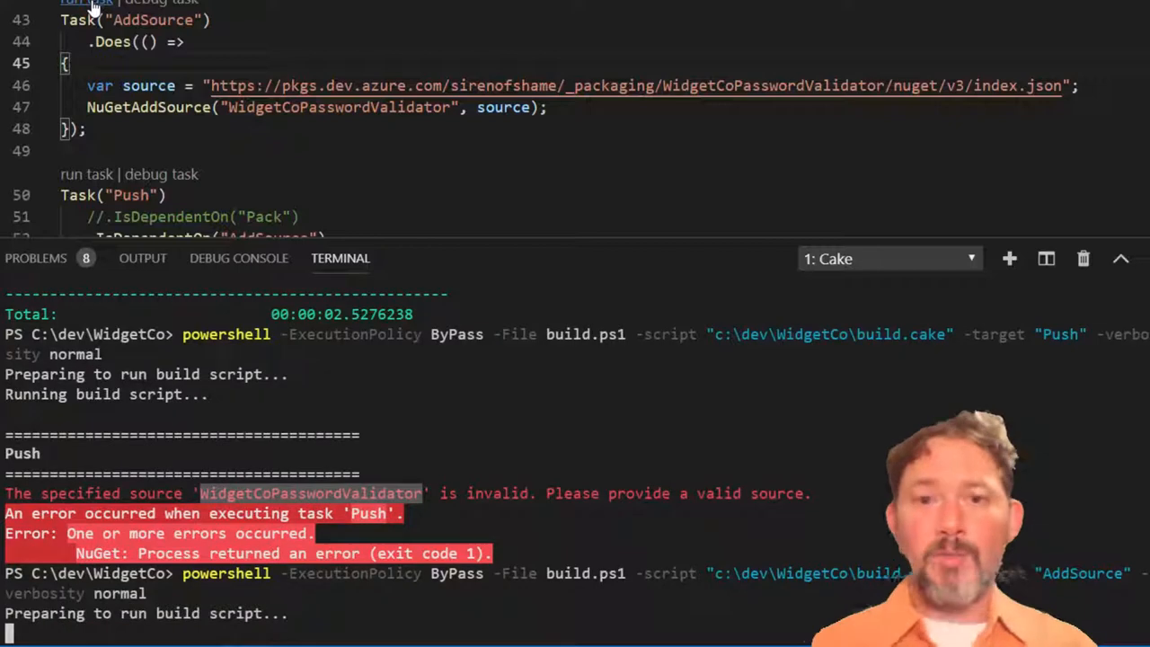
scroll(down, 3)
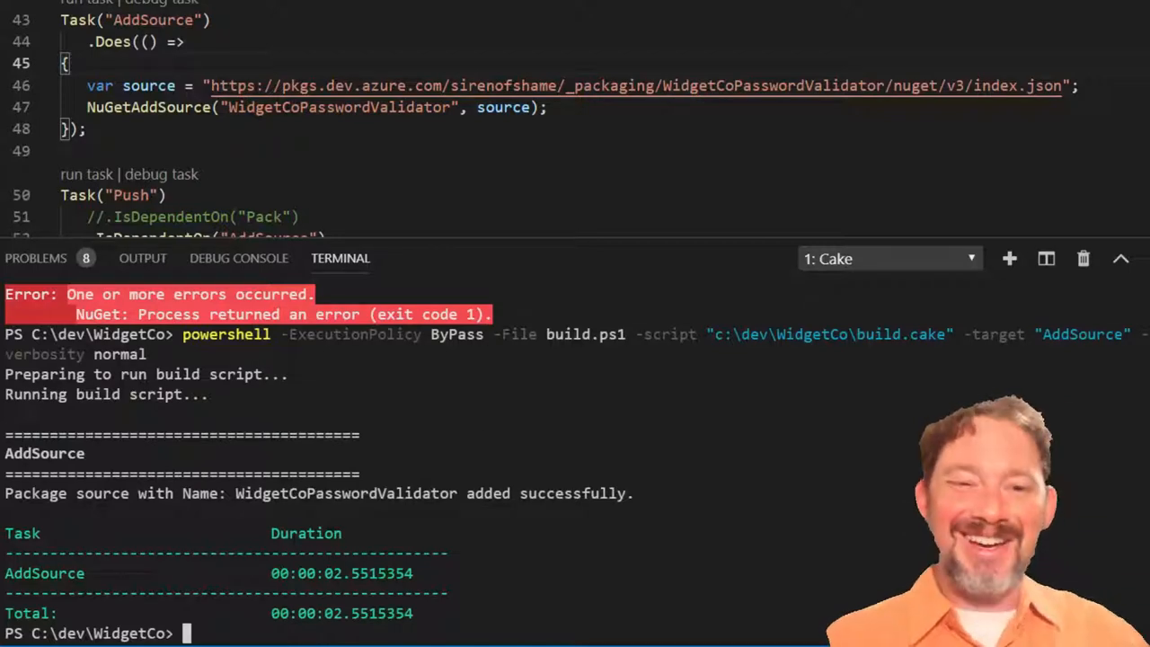
scroll(down, 3)
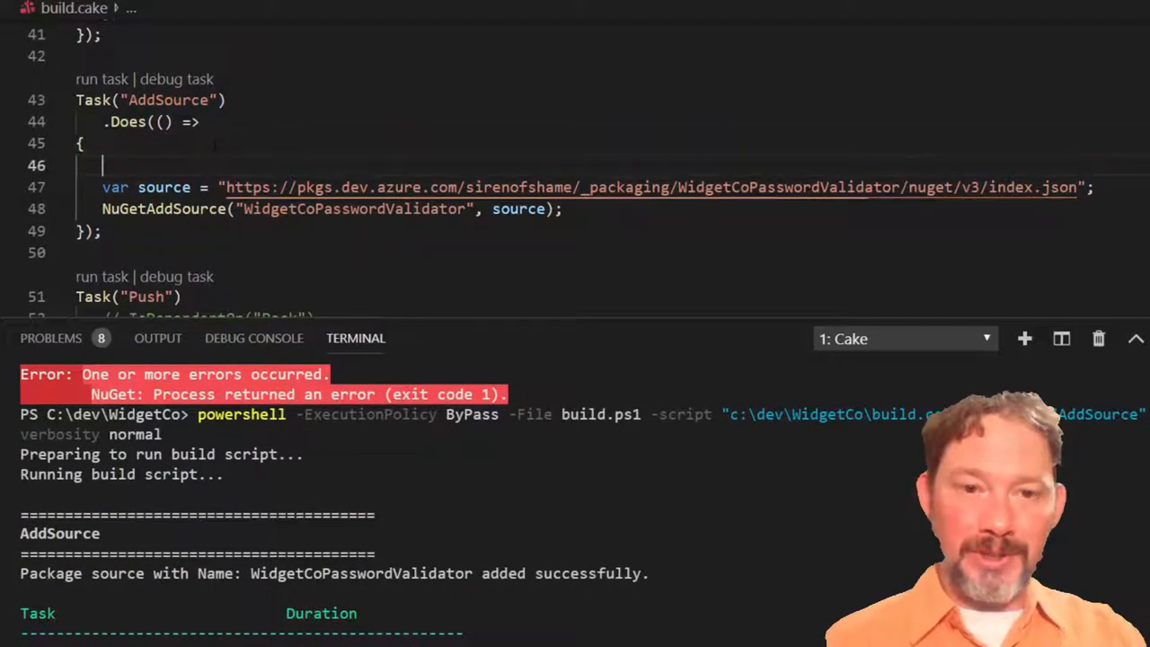
Step: Wrap NuGetAddSource in if (!NuGetHasSource("WidgetCoPasswordValidator")) with Information("Adding source: ")
text(if ())
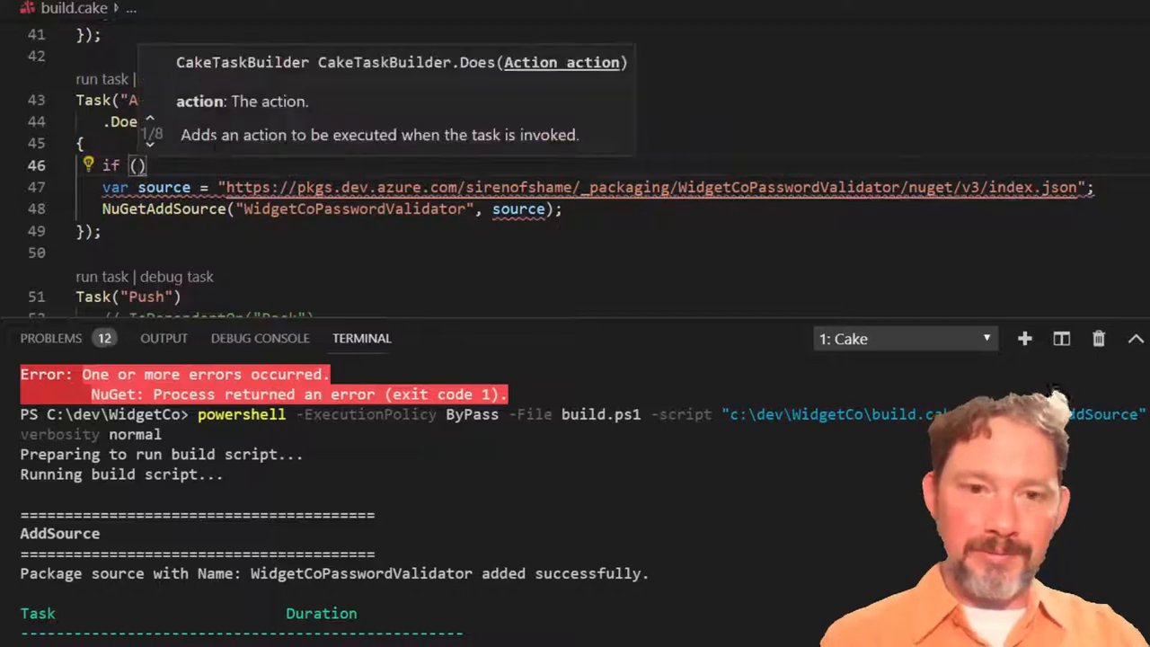
text(NuGetHasSource)
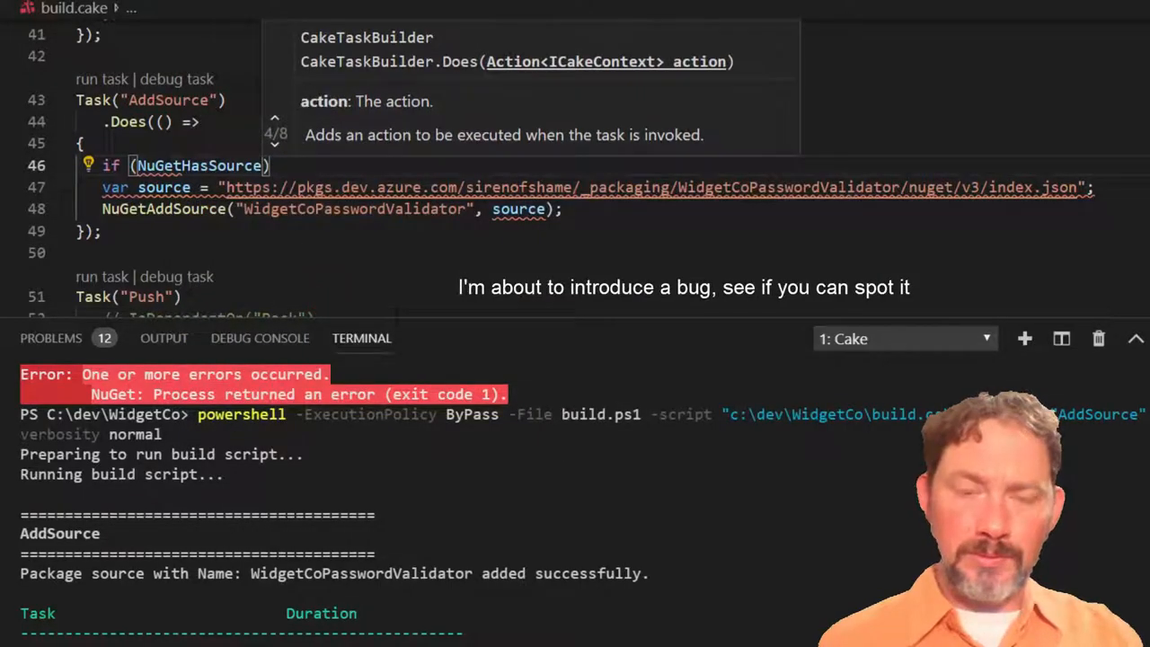
text(())
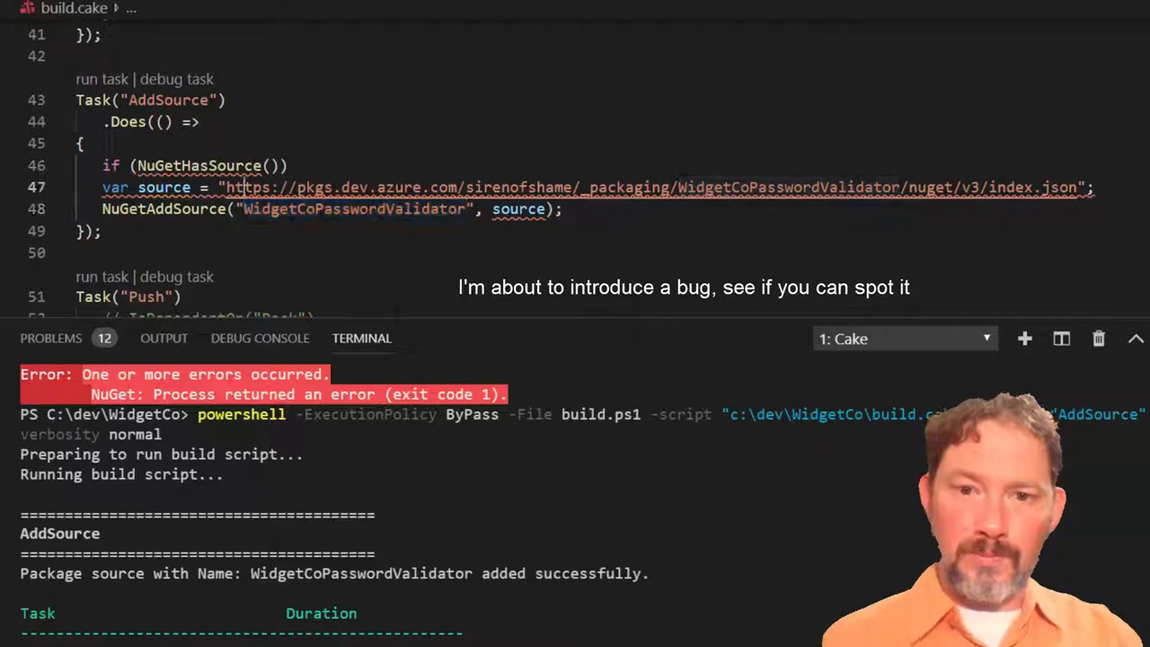
text("")
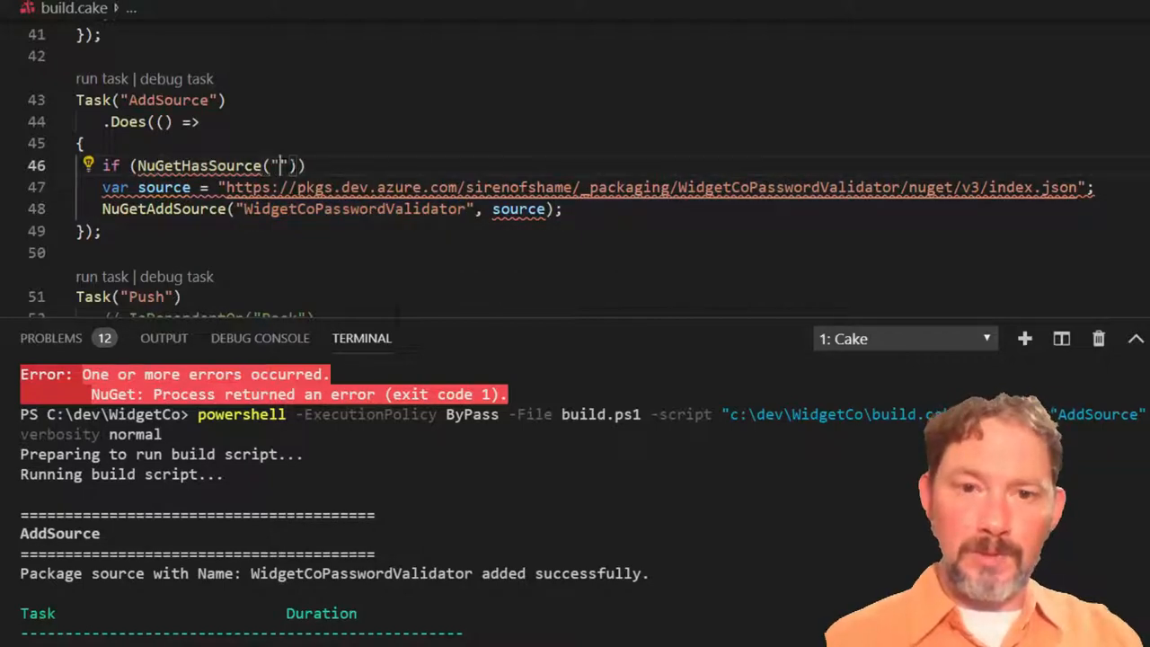
text(WidgetCoPasswordValidator)
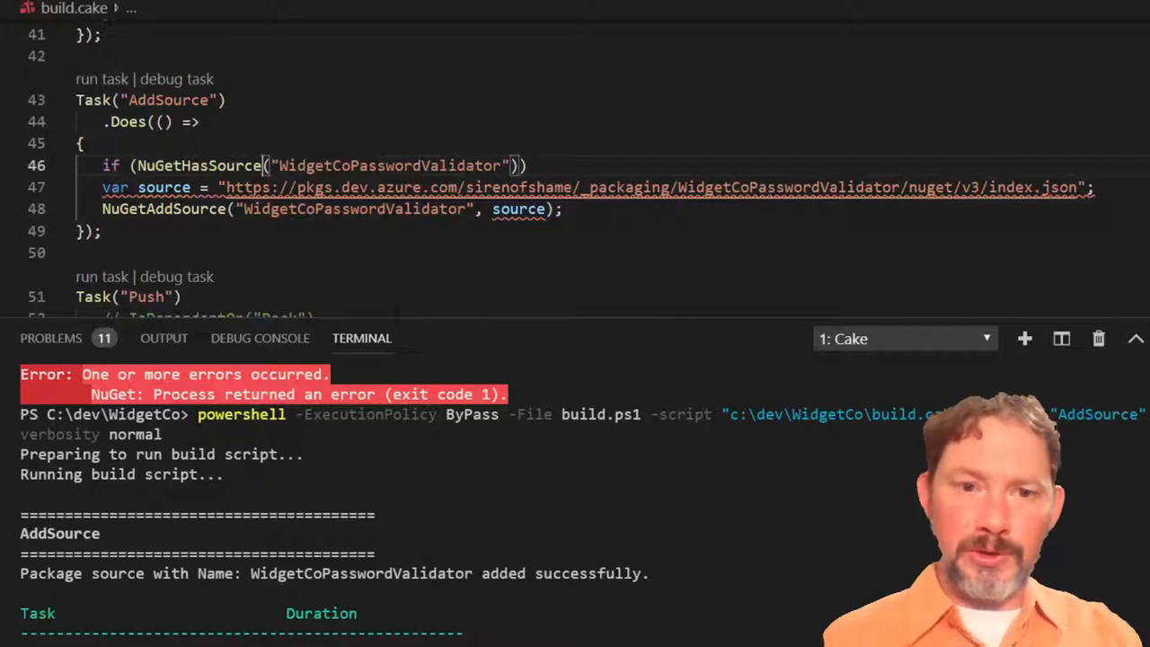
text(!)
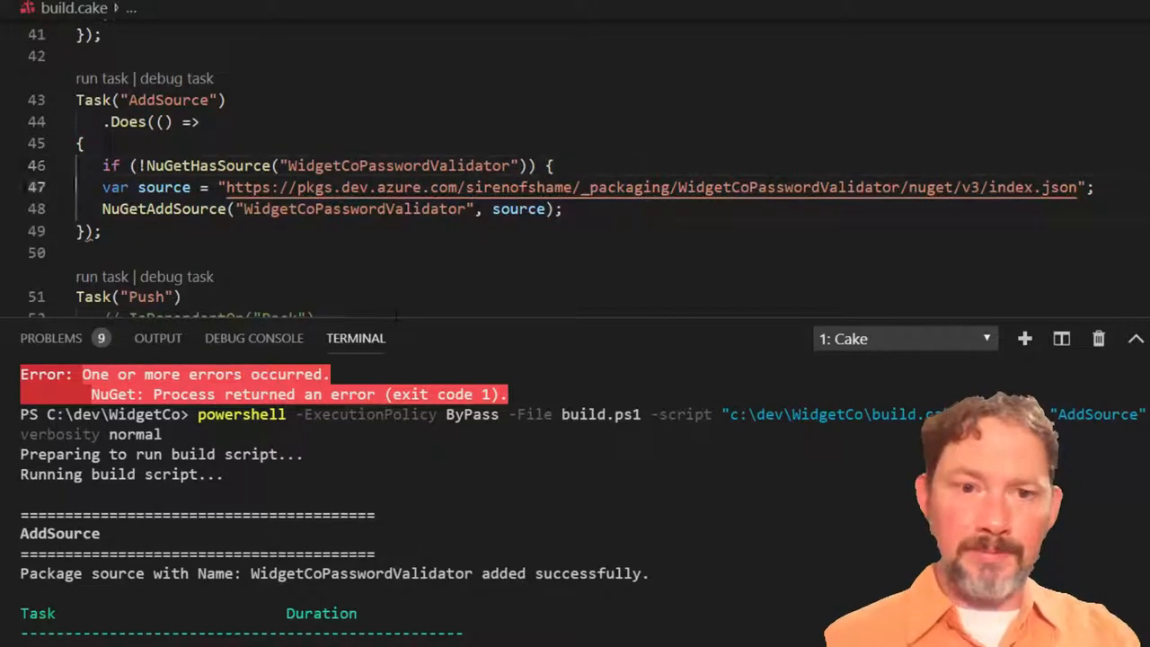
text(Inf)
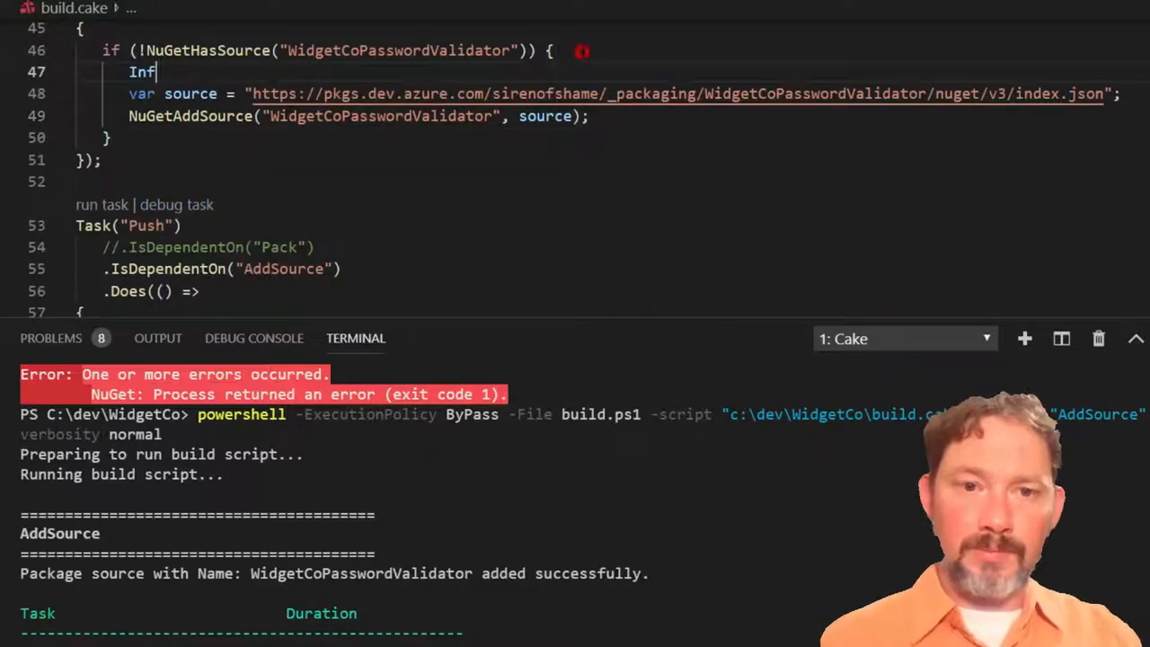
text(ormation("Adding source: "))
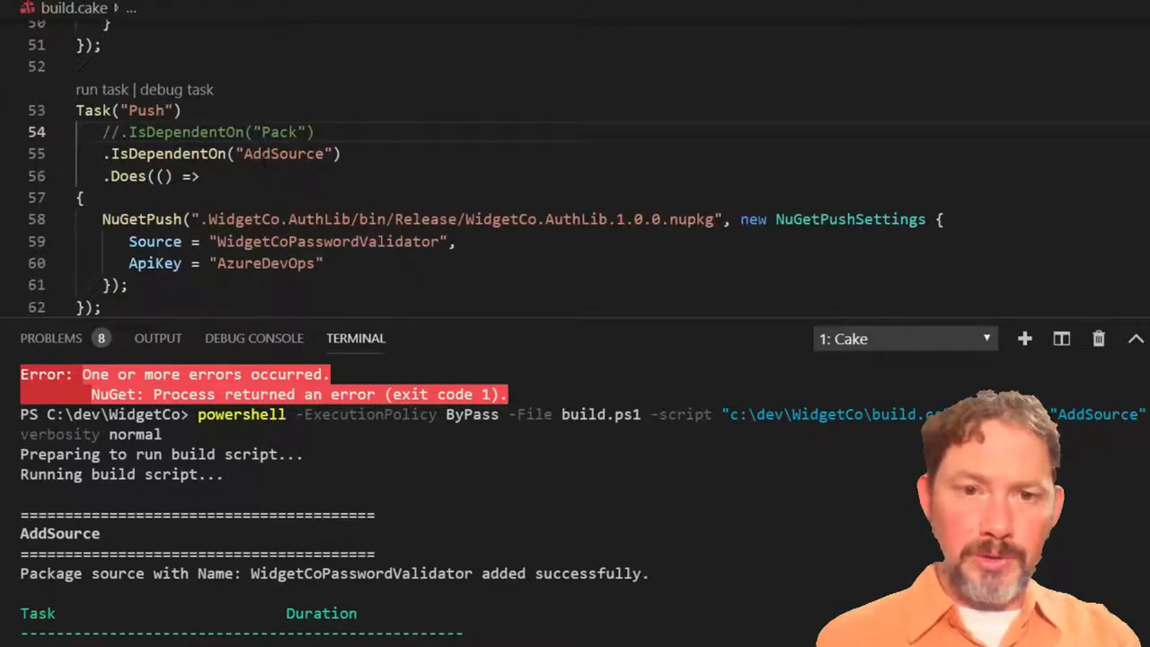
mouse_move(97, 109)
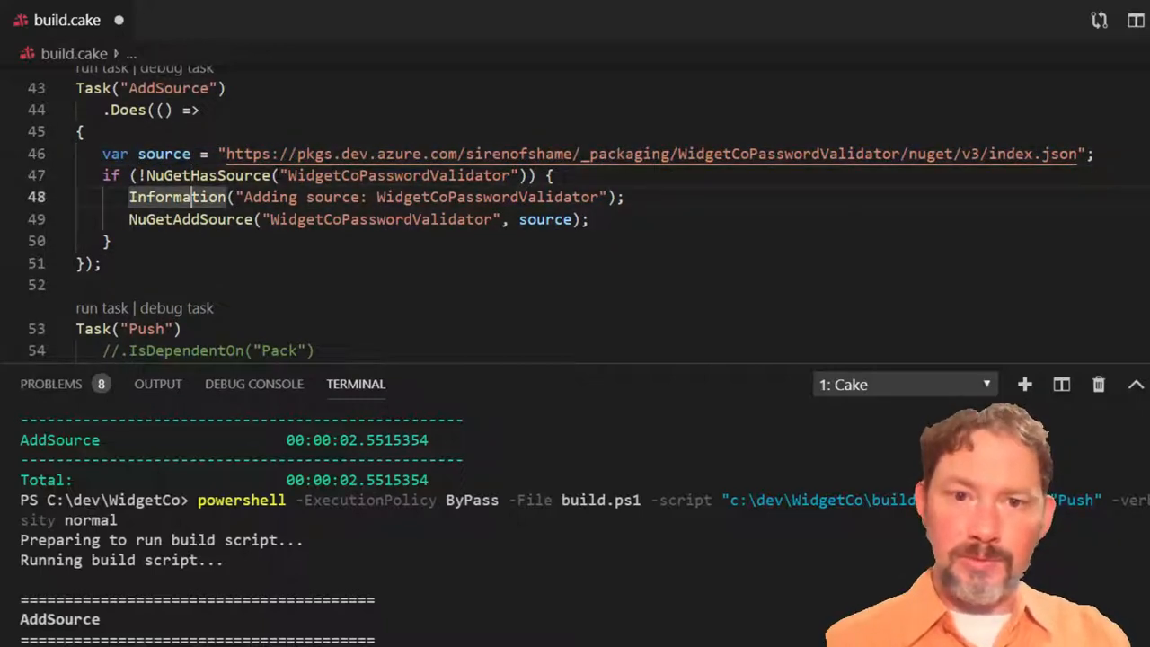
Step: Check NuGetHasSource(source) instead of the feed name, then rerun Push, failing with 401 Unauthorized
double_click(396, 176)
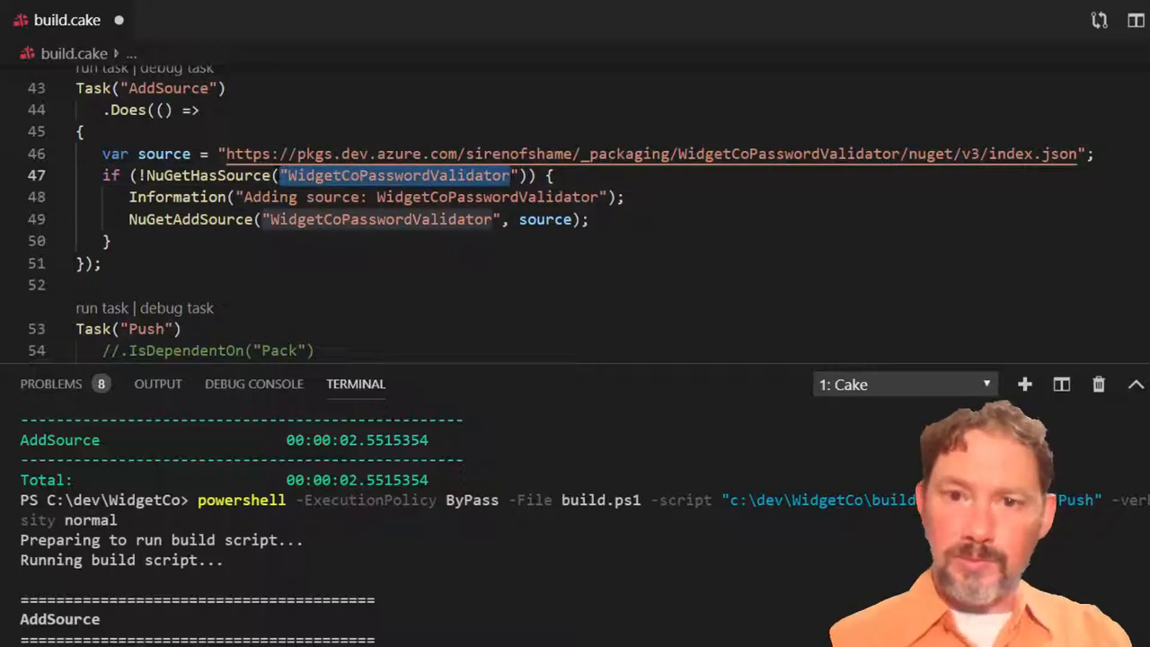
text(source)) {)
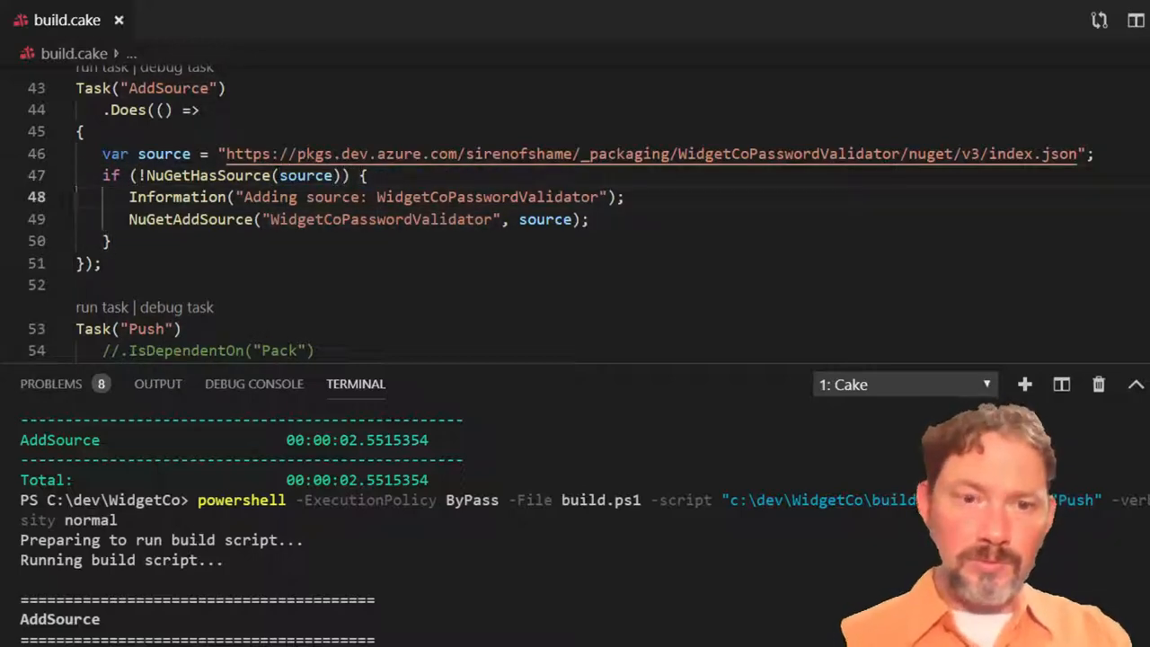
scroll(down, 3)
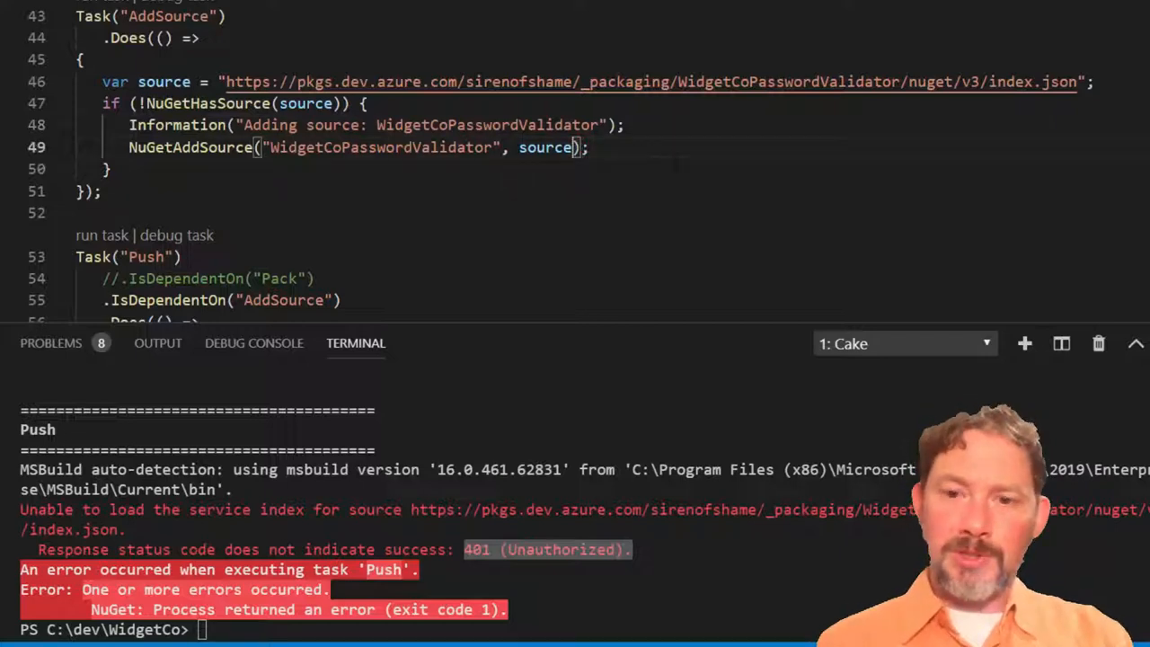
Step: Add new NuGetSourcesSettings { UserName = "??", Password = "??" } as NuGetAddSource's third argument
text(, j)
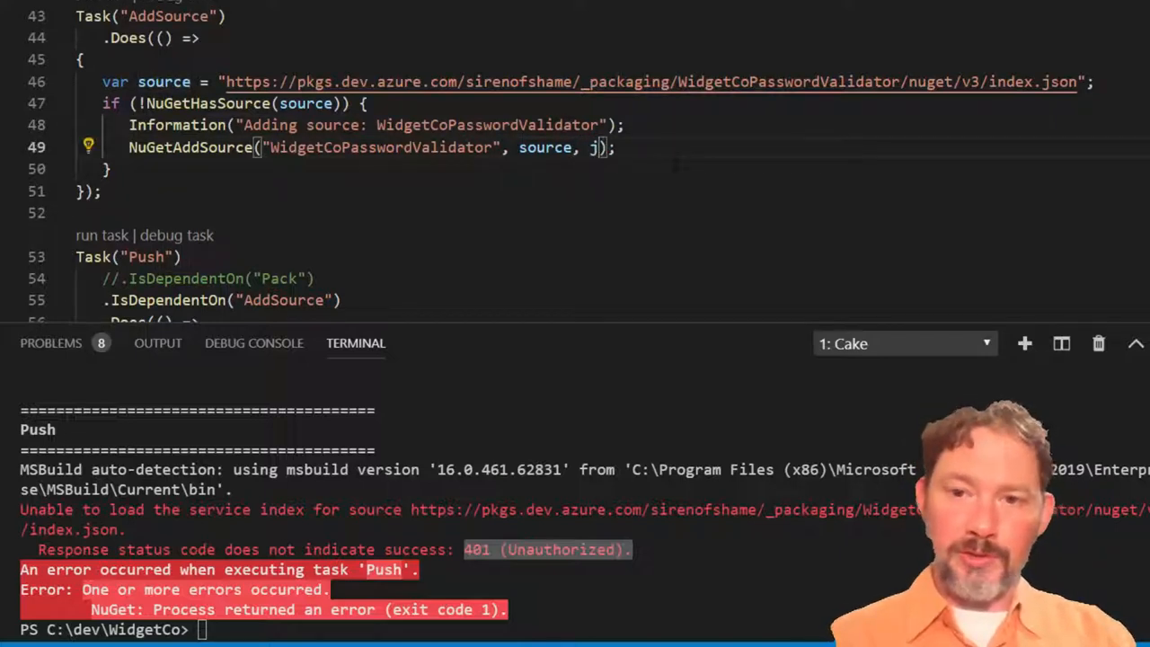
text(new)
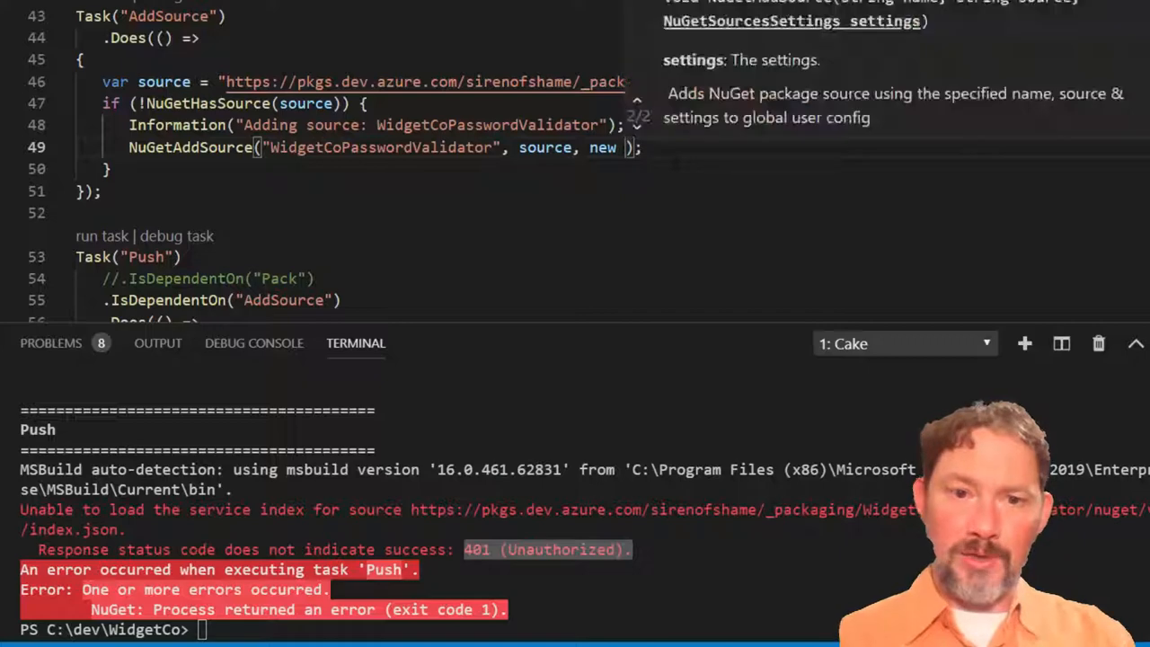
text(new)
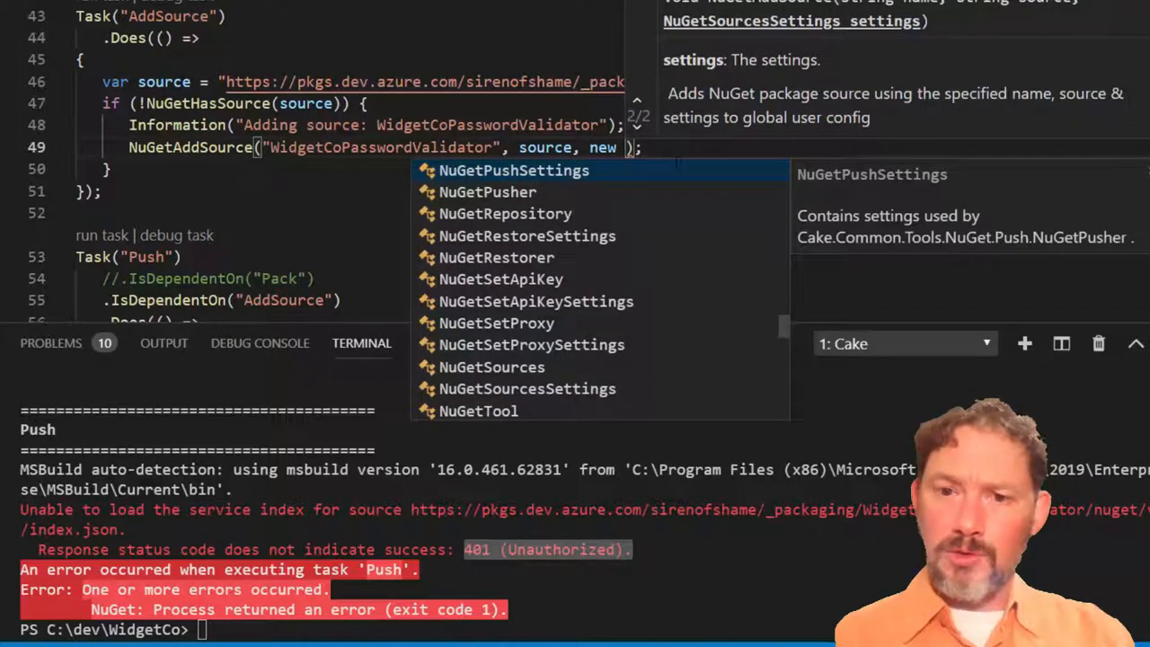
text(NuGetSo)
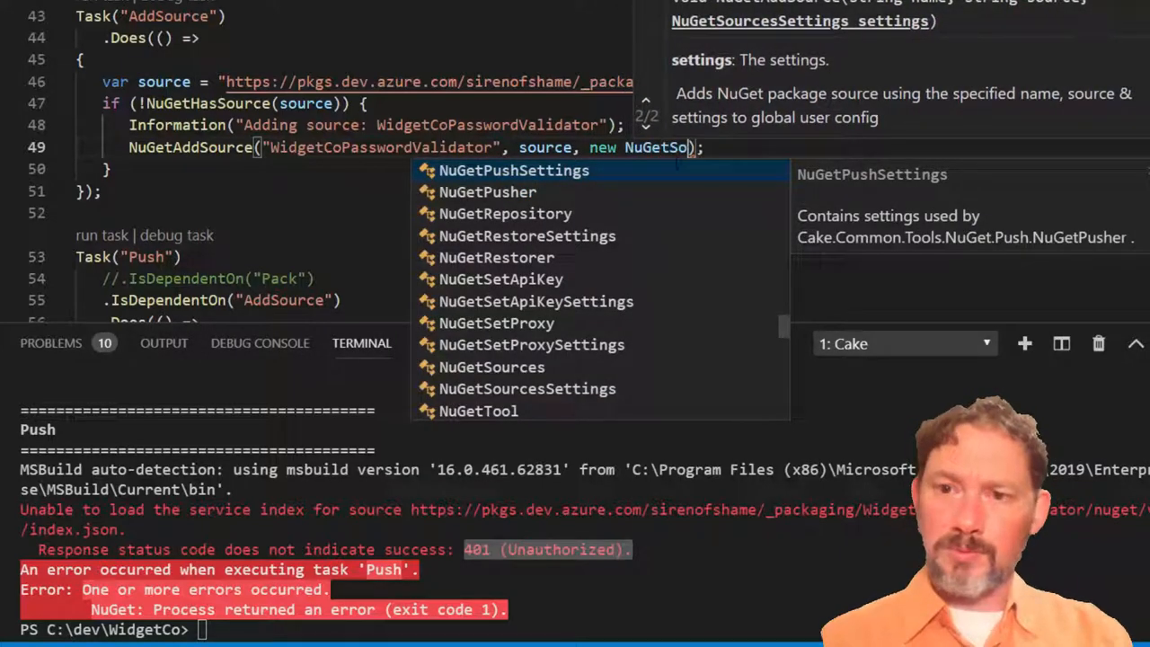
text(urcesSettings {)
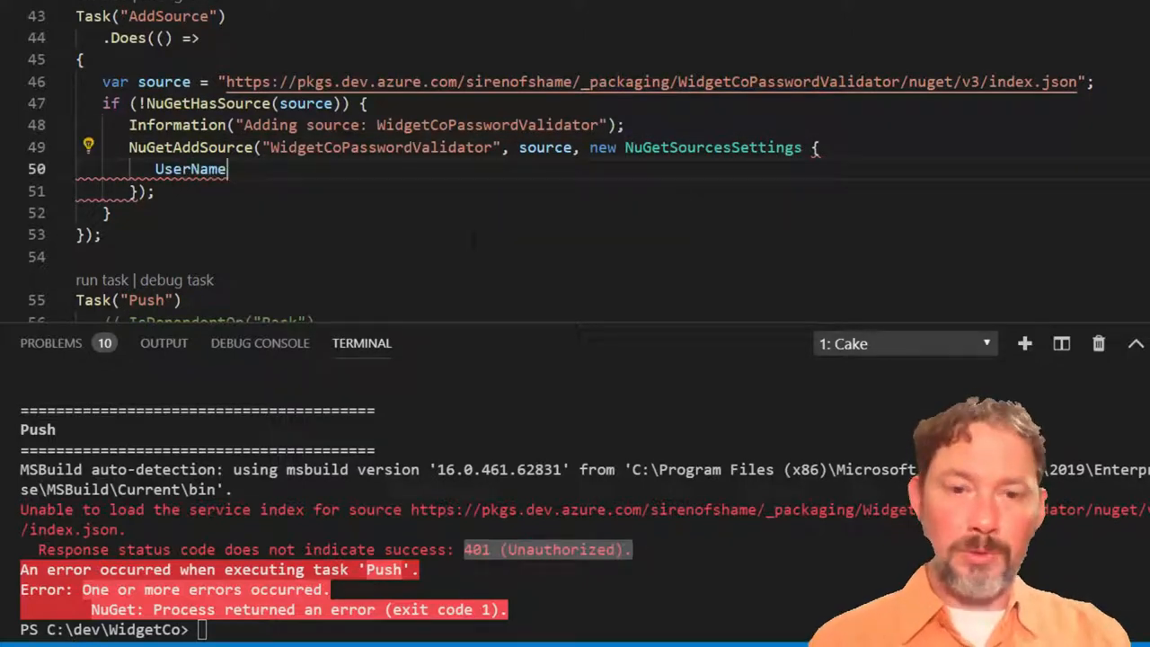
text(= "")
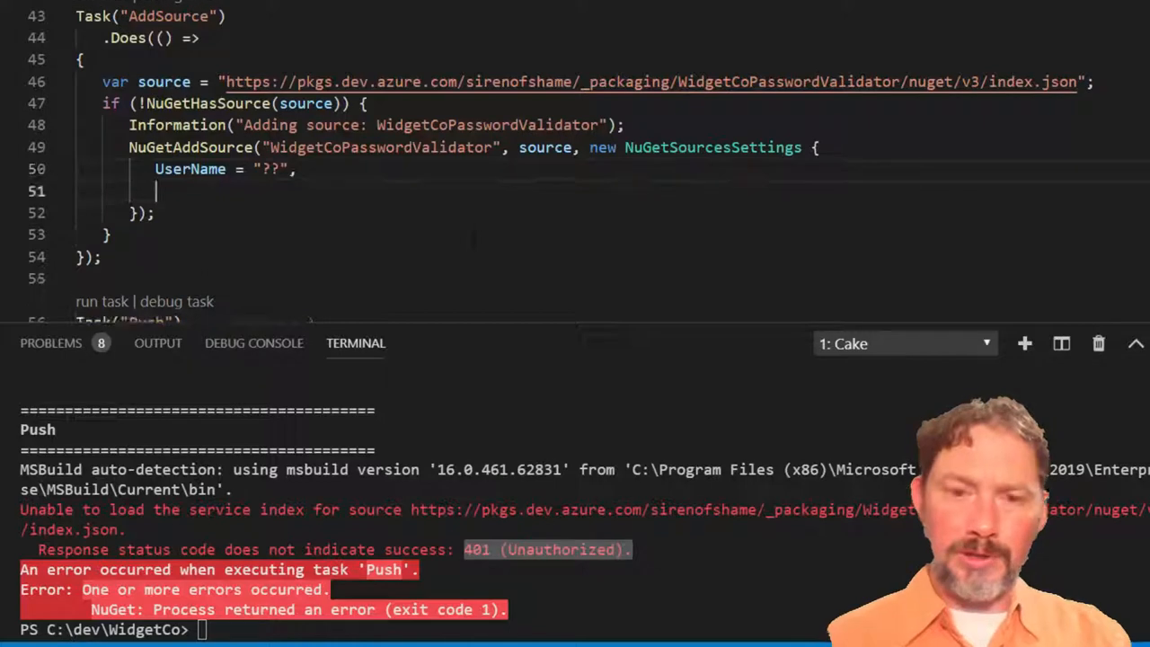
text(Password = ")
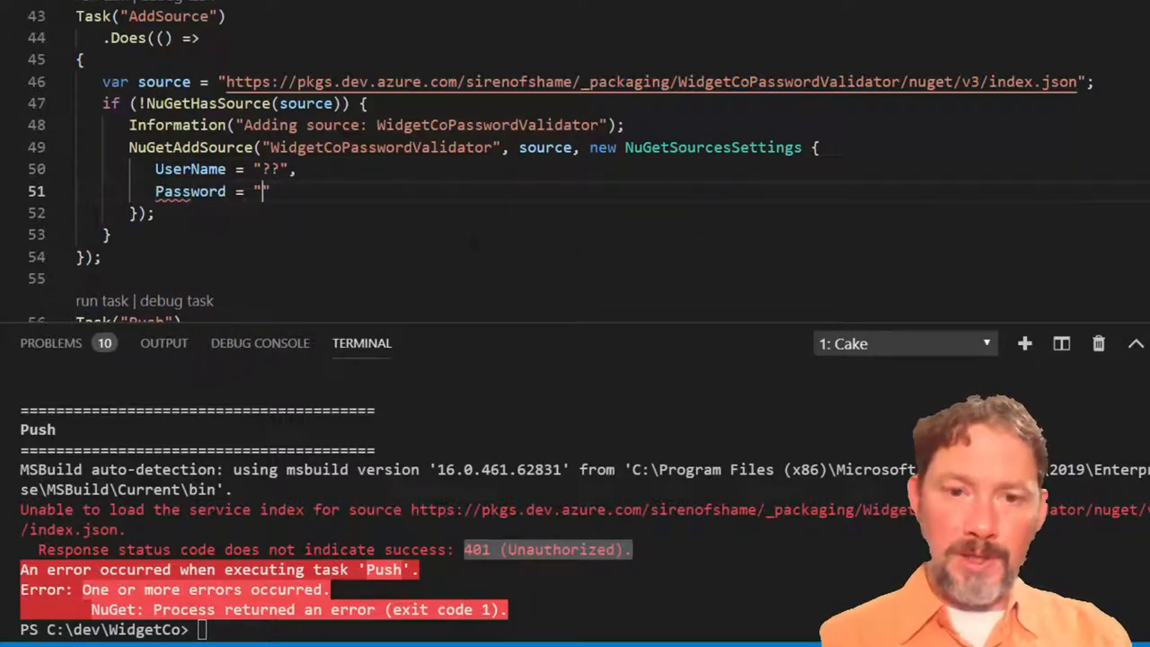
text(??)
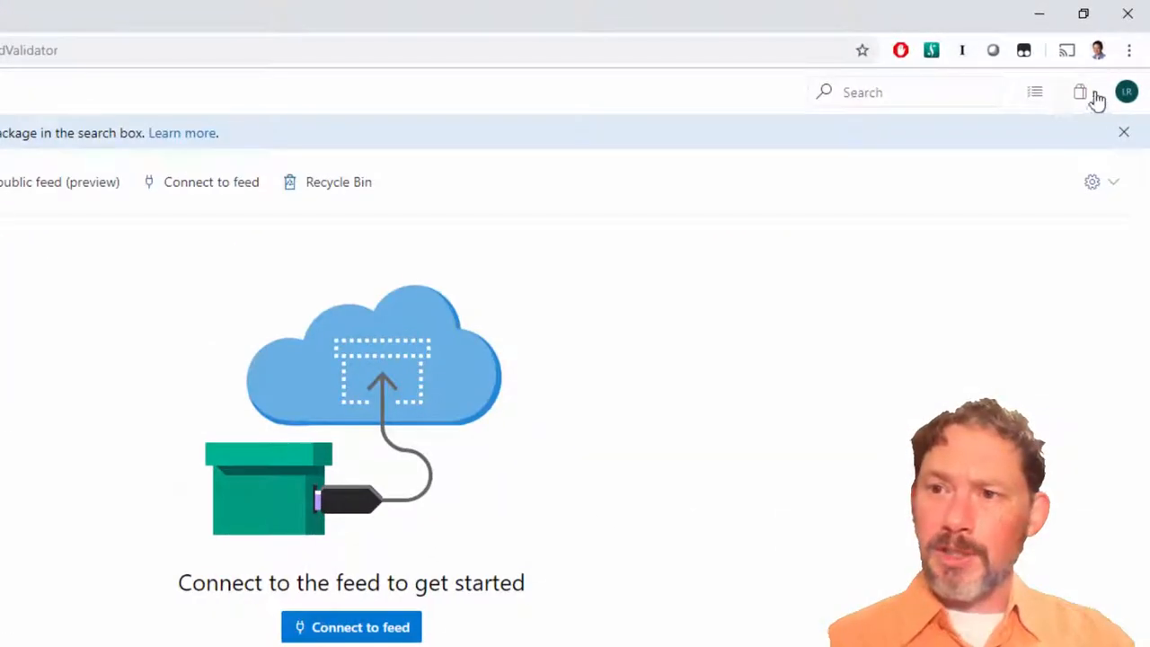
Step: Start a new personal access token named DeleteMe with a custom expiry of August 1, 2019
click(1128, 92)
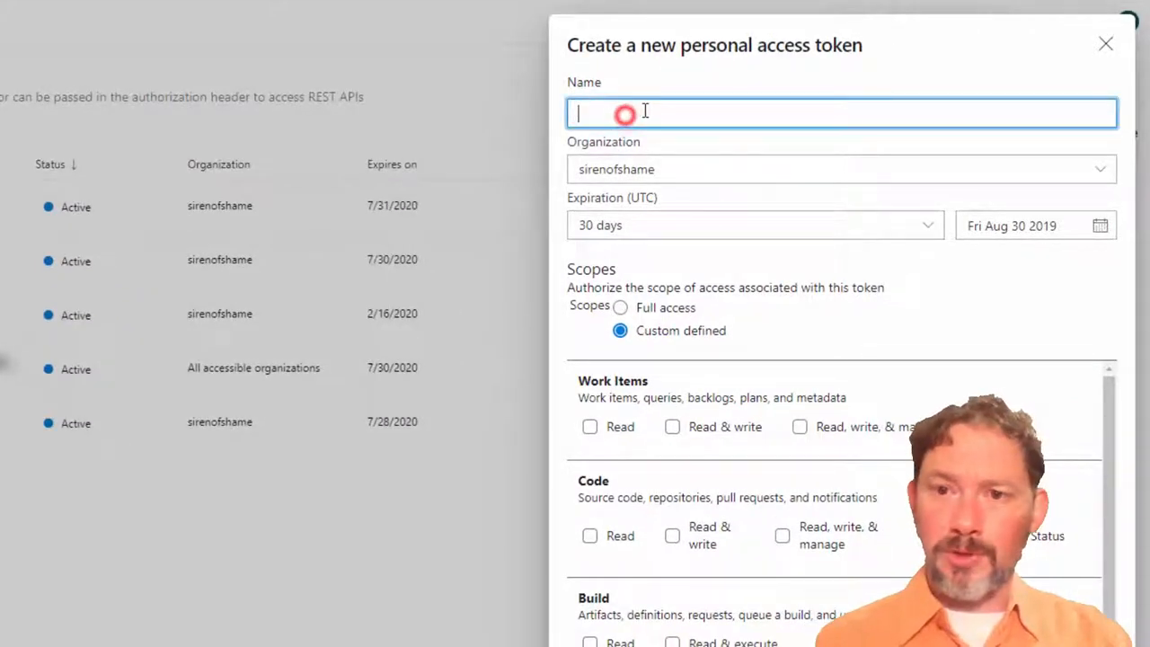
text(DeleteMe)
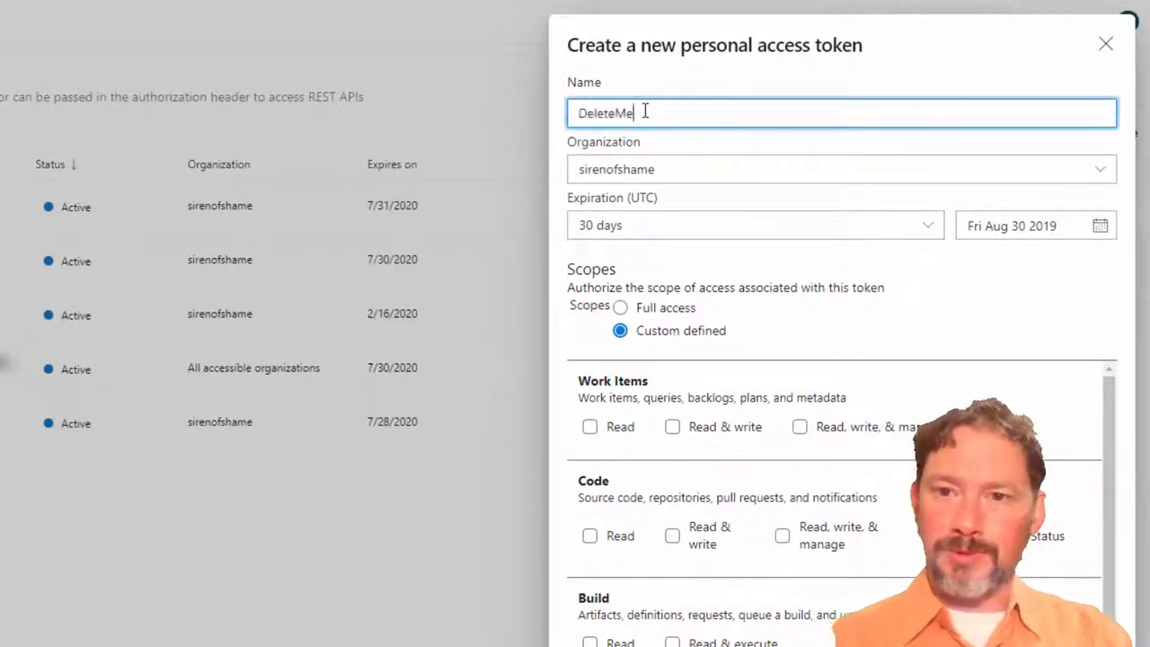
double_click(603, 111)
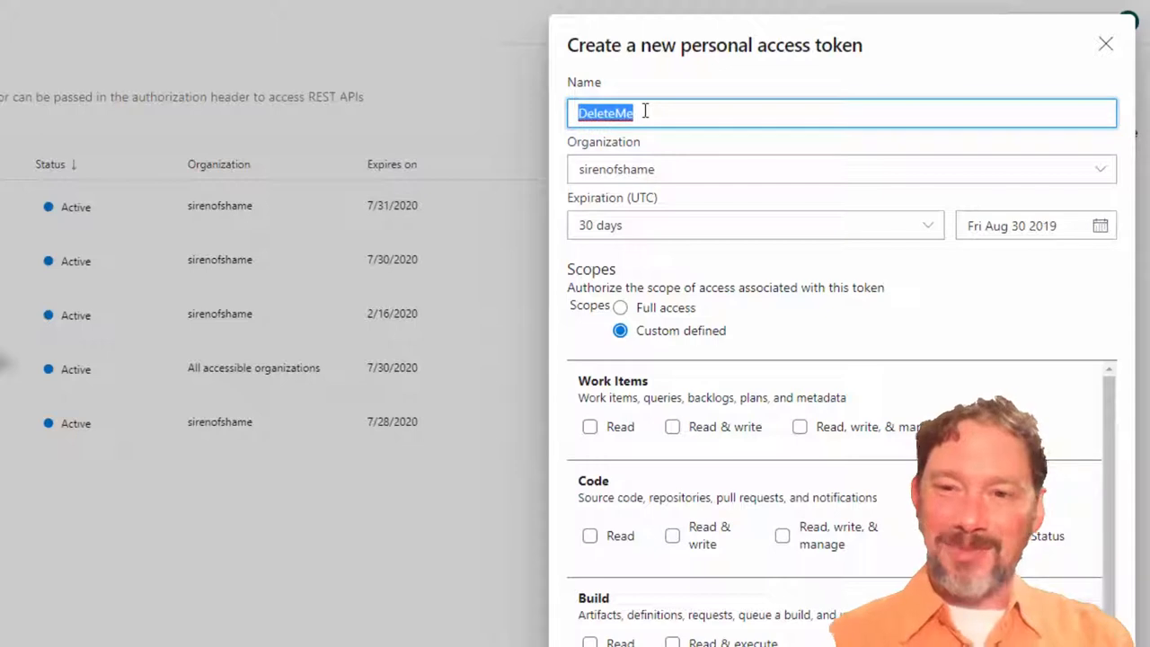
click(927, 226)
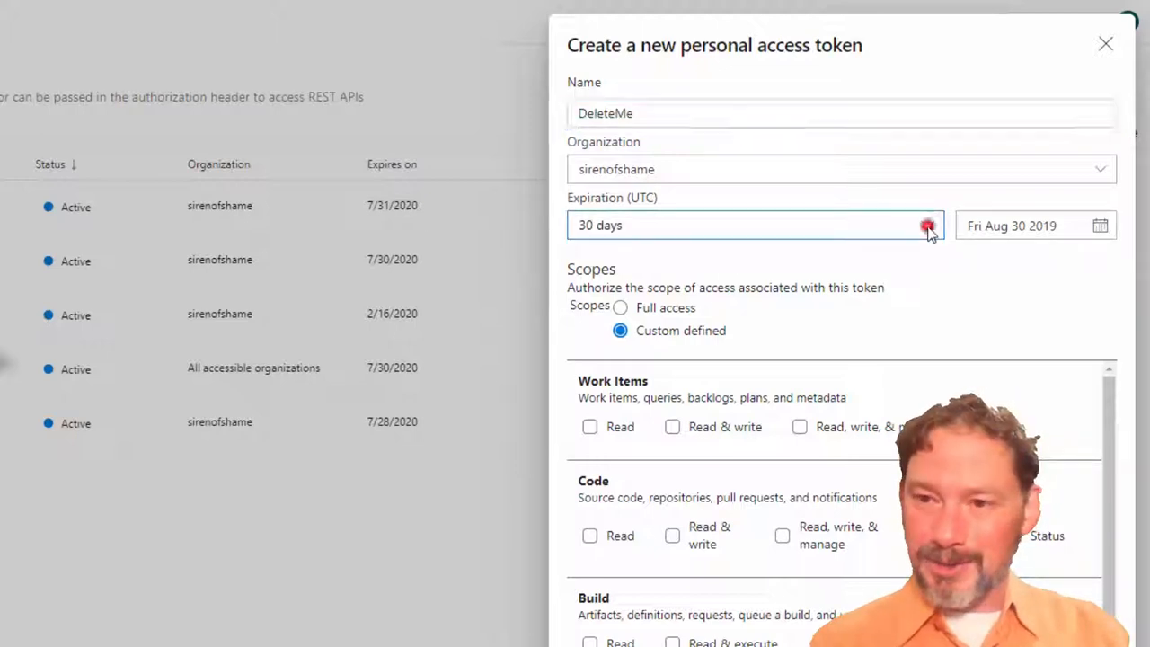
click(927, 226)
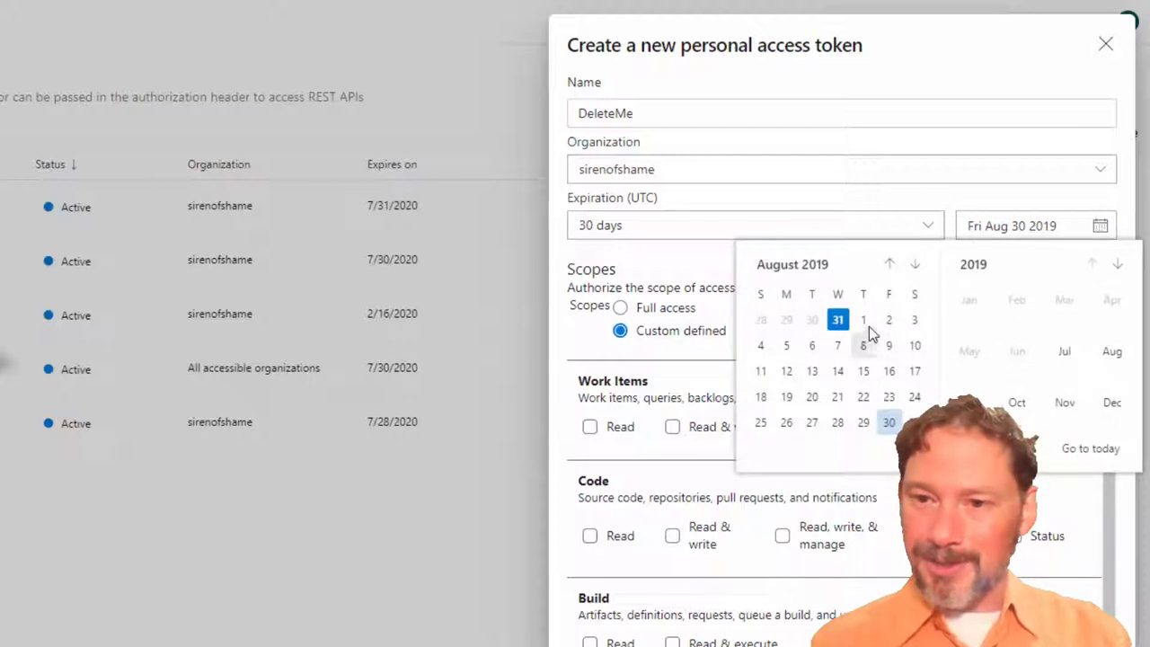
mouse_move(866, 323)
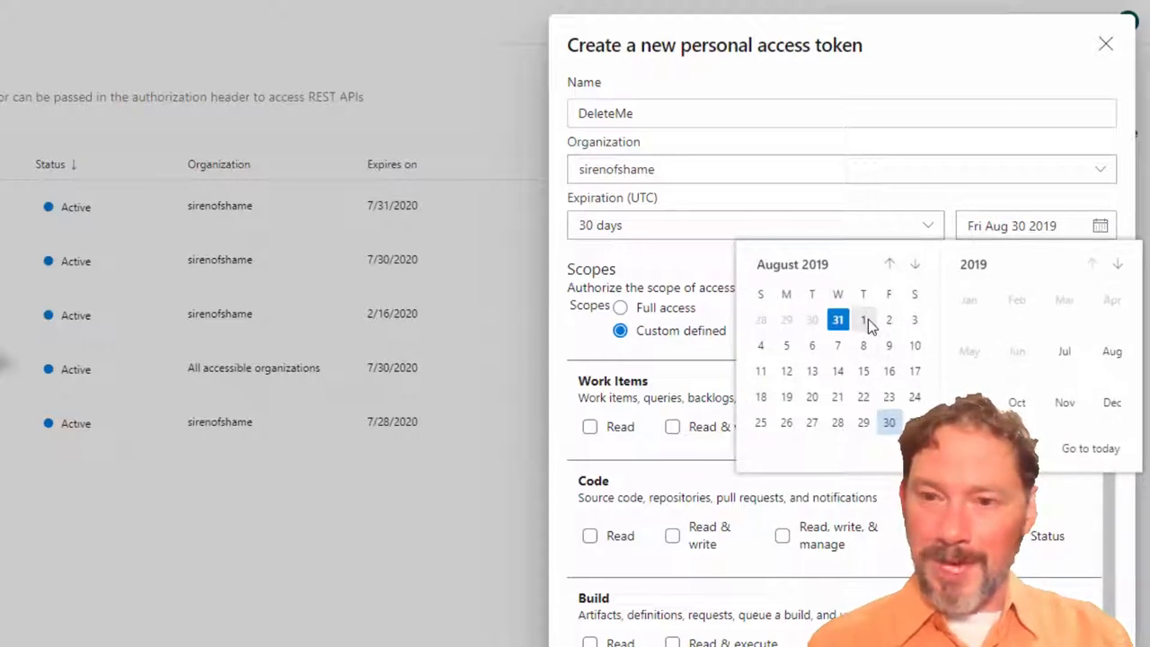
click(863, 320)
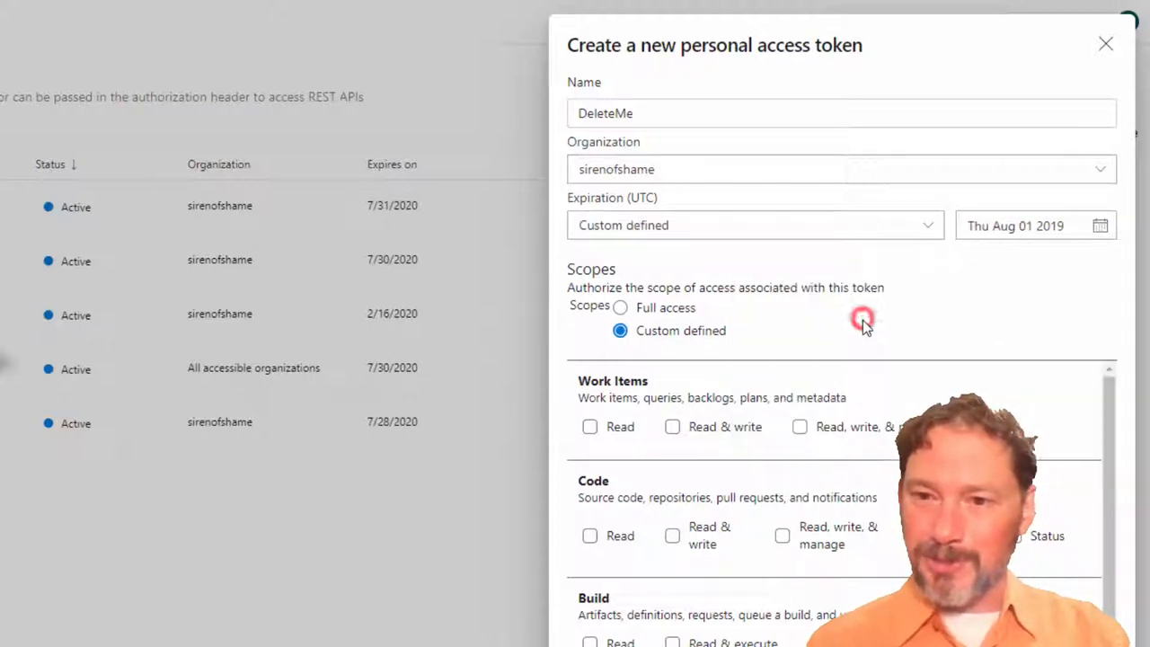
mouse_move(730, 417)
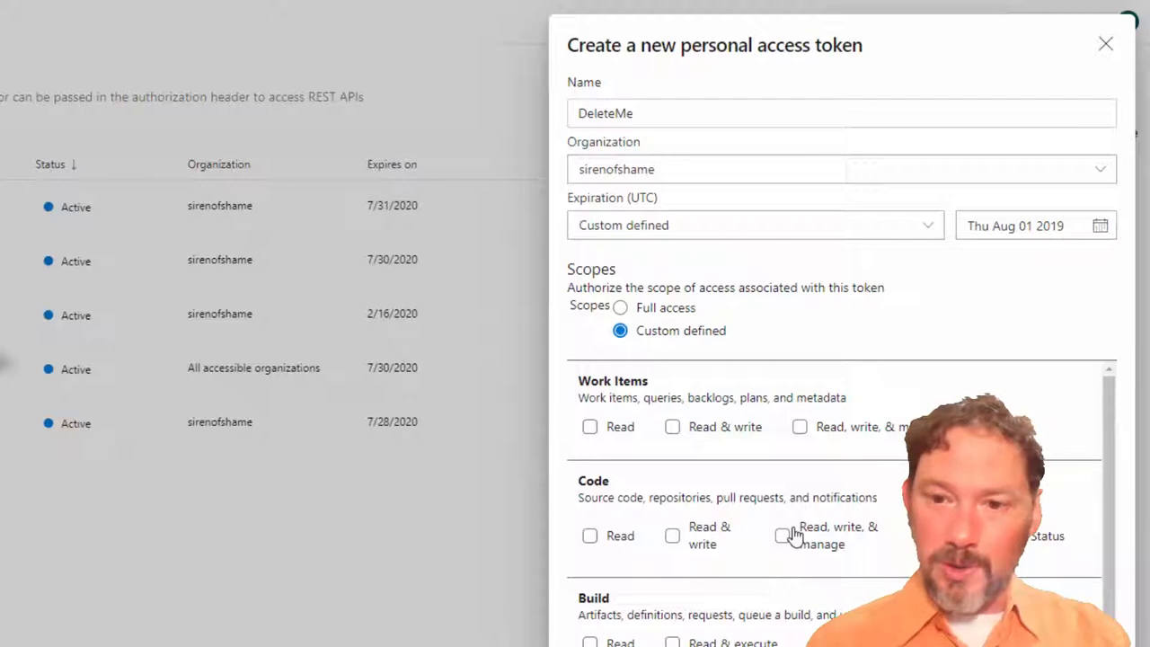
Step: Show all scopes and grant the token Packaging Read & write access
scroll(down, 3)
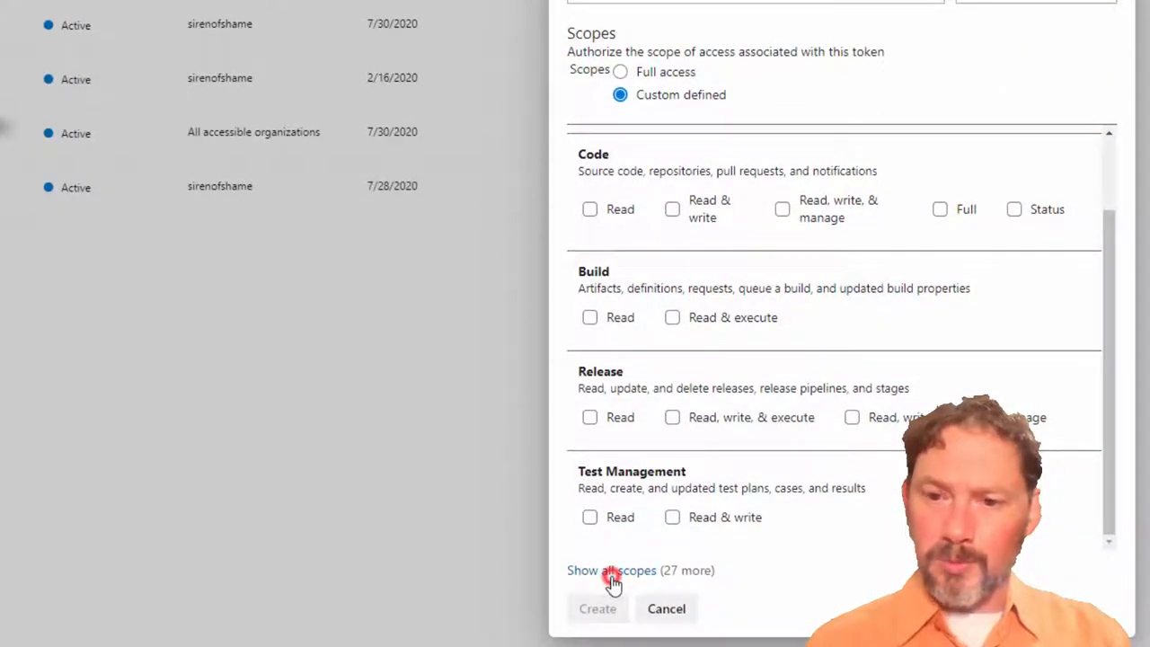
click(611, 572)
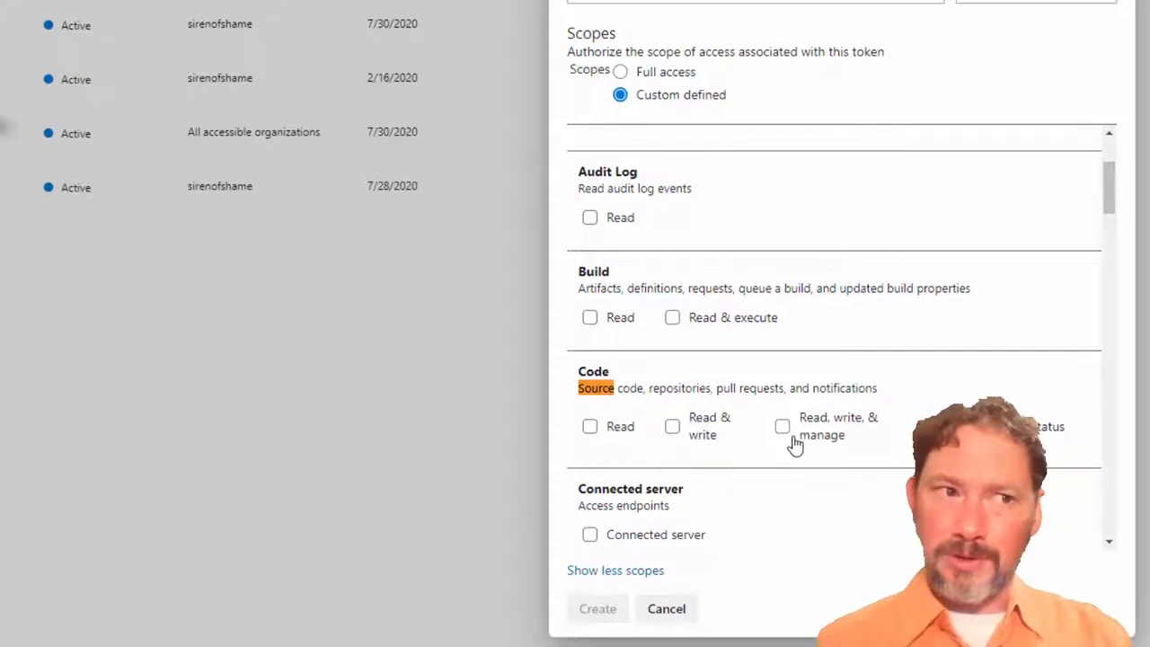
scroll(down, 3)
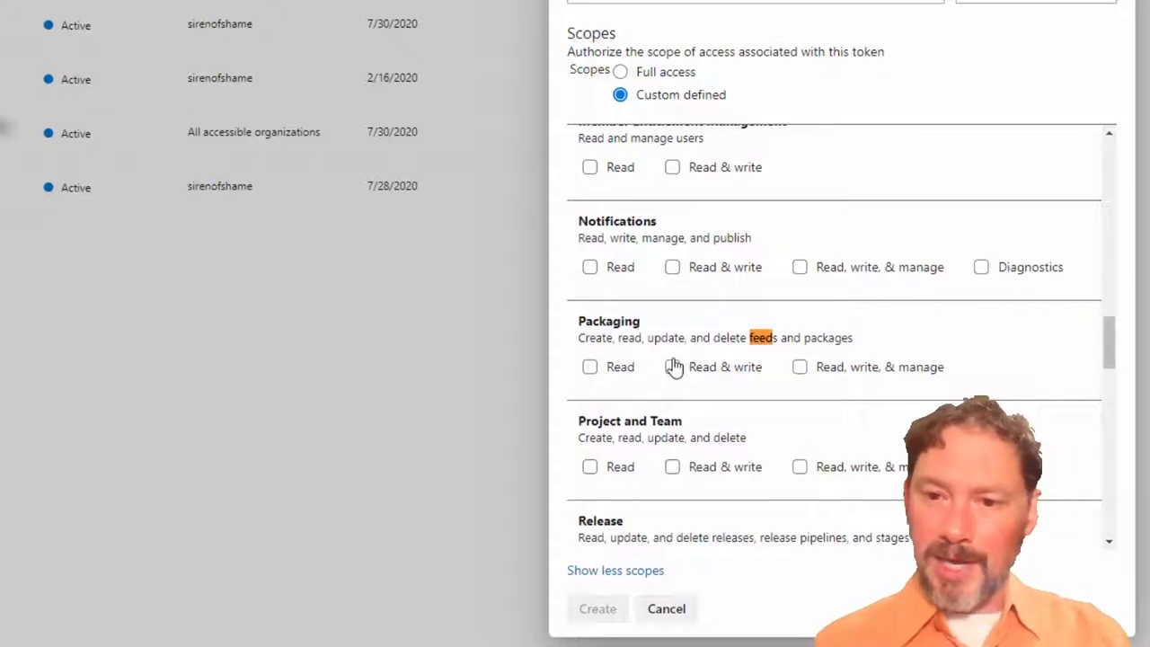
click(672, 366)
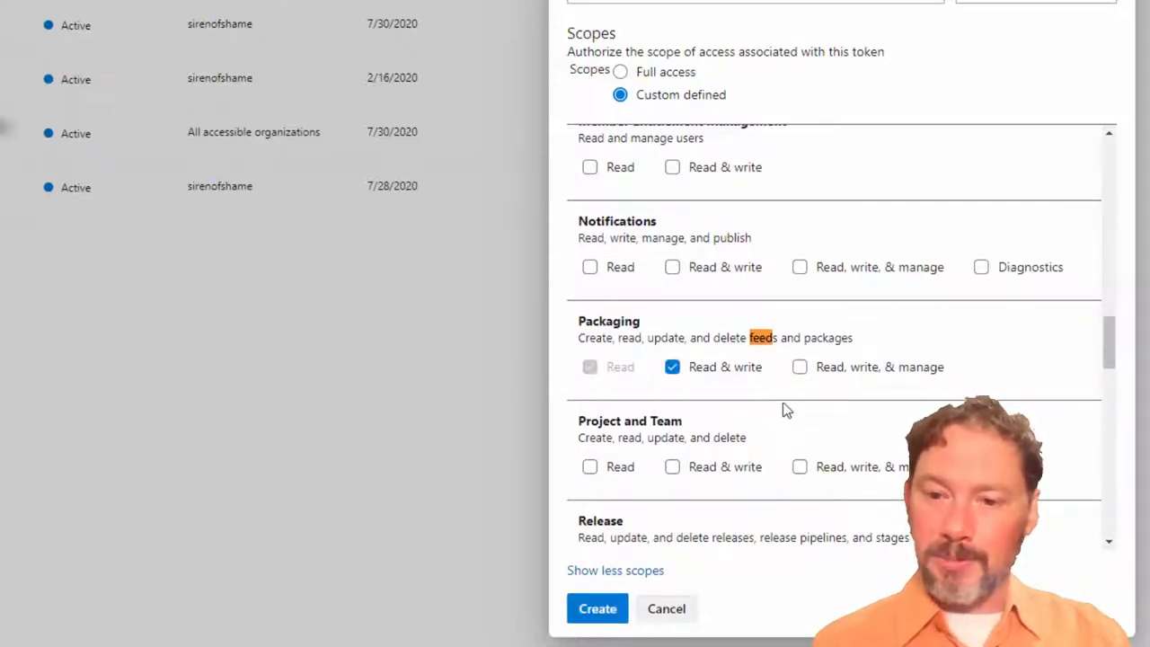
click(597, 608)
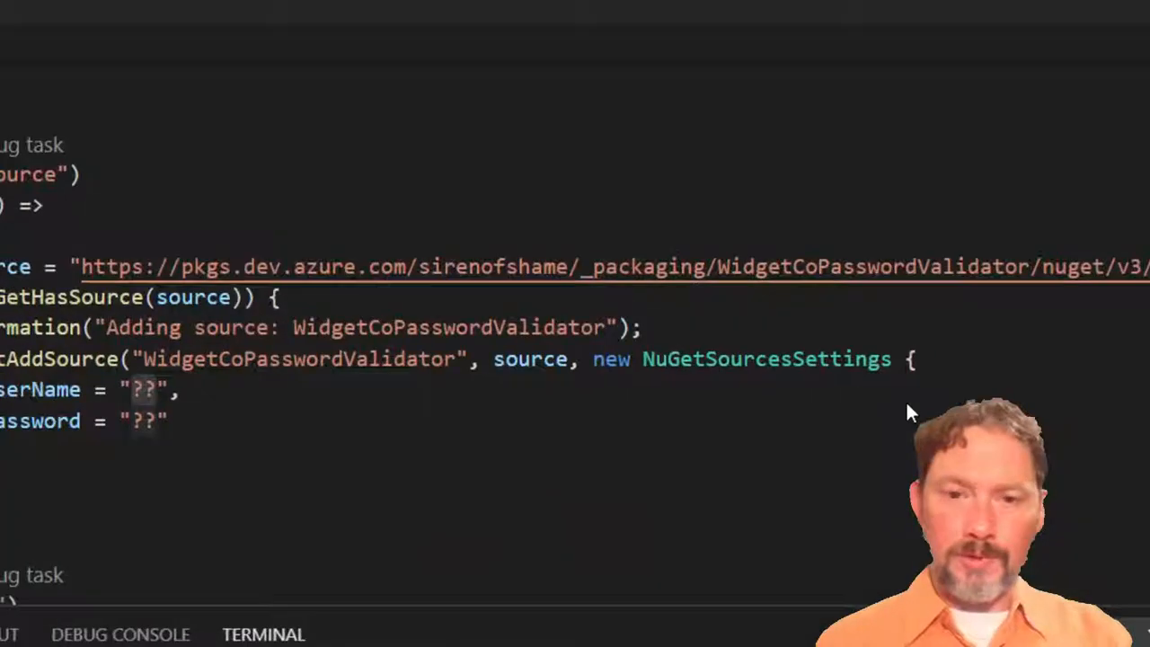
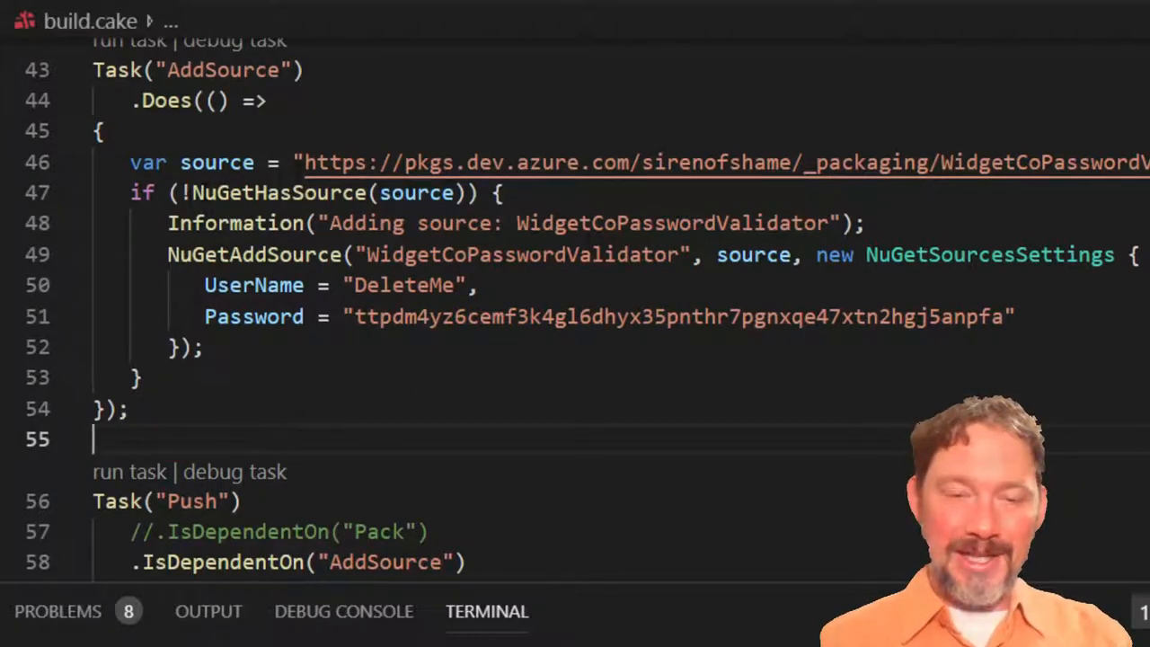
Step: Set UserName to DeleteMe and Password to the pasted token, then begin restructuring the source-exists check
click(191, 193)
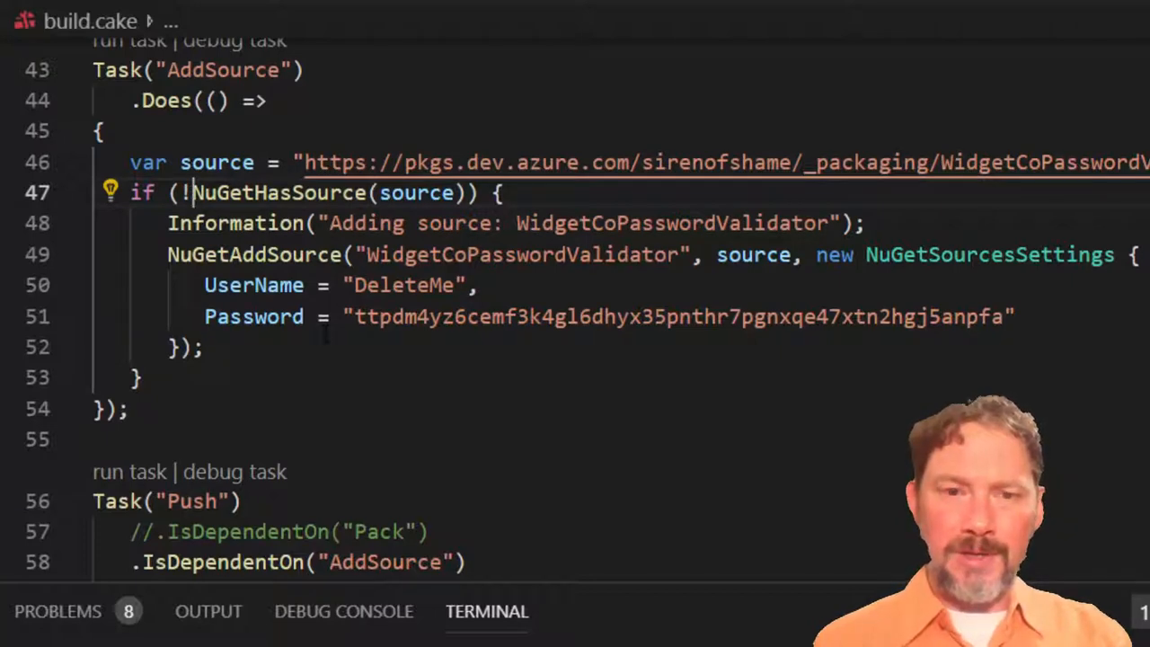
drag(167, 255, 206, 346)
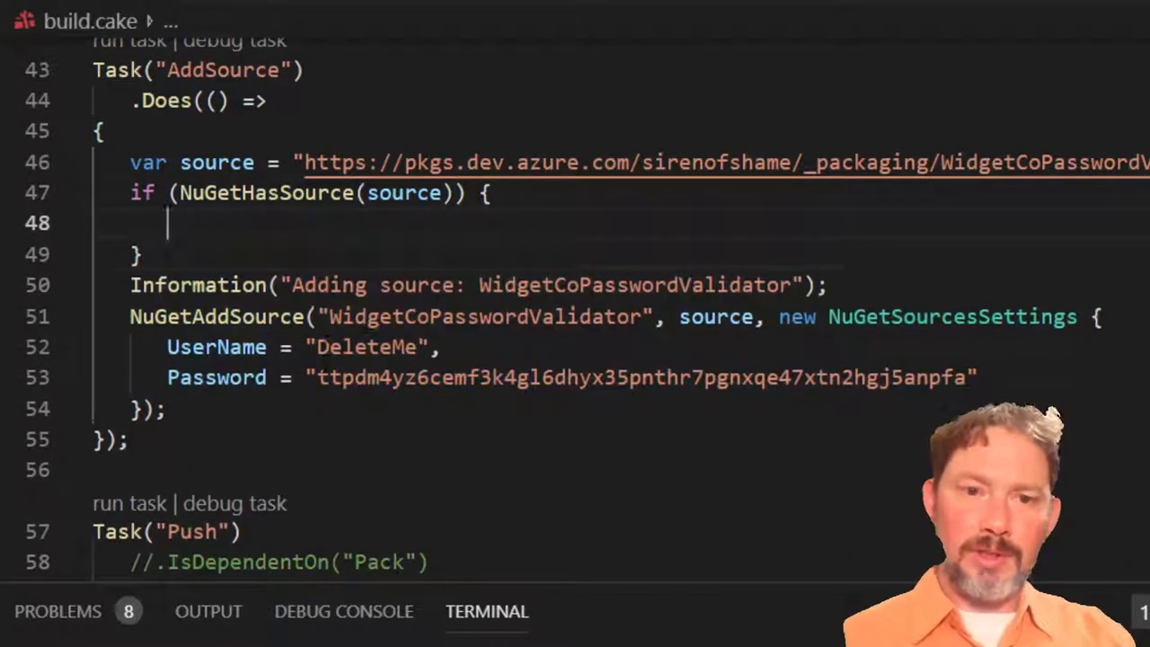
Step: Call NuGetRemoveSource("WidgetCoPasswordValidator", source); inside the if (NuGetHasSource(source)) block
text(NuGetRe)
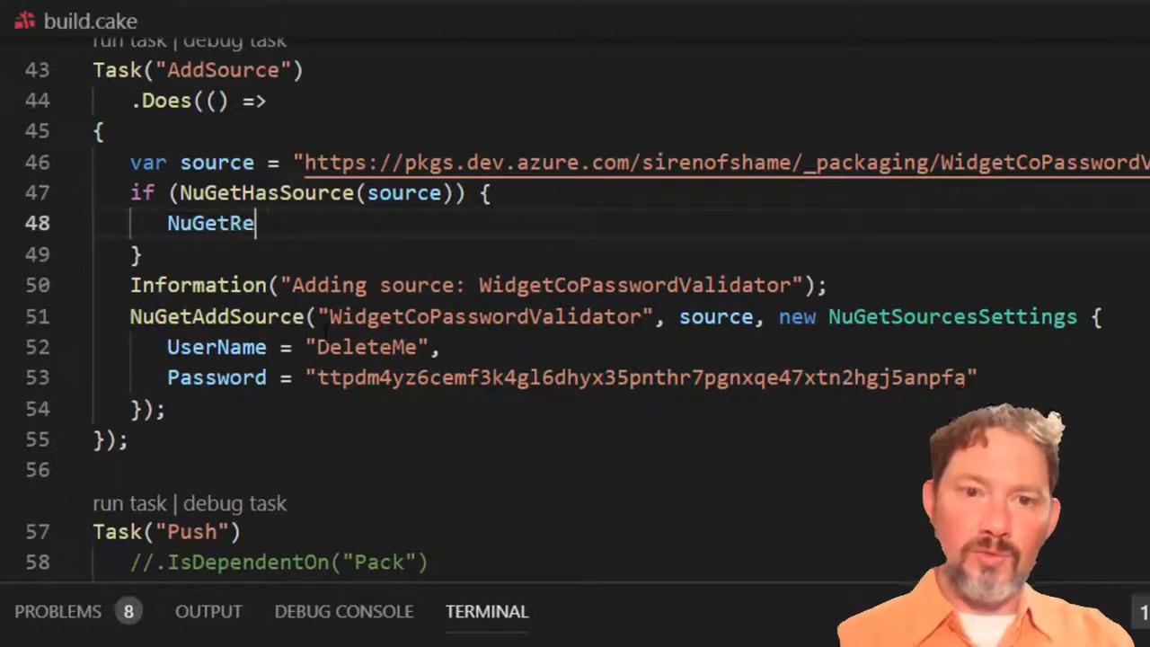
text(moveSource)
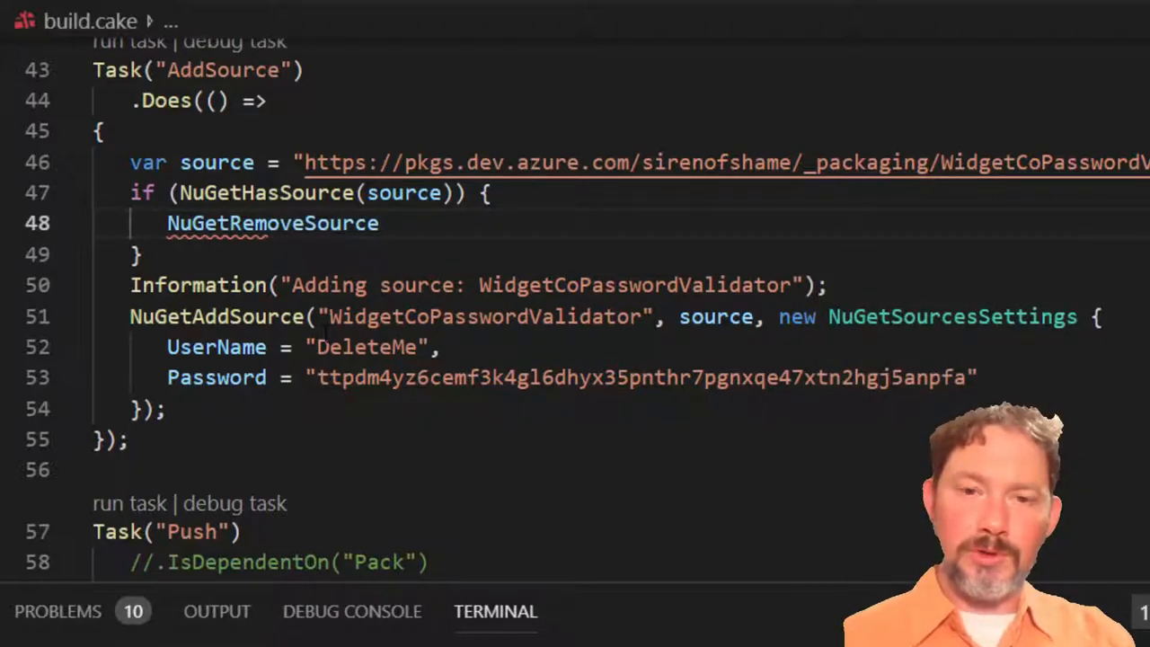
text(())
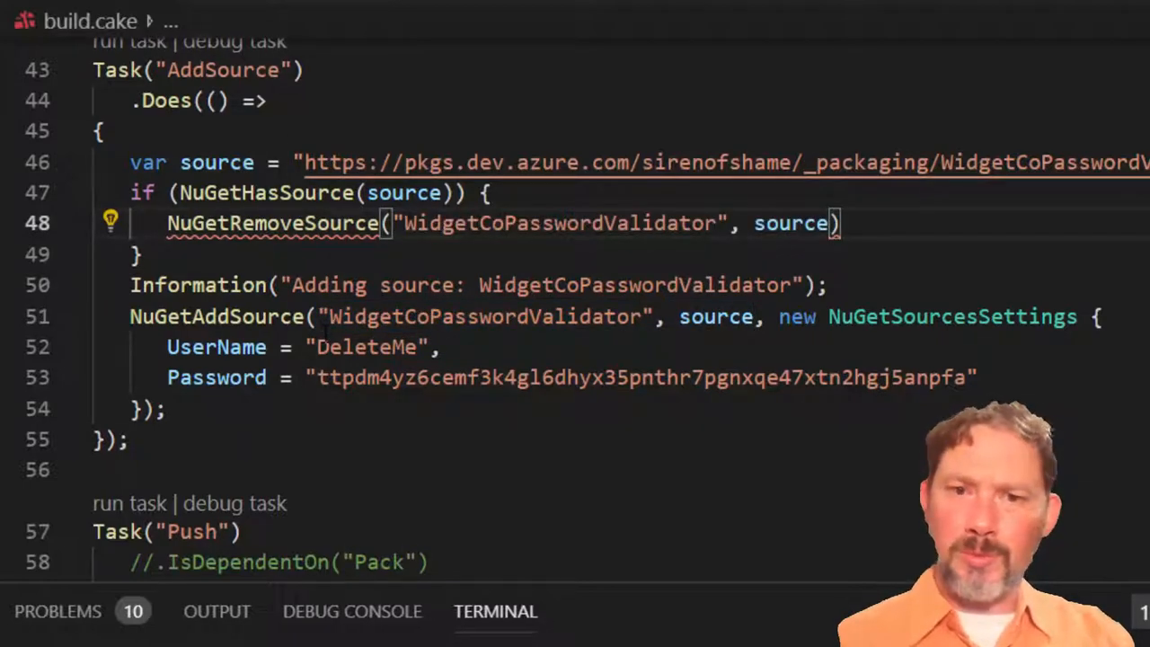
text(;)
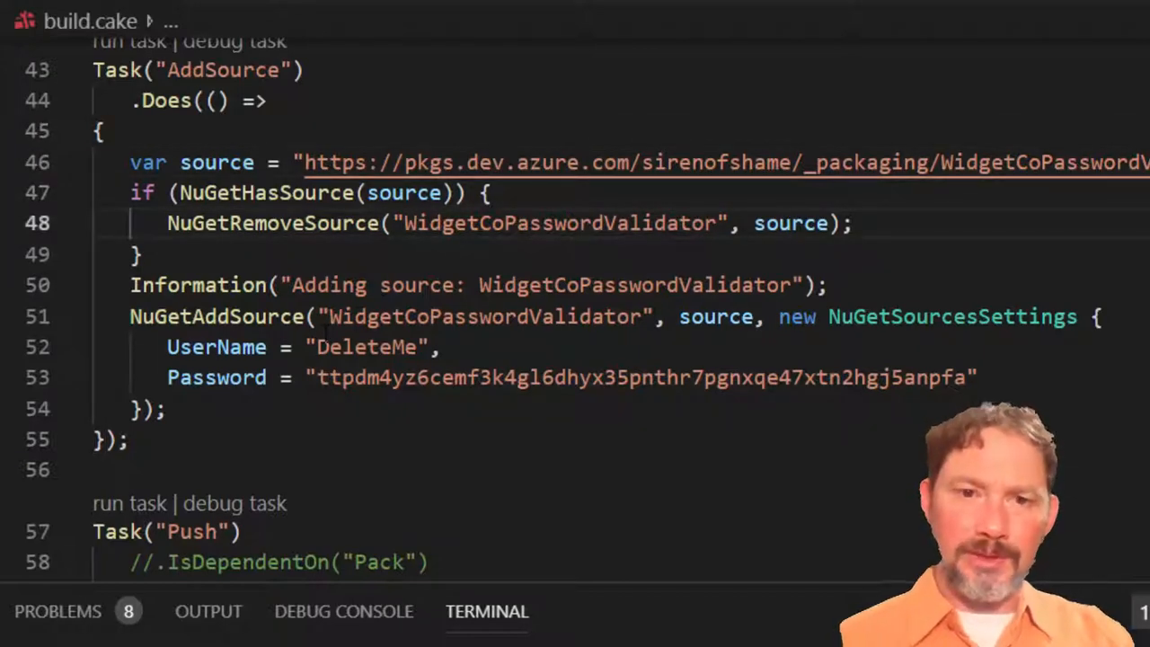
mouse_move(302, 492)
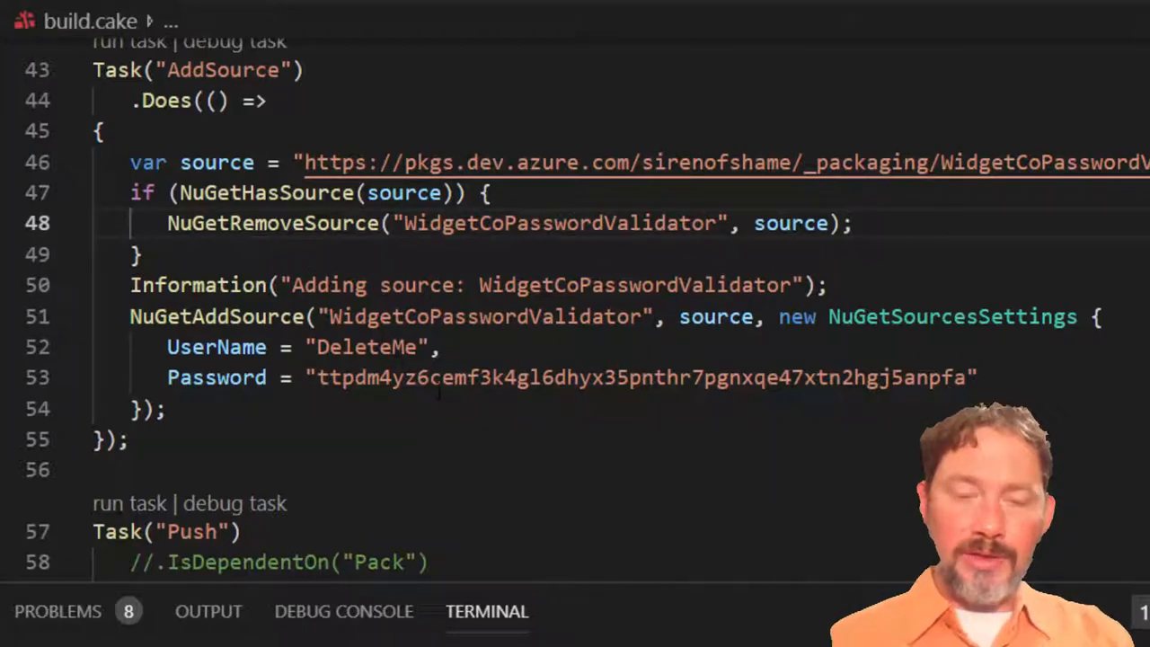
scroll(down, 3)
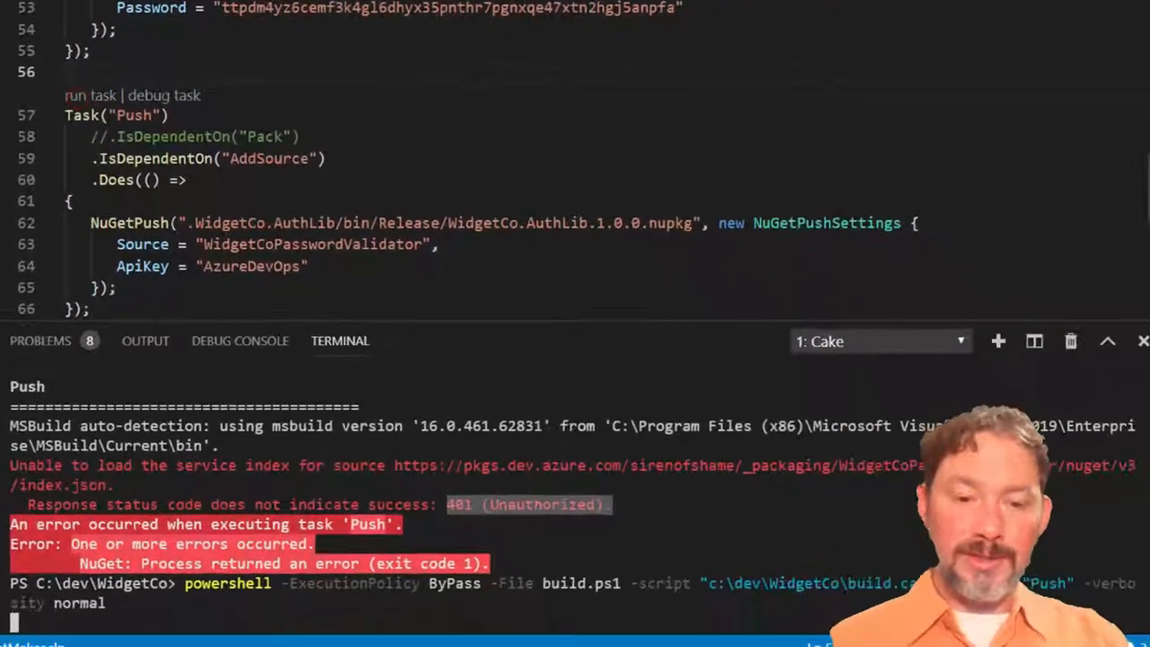
Step: Rerun build.ps1 with the Push target and fix the NuGetPush .nupkg package path
key(Enter)
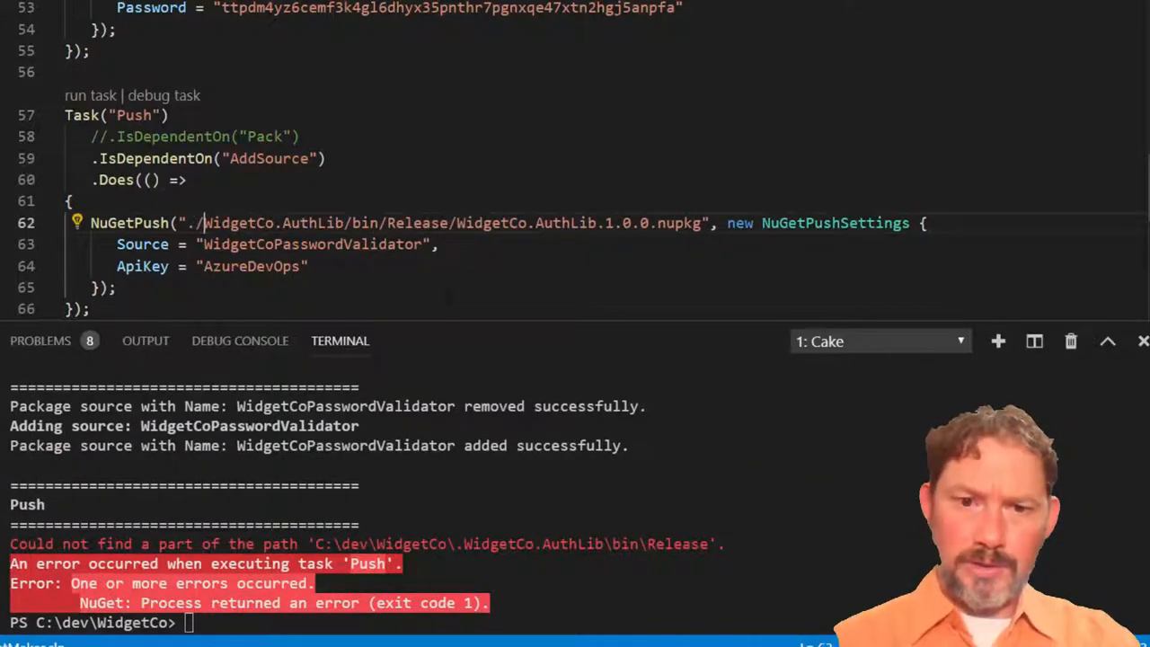
double_click(417, 223)
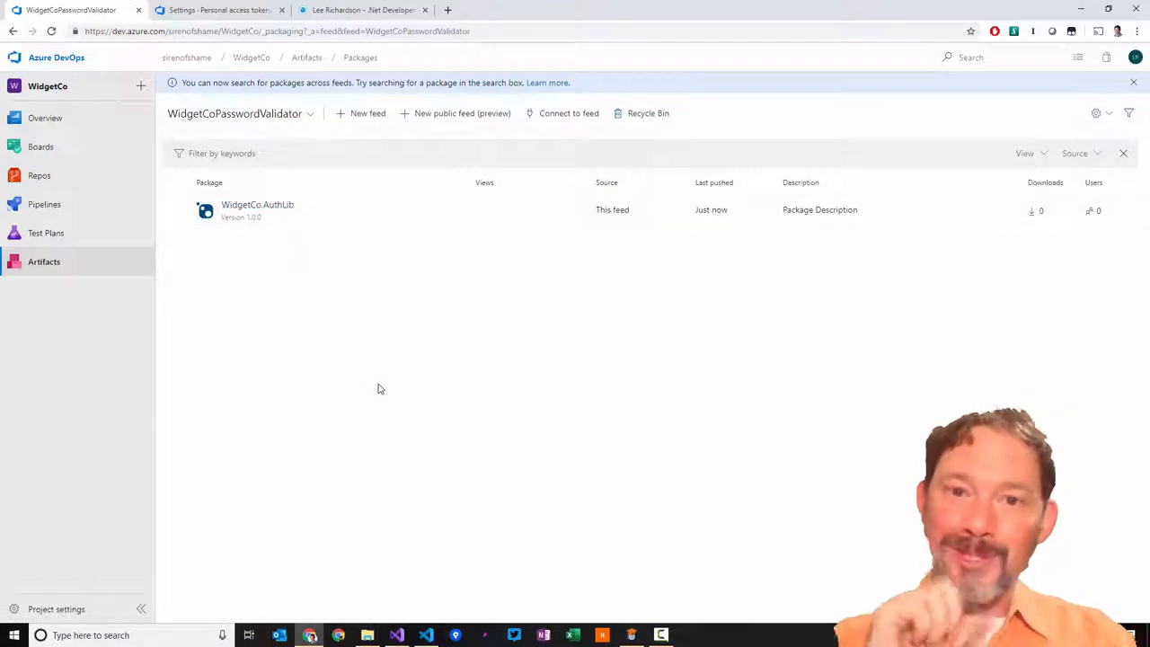
Step: Switch from the Azure DevOps feed back to Visual Studio
key(alt+tab)
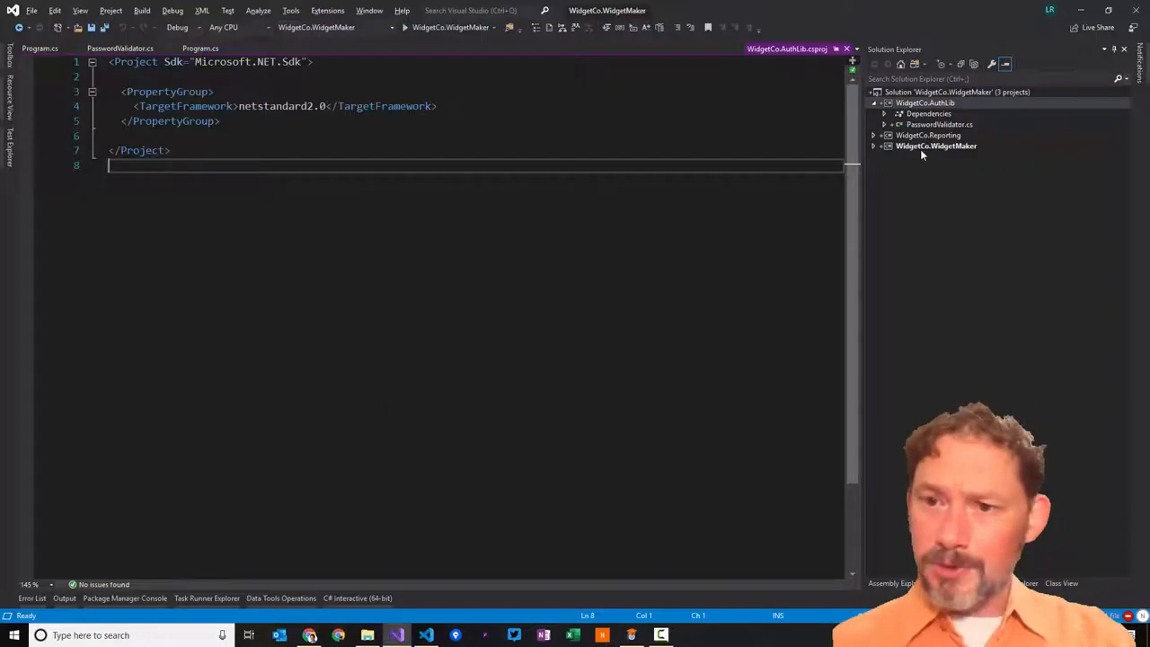
Step: Open WidgetCo.Reporting's Program.cs and highlight the unresolved PasswordValidator class
click(927, 134)
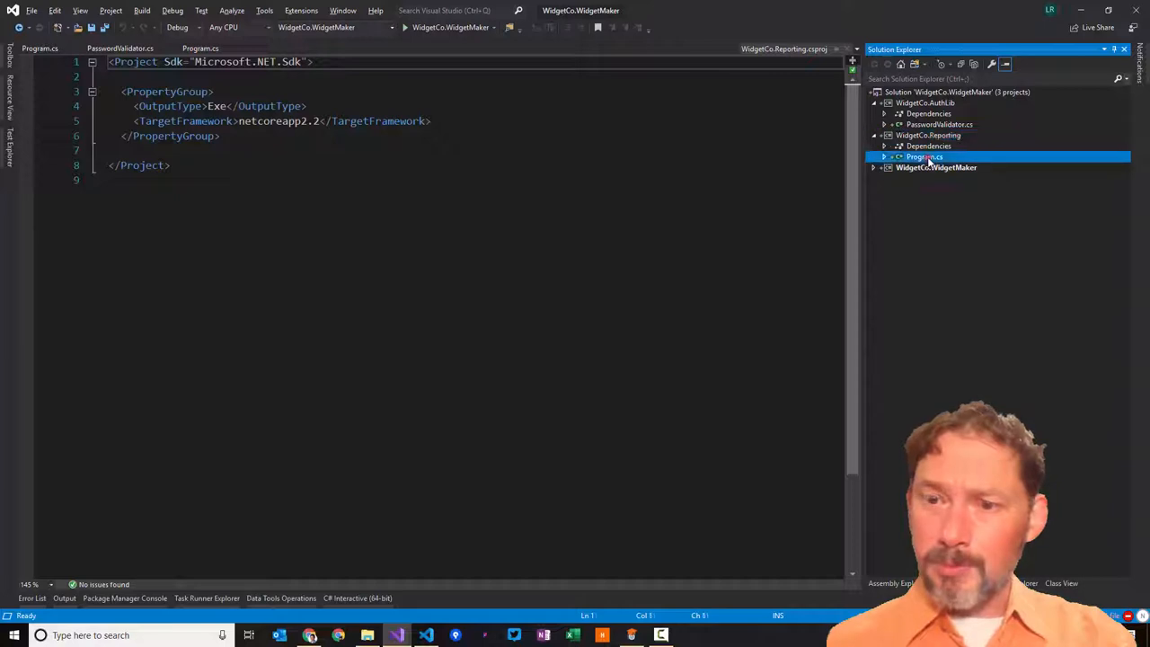
double_click(920, 156)
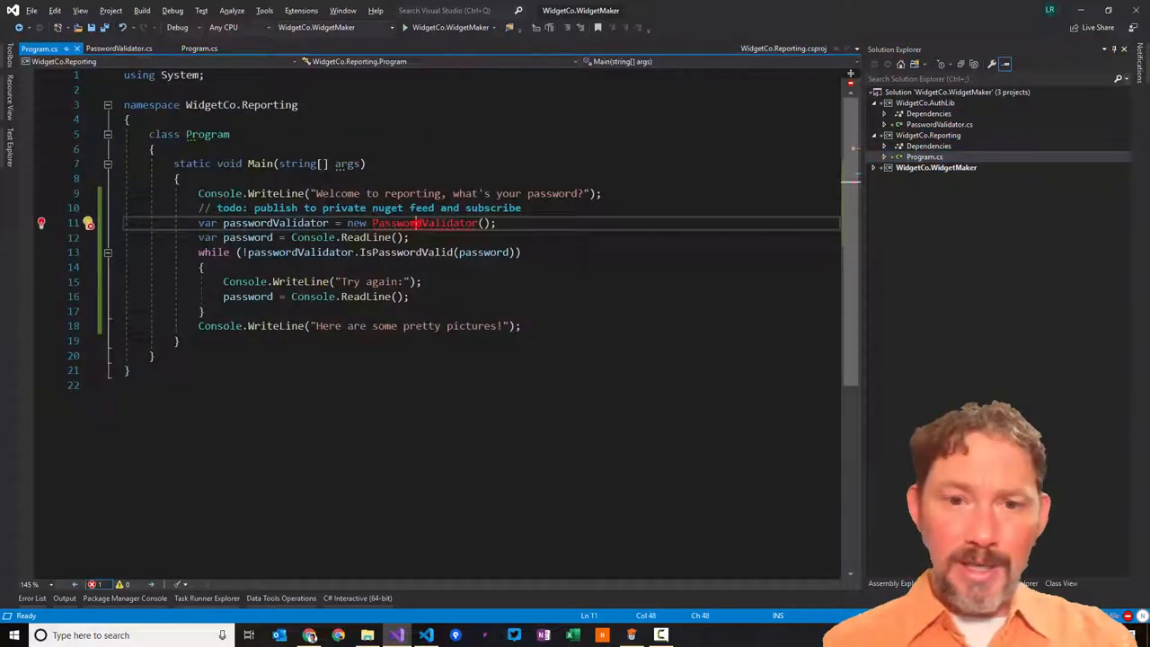
double_click(425, 223)
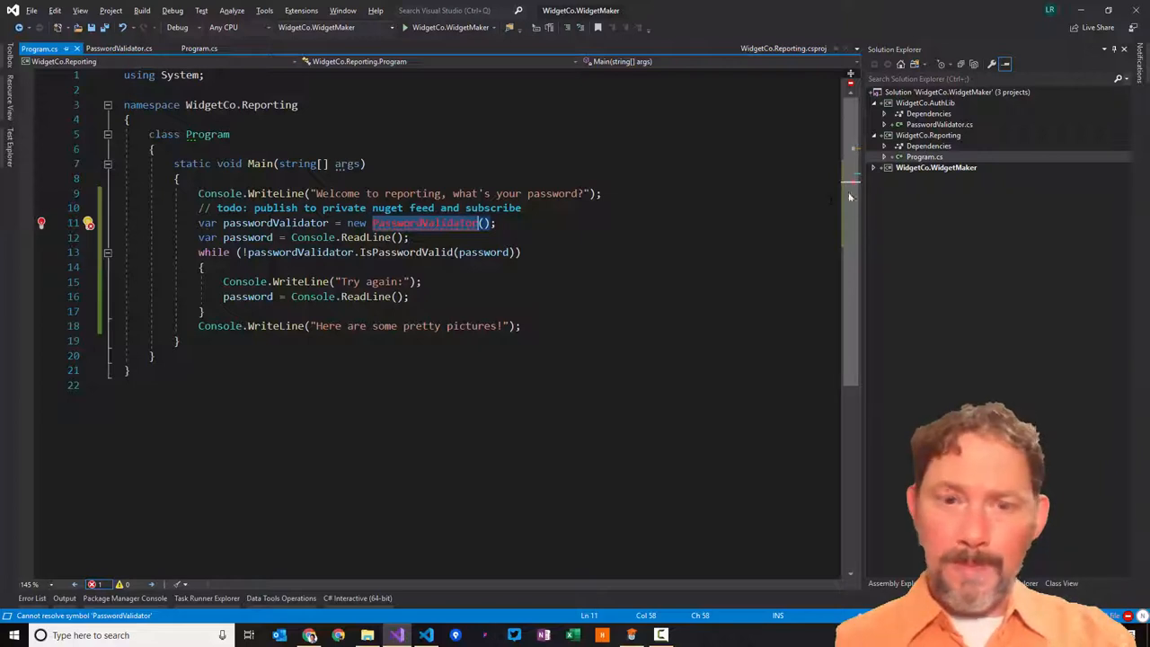
Step: Bring up Manage NuGet Packages for the WidgetCo.Reporting project
click(927, 134)
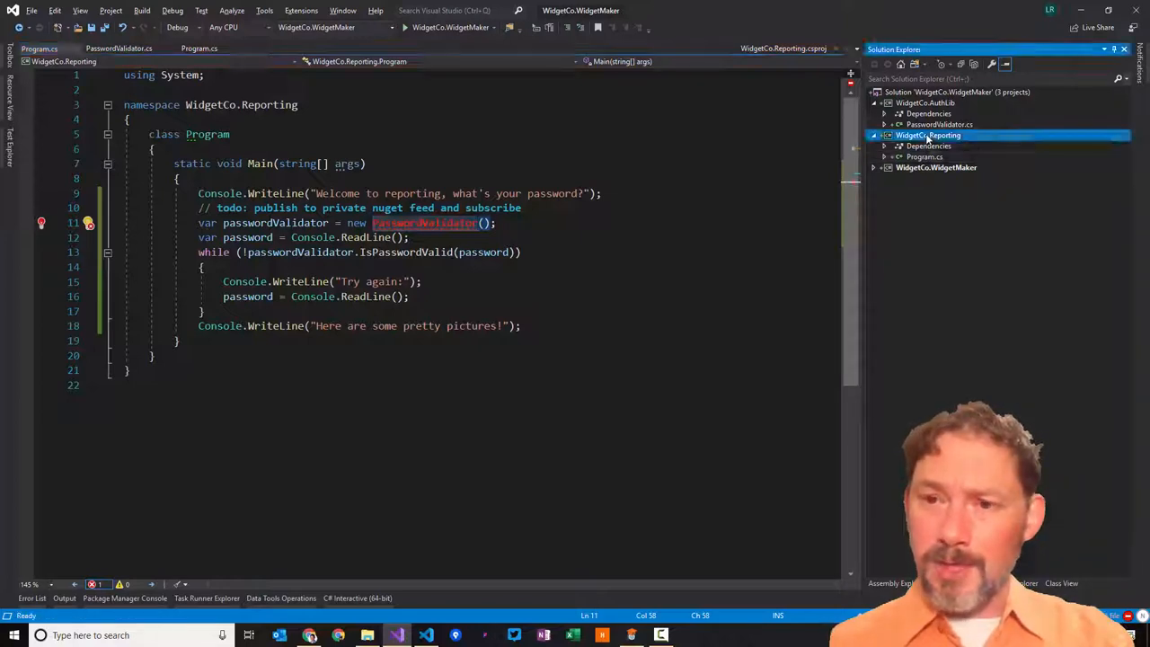
right_click(910, 146)
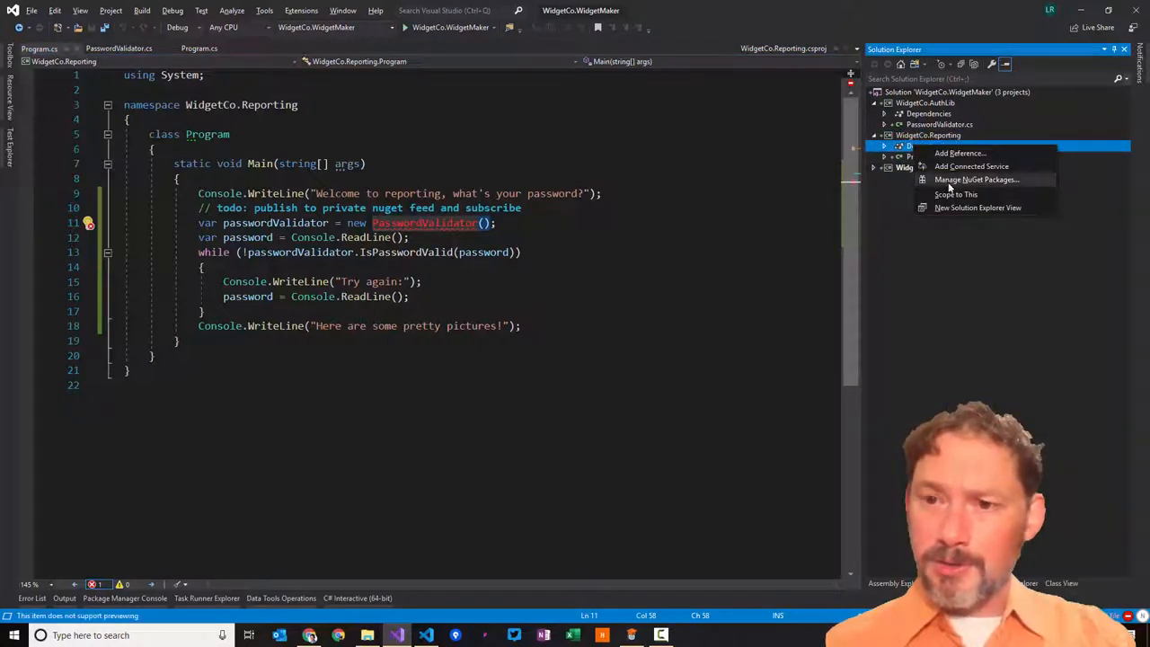
click(977, 179)
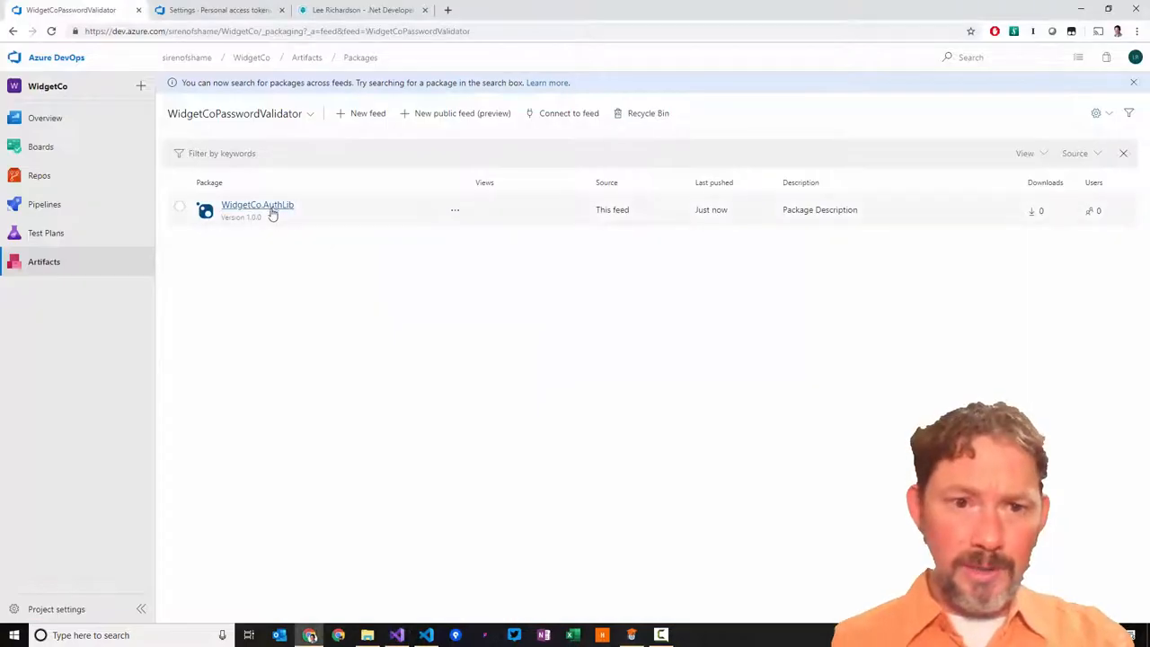
Step: Review the nuget.org package source, then open WidgetCo.AuthLib in Azure Artifacts and its Connect to feed instructions
click(180, 208)
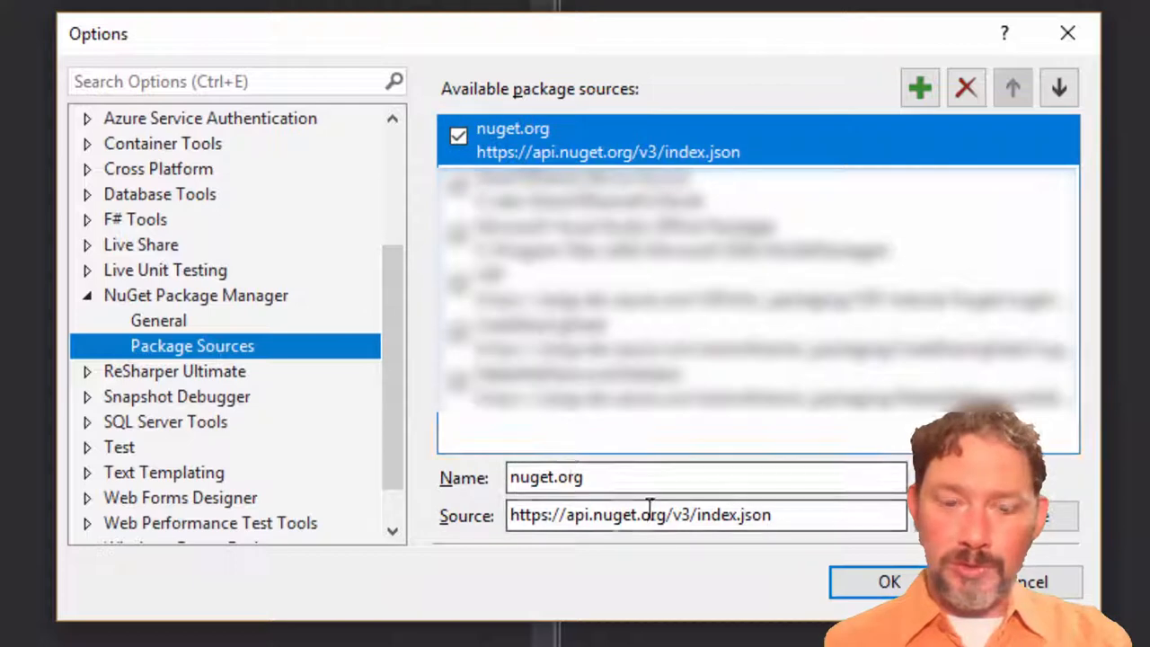
click(921, 86)
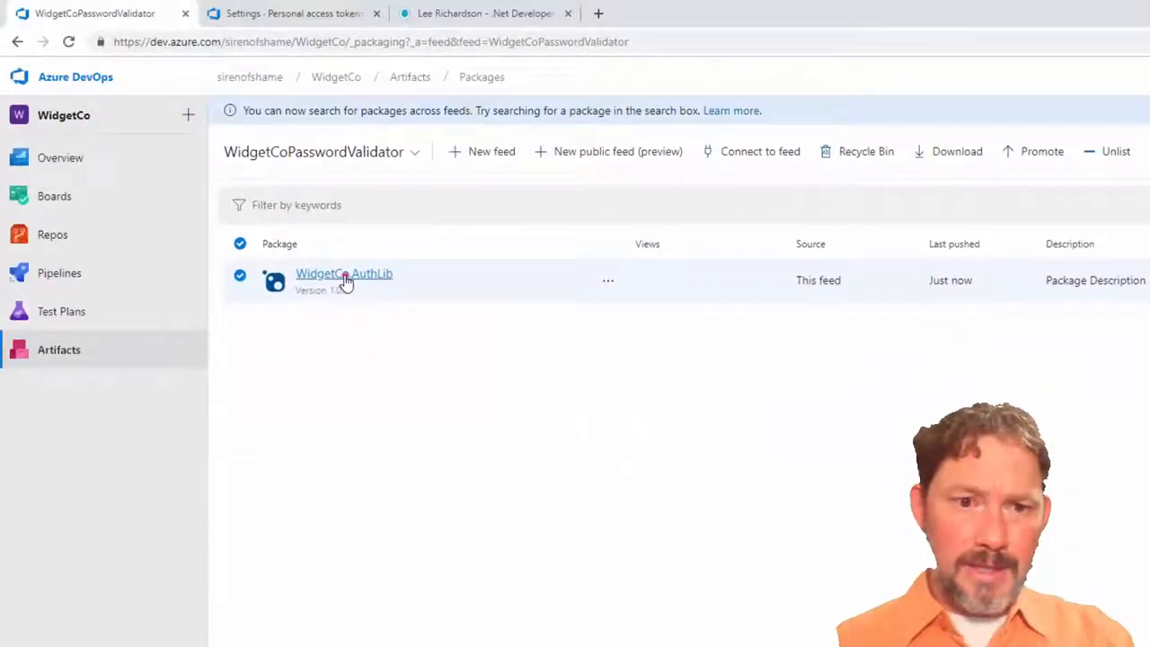
click(345, 273)
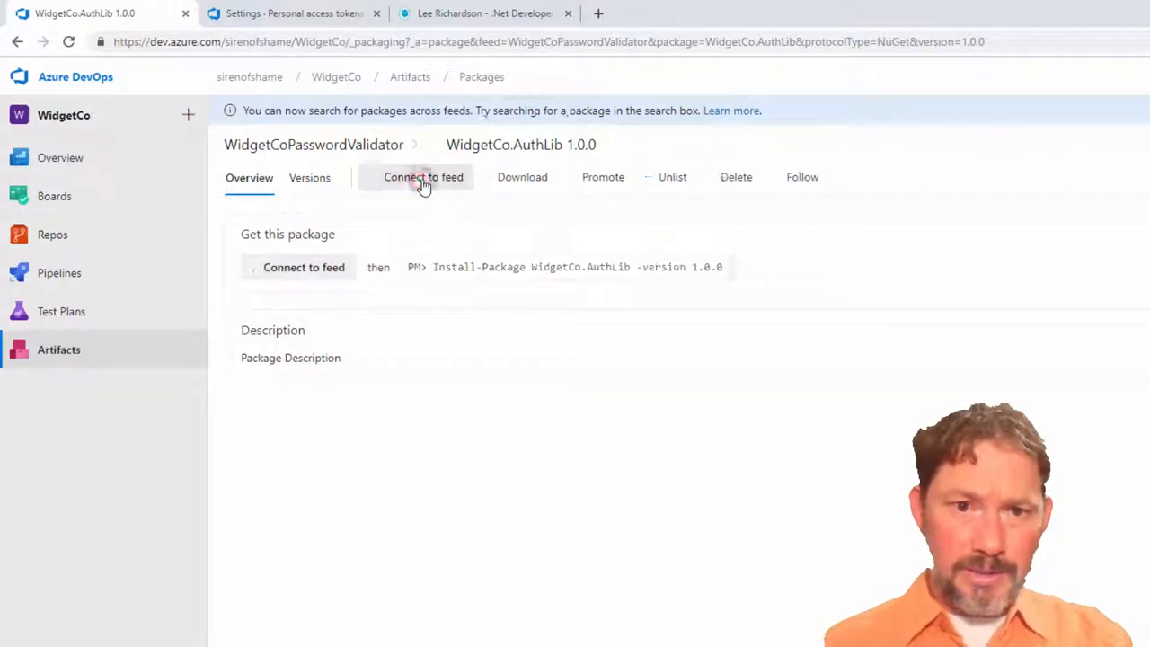
click(420, 178)
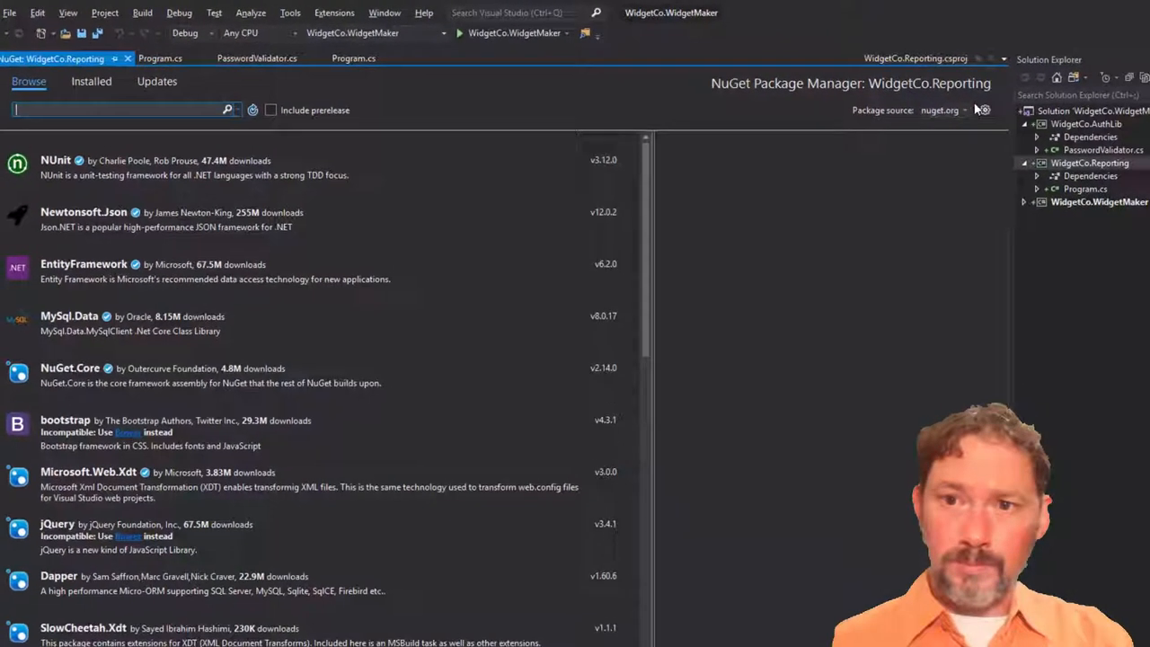
Step: Switch the package source to WidgetCoPasswordValidator and install WidgetCo.AuthLib into Reporting
click(970, 110)
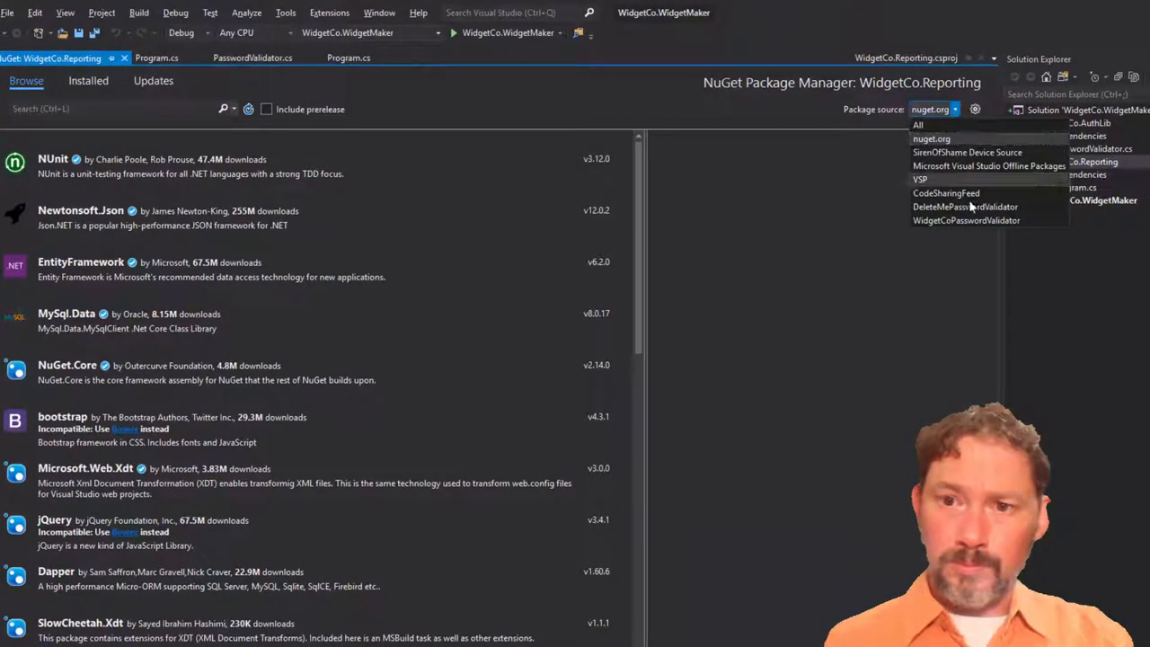
click(966, 219)
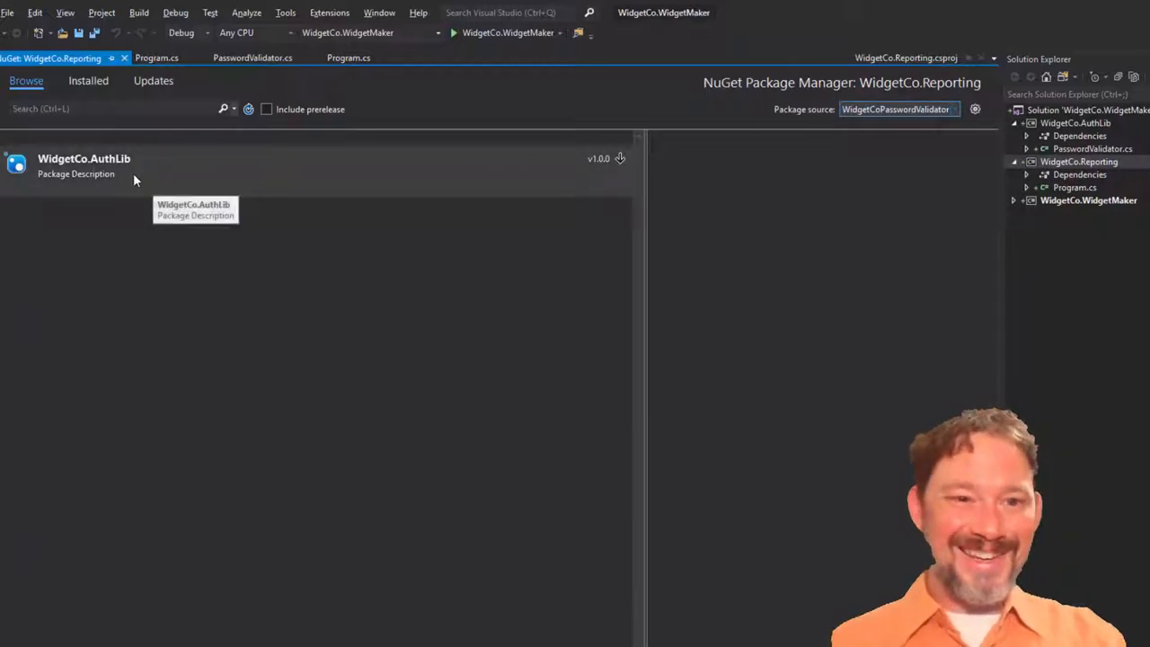
click(82, 165)
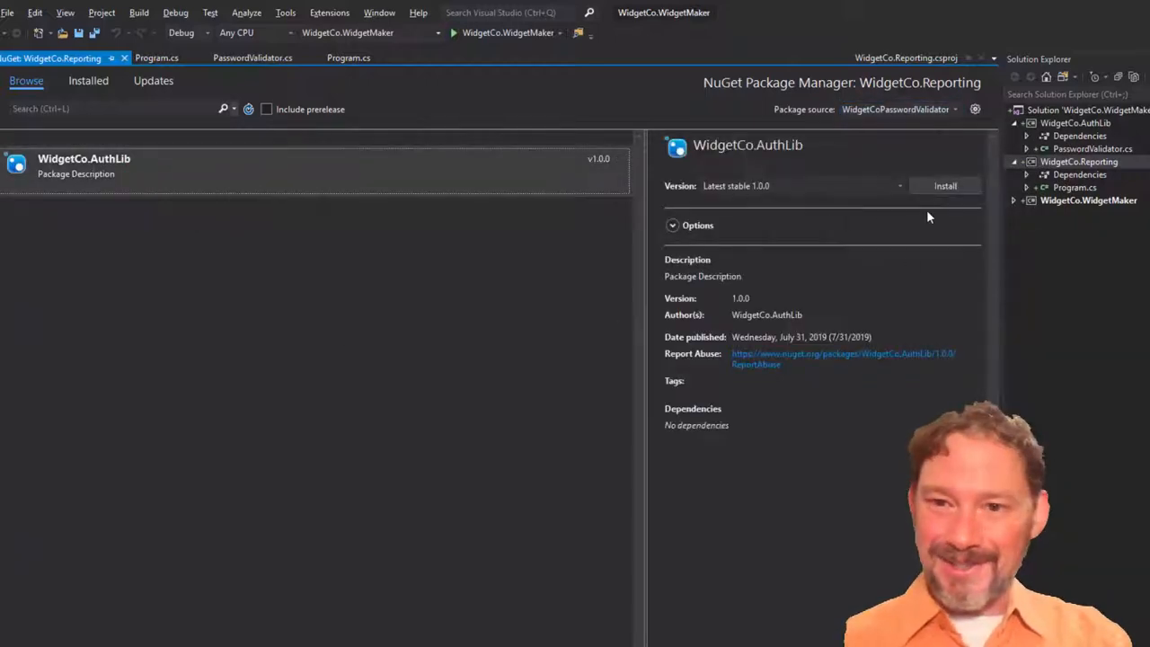
click(945, 185)
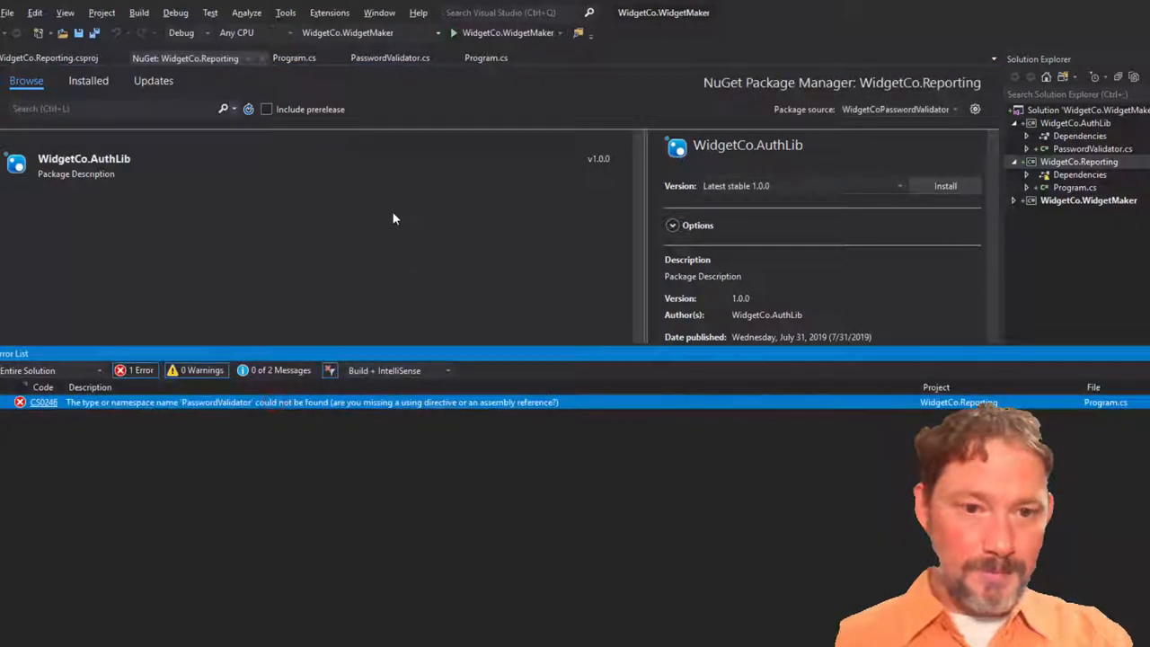
click(294, 57)
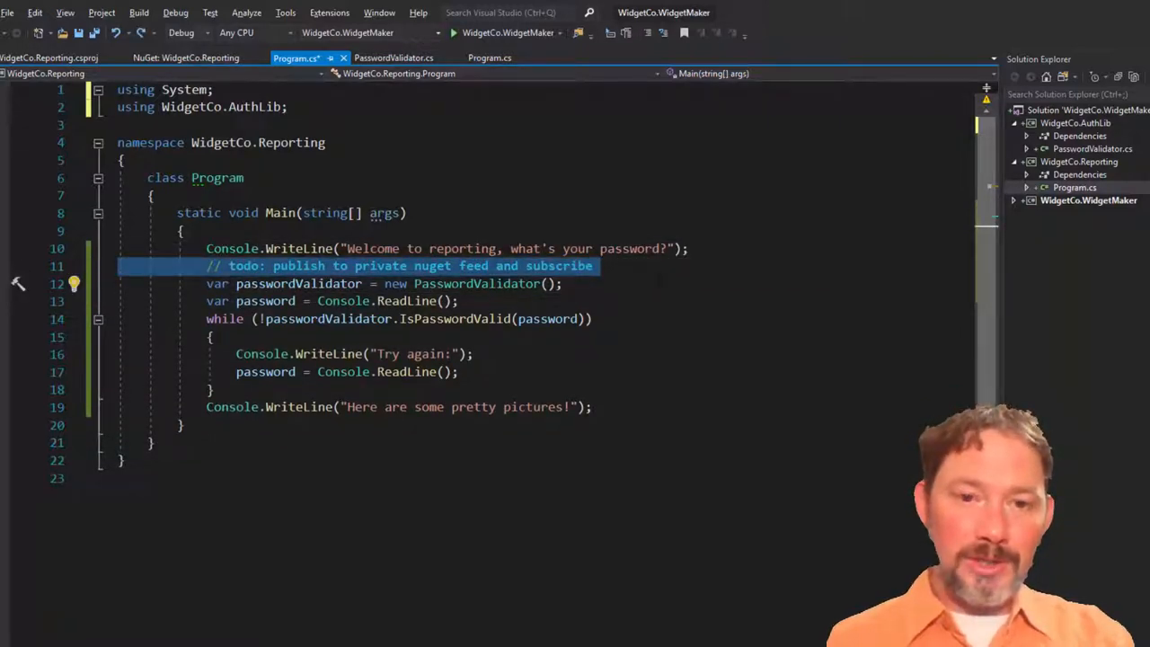
key(Delete)
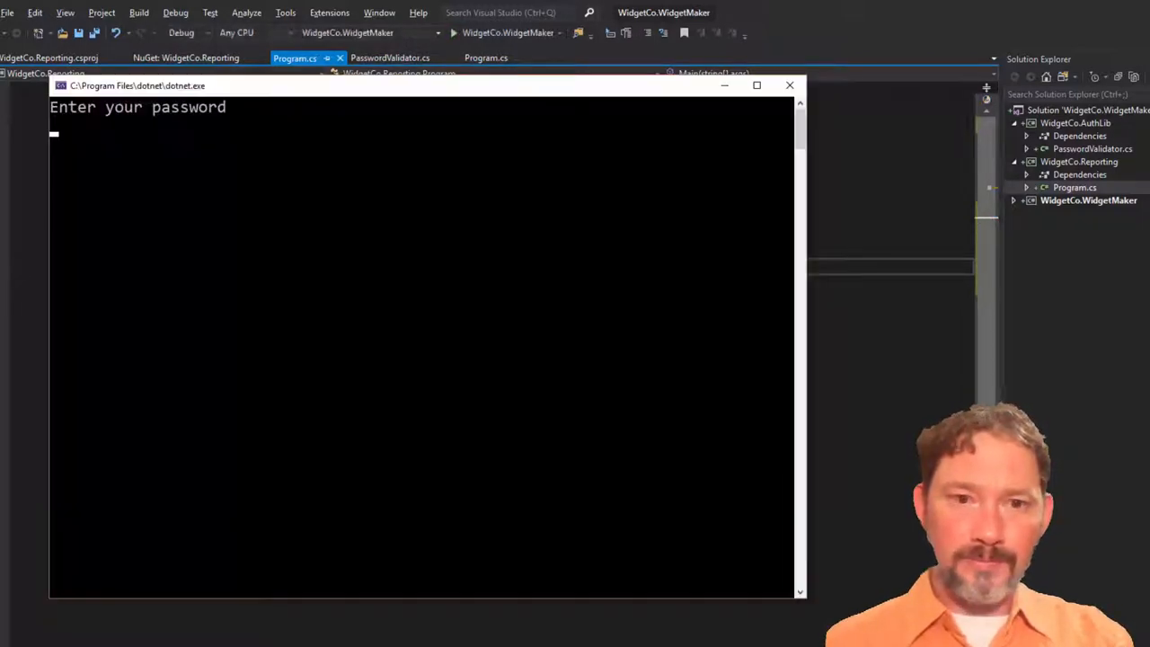
click(788, 84)
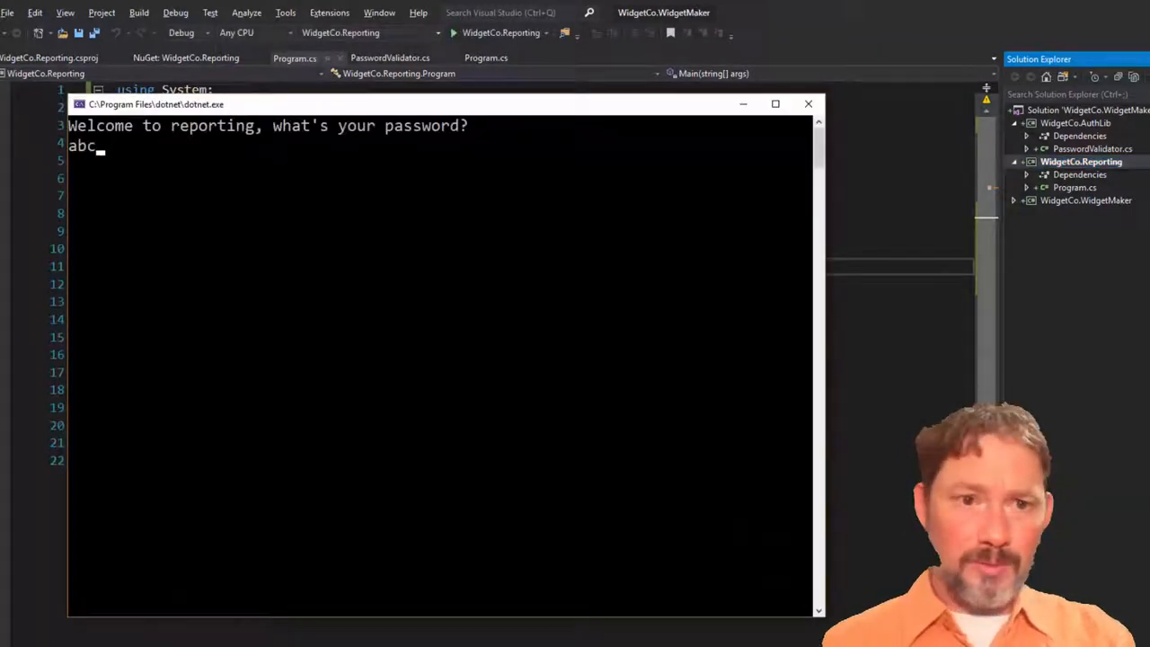
key(enter)
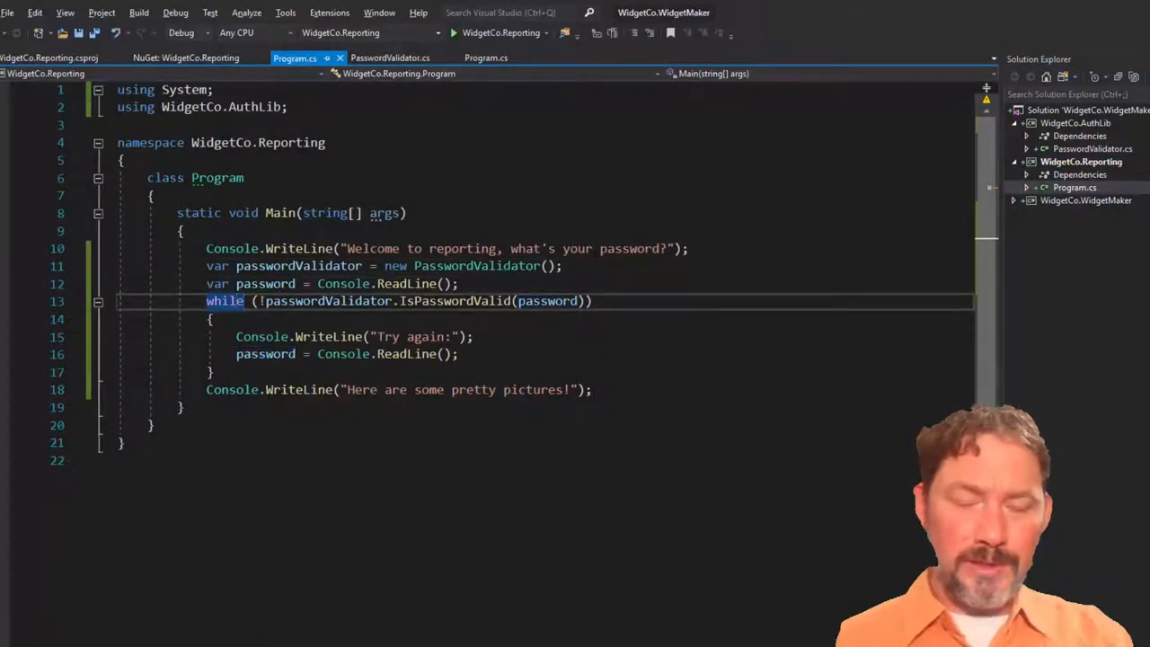
text(abcdef)
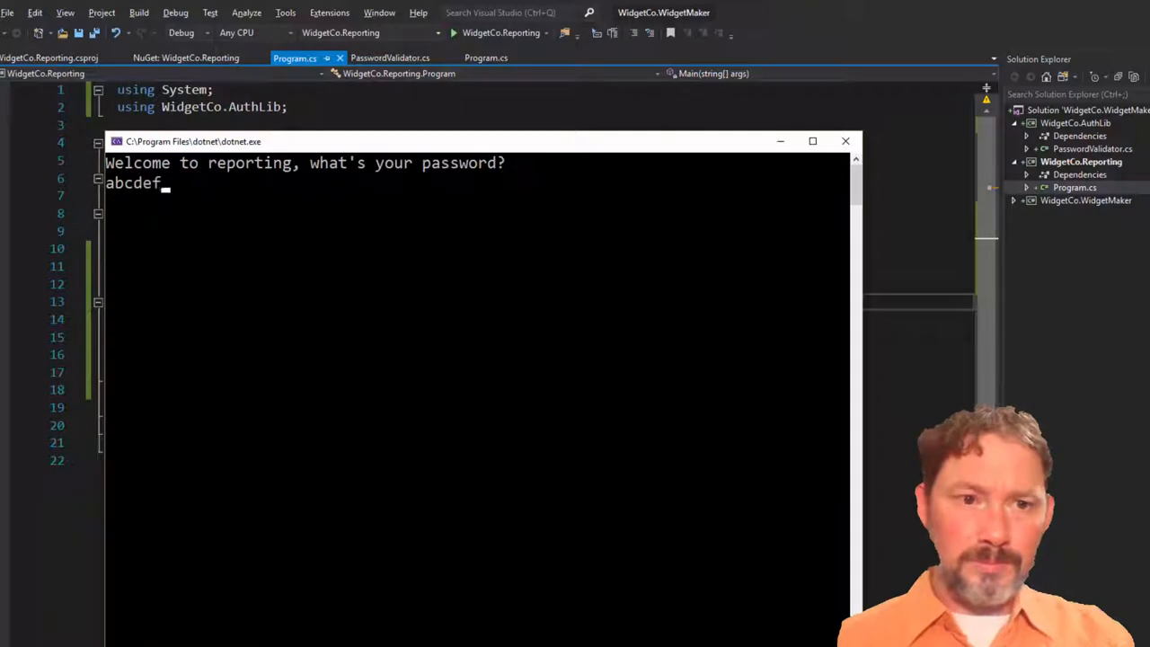
text(g123456)
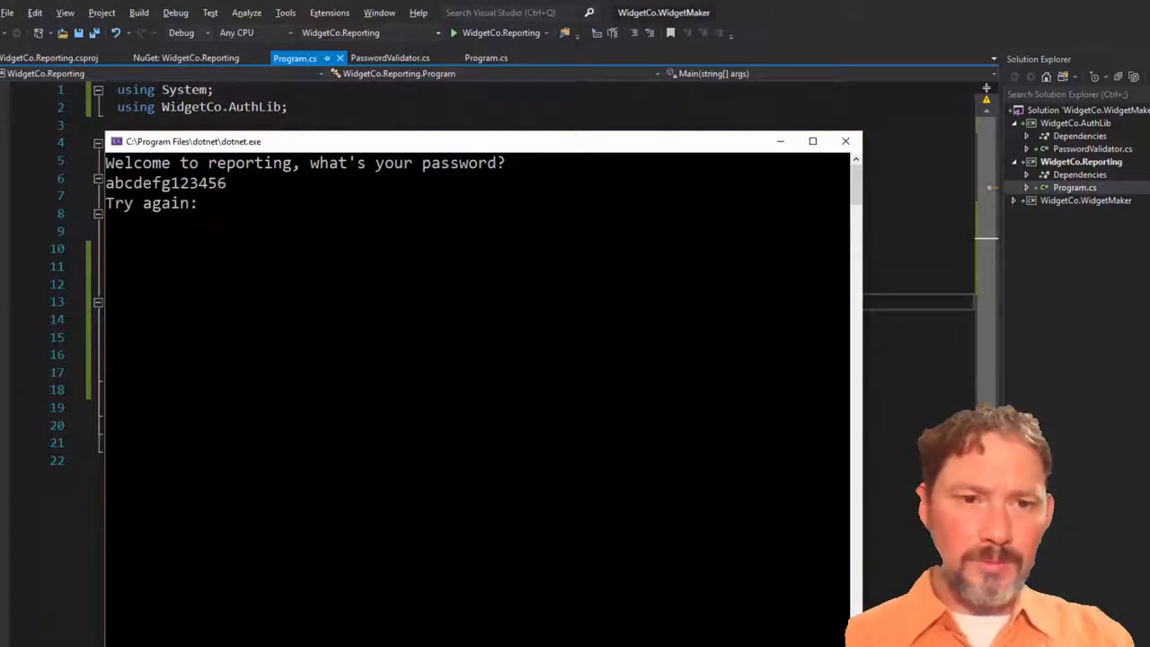
text(sdf)
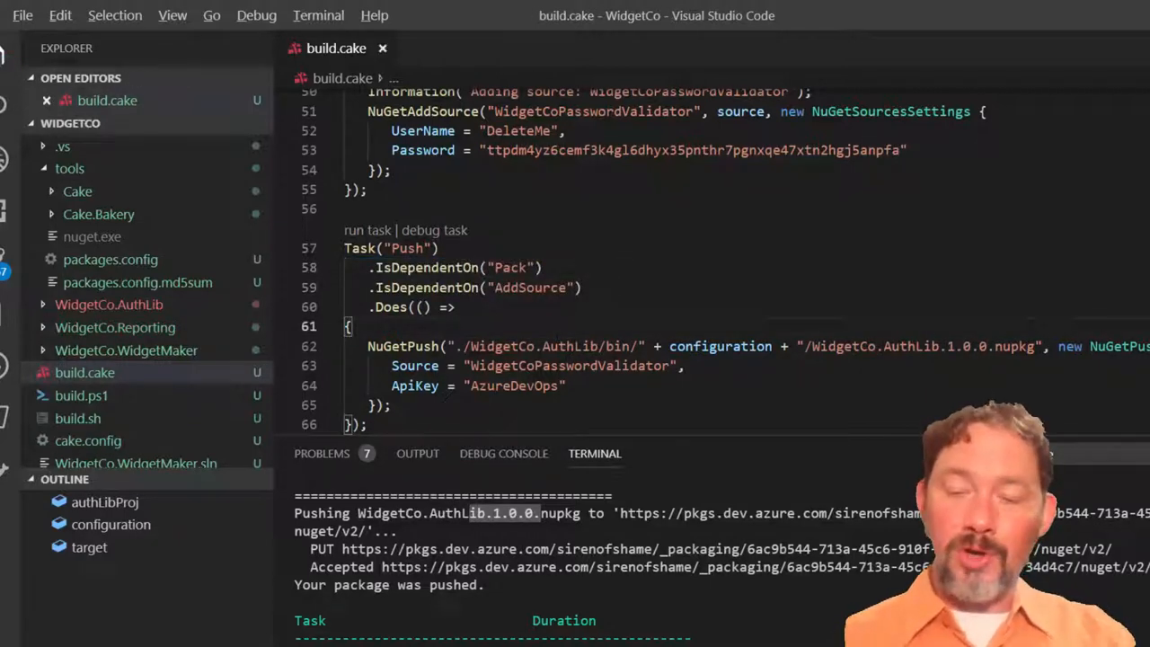
Step: Highlight the hard-coded 1.0.0 version in the NuGetPush WidgetCo.AuthLib package path
double_click(963, 345)
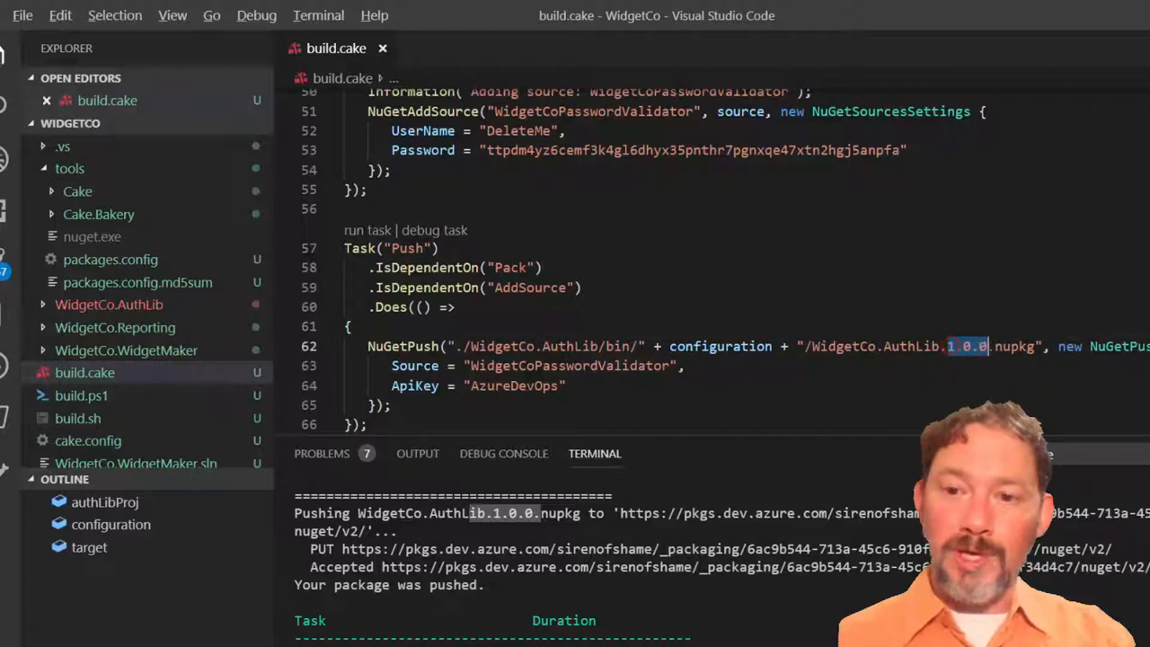